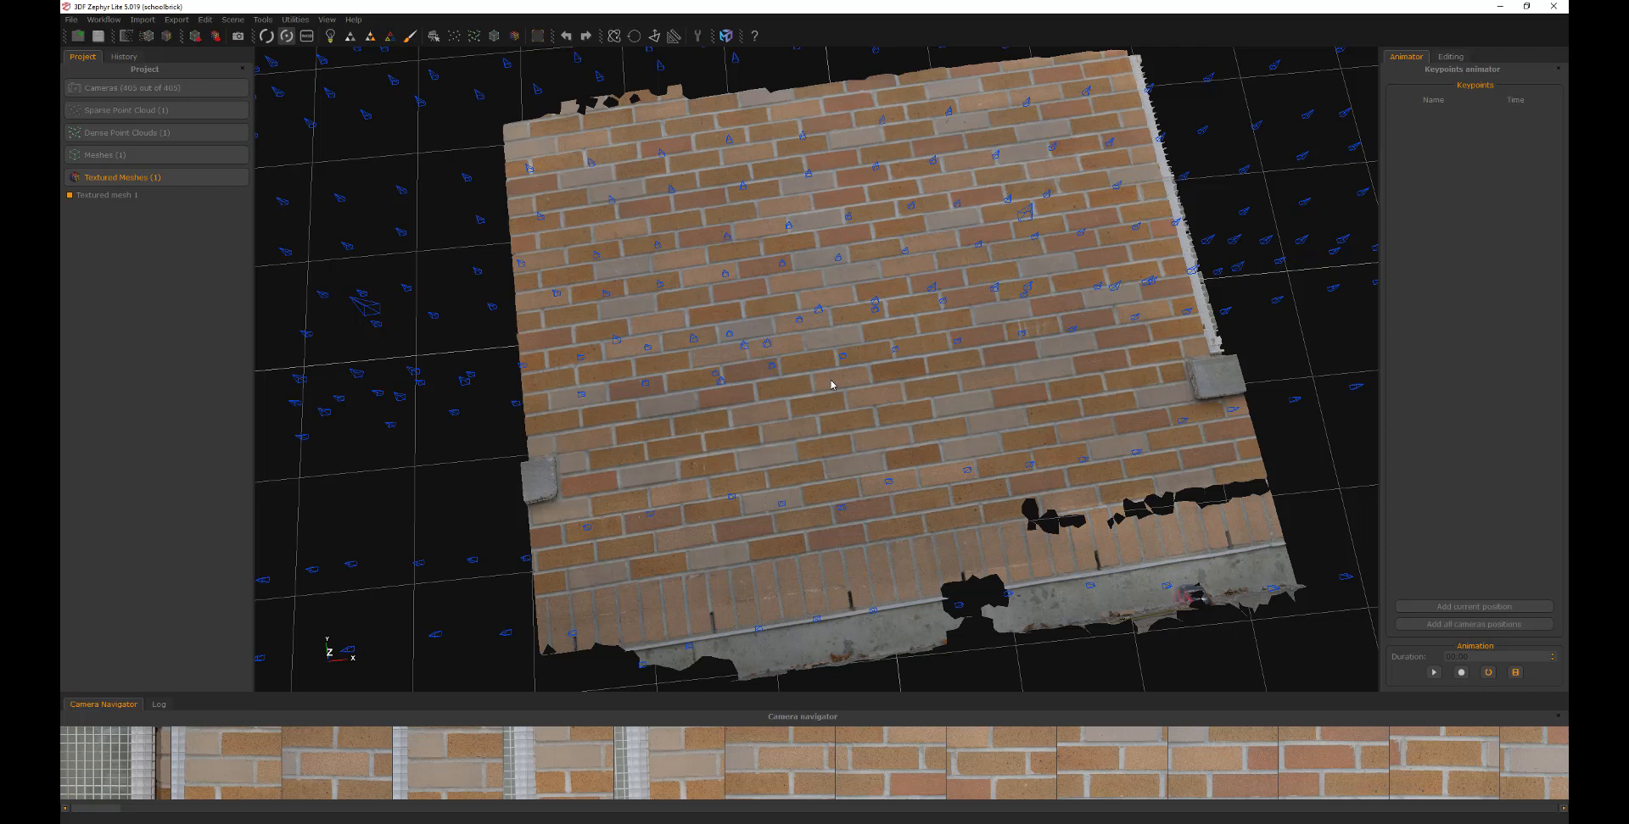
{"action": "mouse_move", "coordinate": [784, 390]}
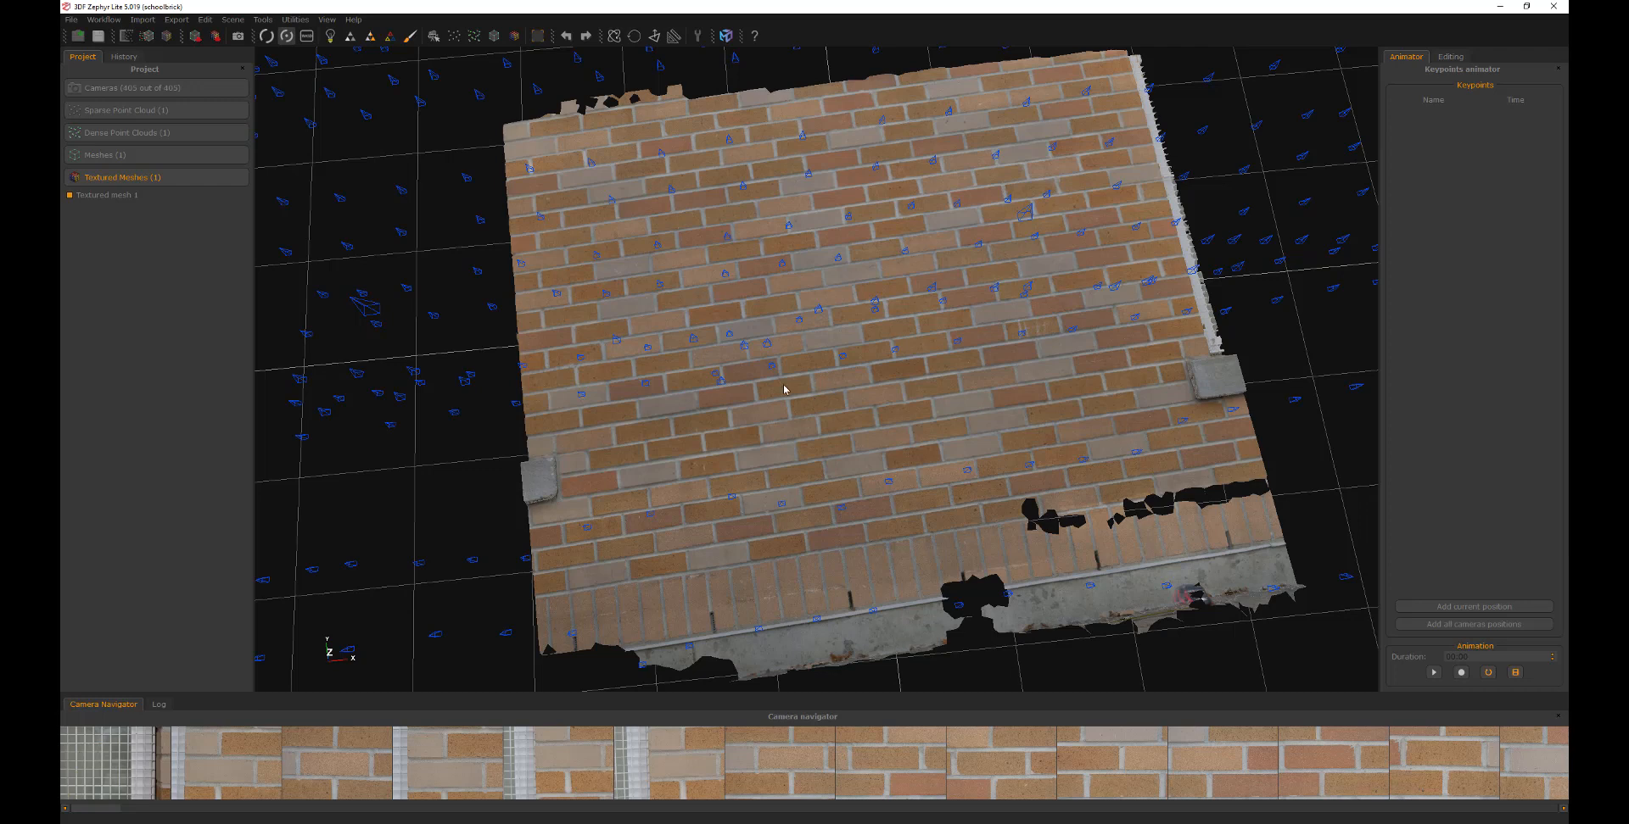
{"action": "mouse_move", "coordinate": [1065, 351]}
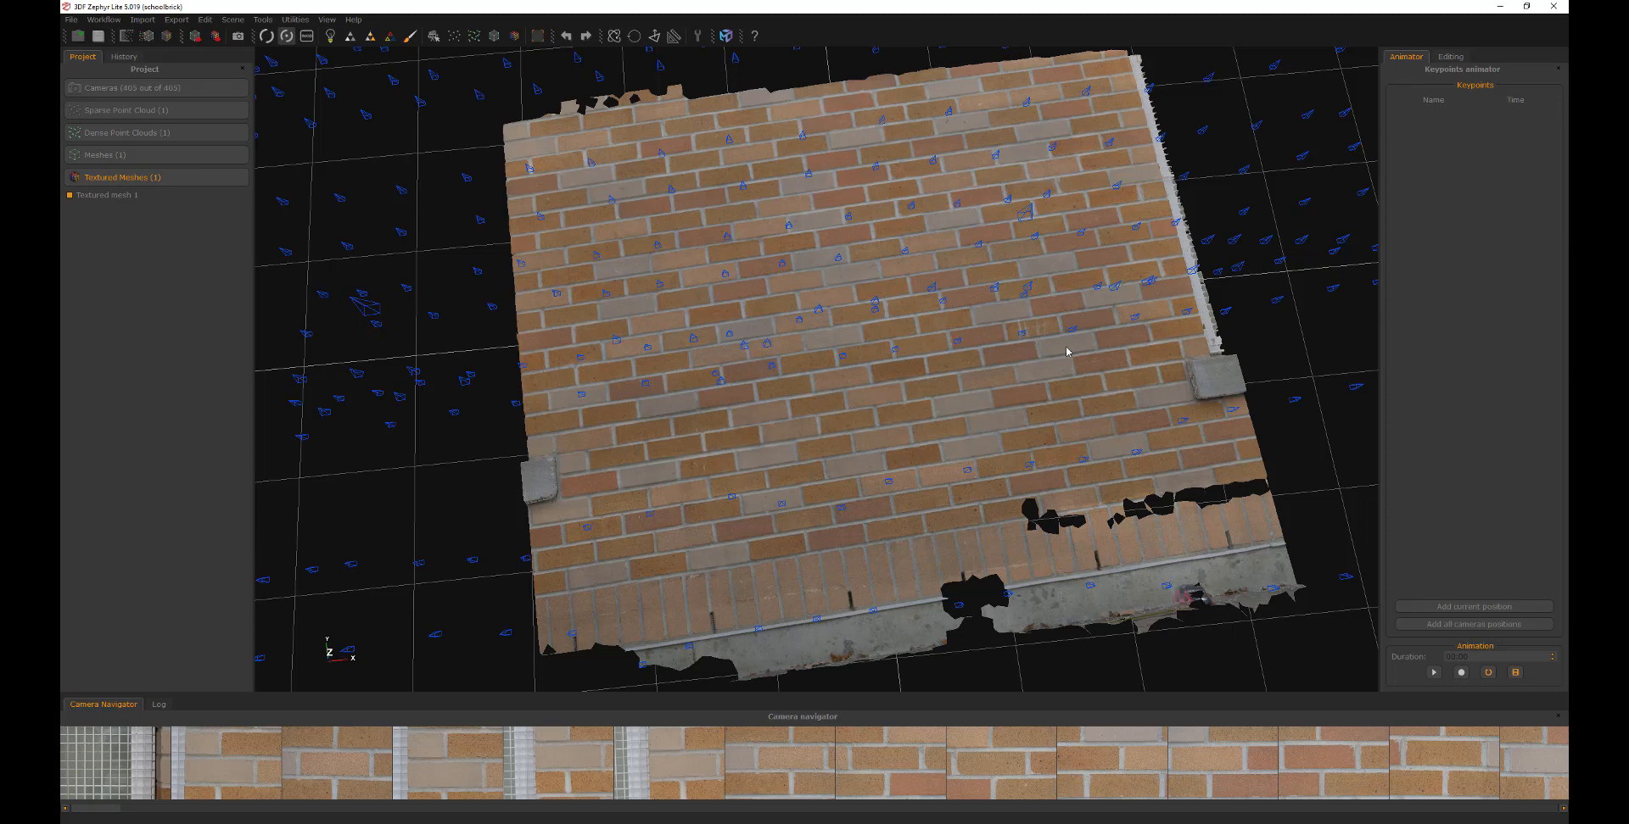
{"action": "mouse_move", "coordinate": [769, 151]}
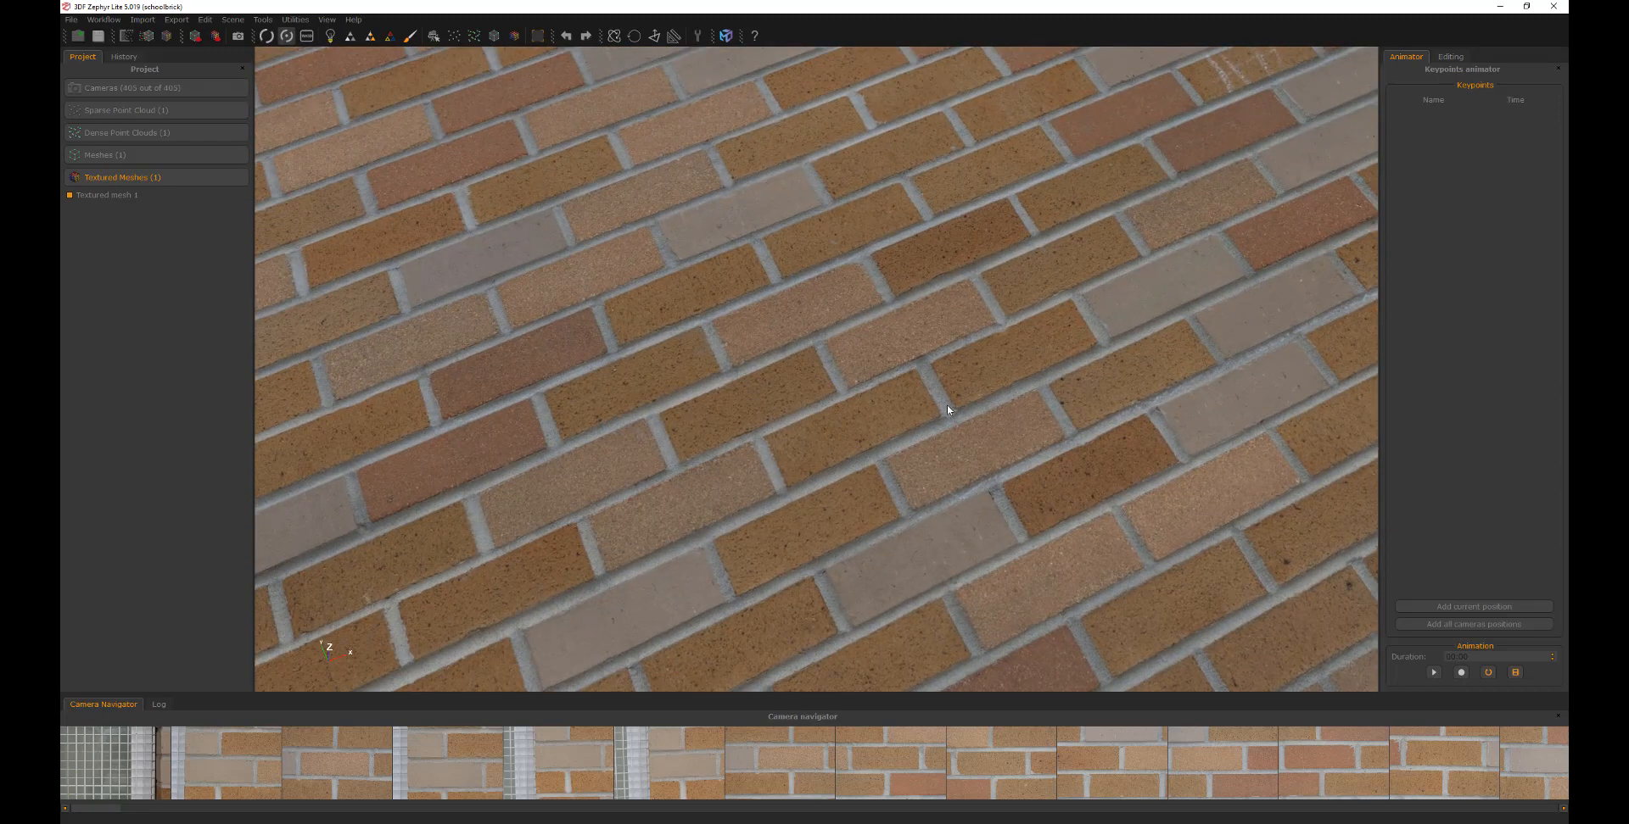
{"action": "mouse_move", "coordinate": [1087, 332]}
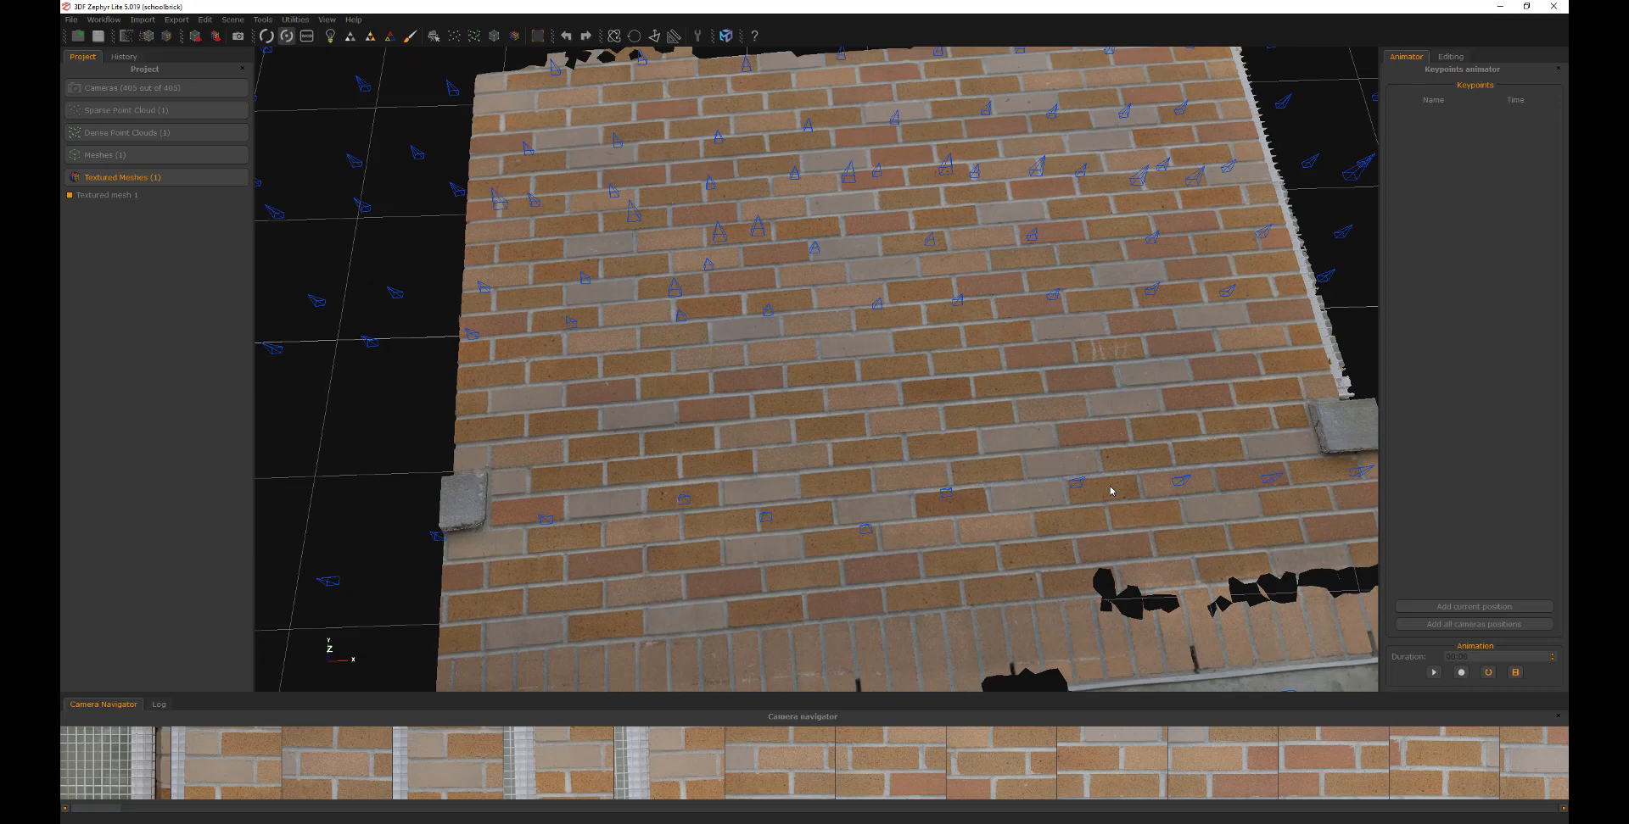
{"action": "mouse_move", "coordinate": [1094, 419]}
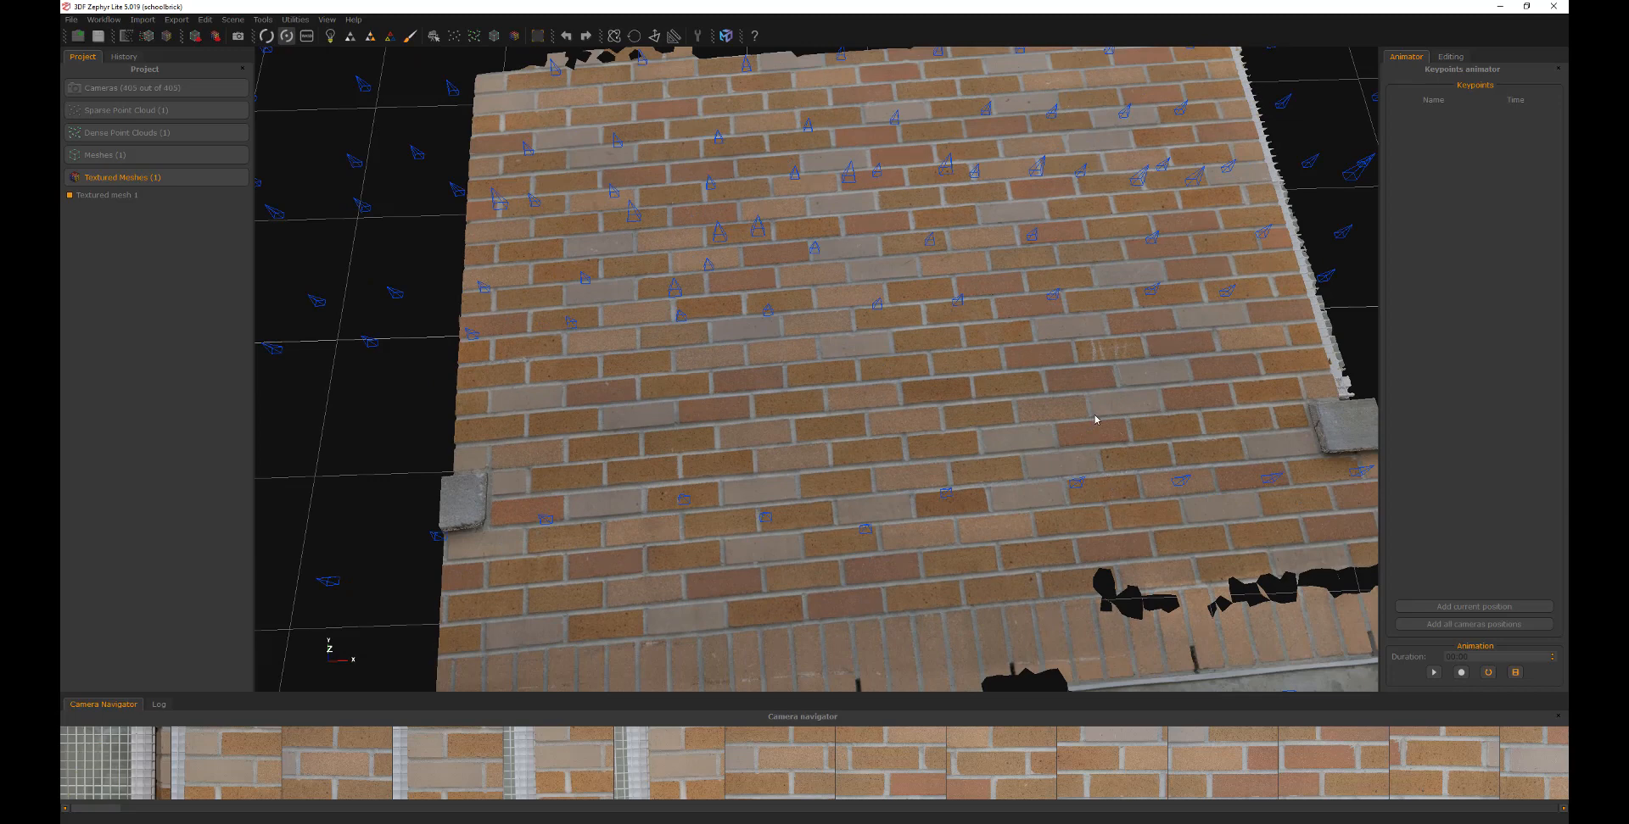
{"action": "mouse_move", "coordinate": [1040, 392]}
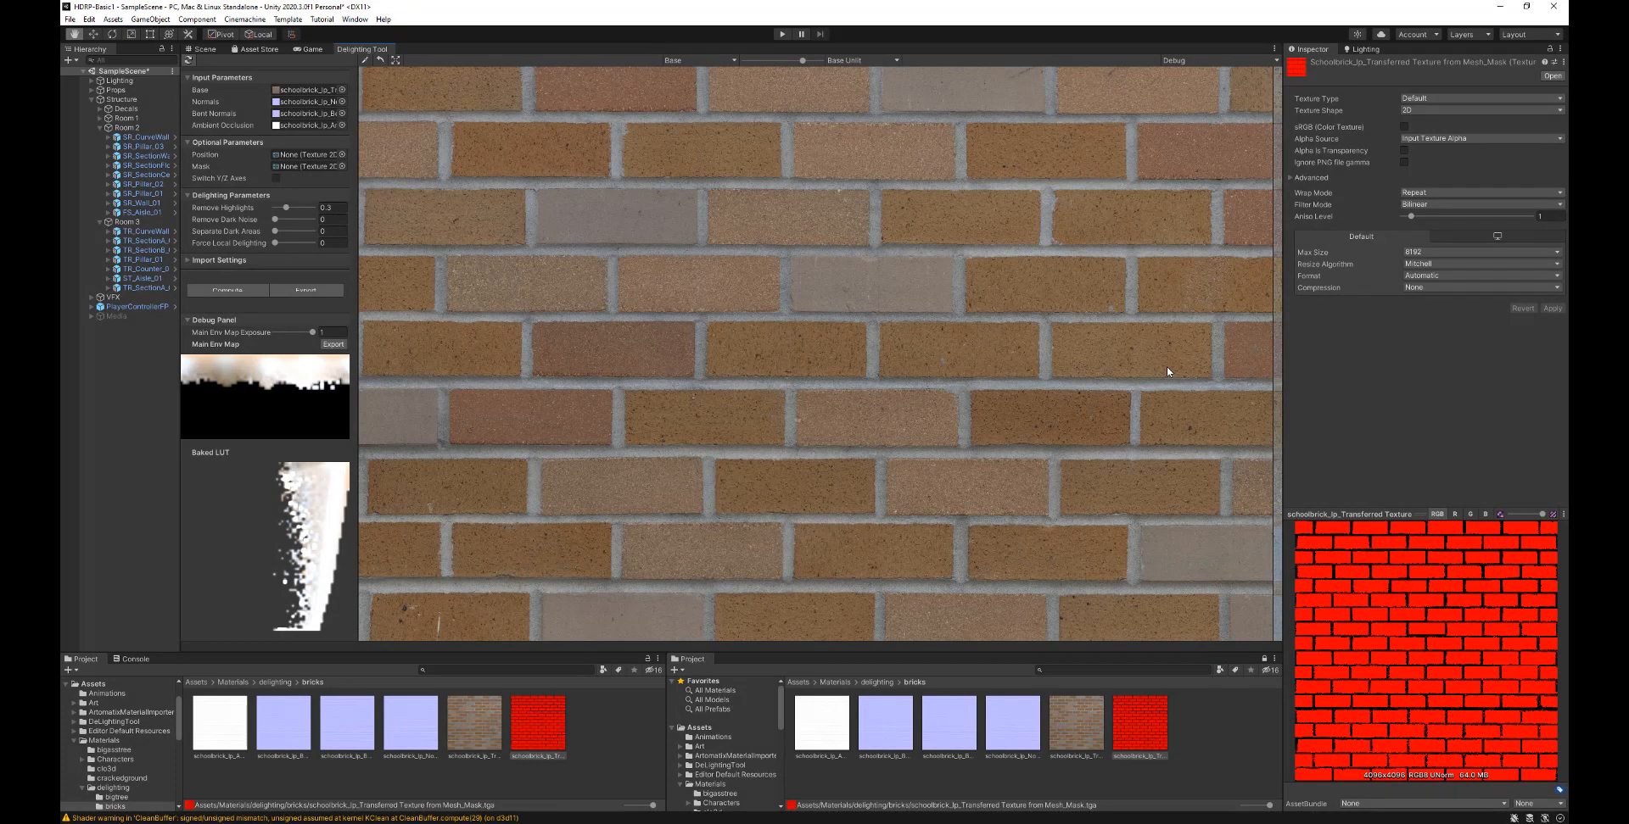
{"action": "mouse_move", "coordinate": [1261, 392]}
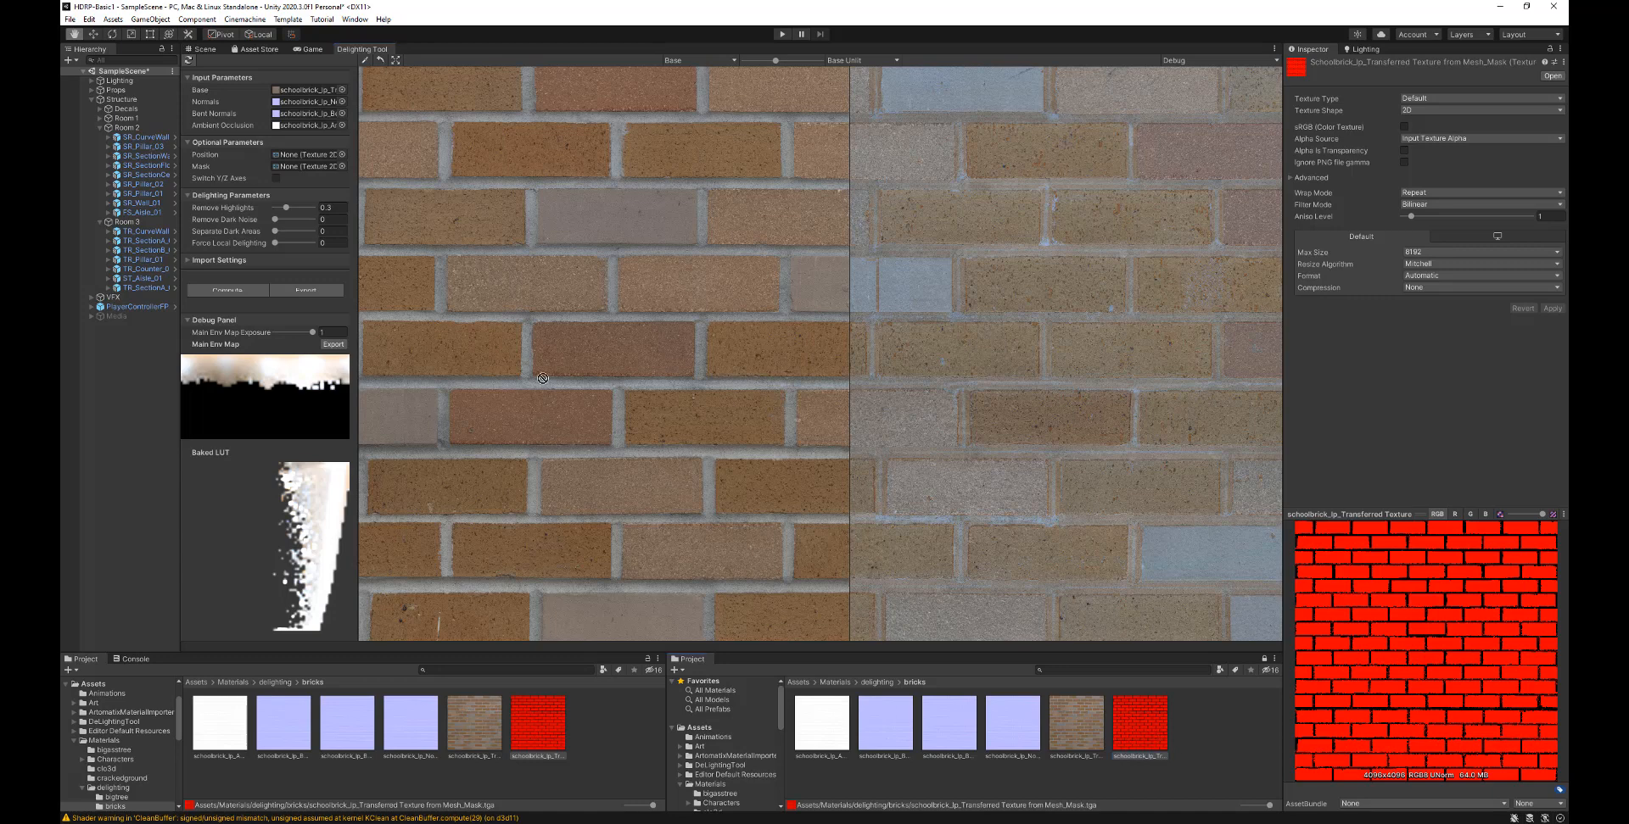
Add Split Channels and Blend nodes on the normal map and choose the blend mode
{"action": "left_click", "coordinate": [302, 167]}
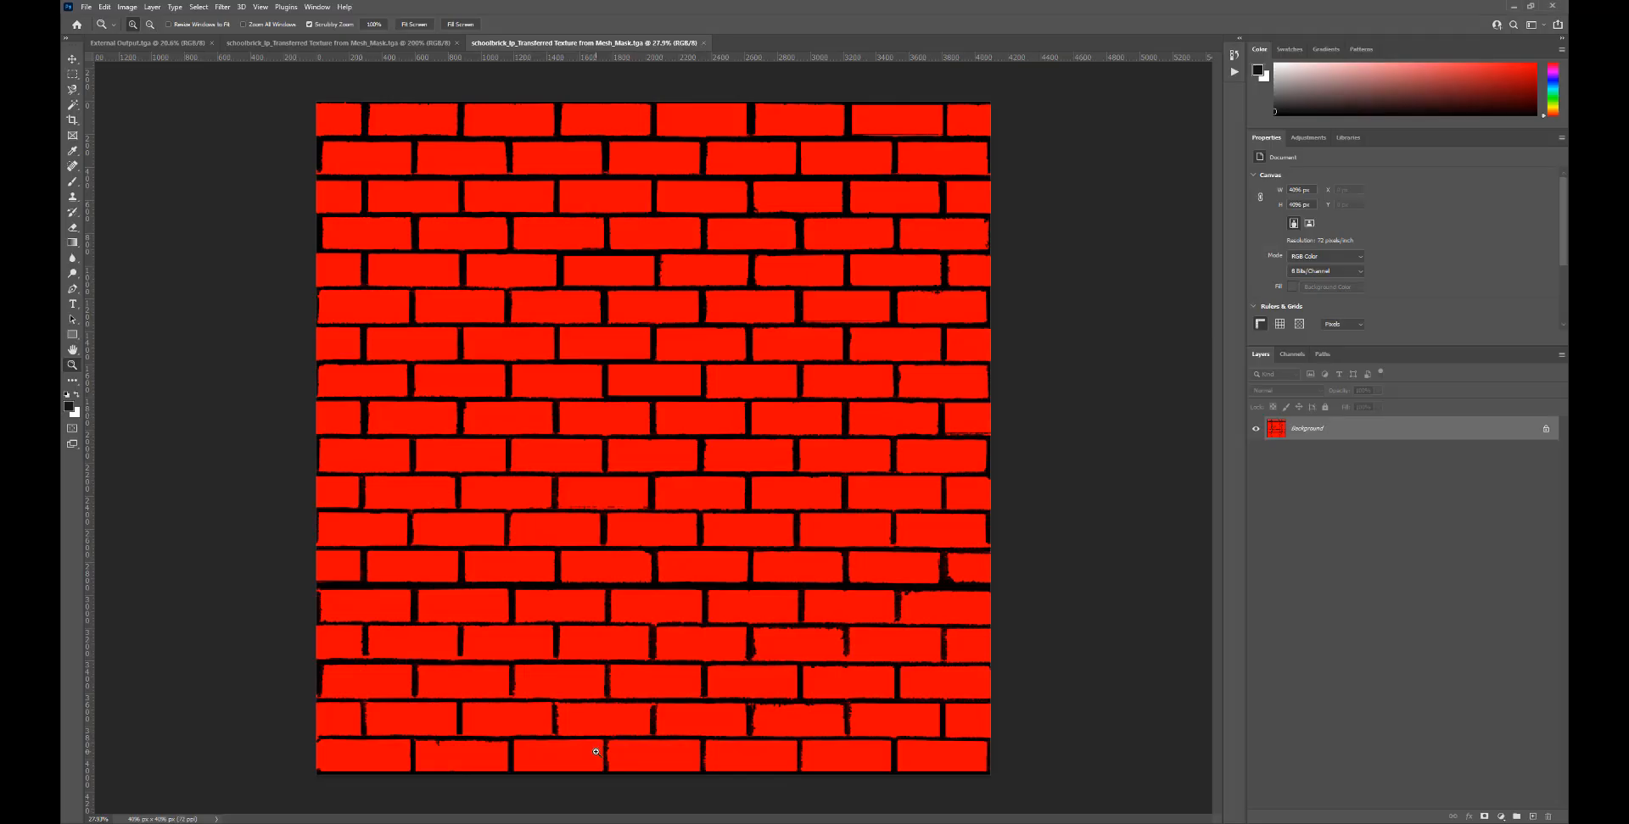
{"action": "mouse_move", "coordinate": [502, 152]}
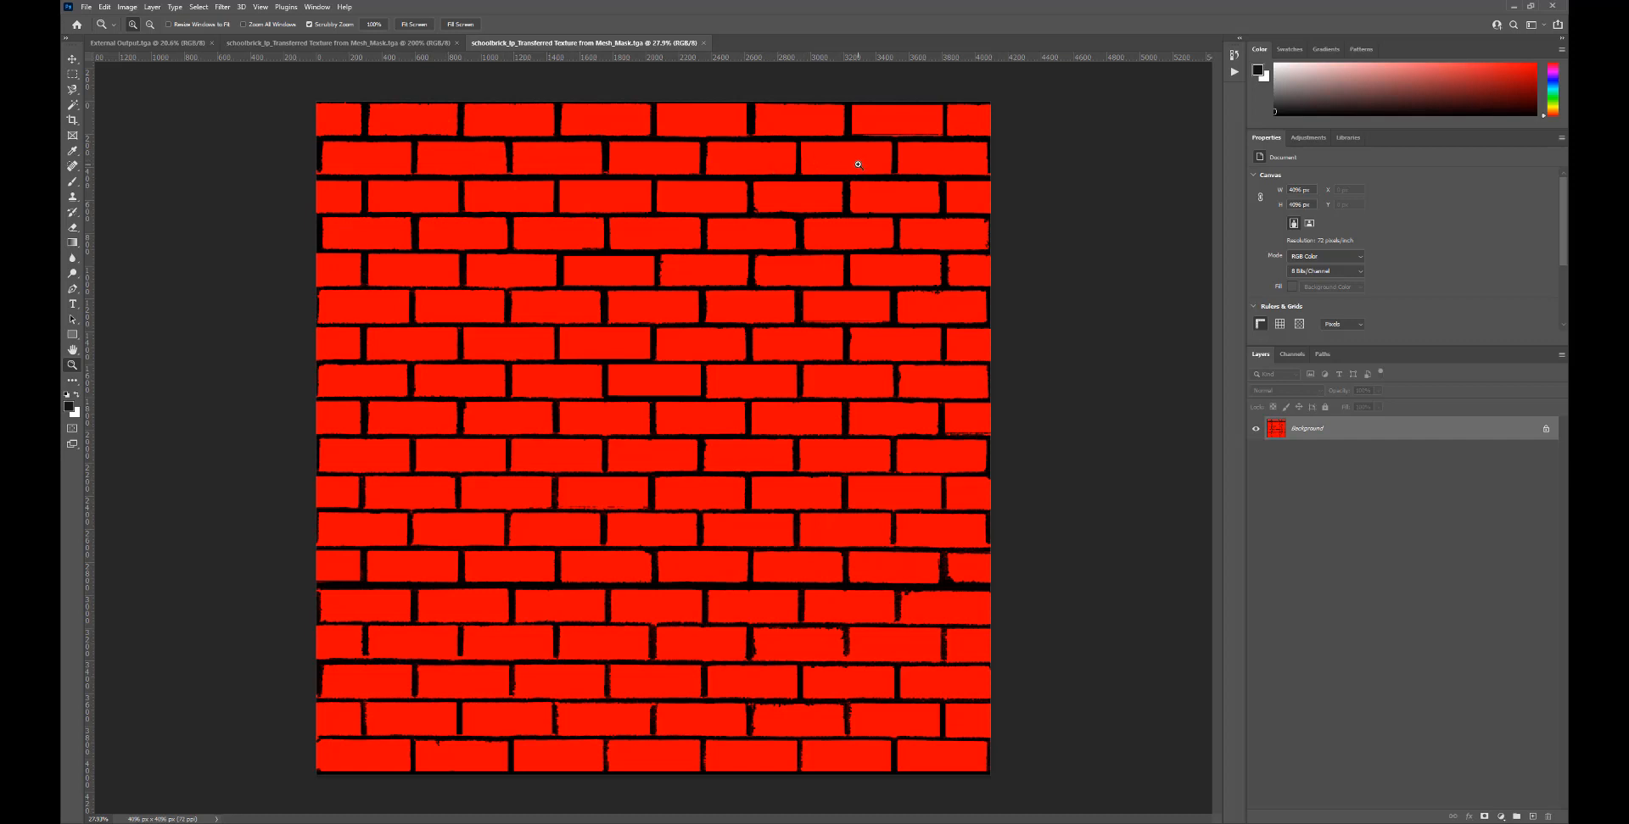
{"action": "mouse_move", "coordinate": [1057, 612]}
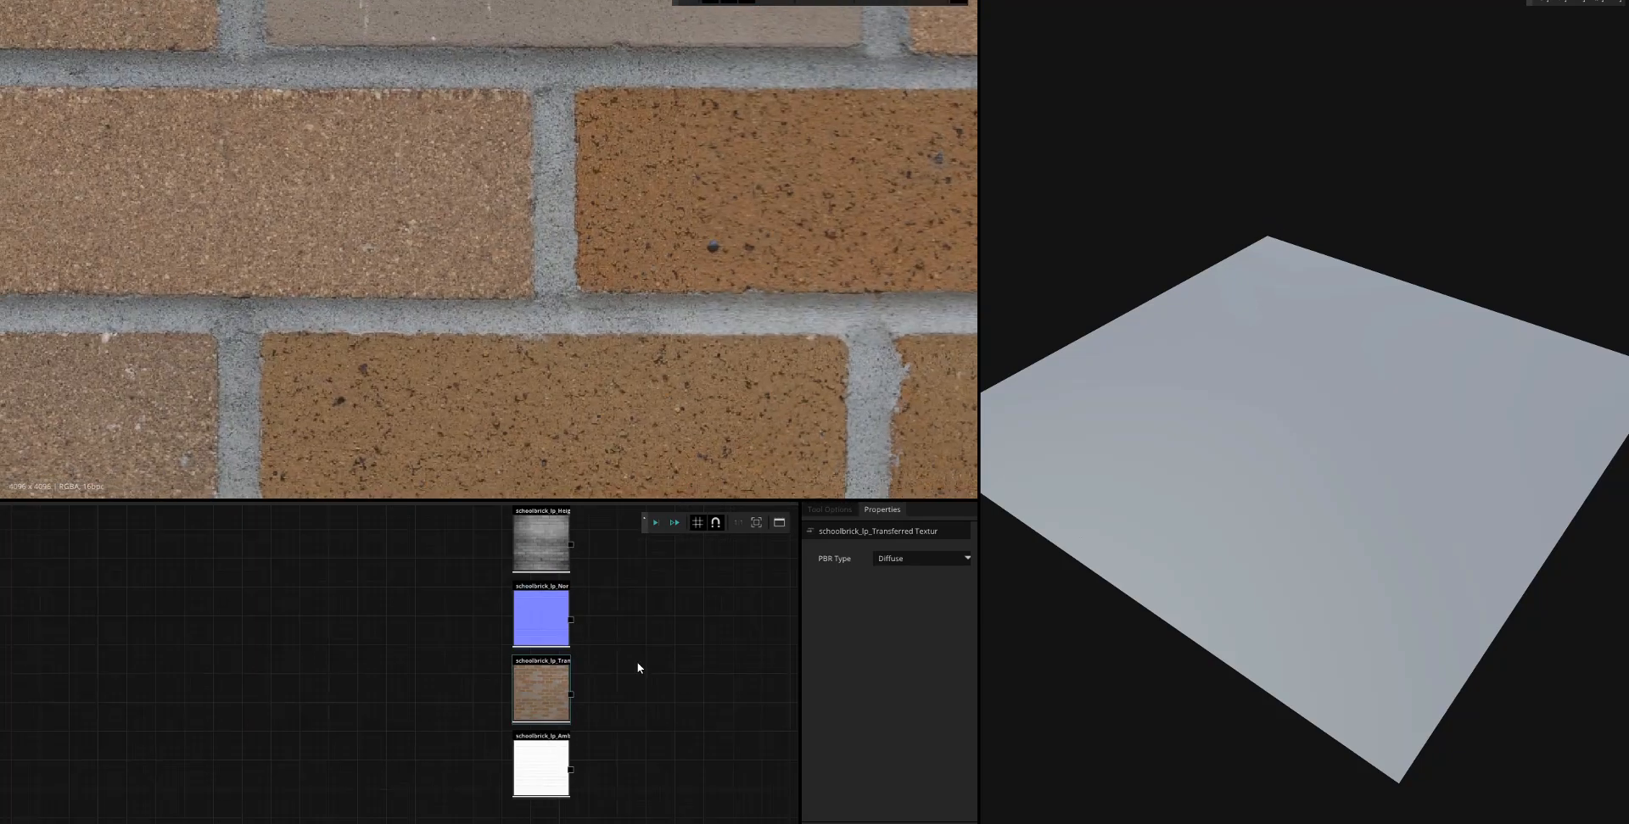
{"action": "type", "text": "spl"}
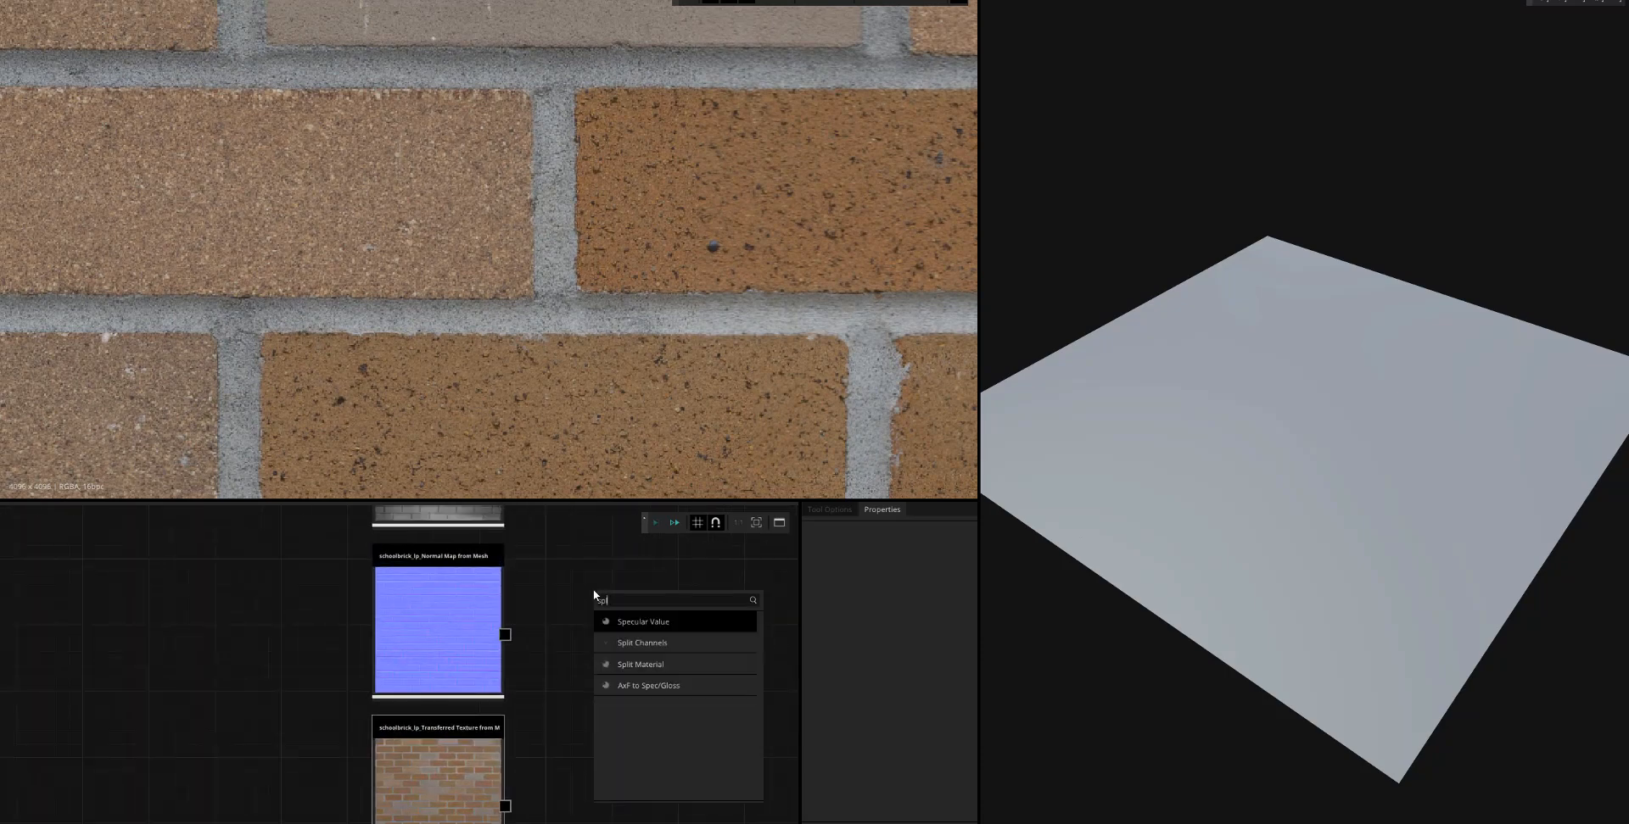
{"action": "left_click", "coordinate": [642, 643]}
{"action": "type", "text": "blend"}
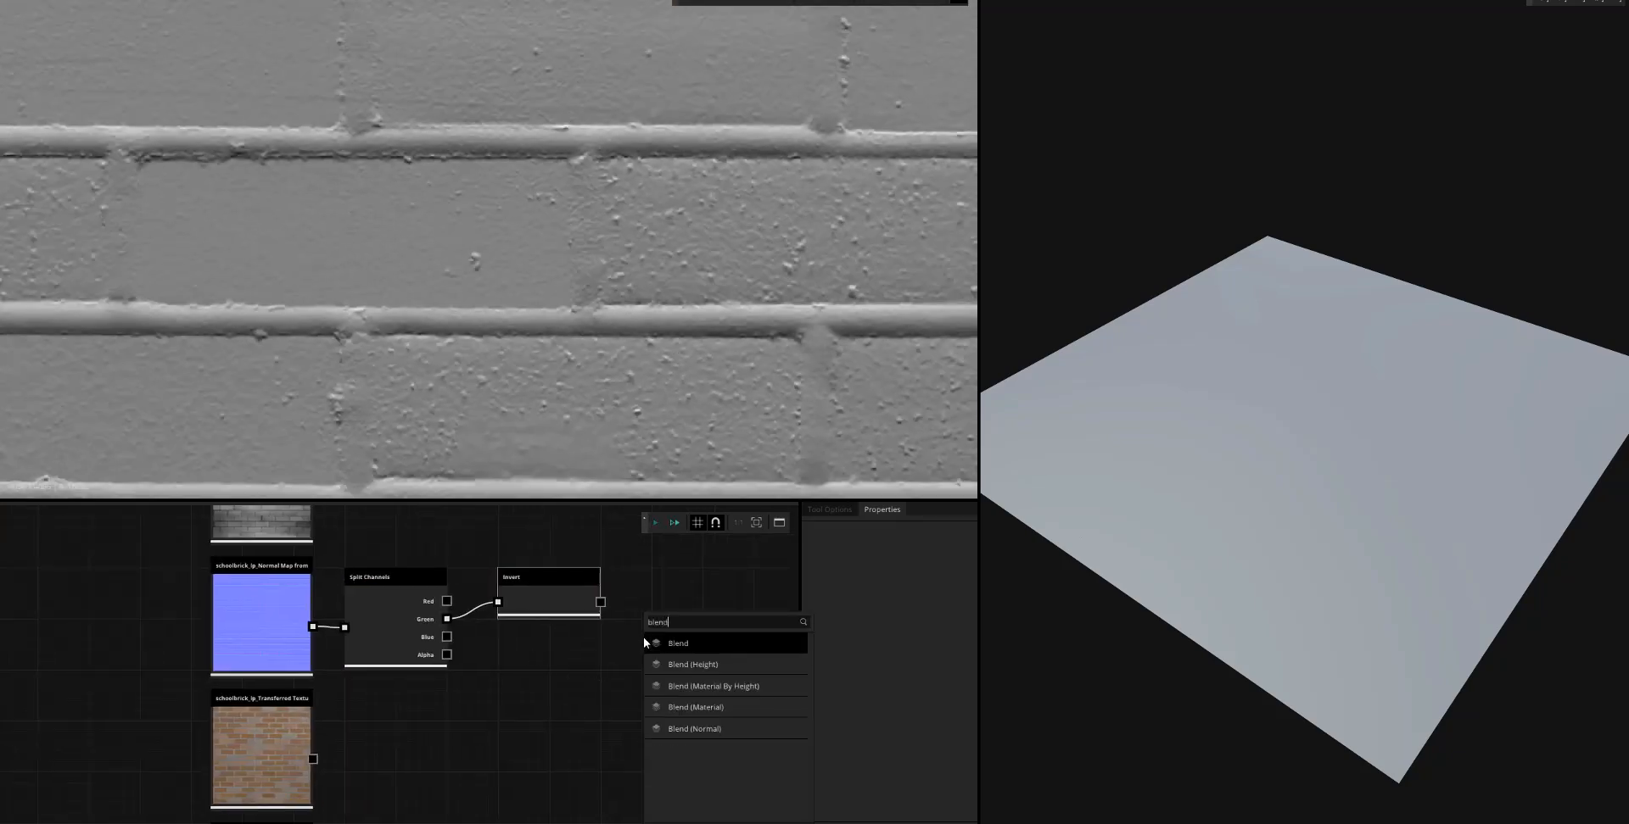
{"action": "left_click", "coordinate": [677, 643]}
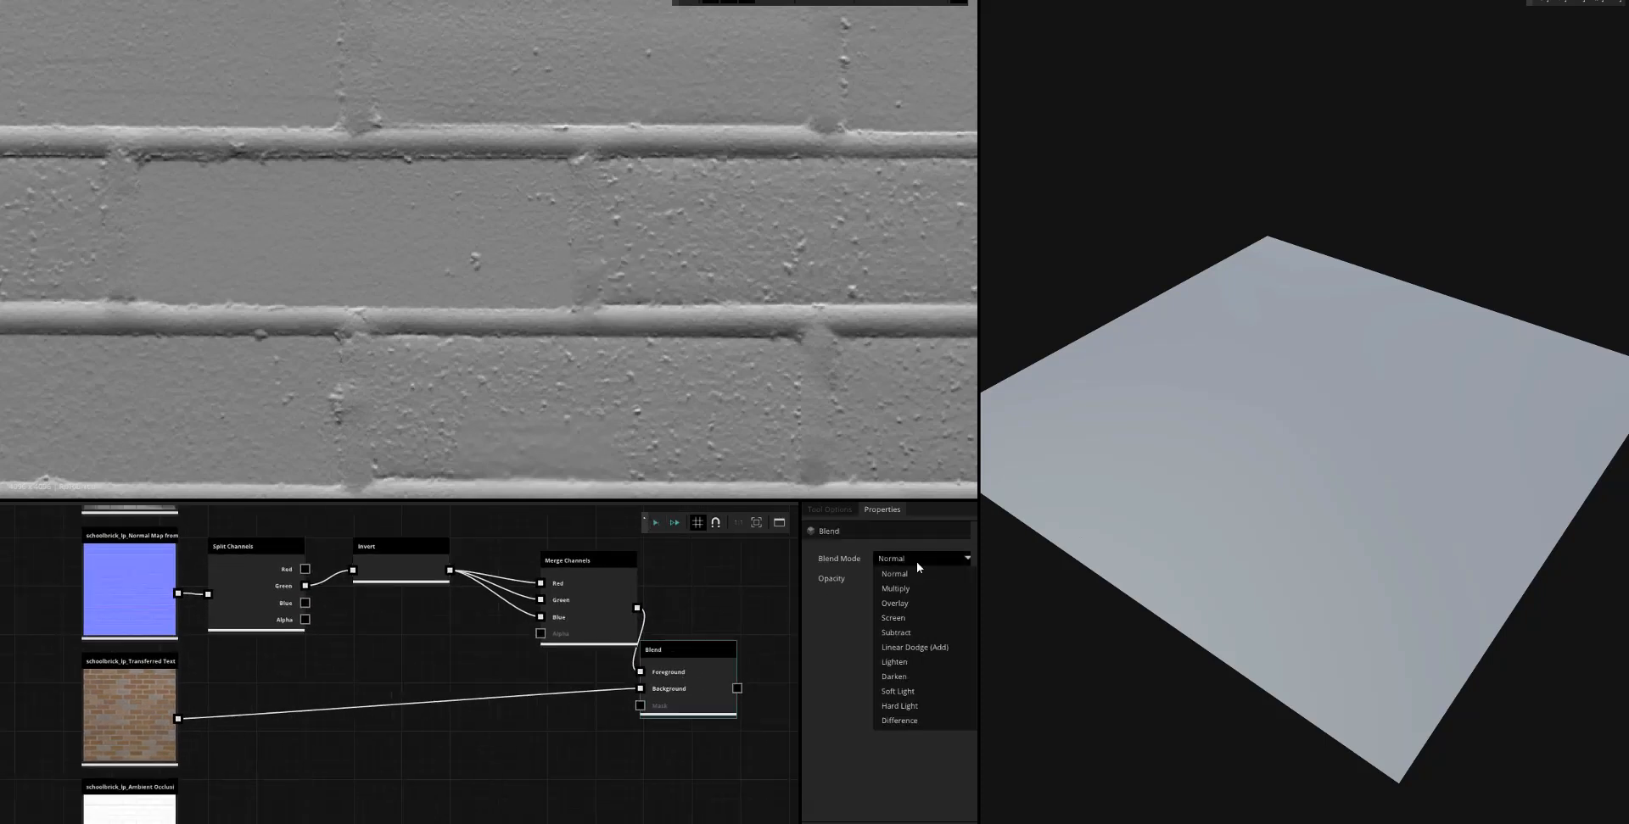
{"action": "left_click", "coordinate": [895, 693]}
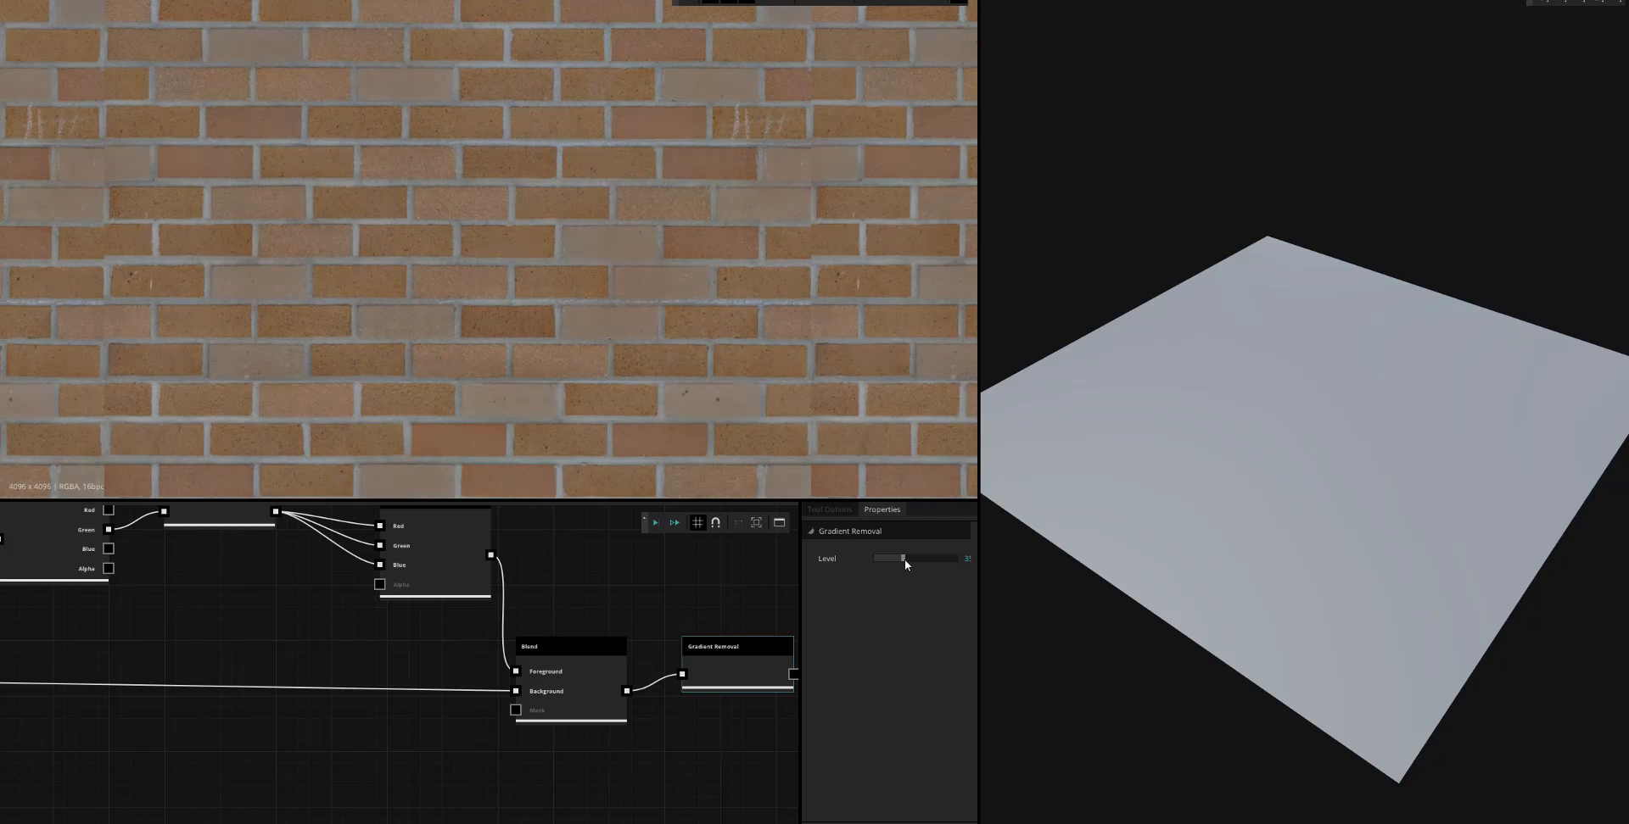
Tune the Gradient Removal level slider to even out the brick lighting
{"action": "left_click_drag", "start_coordinate": [901, 558], "coordinate": [916, 558]}
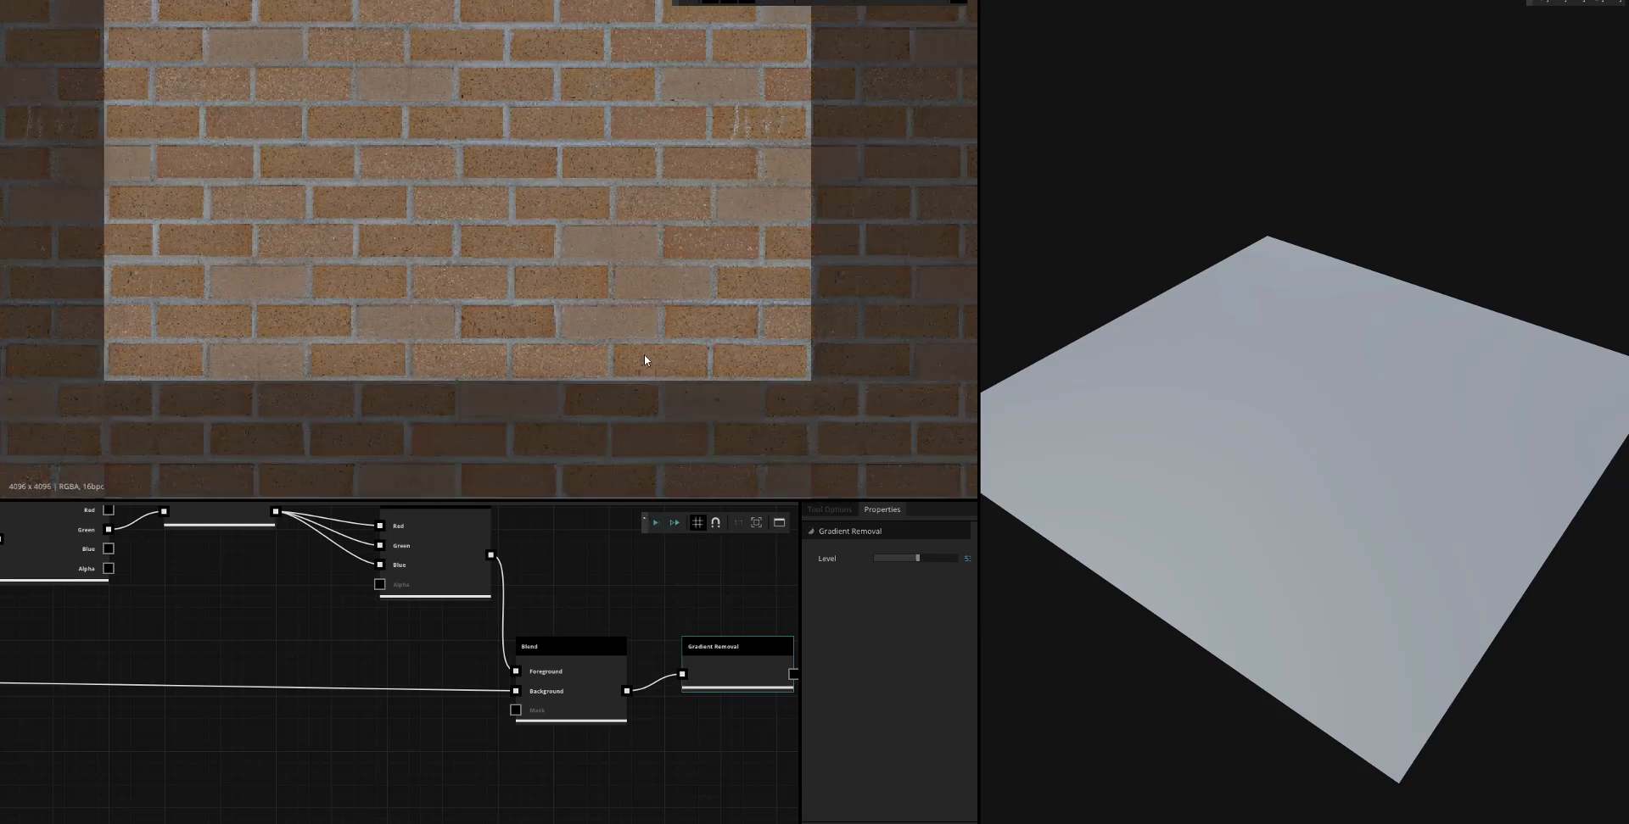
{"action": "left_click_drag", "start_coordinate": [916, 558], "coordinate": [899, 558]}
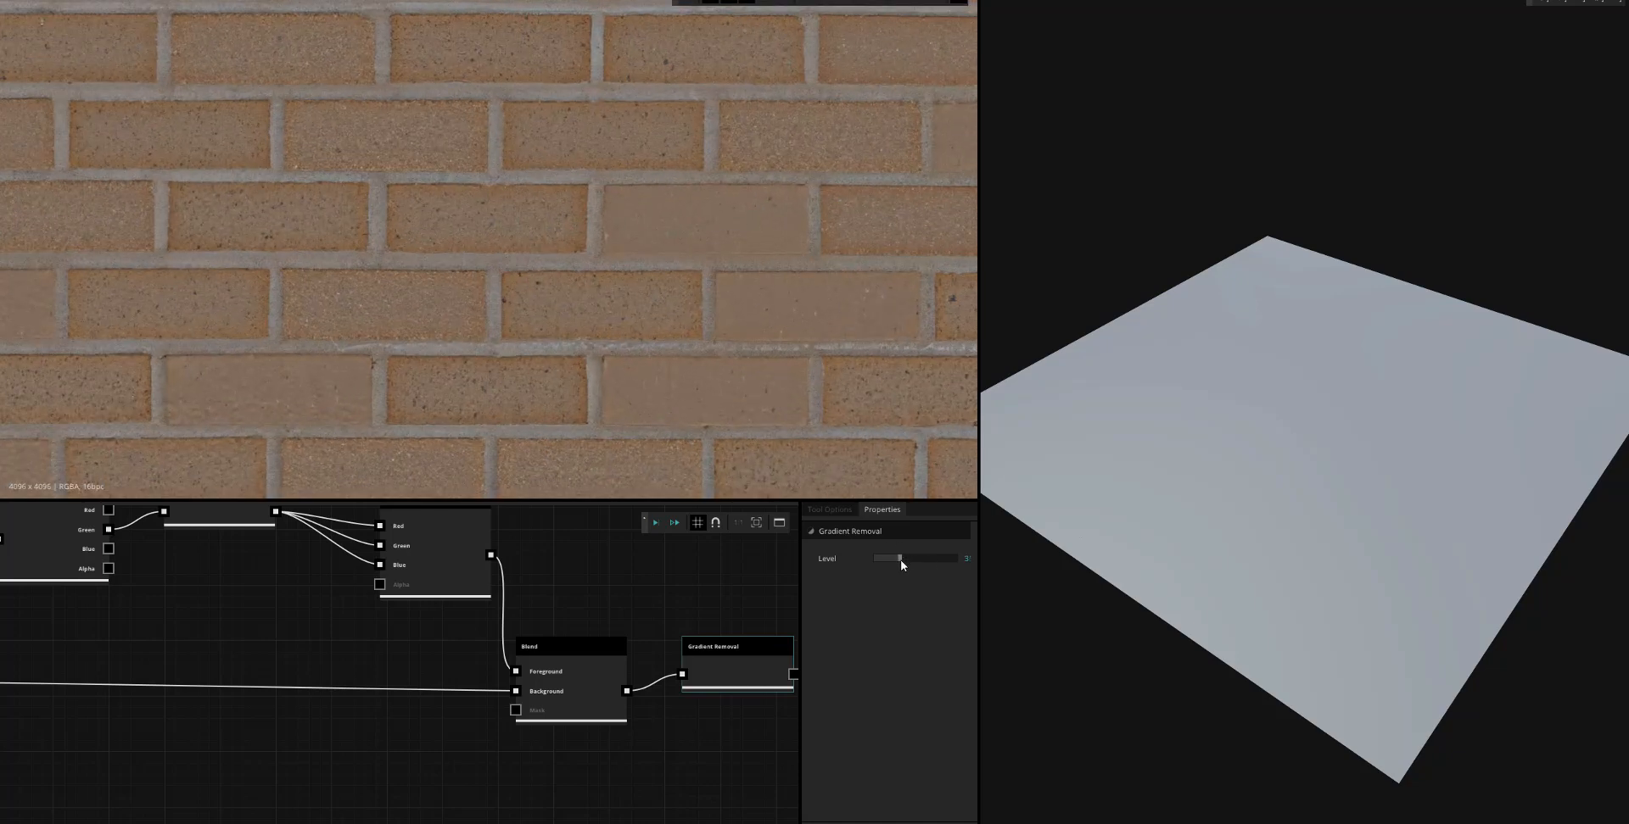
{"action": "left_click_drag", "start_coordinate": [899, 558], "coordinate": [886, 558]}
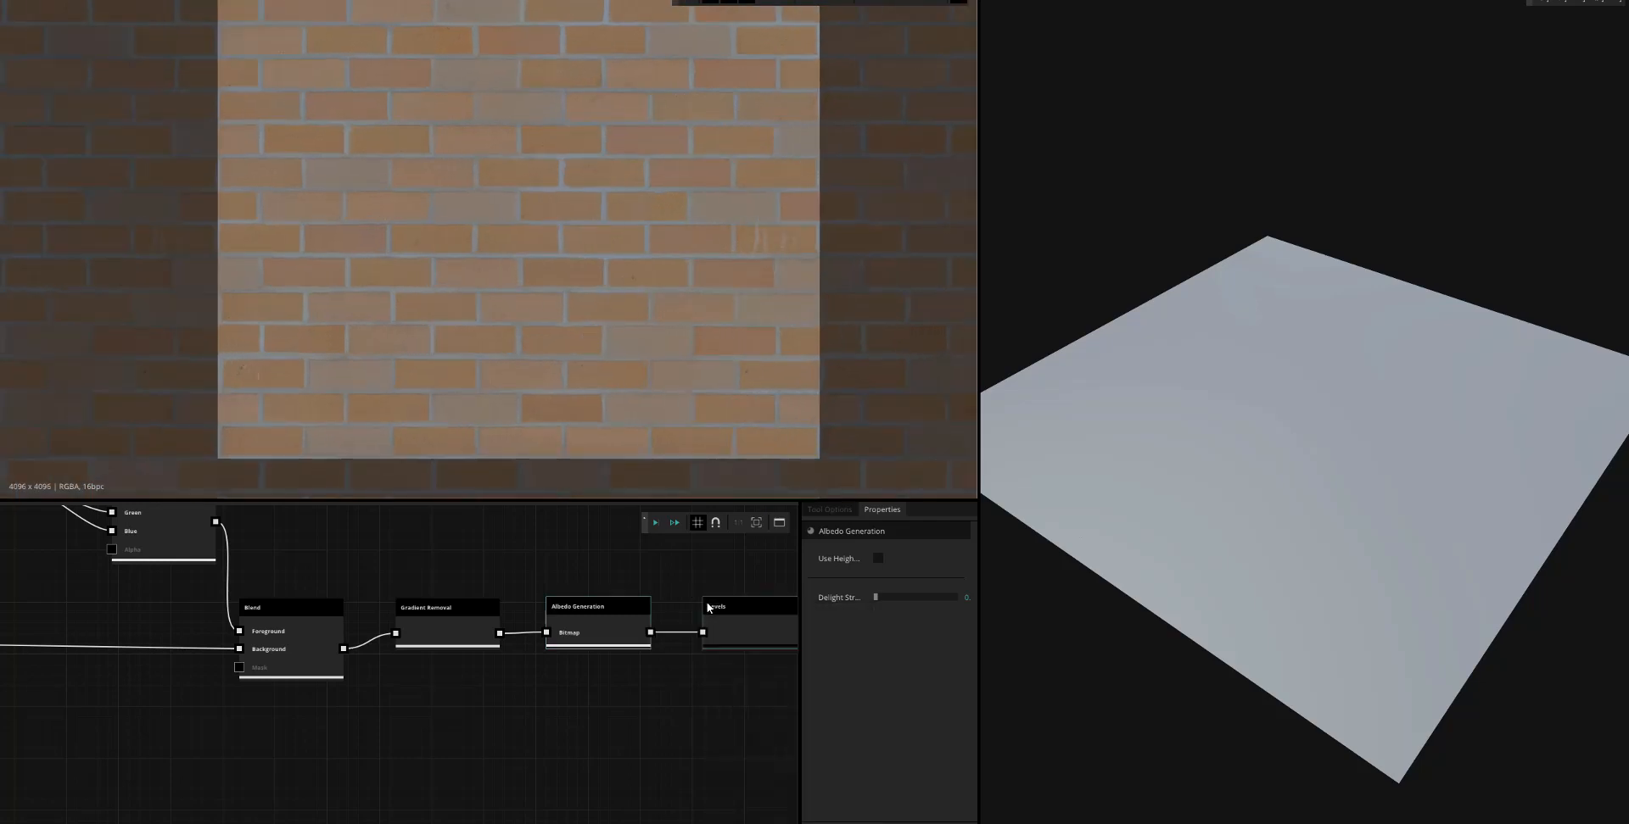
Adjust the Levels node's input white point on the generated albedo
{"action": "left_click", "coordinate": [716, 606]}
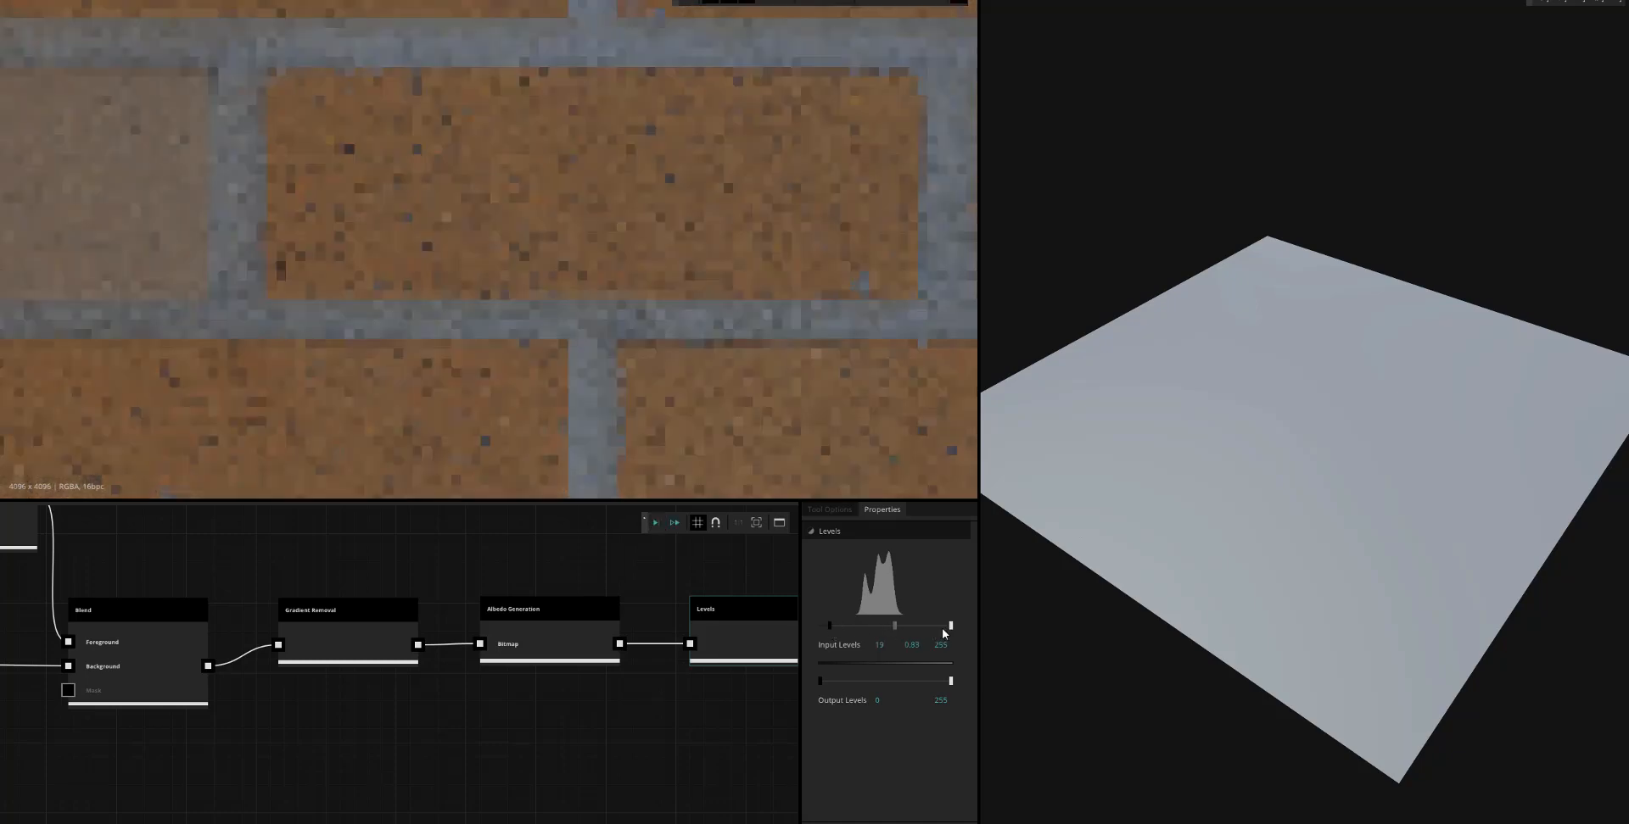
{"action": "left_click_drag", "start_coordinate": [950, 626], "coordinate": [937, 626]}
{"action": "type", "text": "gra"}
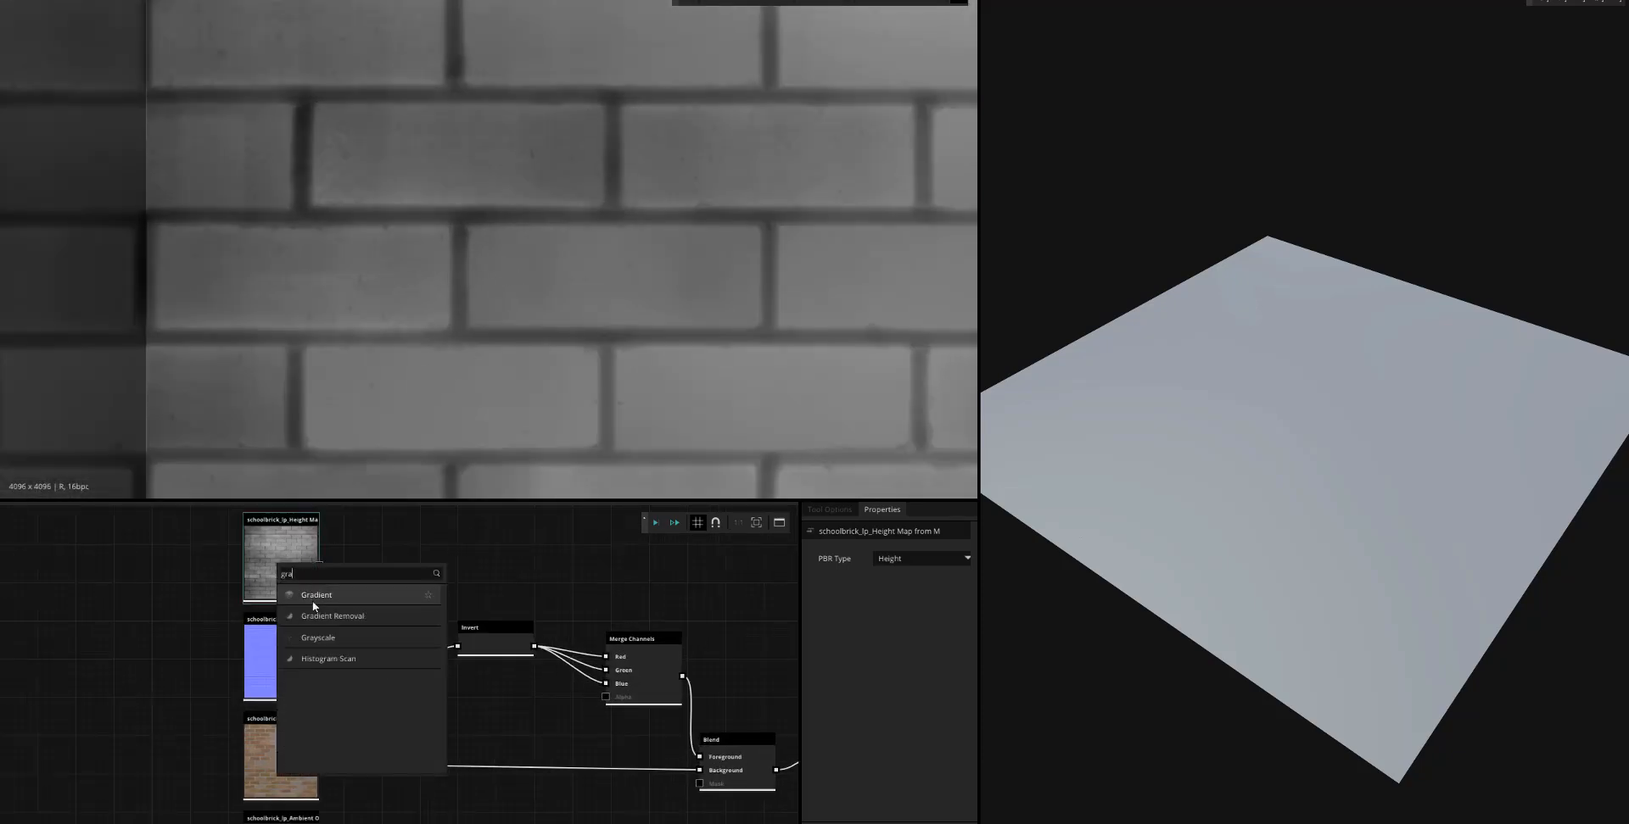
Add a Gradient Removal node and route the height map through it
{"action": "left_click", "coordinate": [332, 616]}
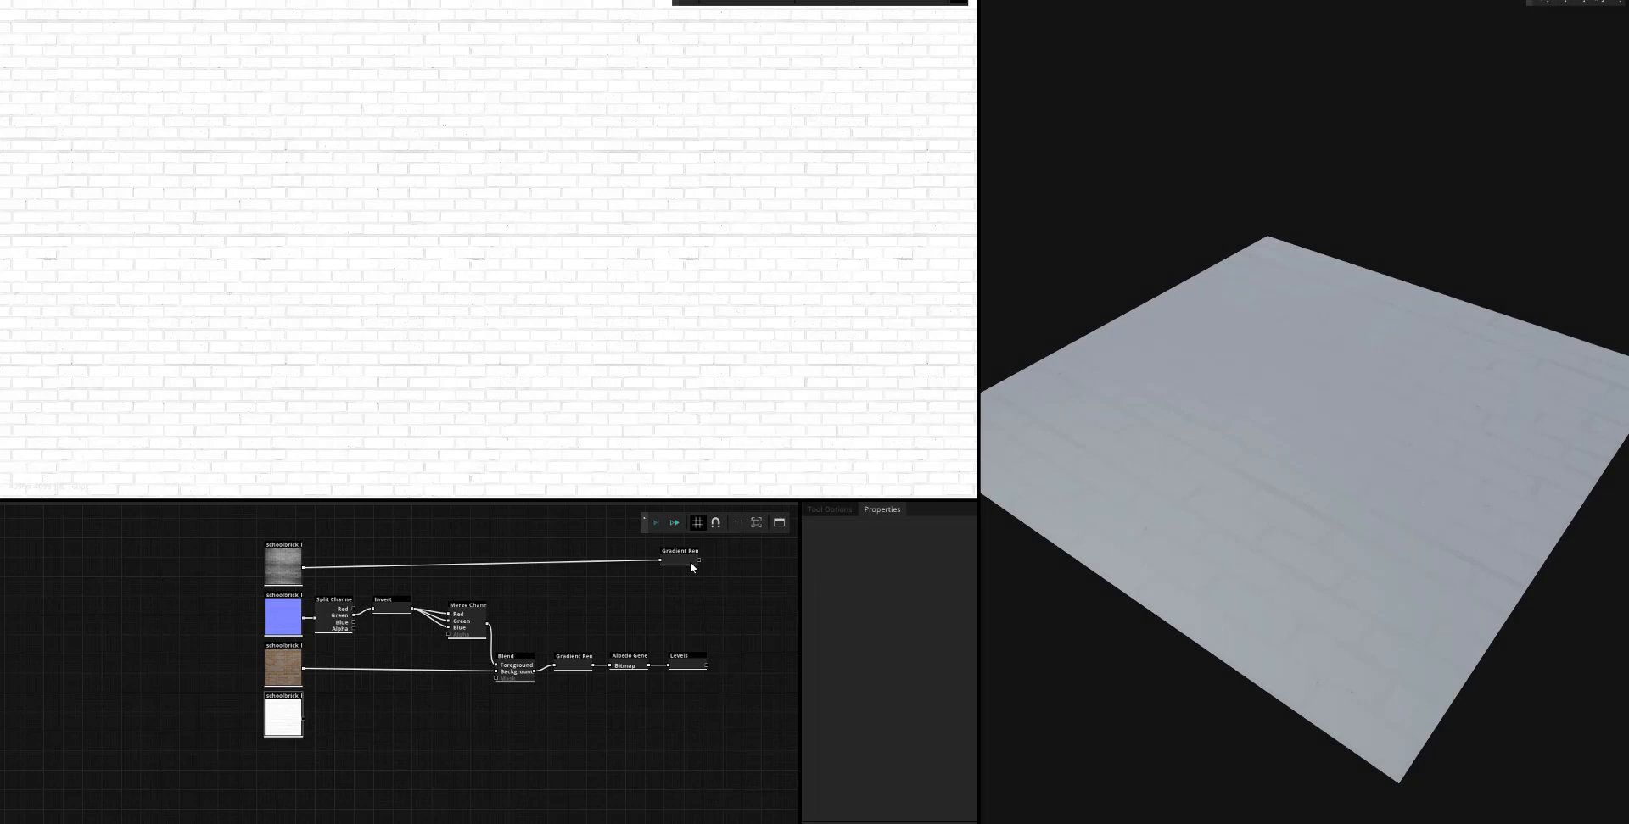
{"action": "left_click", "coordinate": [678, 562]}
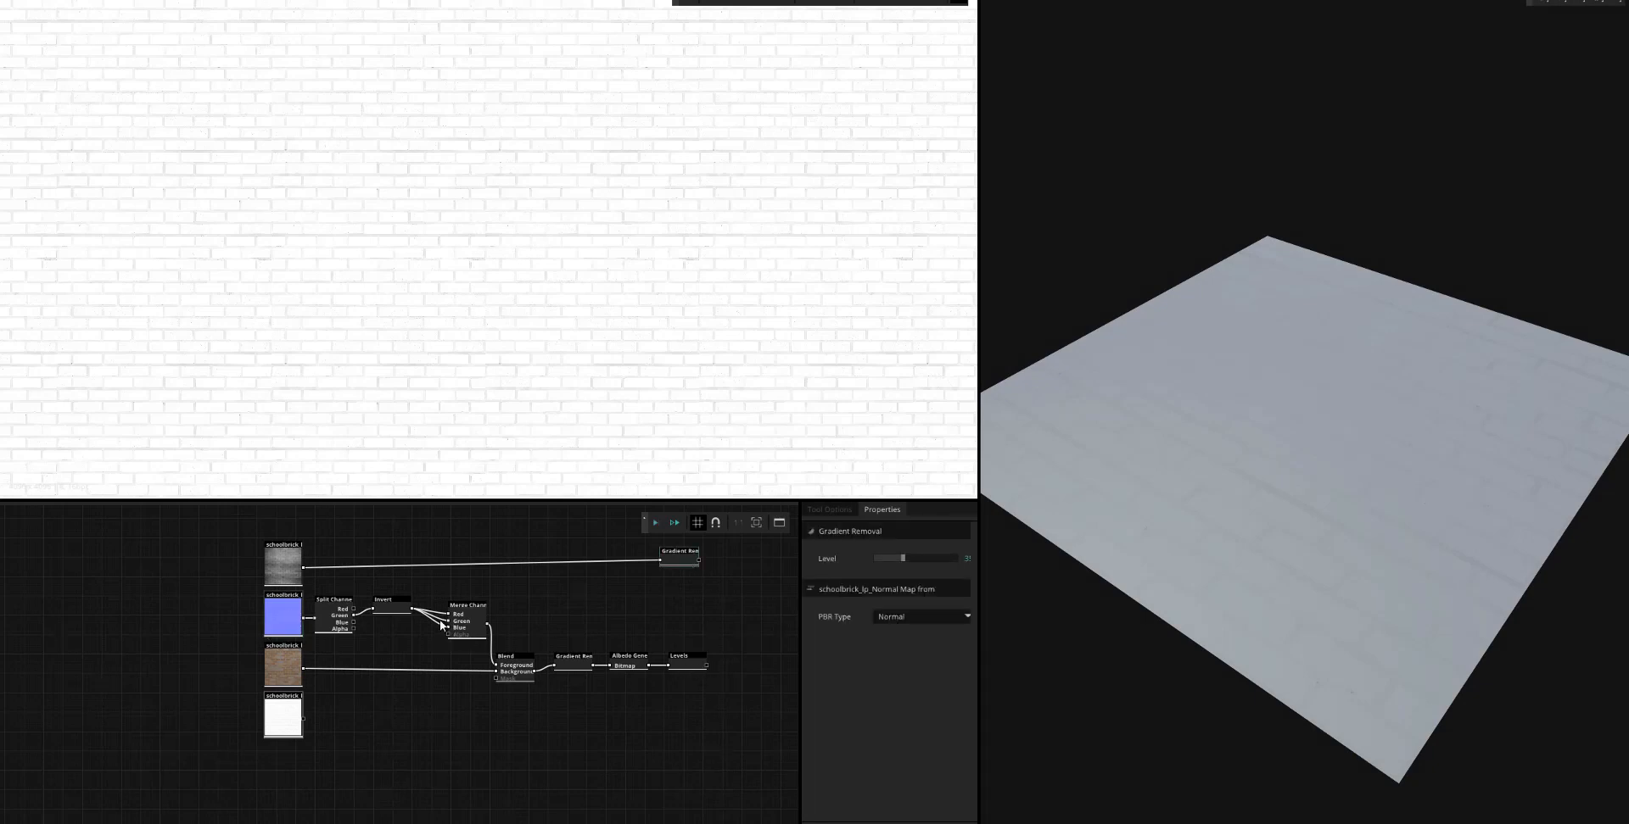
{"action": "left_click", "coordinate": [680, 660]}
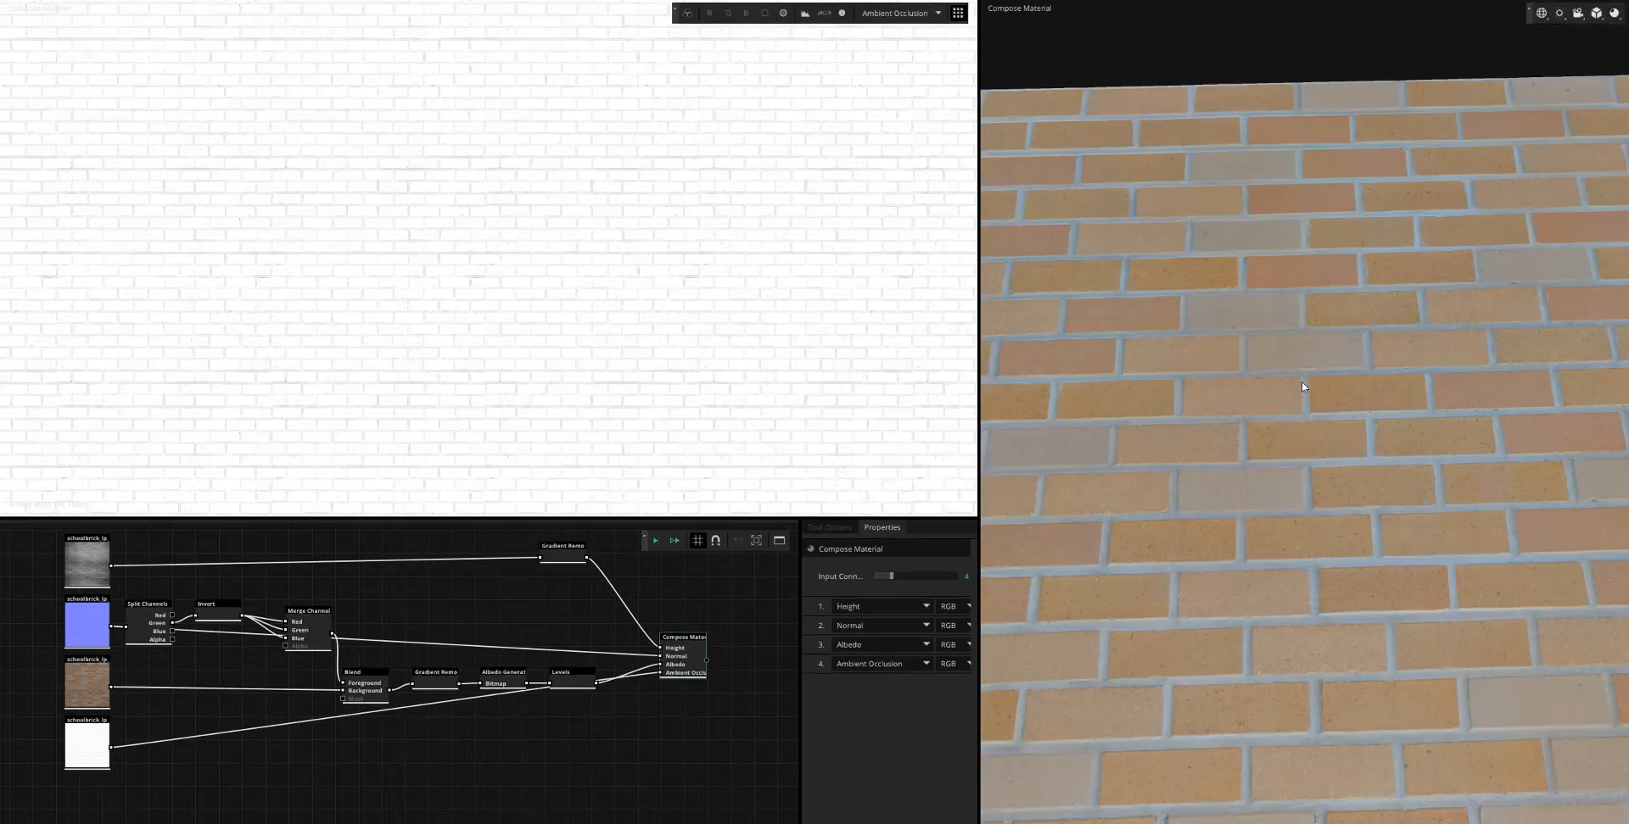
Check the 3D preview's geometry and lighting environment settings
{"action": "left_click", "coordinate": [1613, 12]}
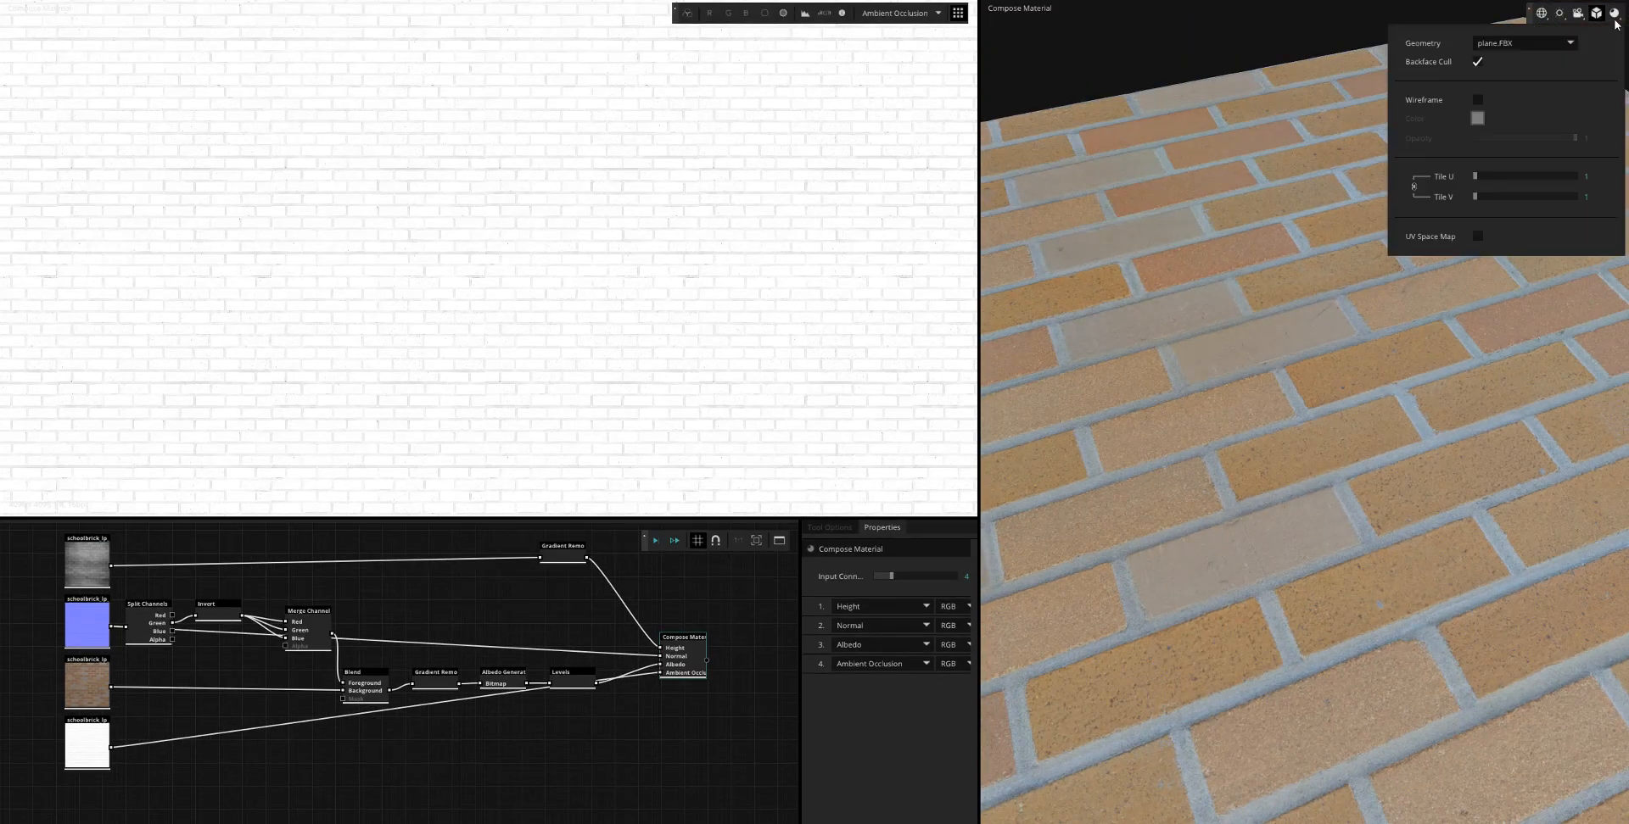
{"action": "left_click", "coordinate": [1612, 12]}
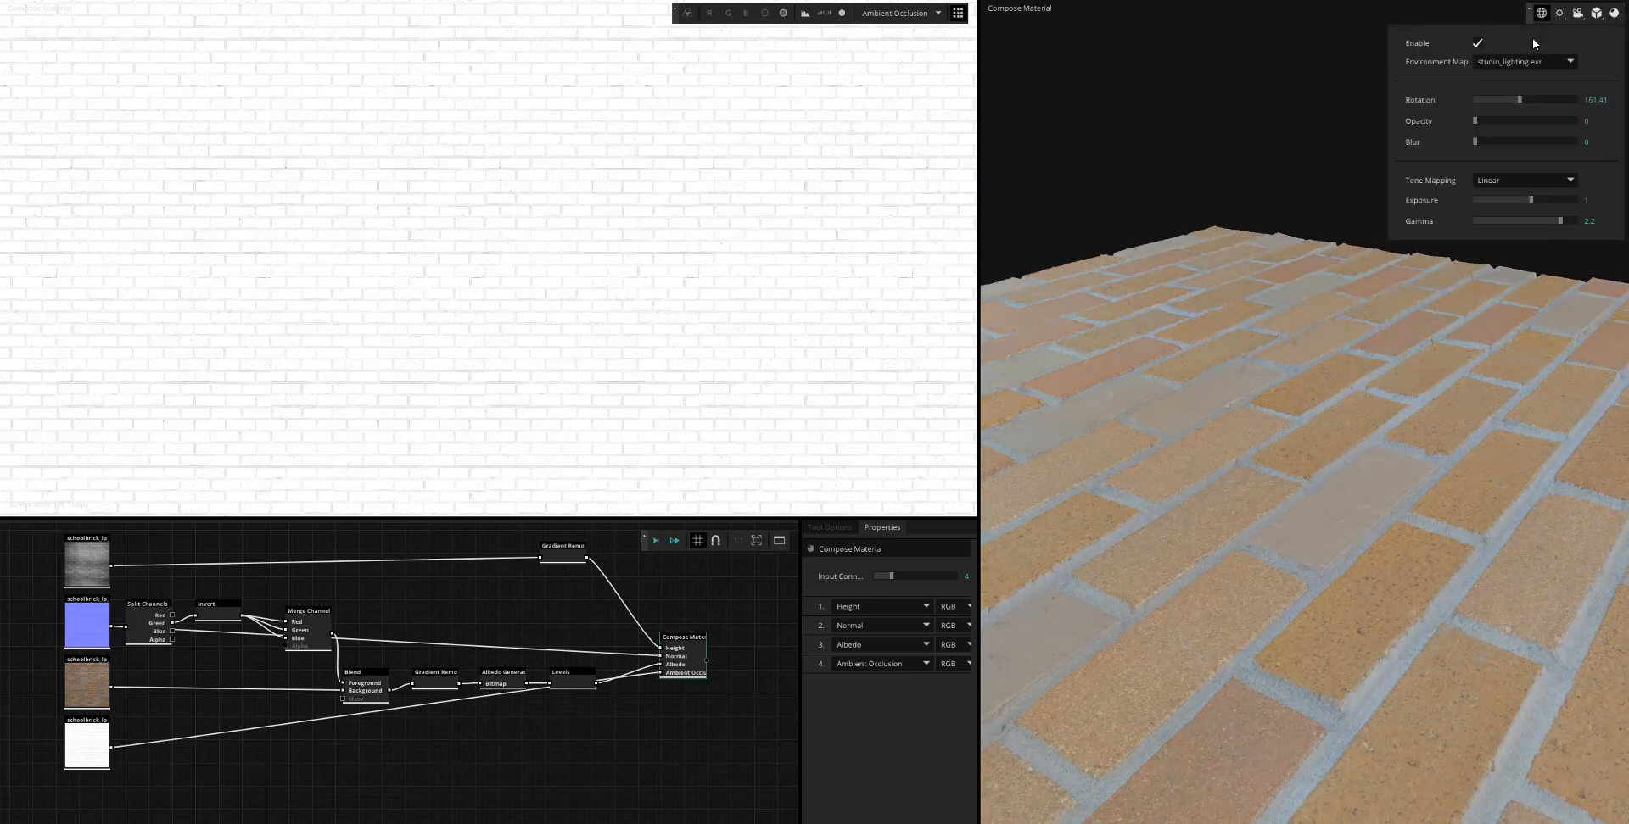
{"action": "left_click", "coordinate": [1522, 61]}
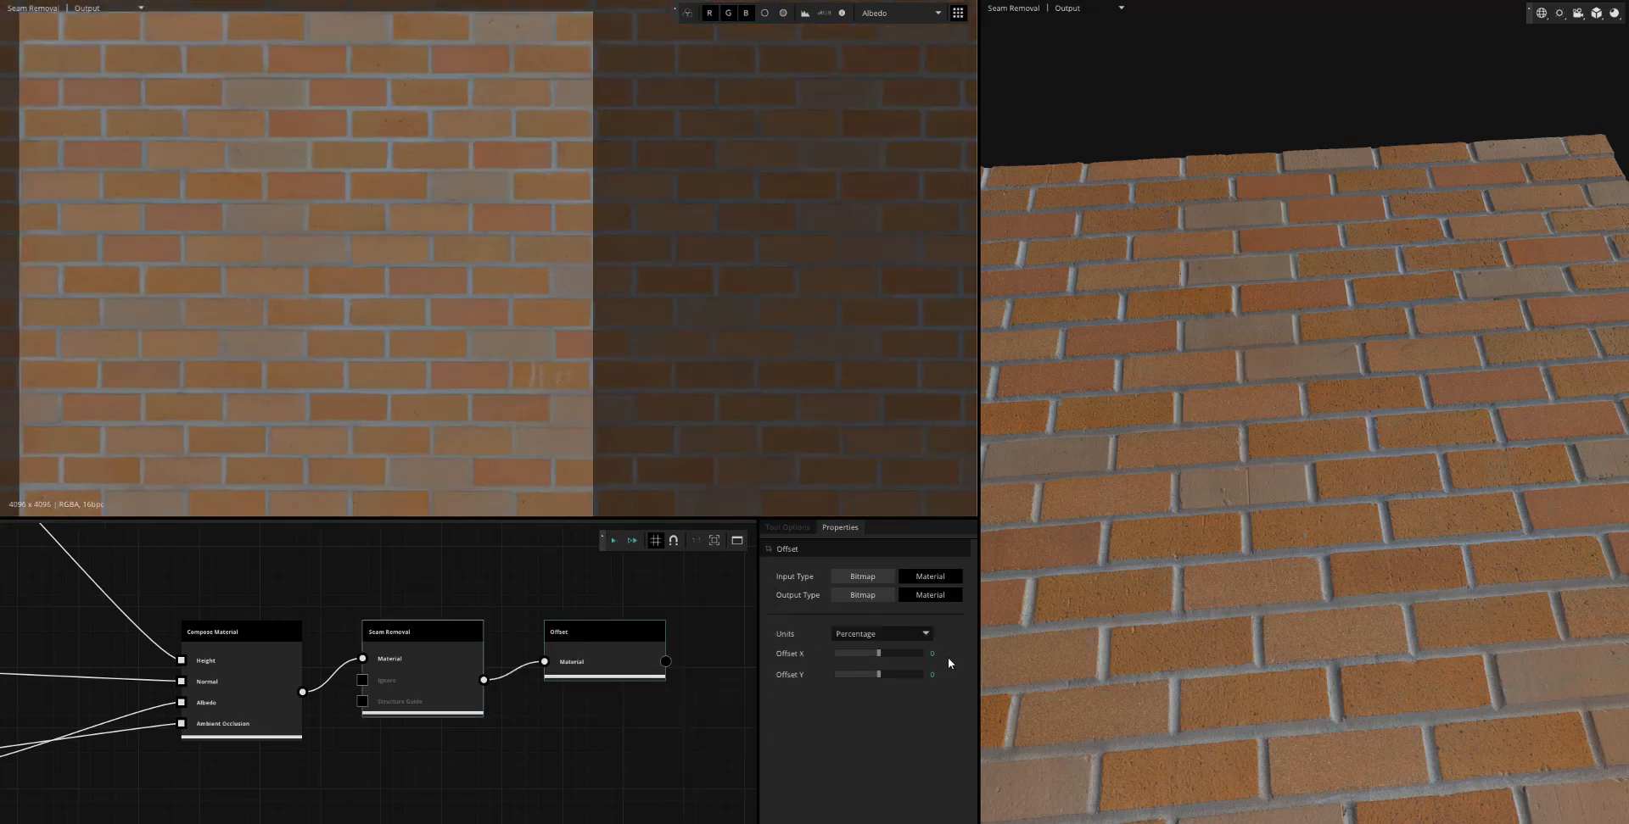
Shift the Offset horizontally by half width and search 'mutati' after the second Seam Removal
{"action": "left_click_drag", "start_coordinate": [857, 653], "coordinate": [894, 654]}
{"action": "type", "text": "s"}
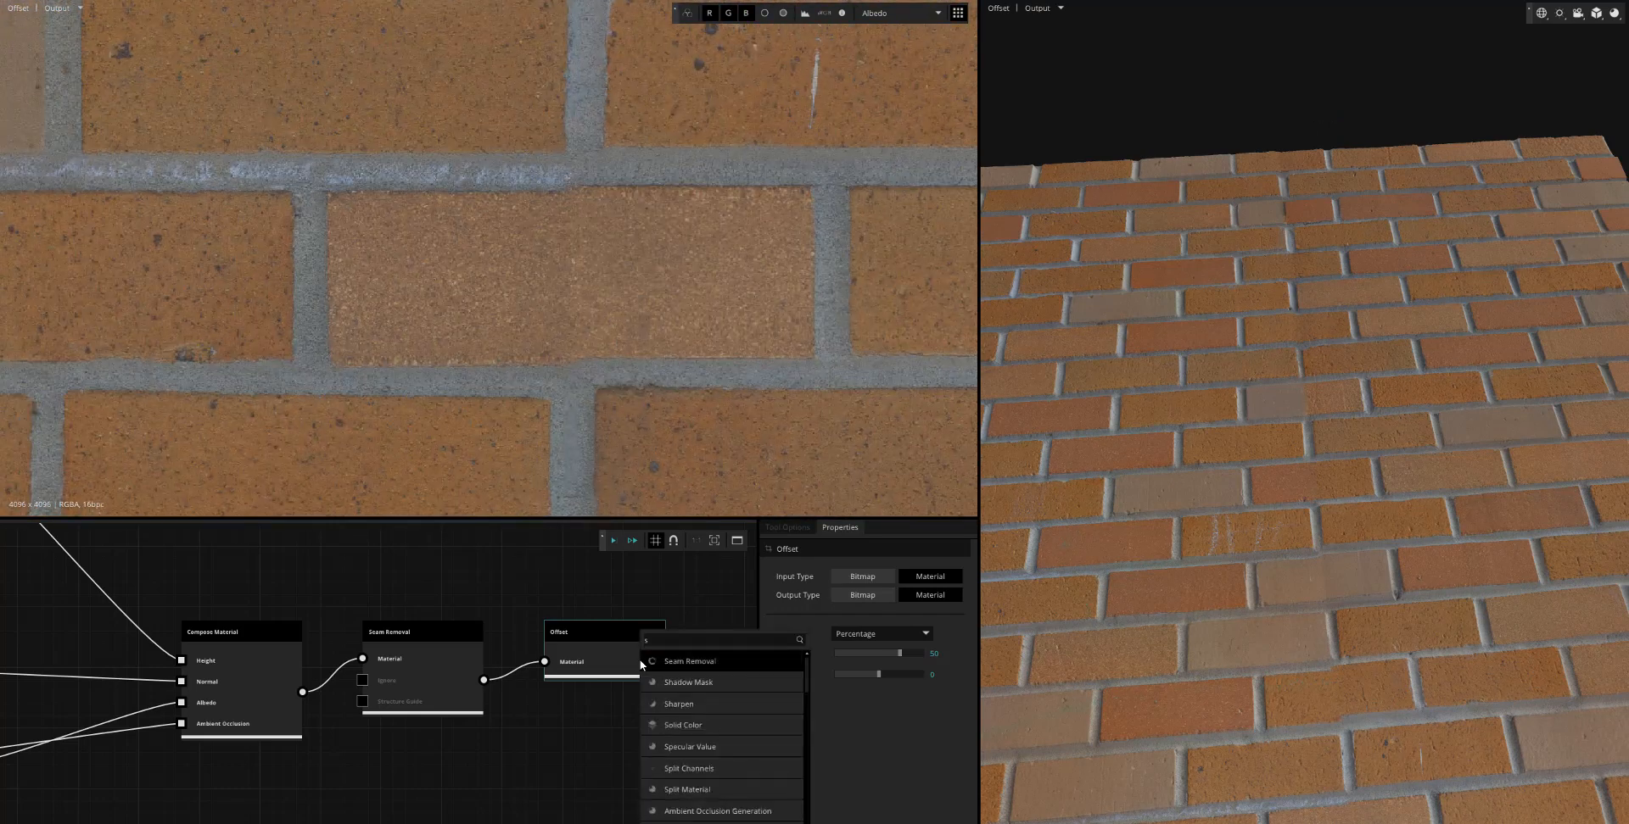
{"action": "left_click", "coordinate": [687, 662]}
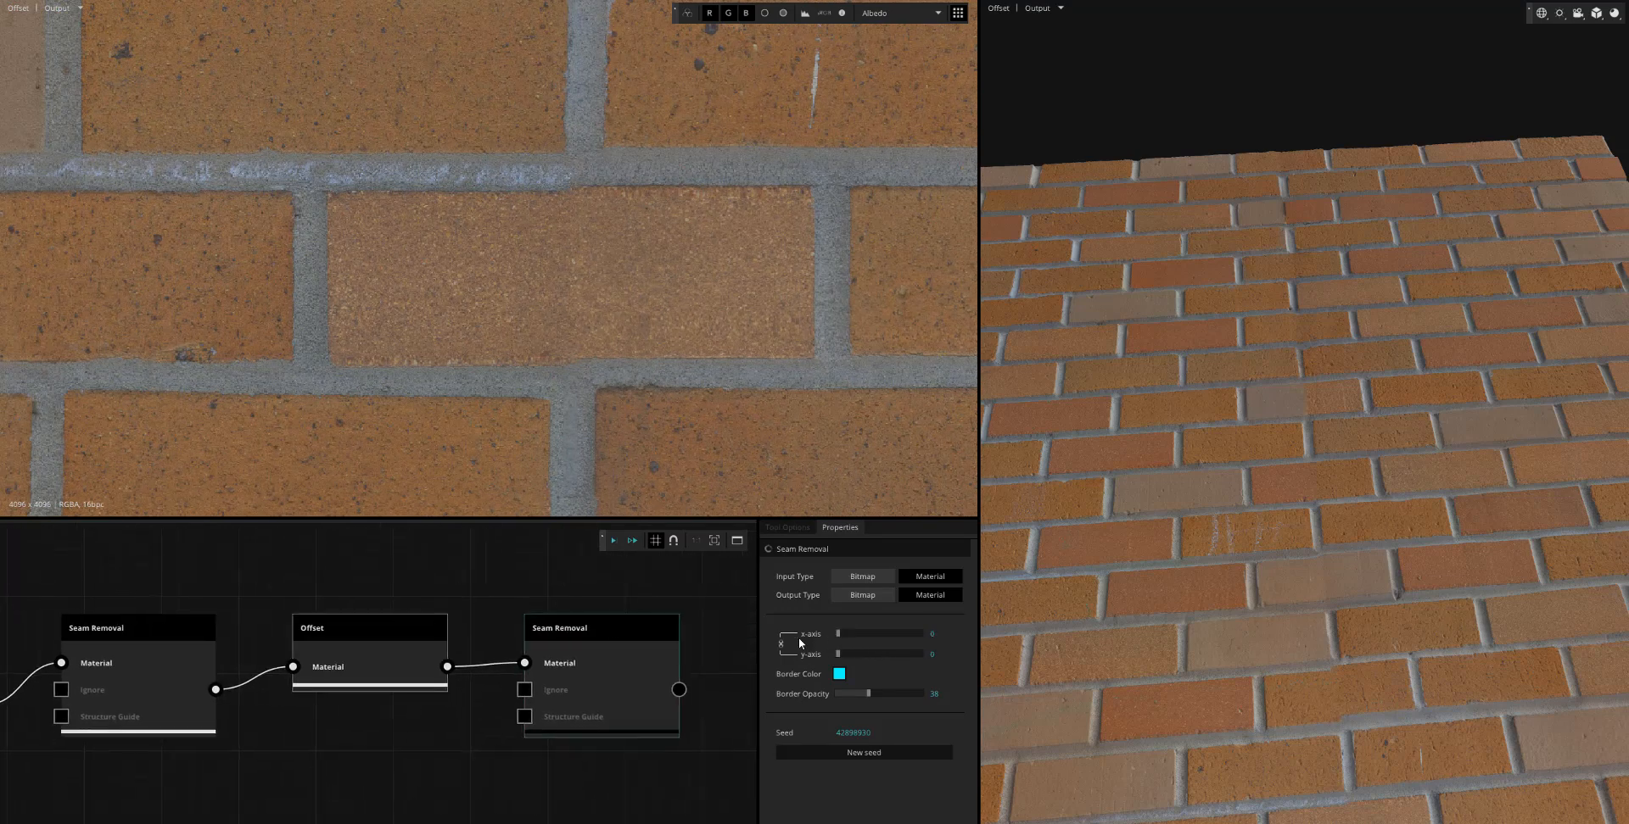
{"action": "left_click", "coordinate": [613, 539]}
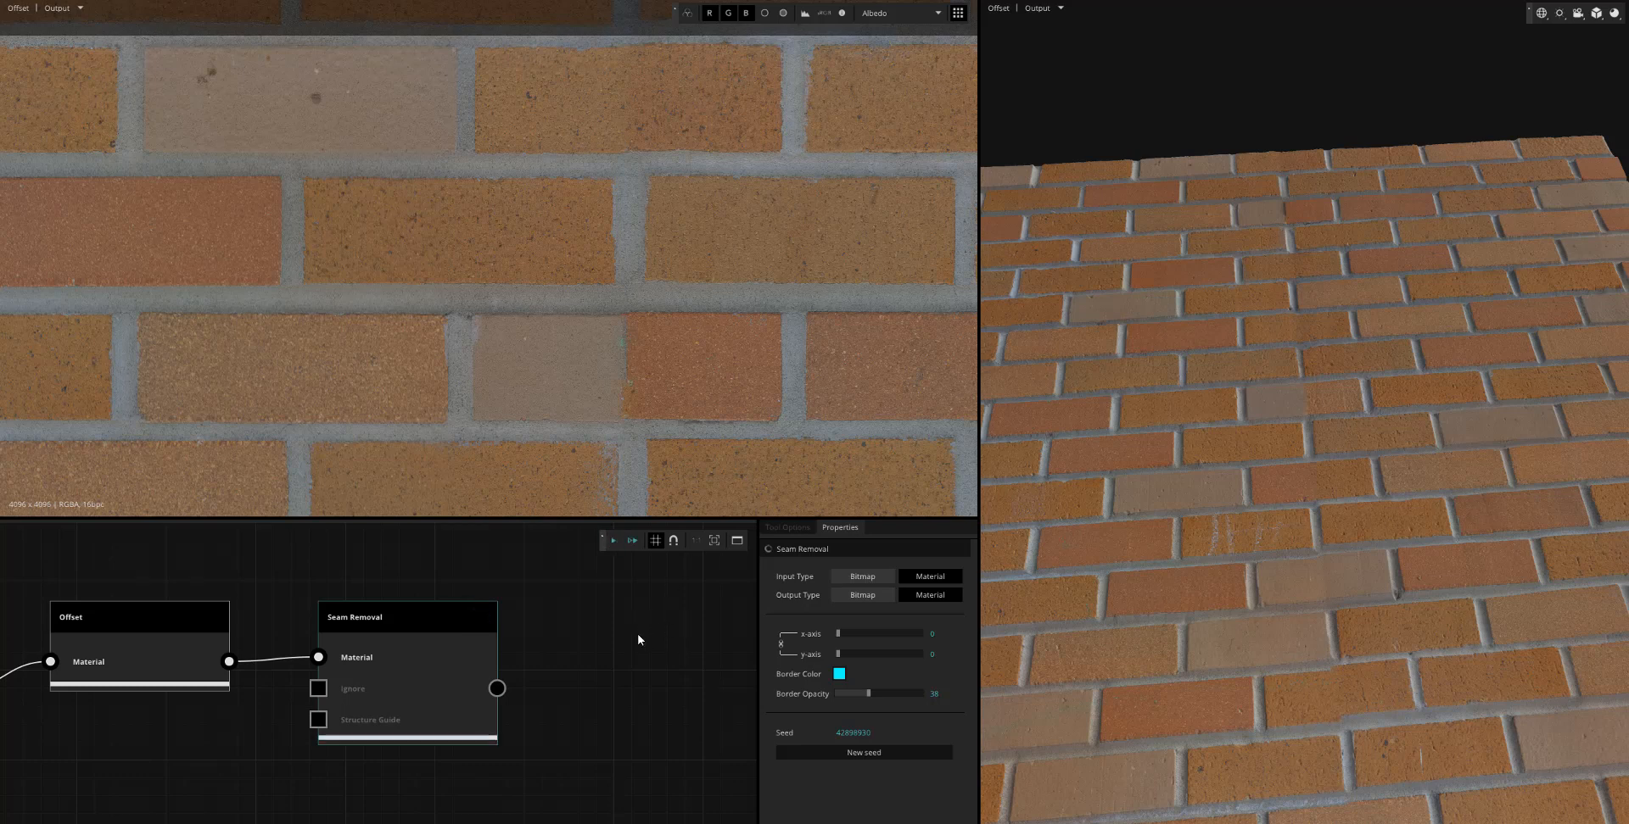
{"action": "type", "text": "mutati"}
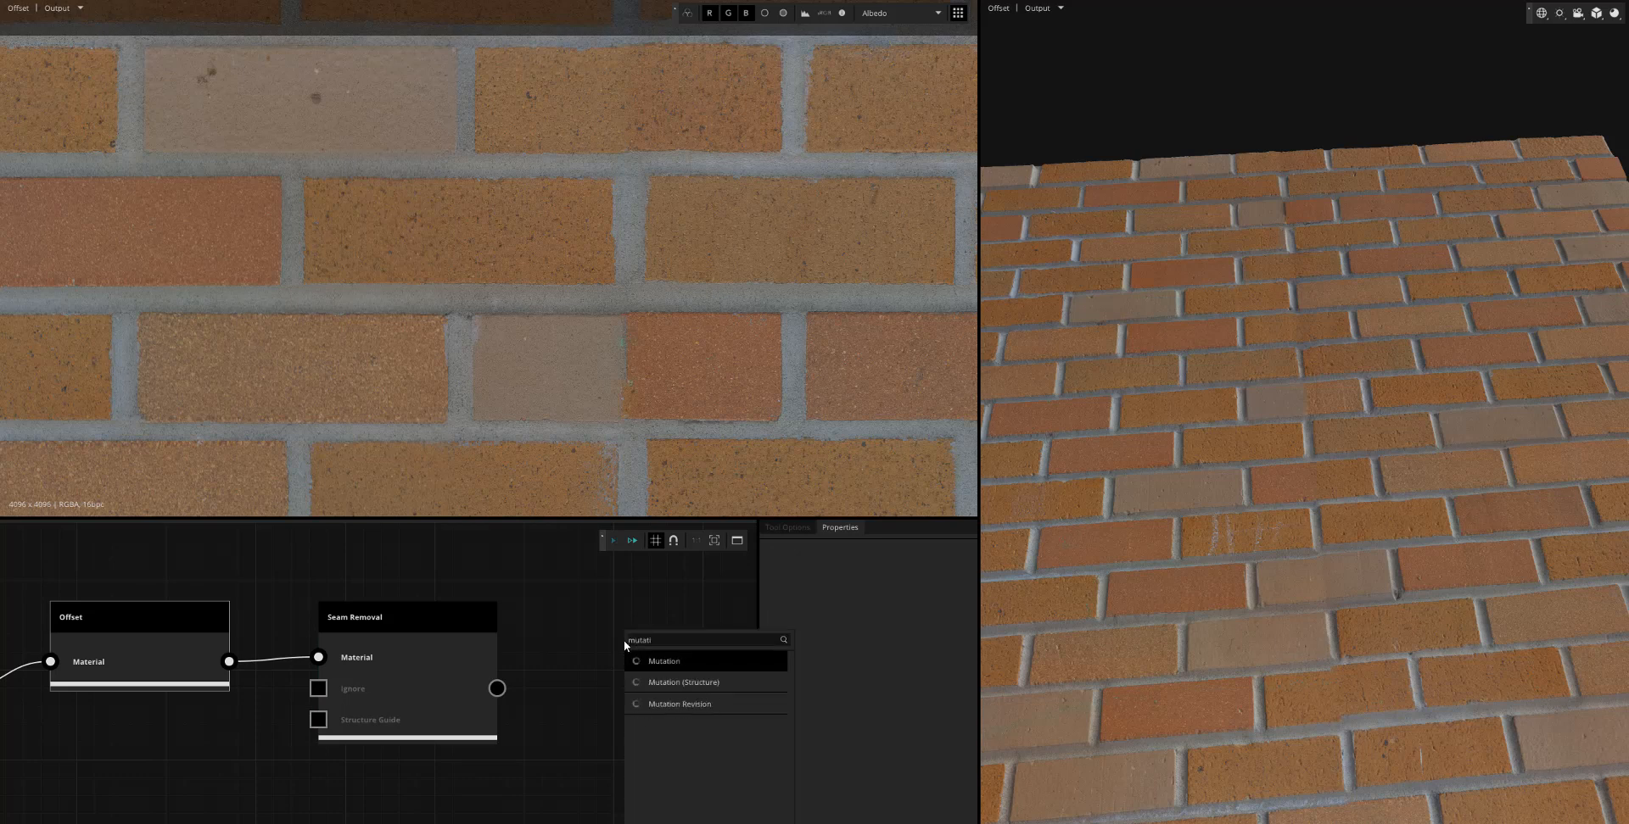
Add a Mutation Revision node after the second Seam Removal
{"action": "left_click", "coordinate": [679, 705]}
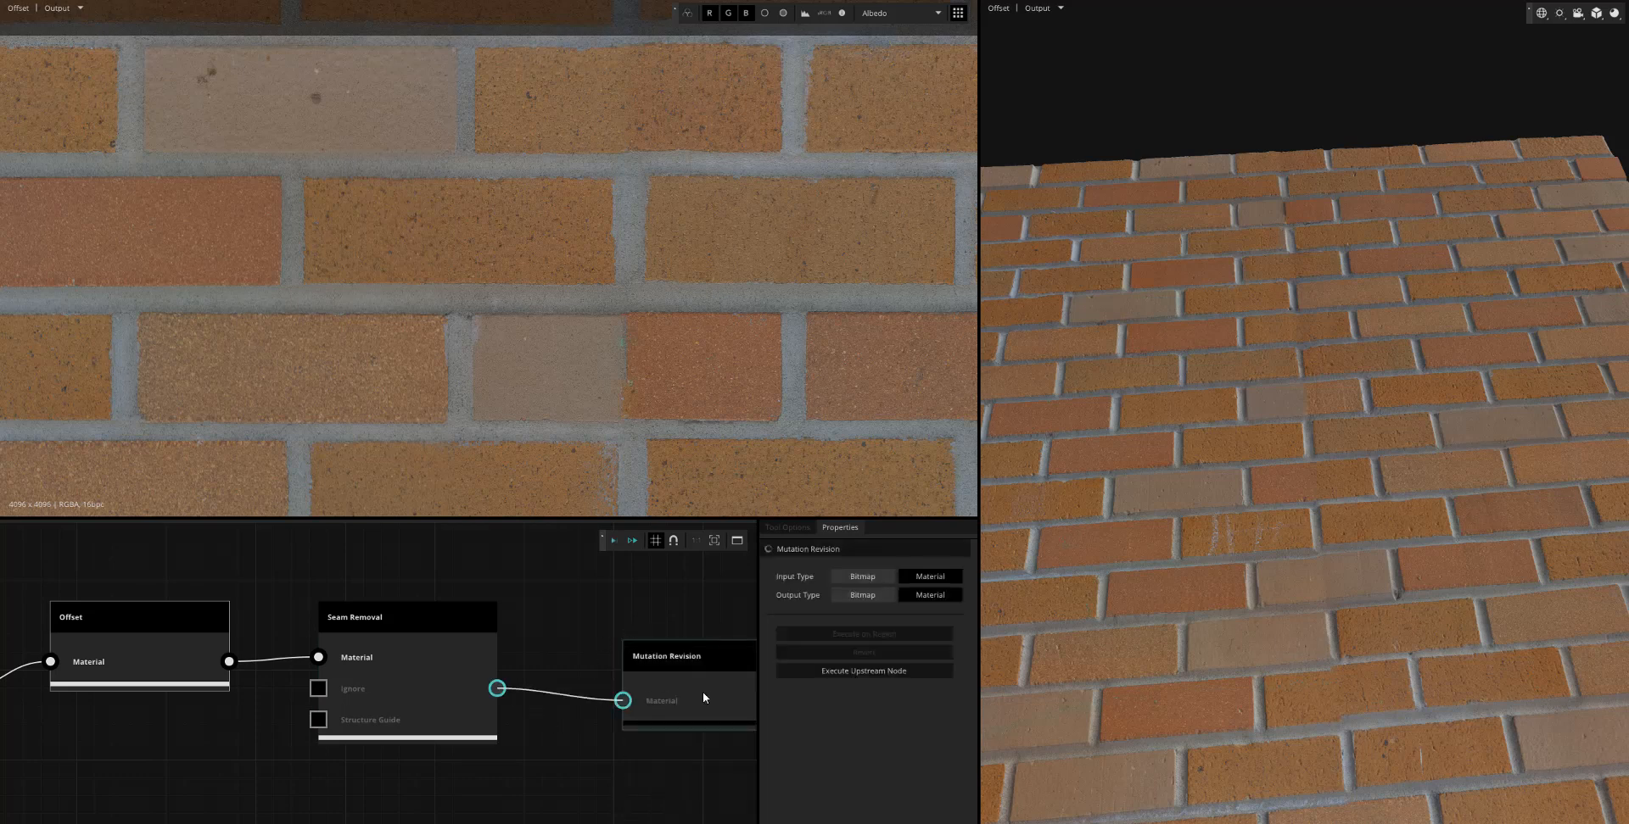
{"action": "mouse_move", "coordinate": [668, 343]}
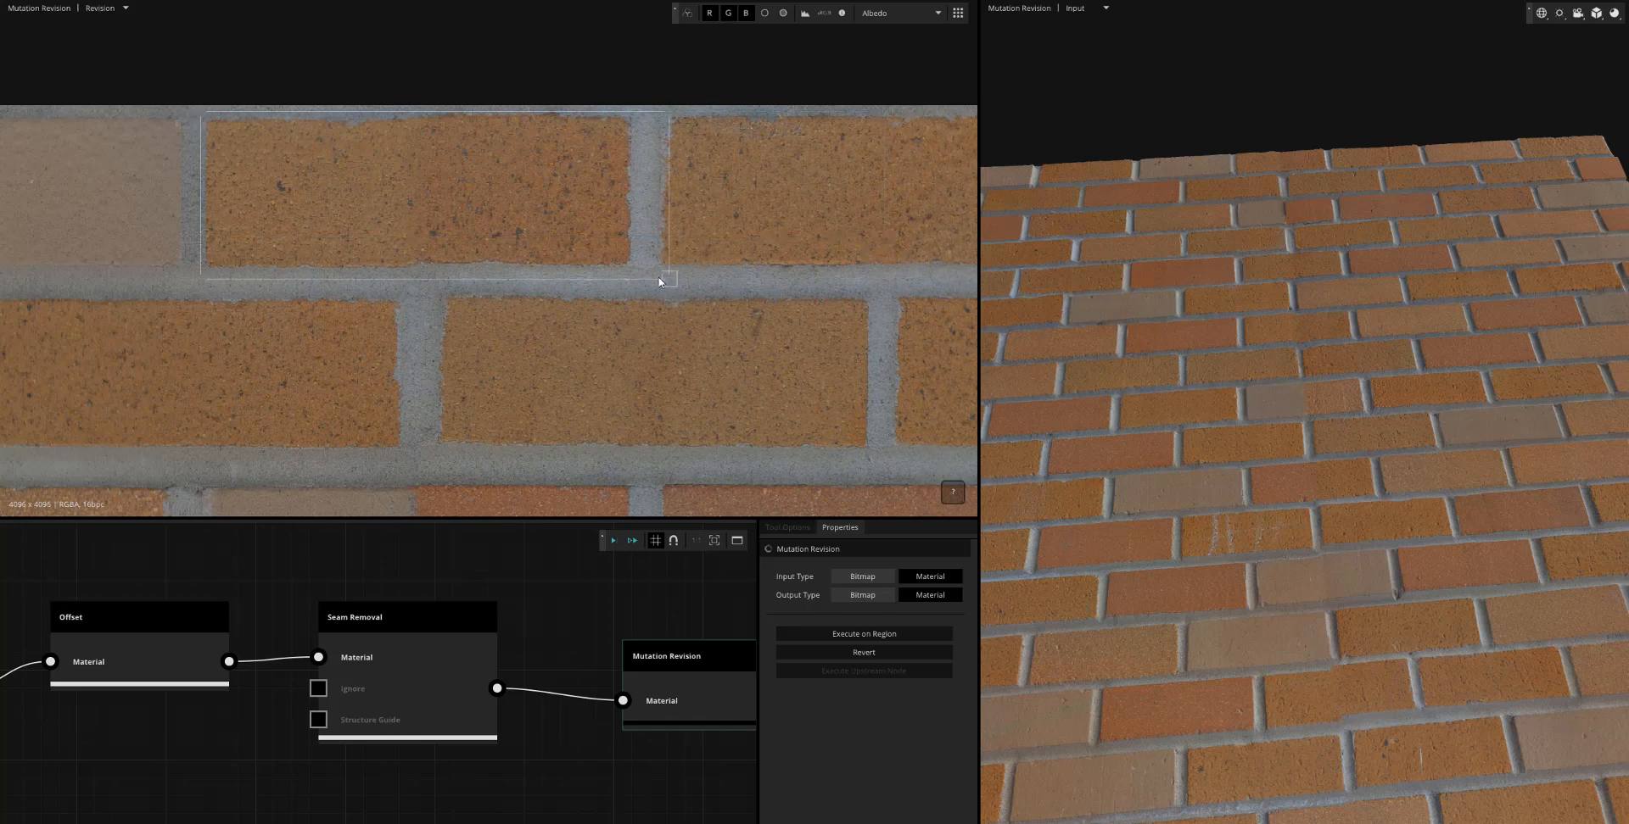
Mark regions around the top and pale bricks and regenerate them with Execute on Region
{"action": "left_click_drag", "start_coordinate": [665, 278], "coordinate": [631, 260]}
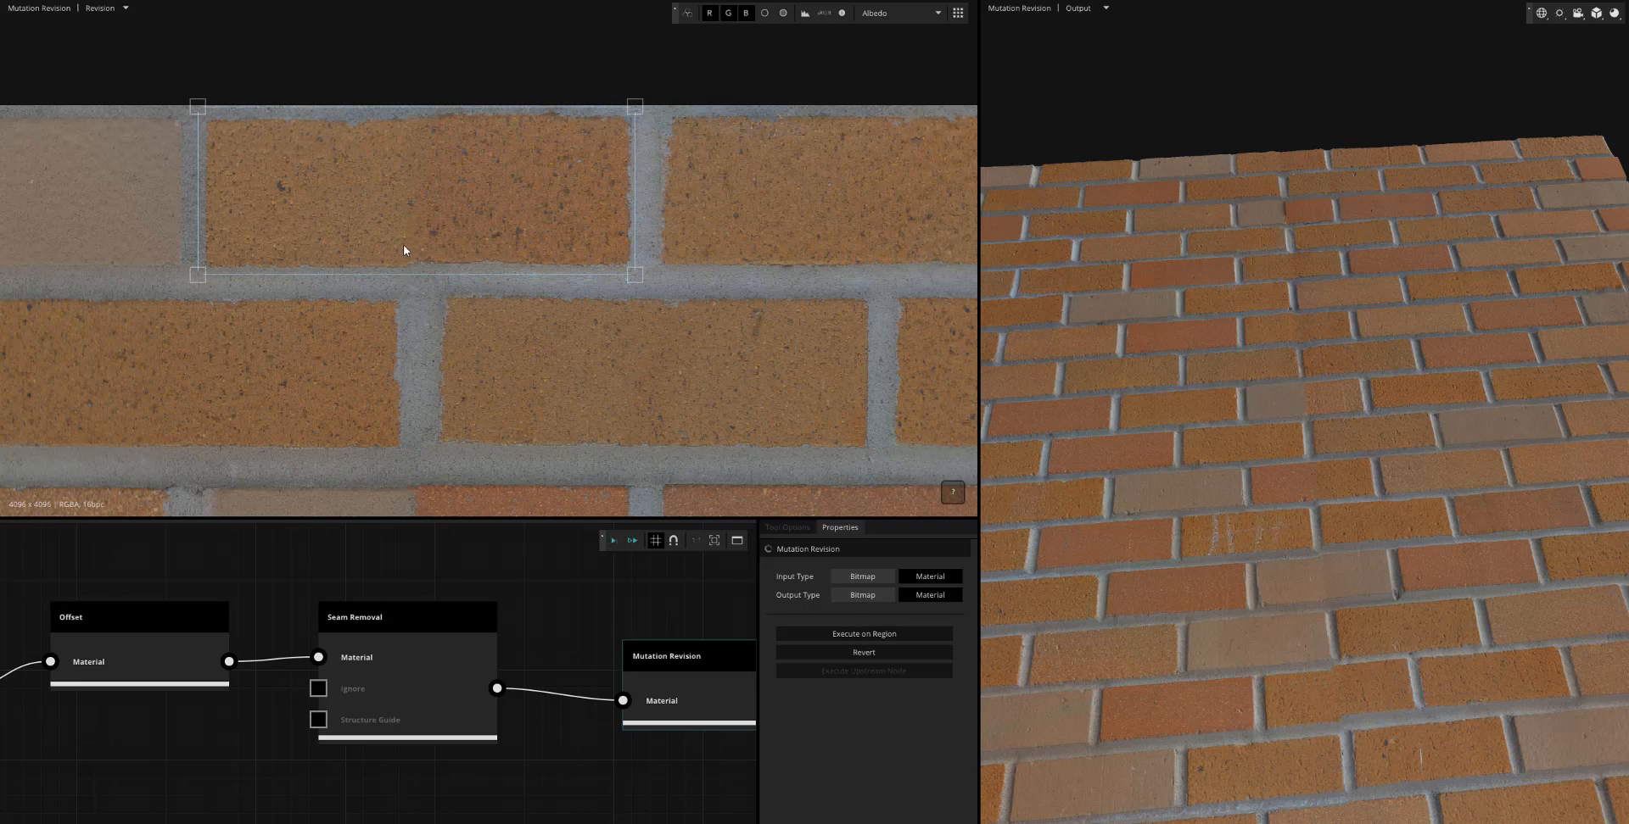
{"action": "left_click", "coordinate": [897, 12]}
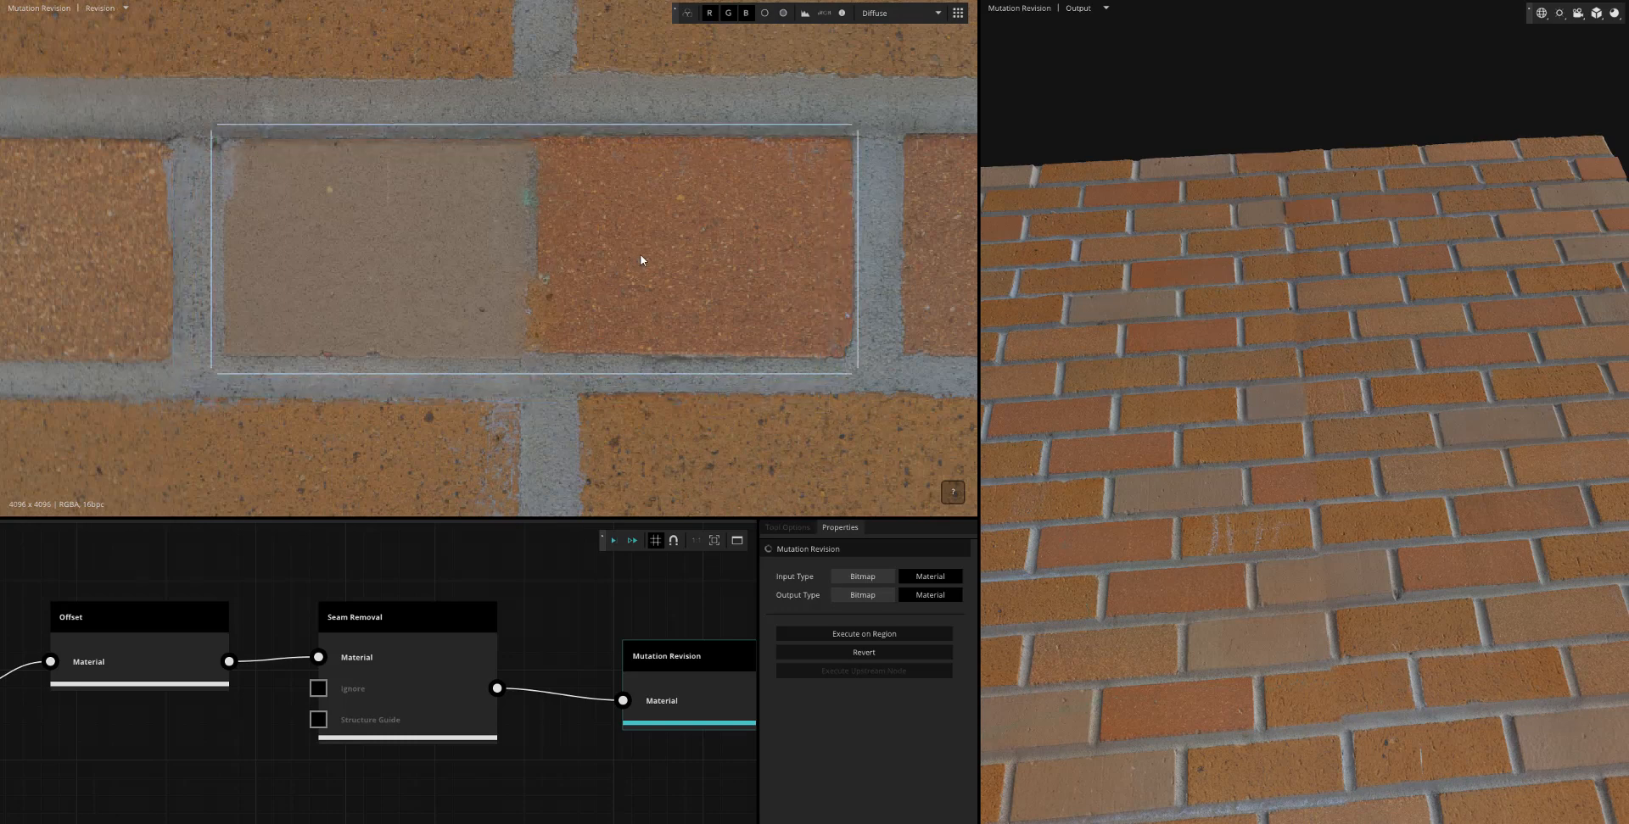
{"action": "left_click", "coordinate": [862, 633]}
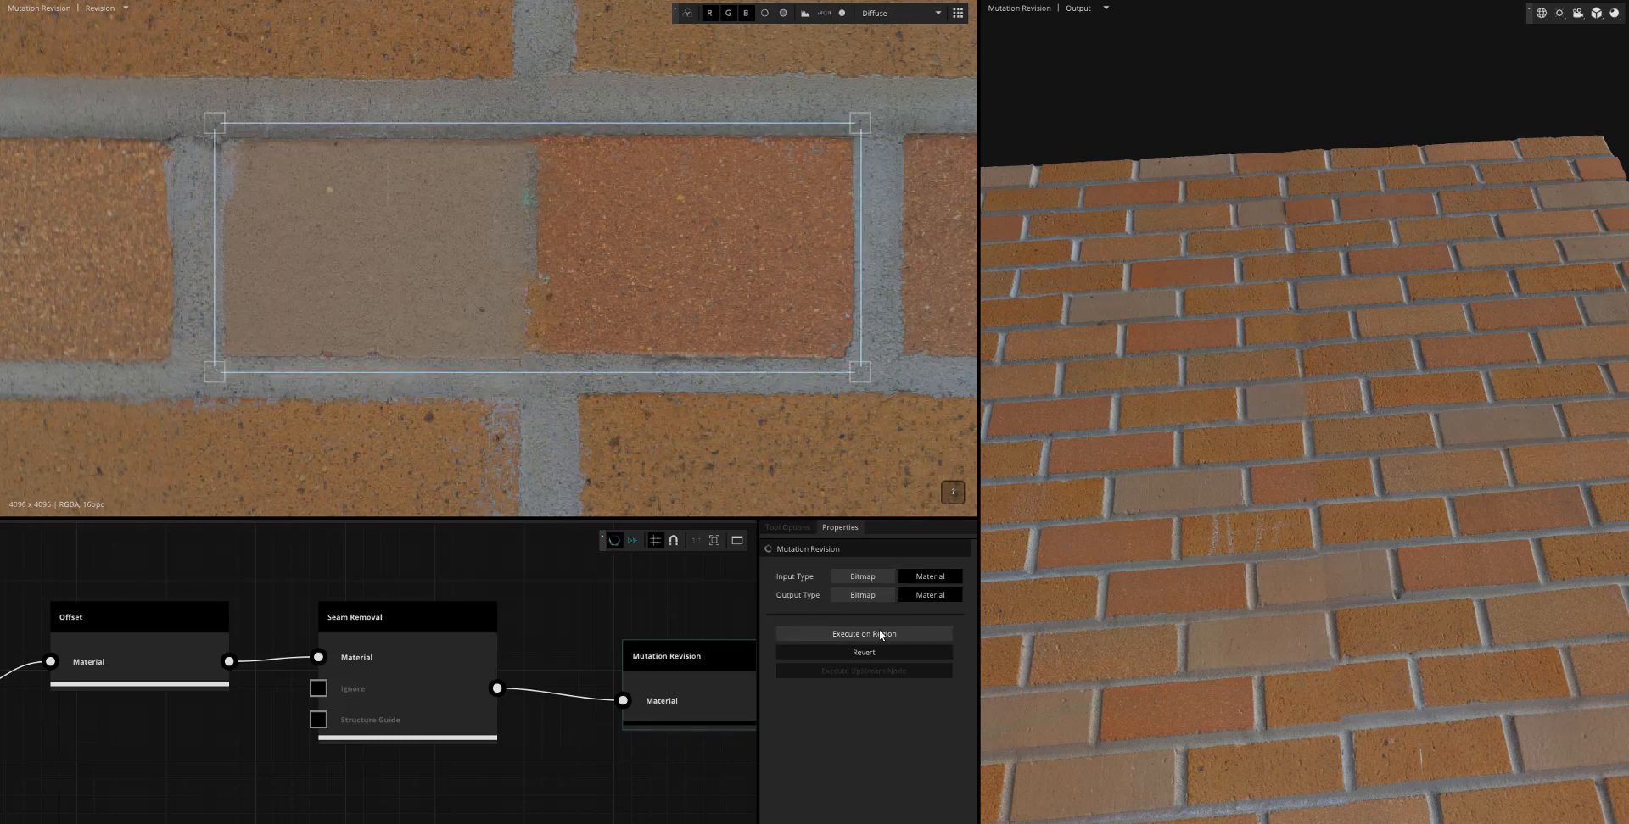
{"action": "left_click", "coordinate": [862, 632]}
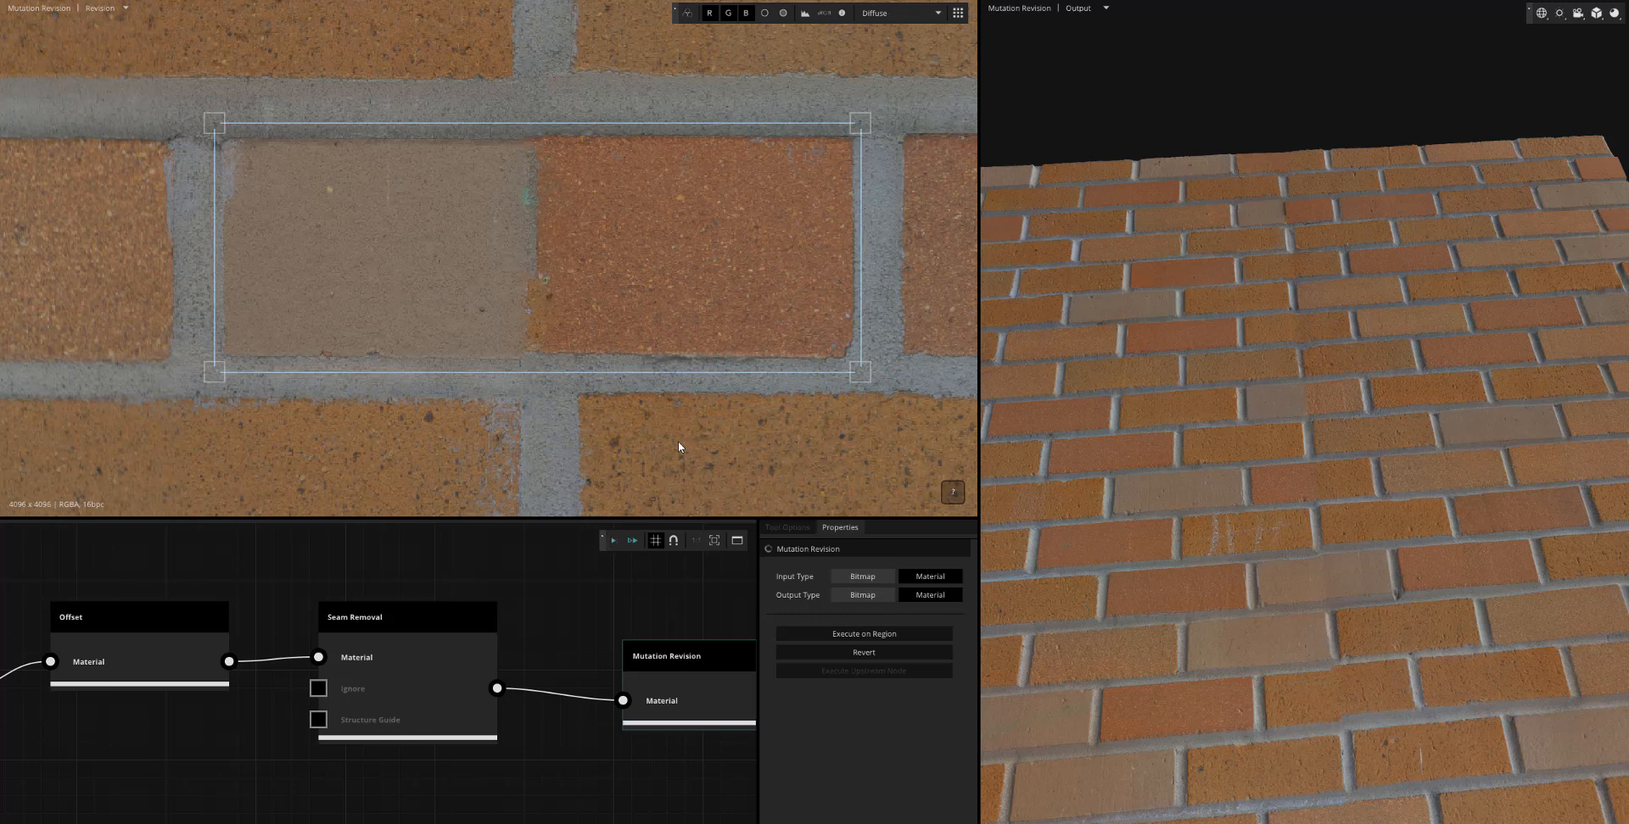
{"action": "left_click", "coordinate": [863, 632]}
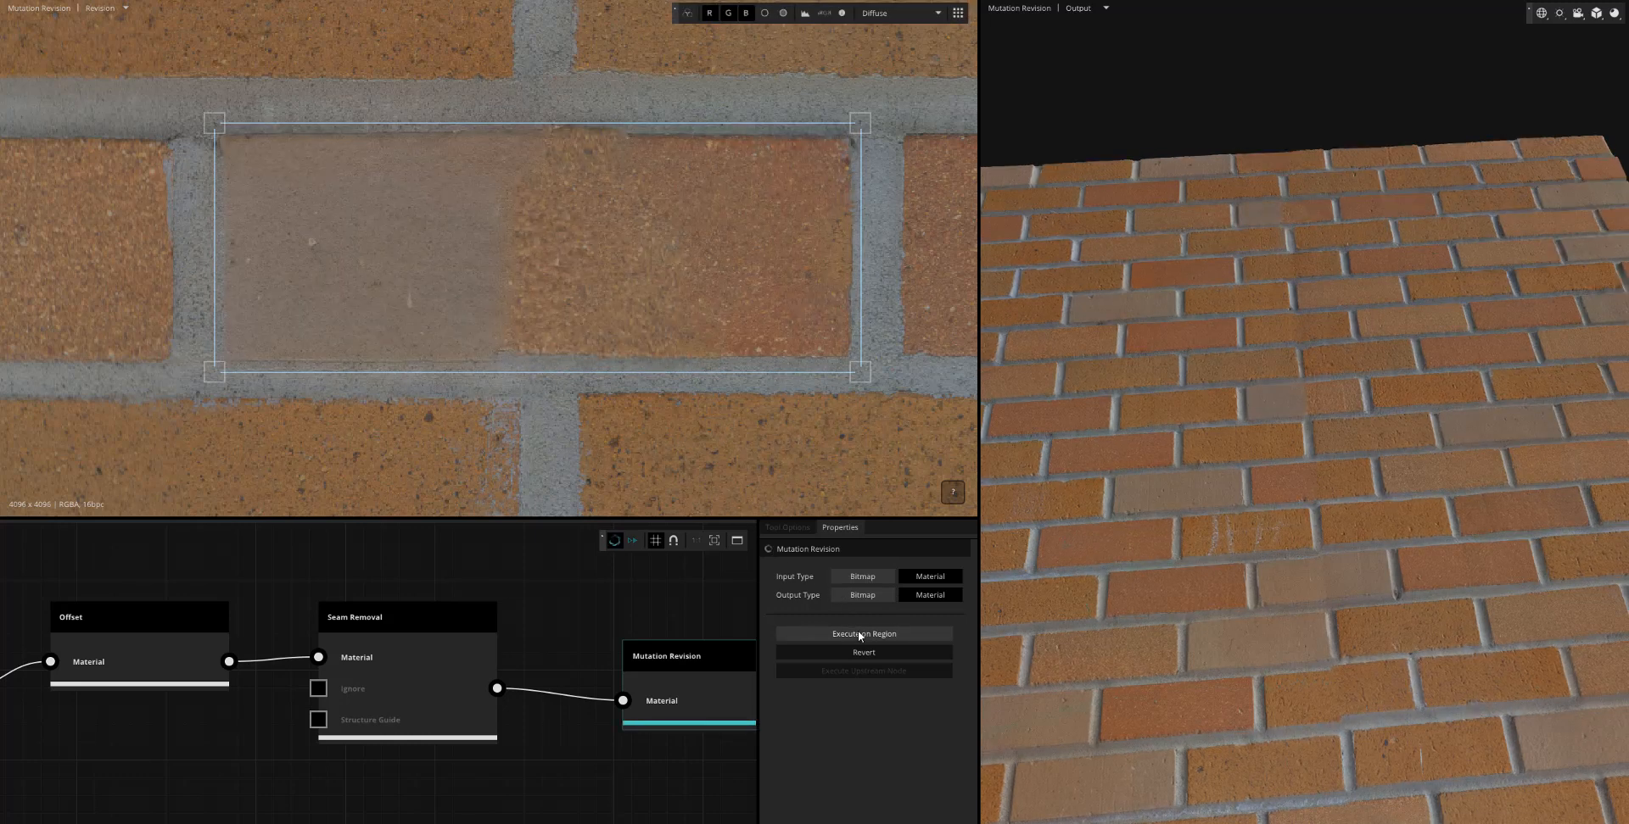
{"action": "left_click", "coordinate": [861, 633]}
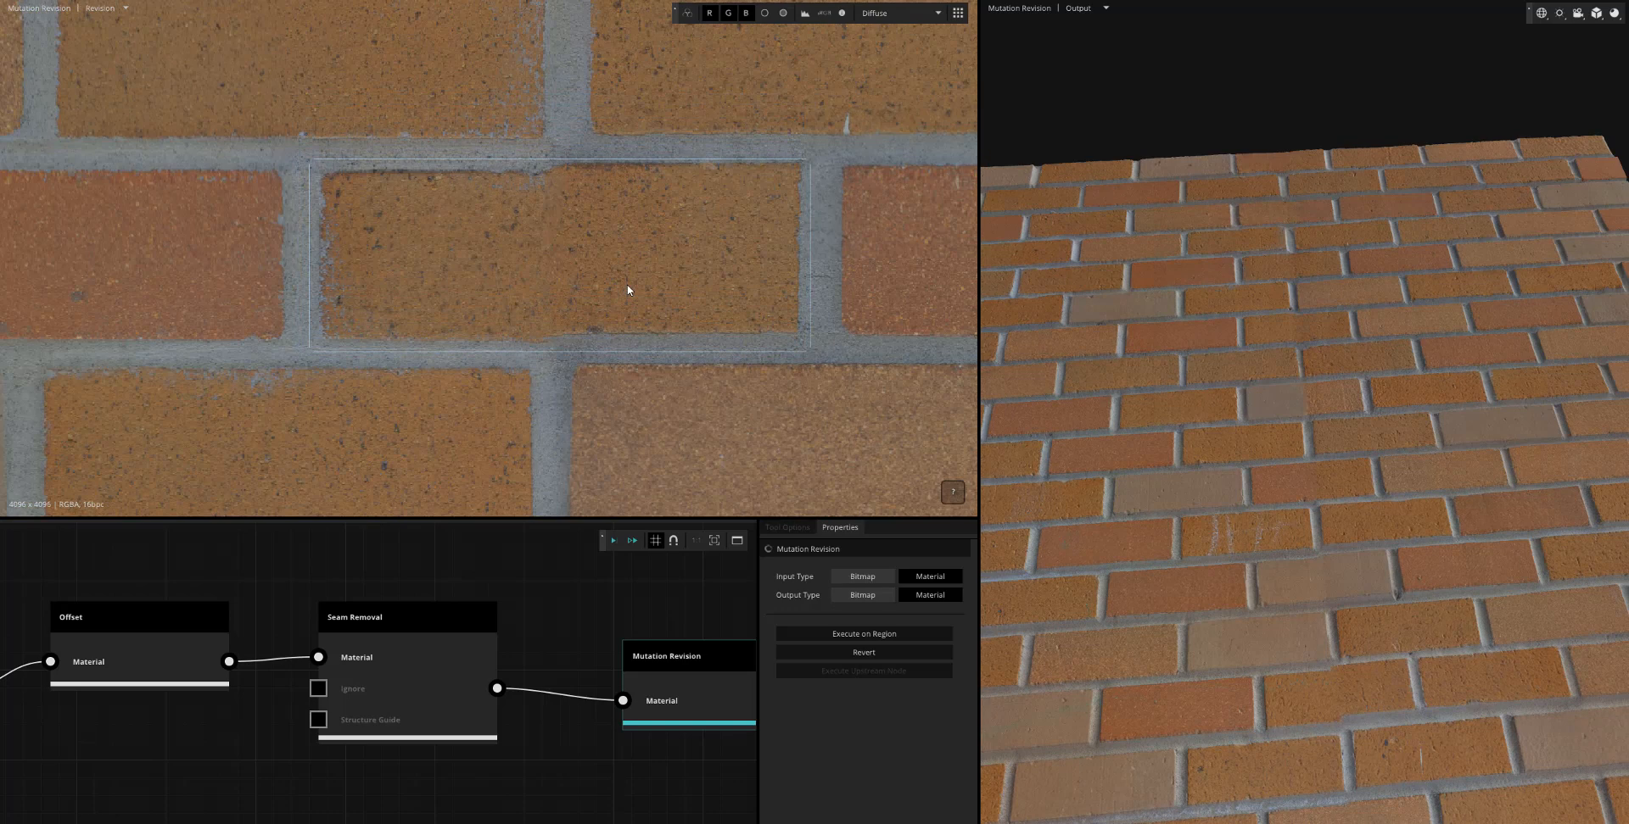
{"action": "left_click", "coordinate": [864, 633]}
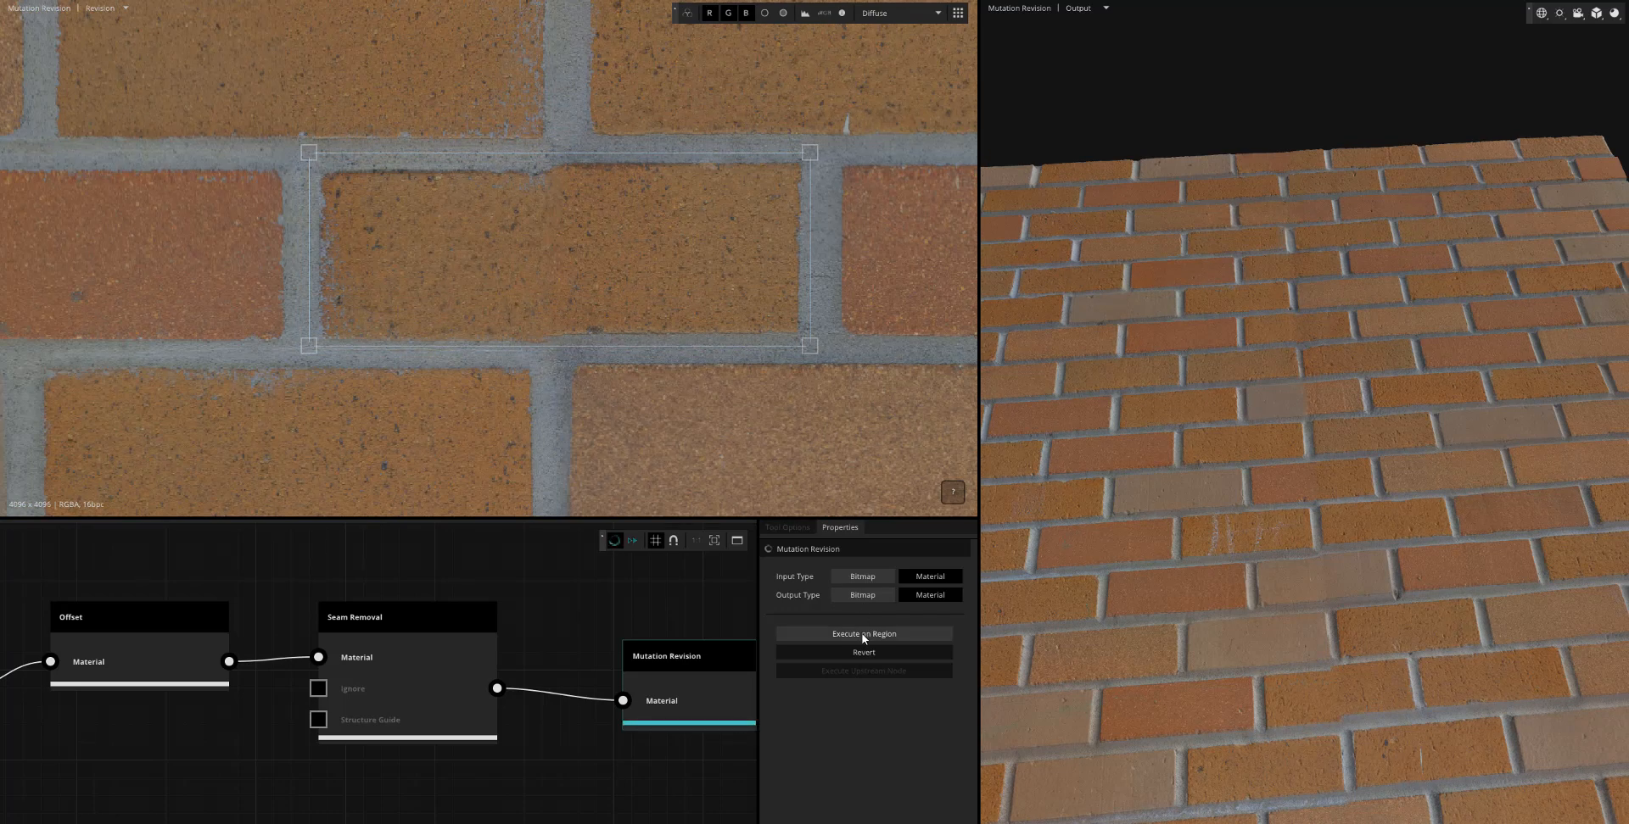
{"action": "left_click", "coordinate": [863, 633]}
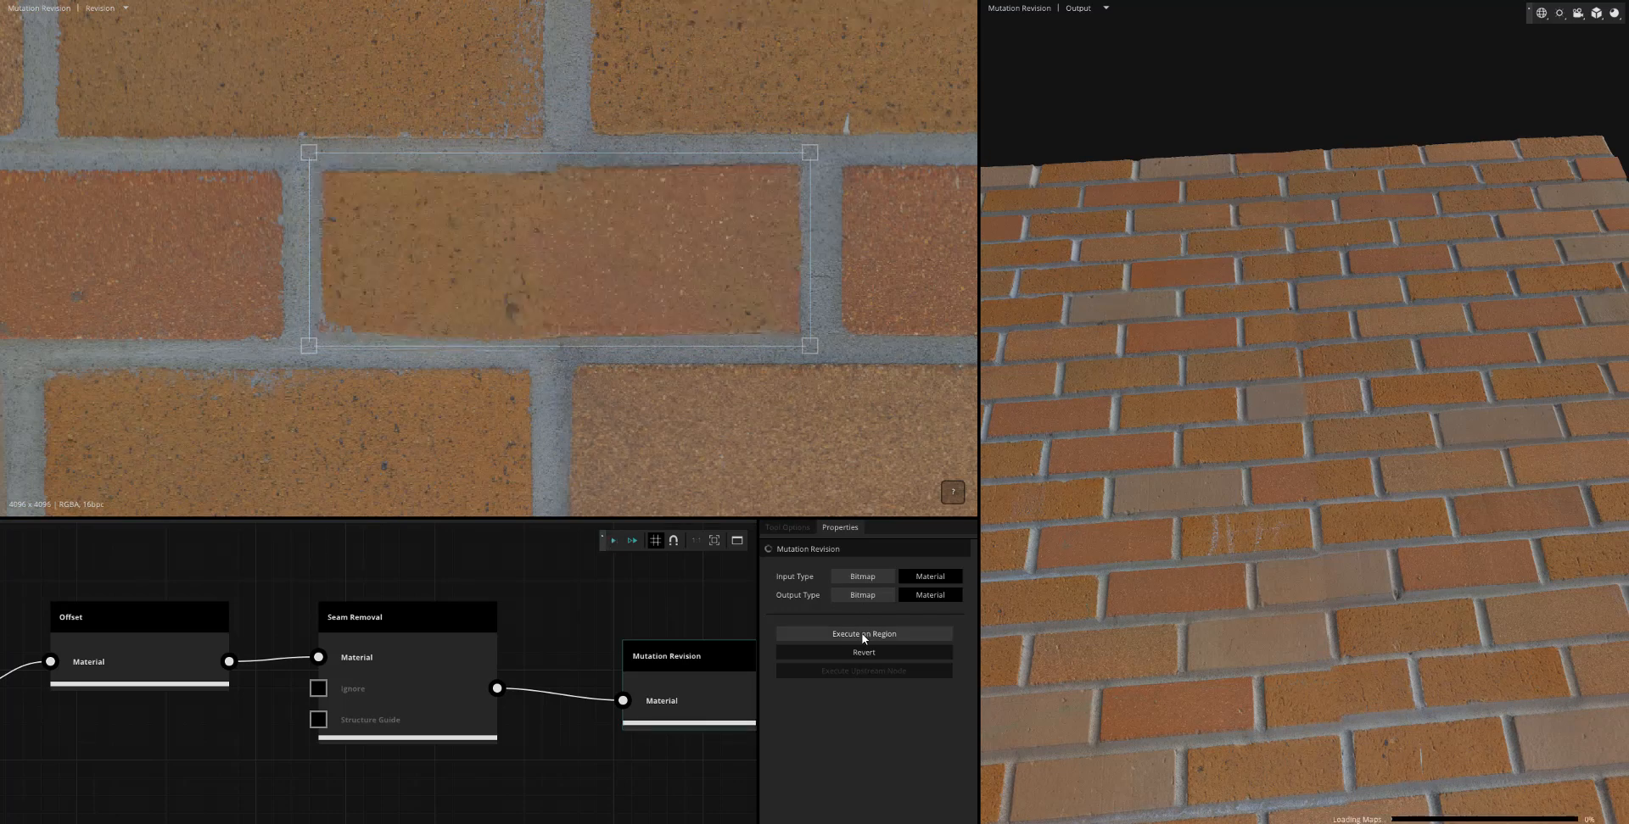
{"action": "left_click", "coordinate": [861, 633]}
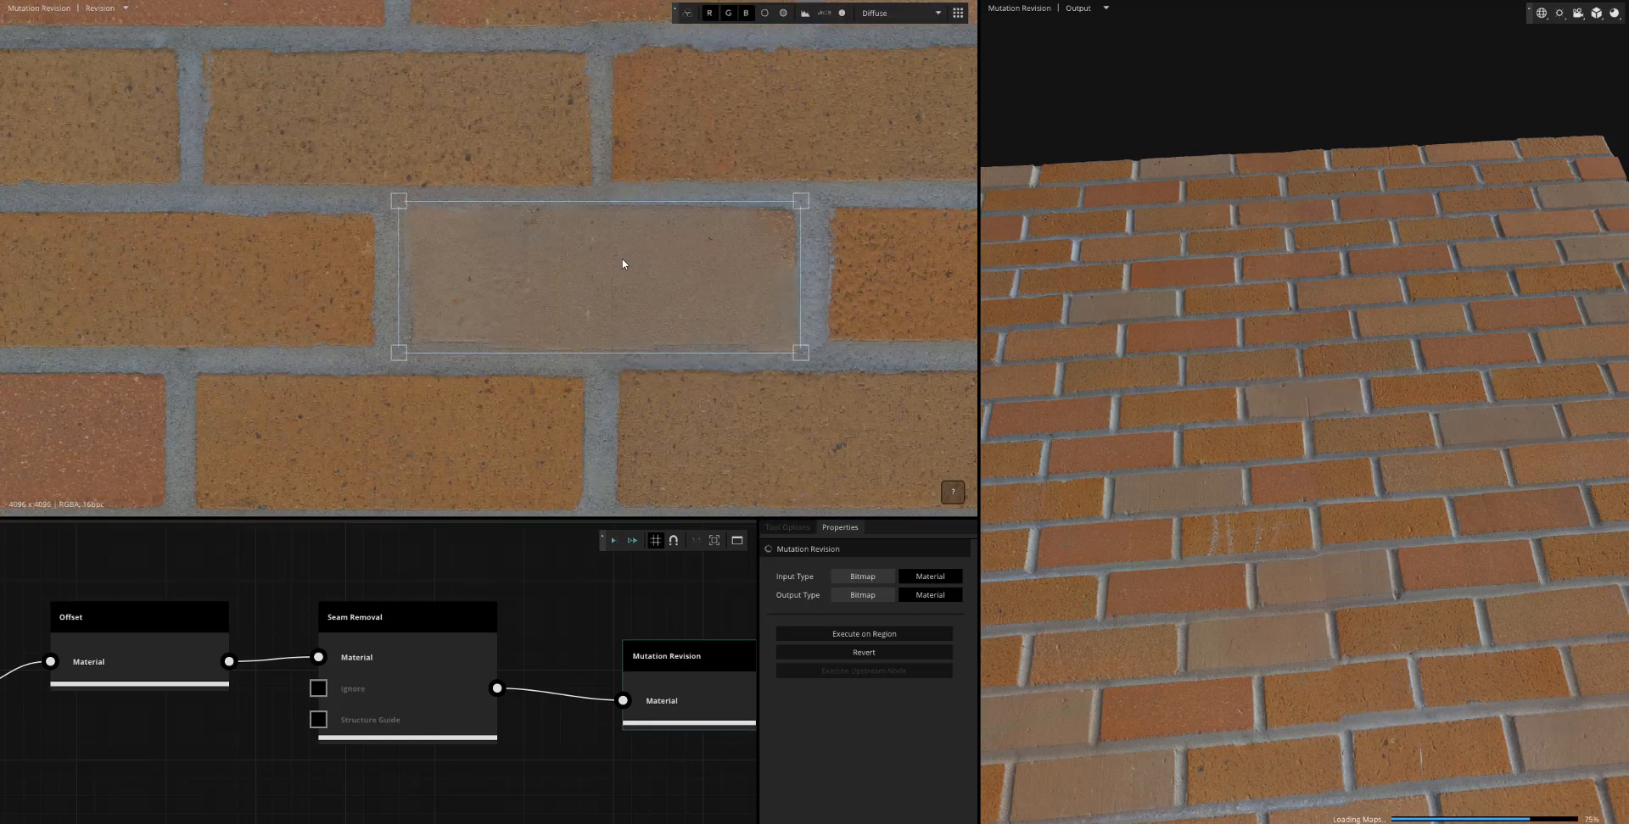
Mark and regenerate several more mismatched bricks to blend with their neighbours
{"action": "left_click", "coordinate": [863, 635]}
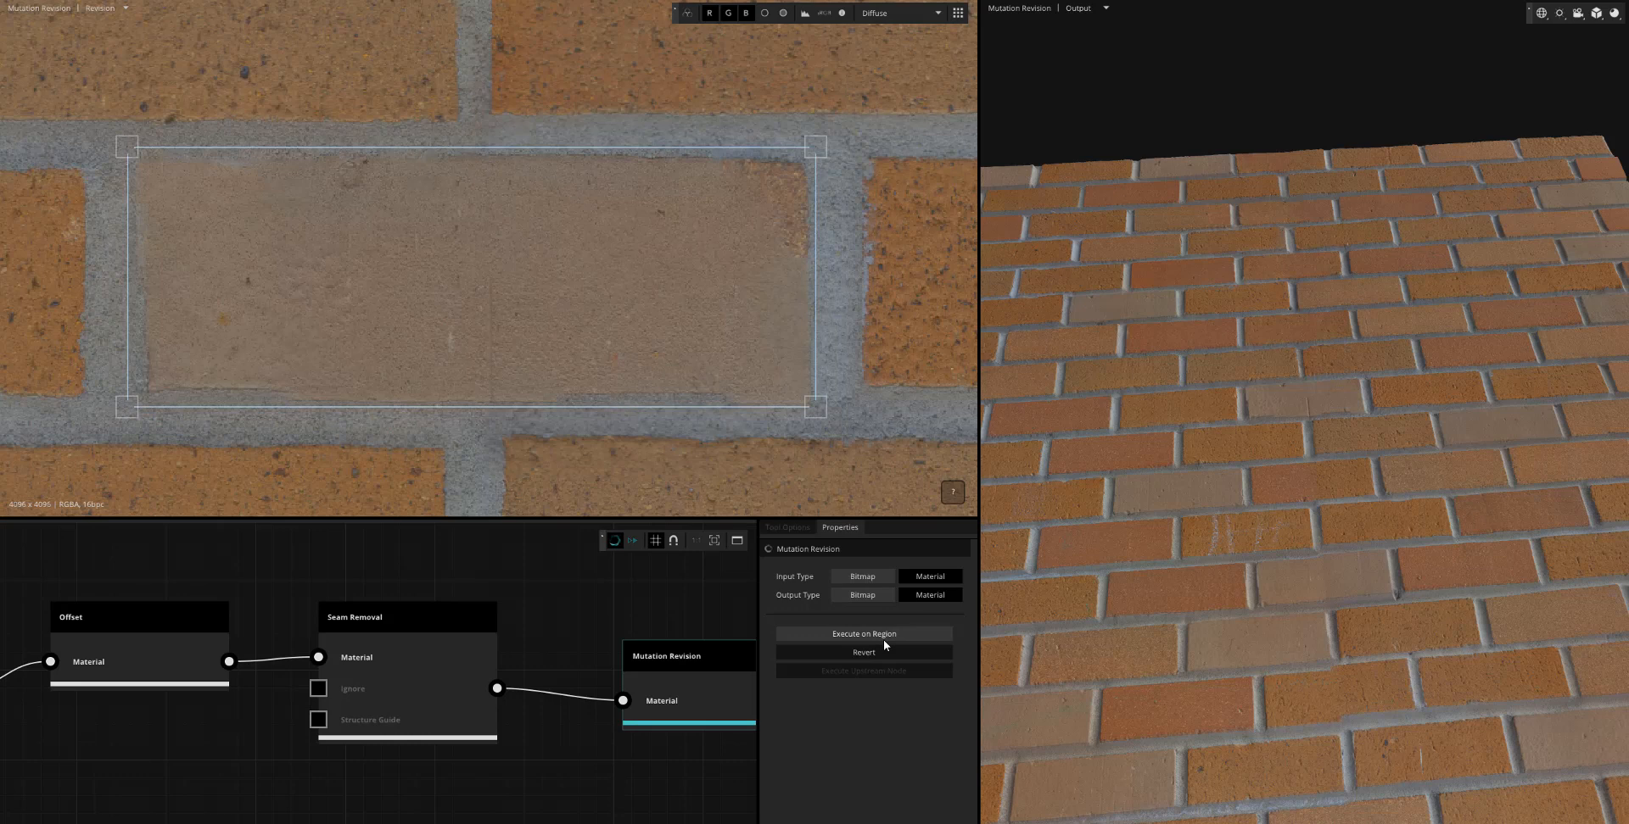
{"action": "left_click", "coordinate": [863, 633]}
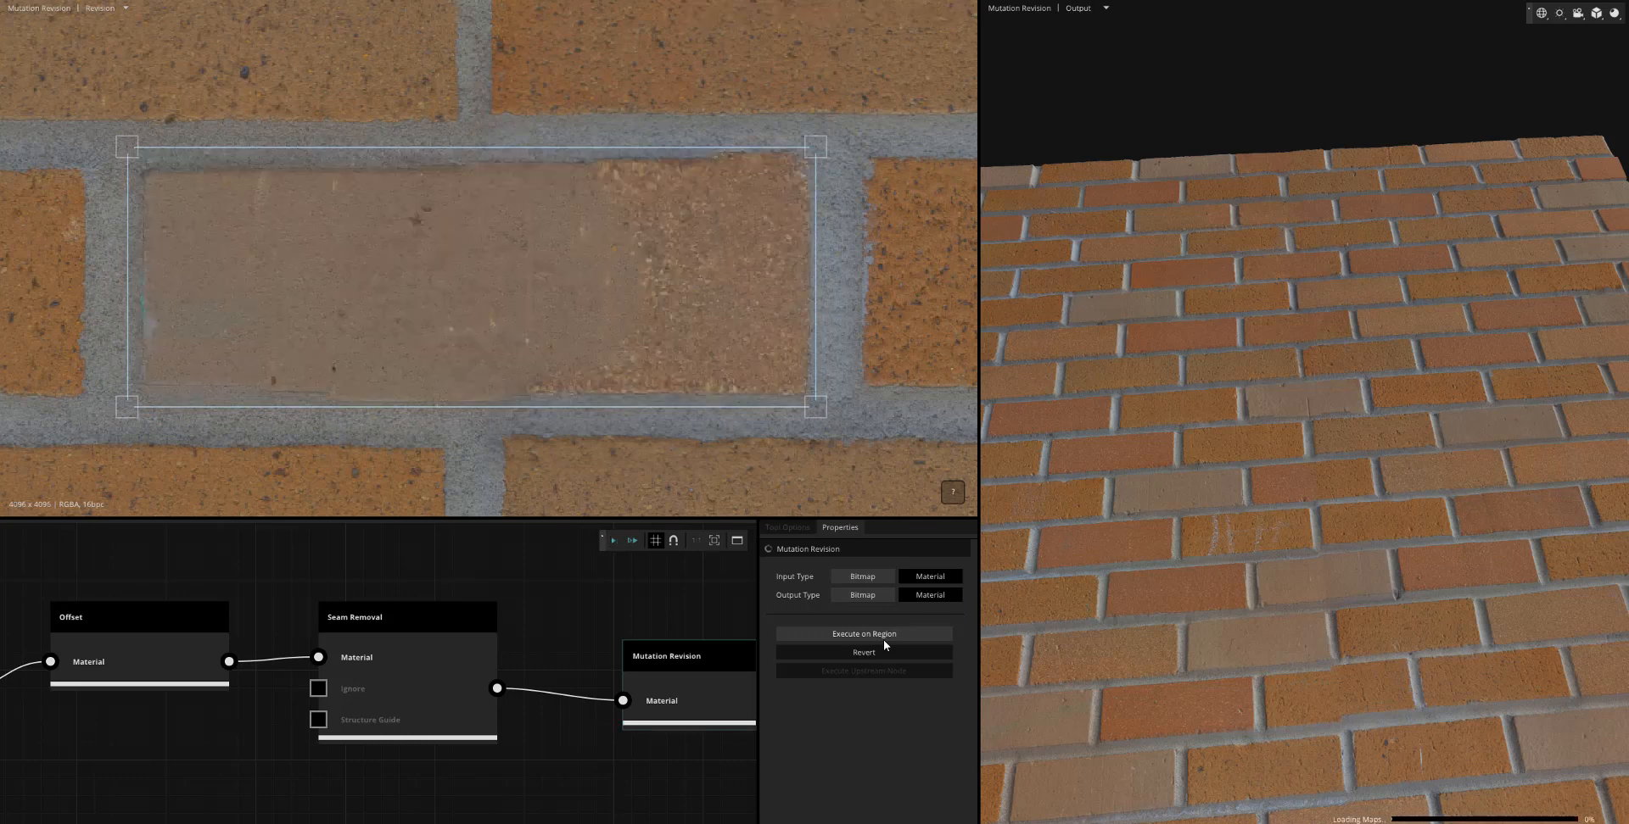
{"action": "left_click", "coordinate": [863, 632]}
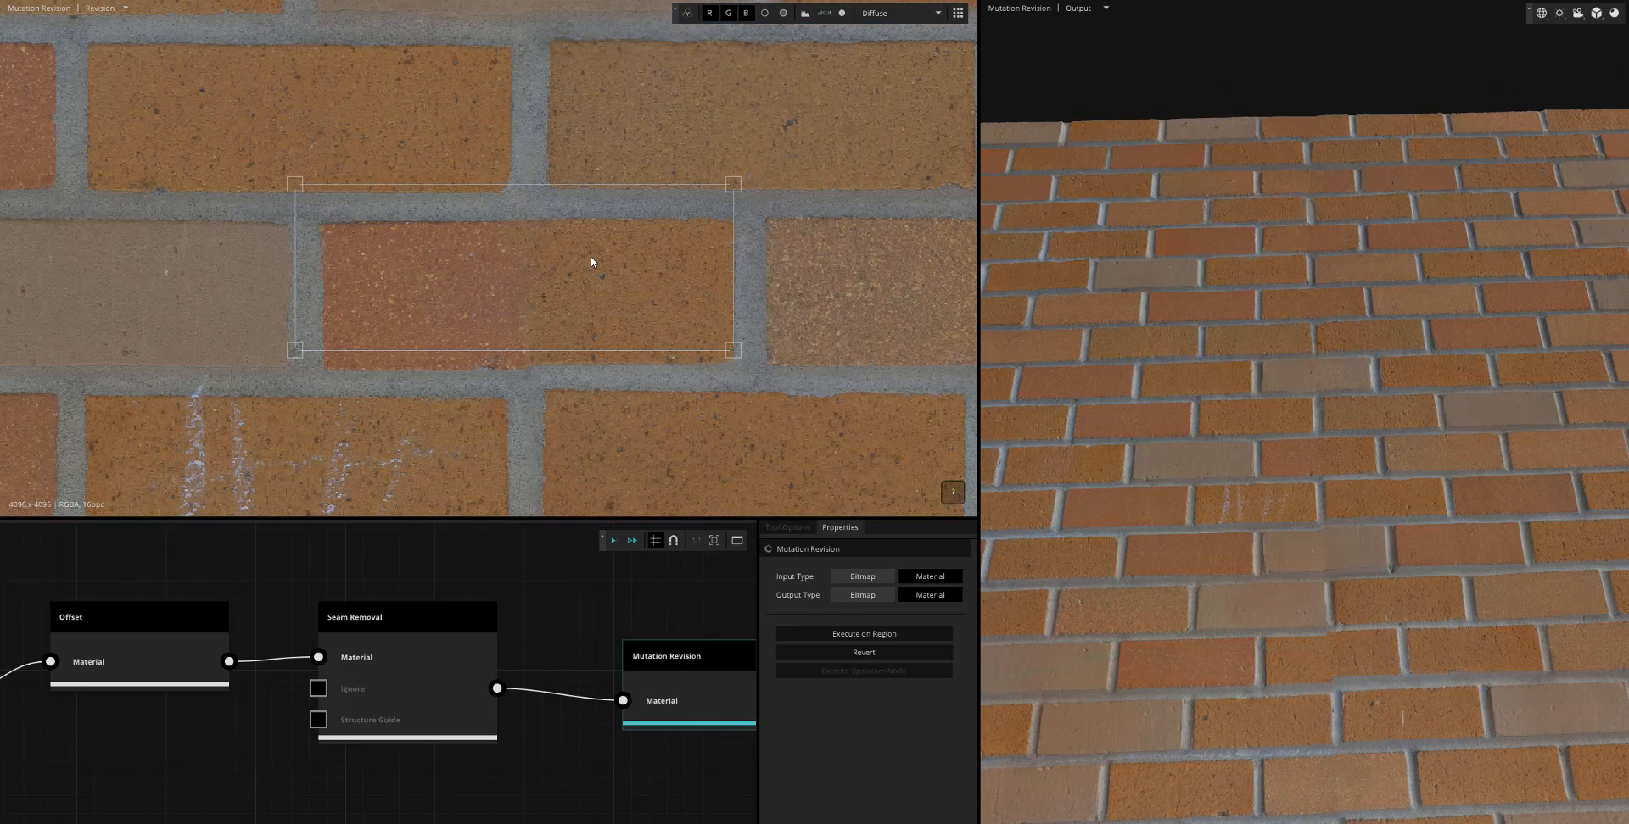
{"action": "left_click", "coordinate": [862, 632]}
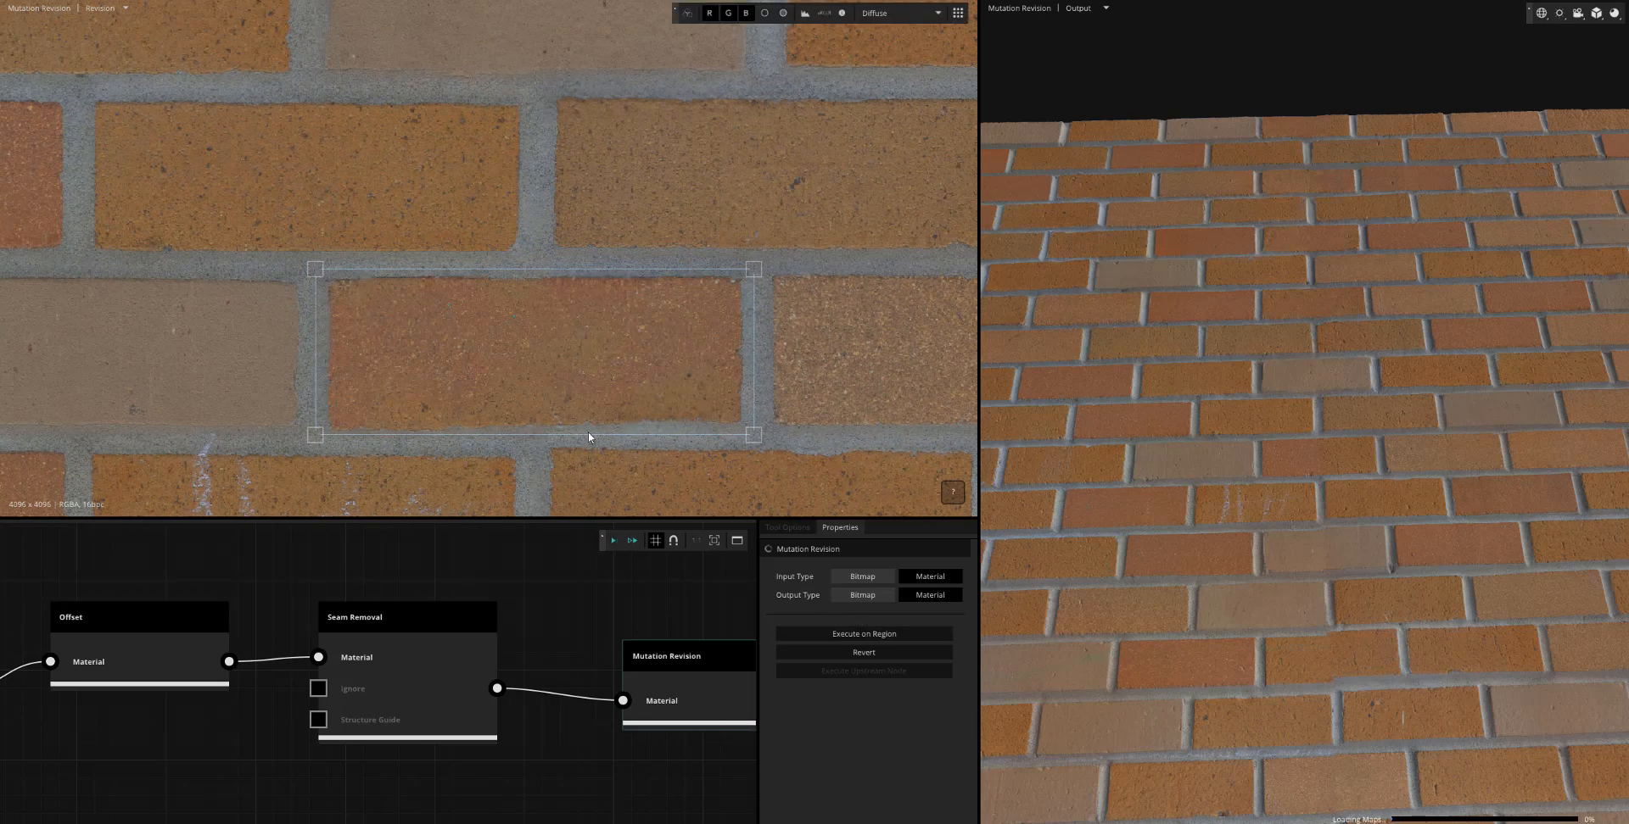
{"action": "left_click", "coordinate": [861, 632]}
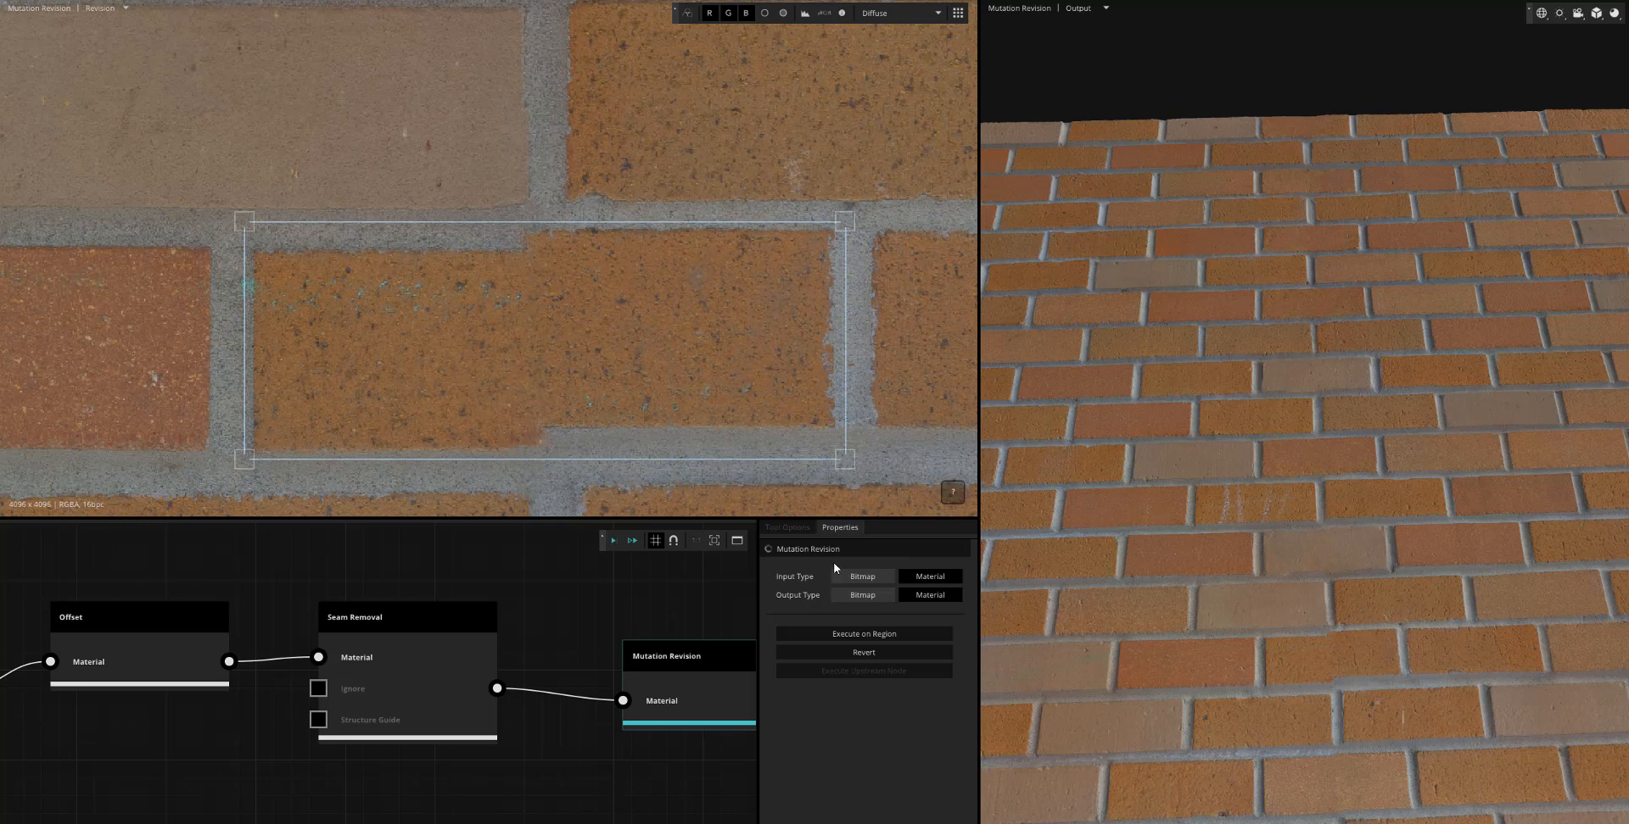
{"action": "left_click", "coordinate": [863, 633]}
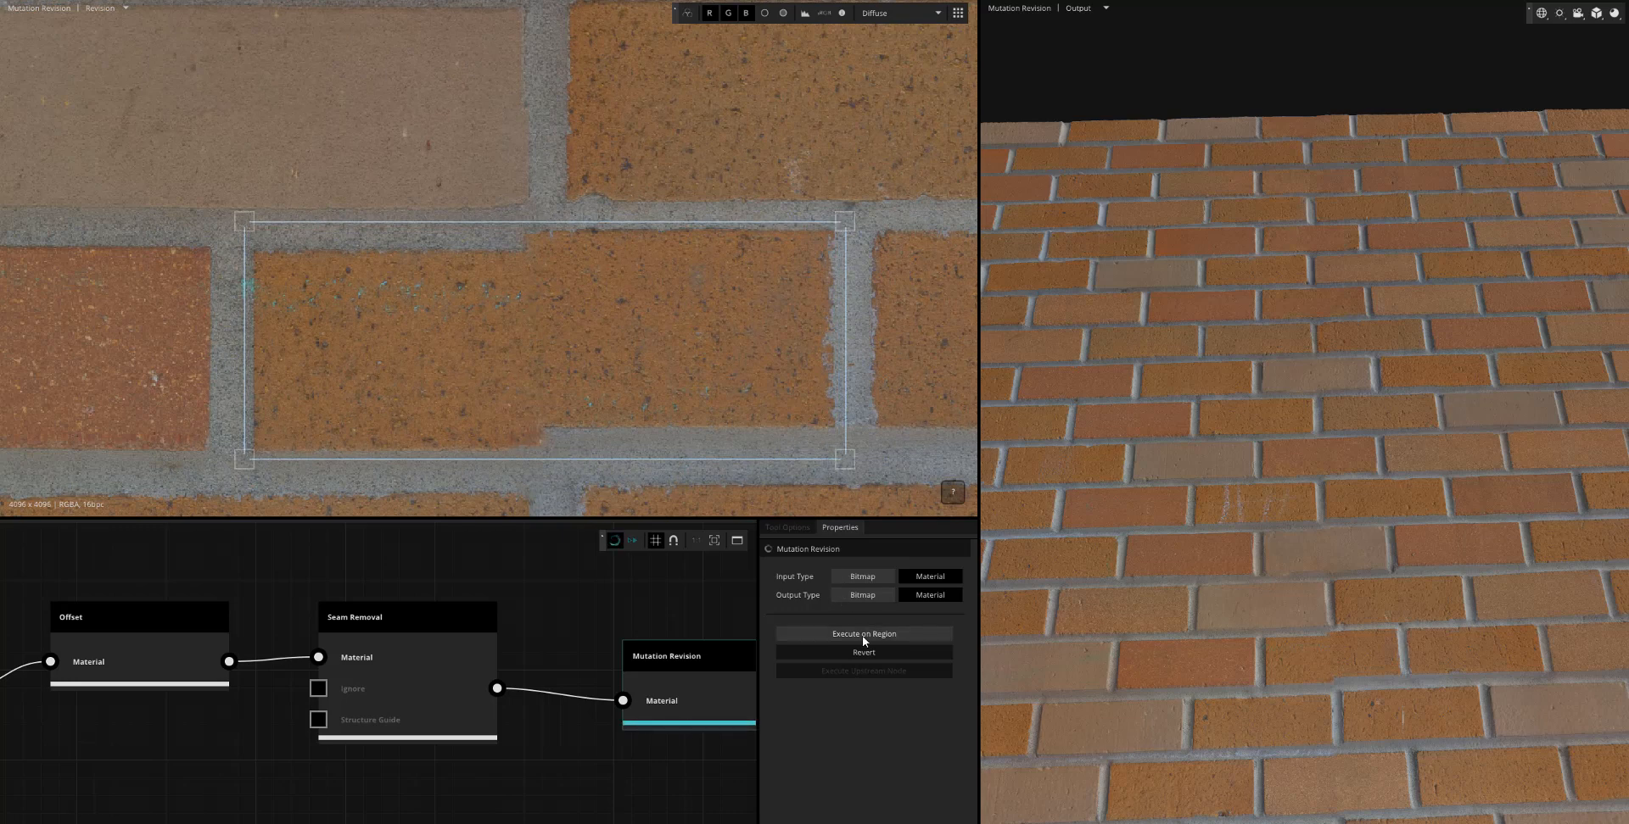
{"action": "left_click", "coordinate": [863, 635]}
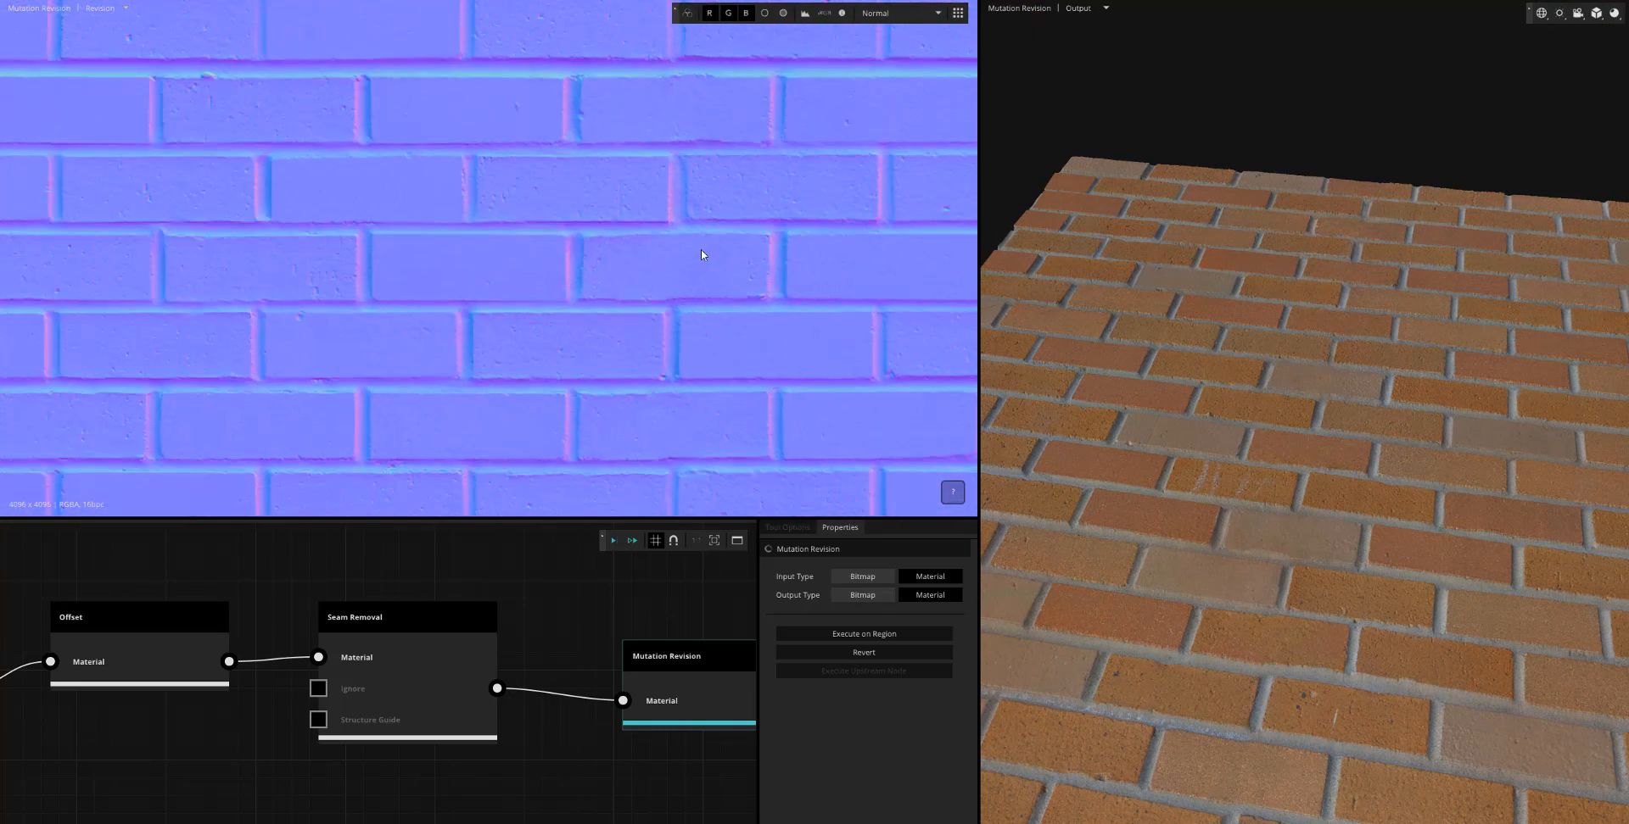
Save the project into the schoolbrick folder via Save Project As
{"action": "left_click", "coordinate": [896, 12]}
{"action": "type", "text": "schoolbric"}
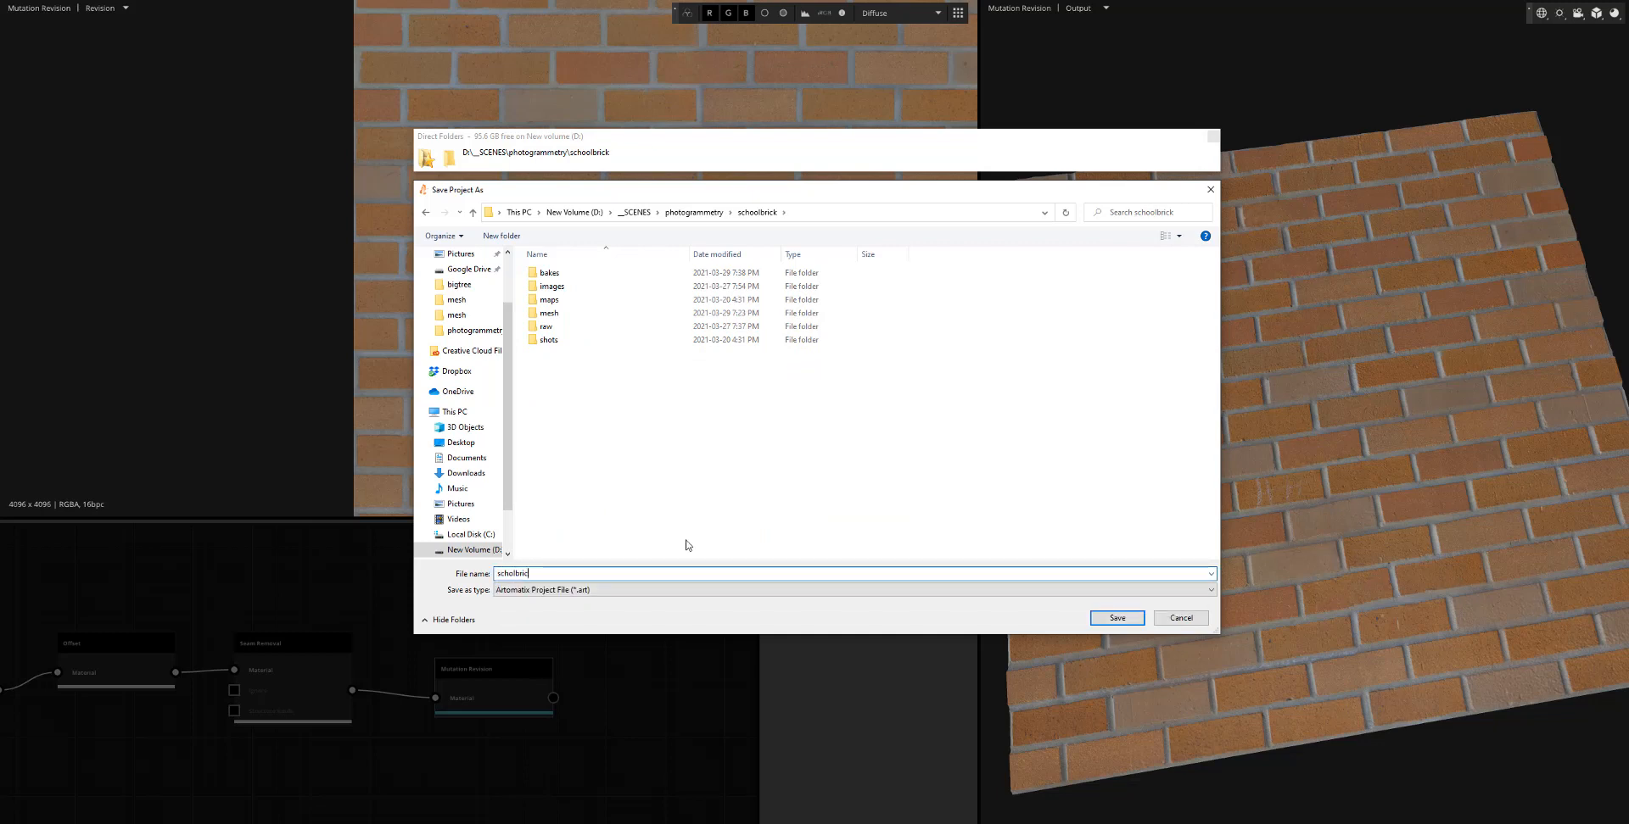
{"action": "left_click", "coordinate": [1117, 617]}
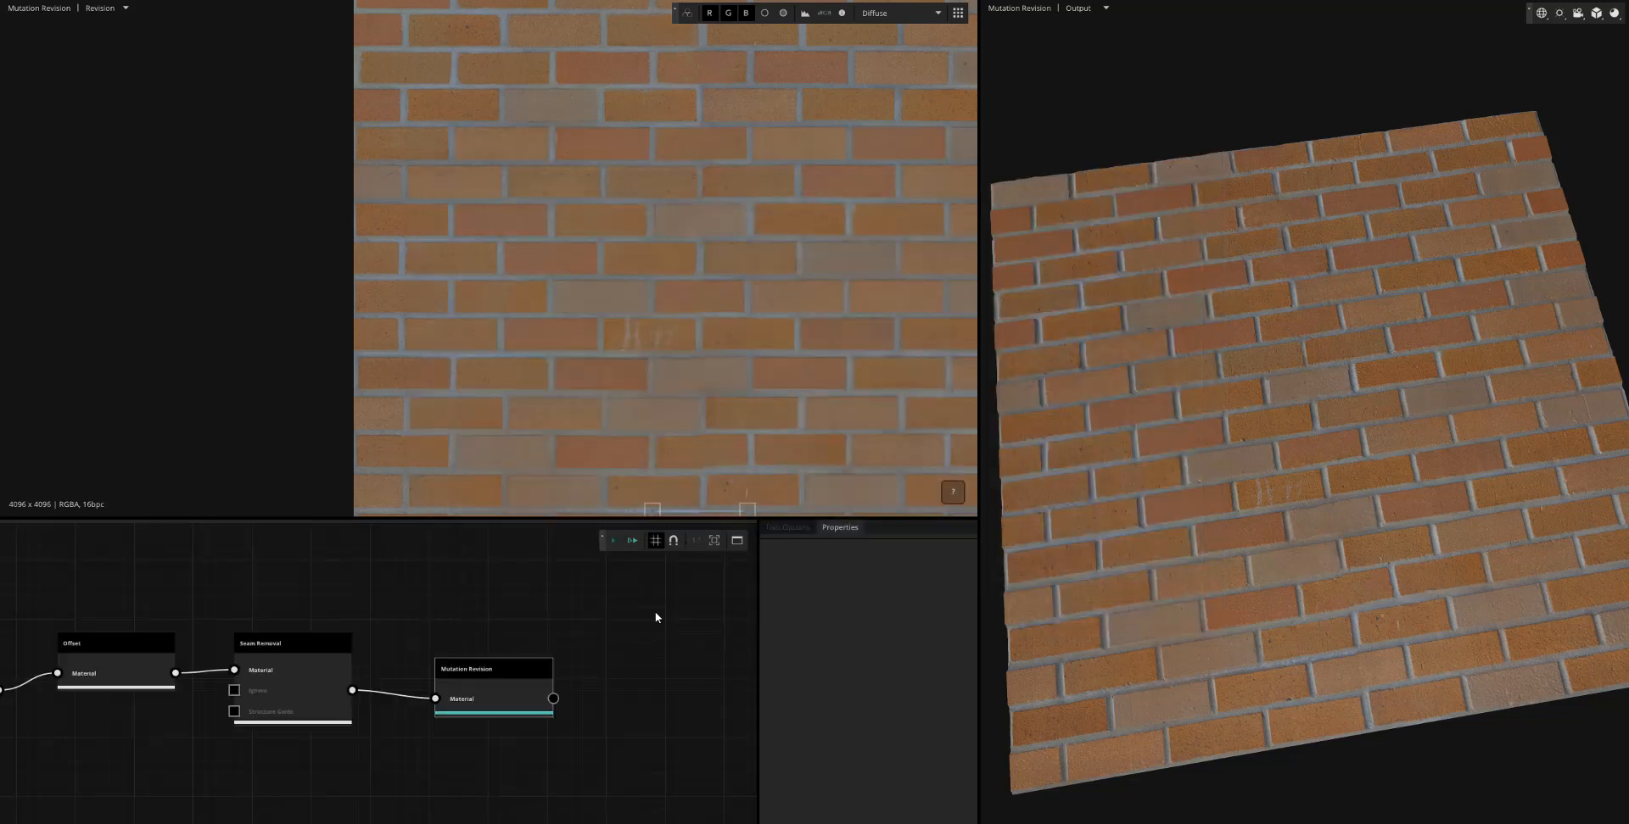
Add an Offset node at 50% X after Mutation Revision and split its map outputs
{"action": "left_click", "coordinate": [493, 668]}
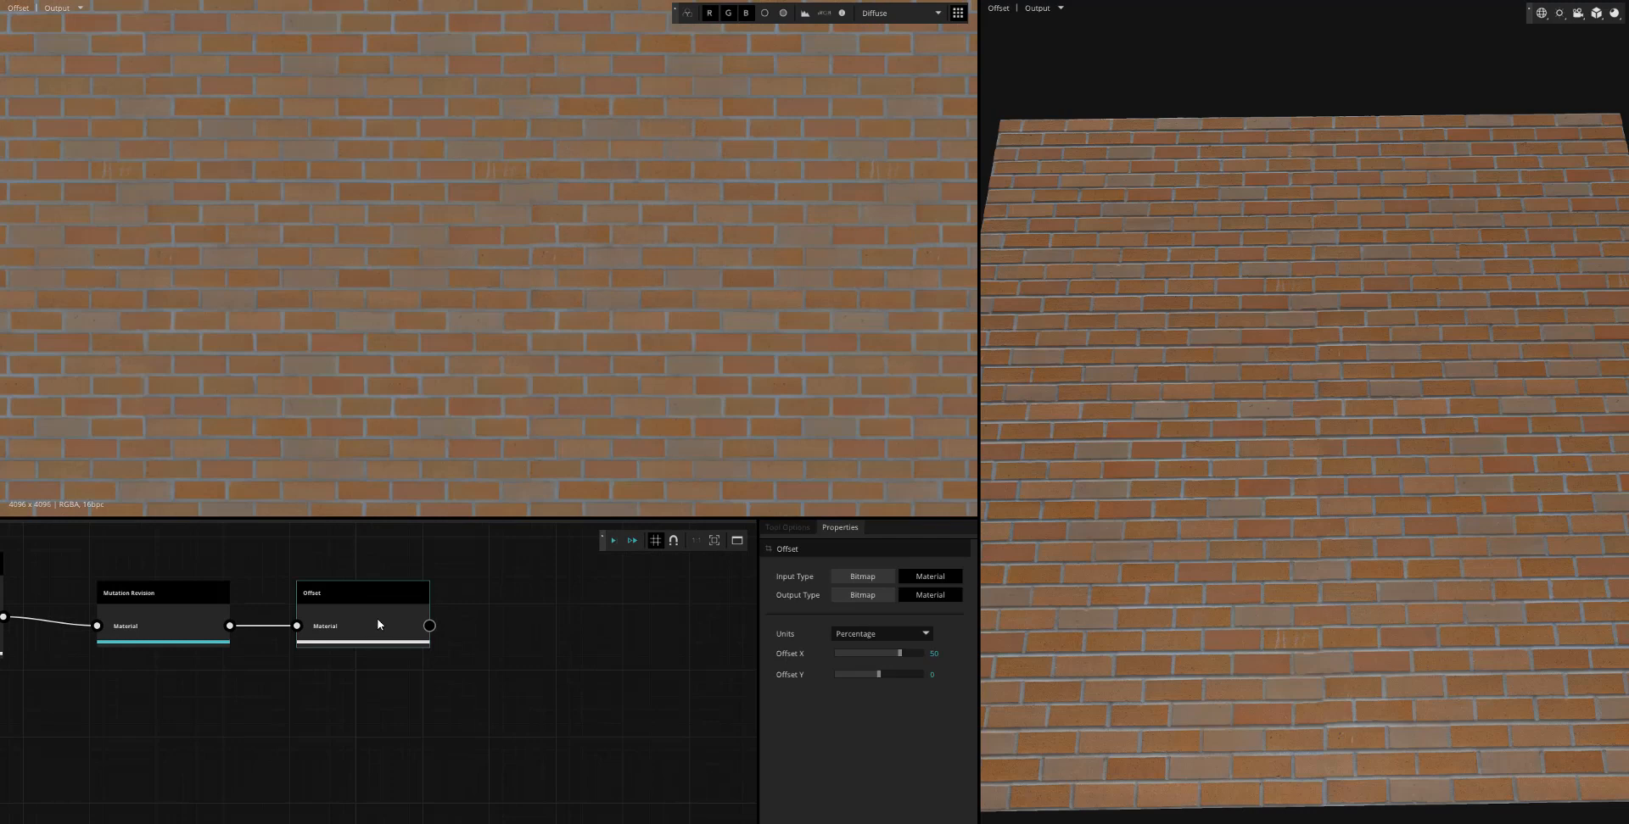
{"action": "left_click", "coordinate": [862, 596]}
{"action": "type", "text": "rough"}
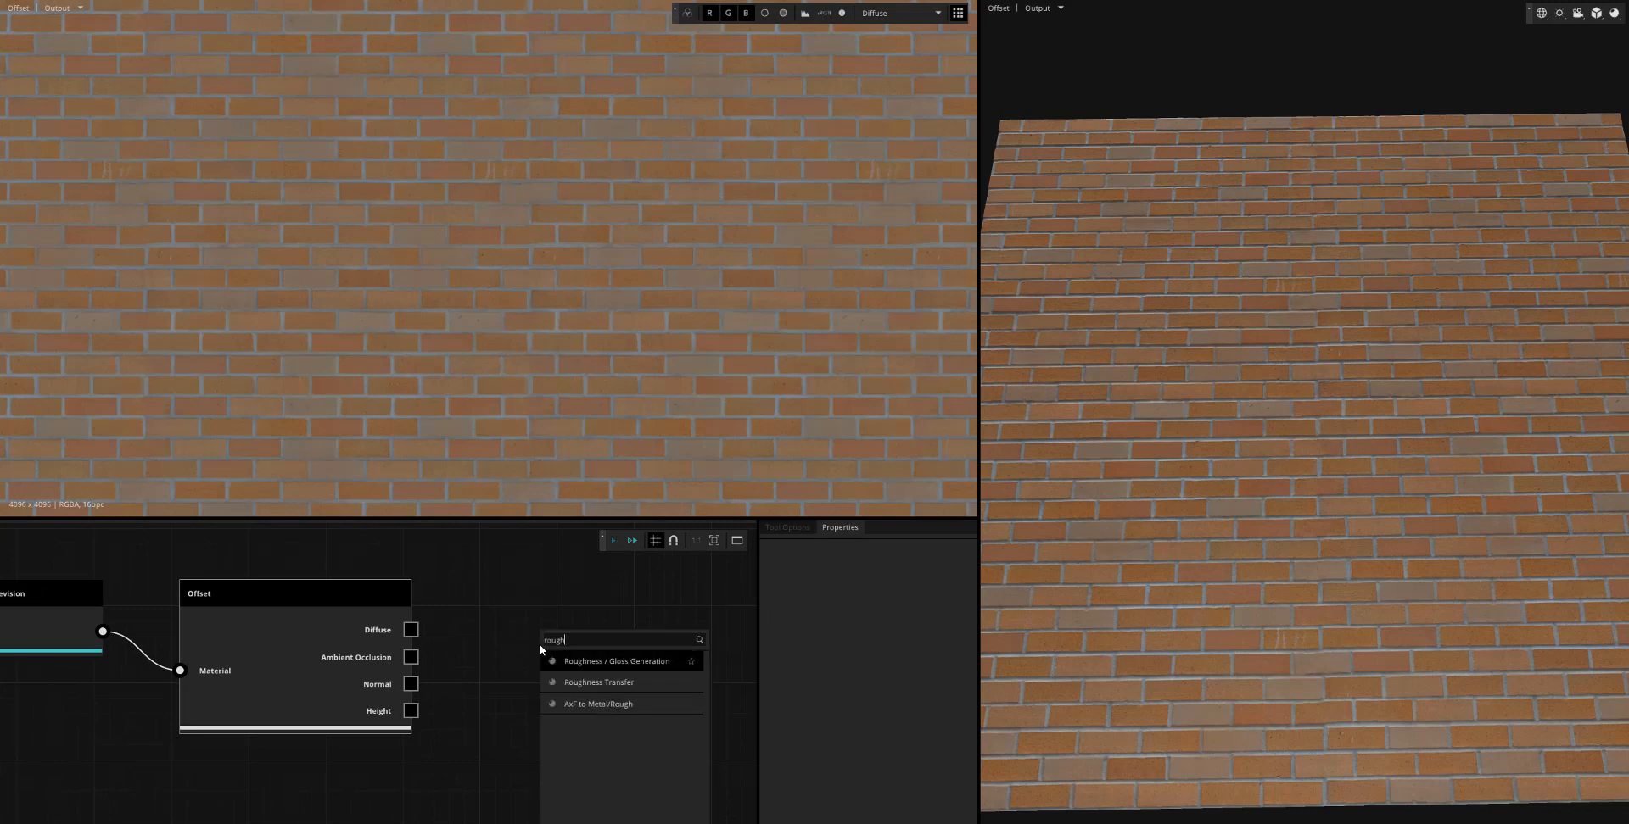
Add Roughness / Gloss Generation on the Offset's diffuse output and choose a material preset
{"action": "left_click", "coordinate": [616, 661]}
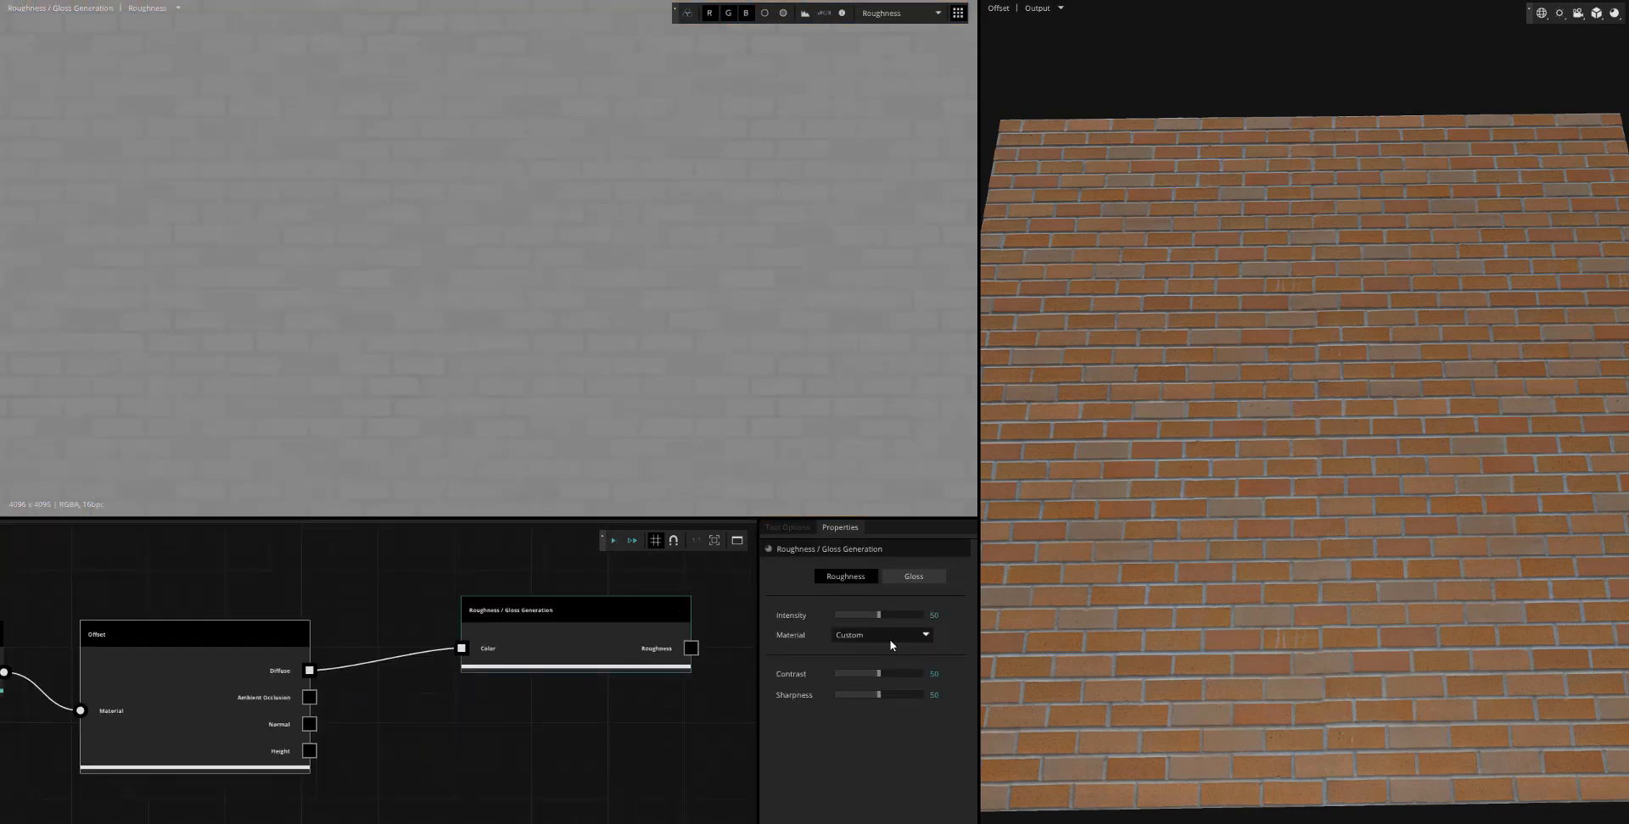
{"action": "left_click", "coordinate": [880, 634]}
{"action": "type", "text": "invert"}
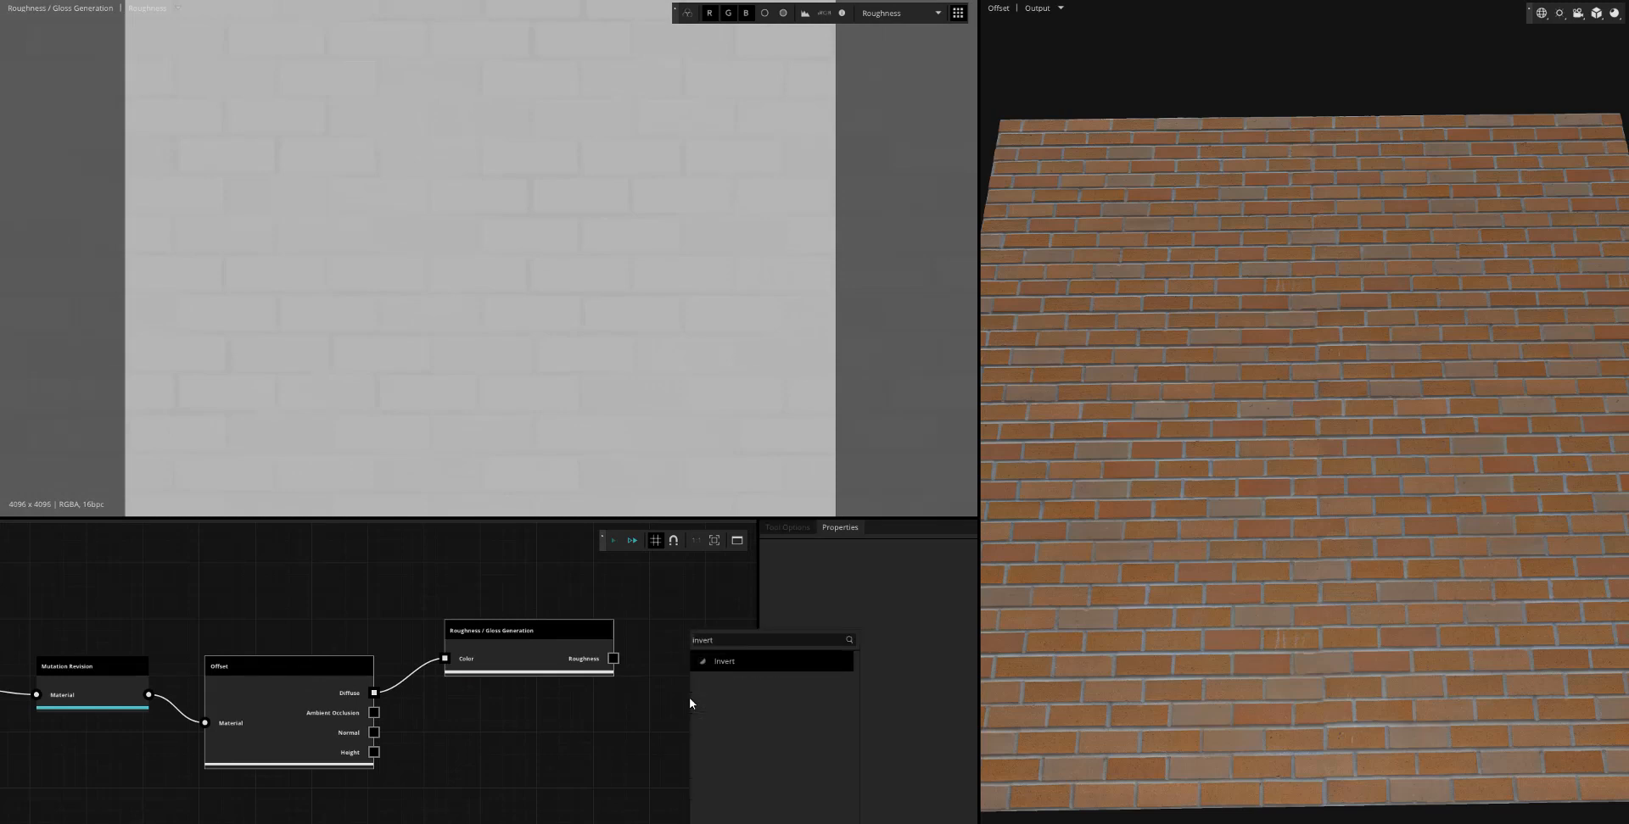
Run the inverted occlusion through Levels with the input white point near 40 so mortar lines go white
{"action": "left_click", "coordinate": [723, 662]}
{"action": "type", "text": "l"}
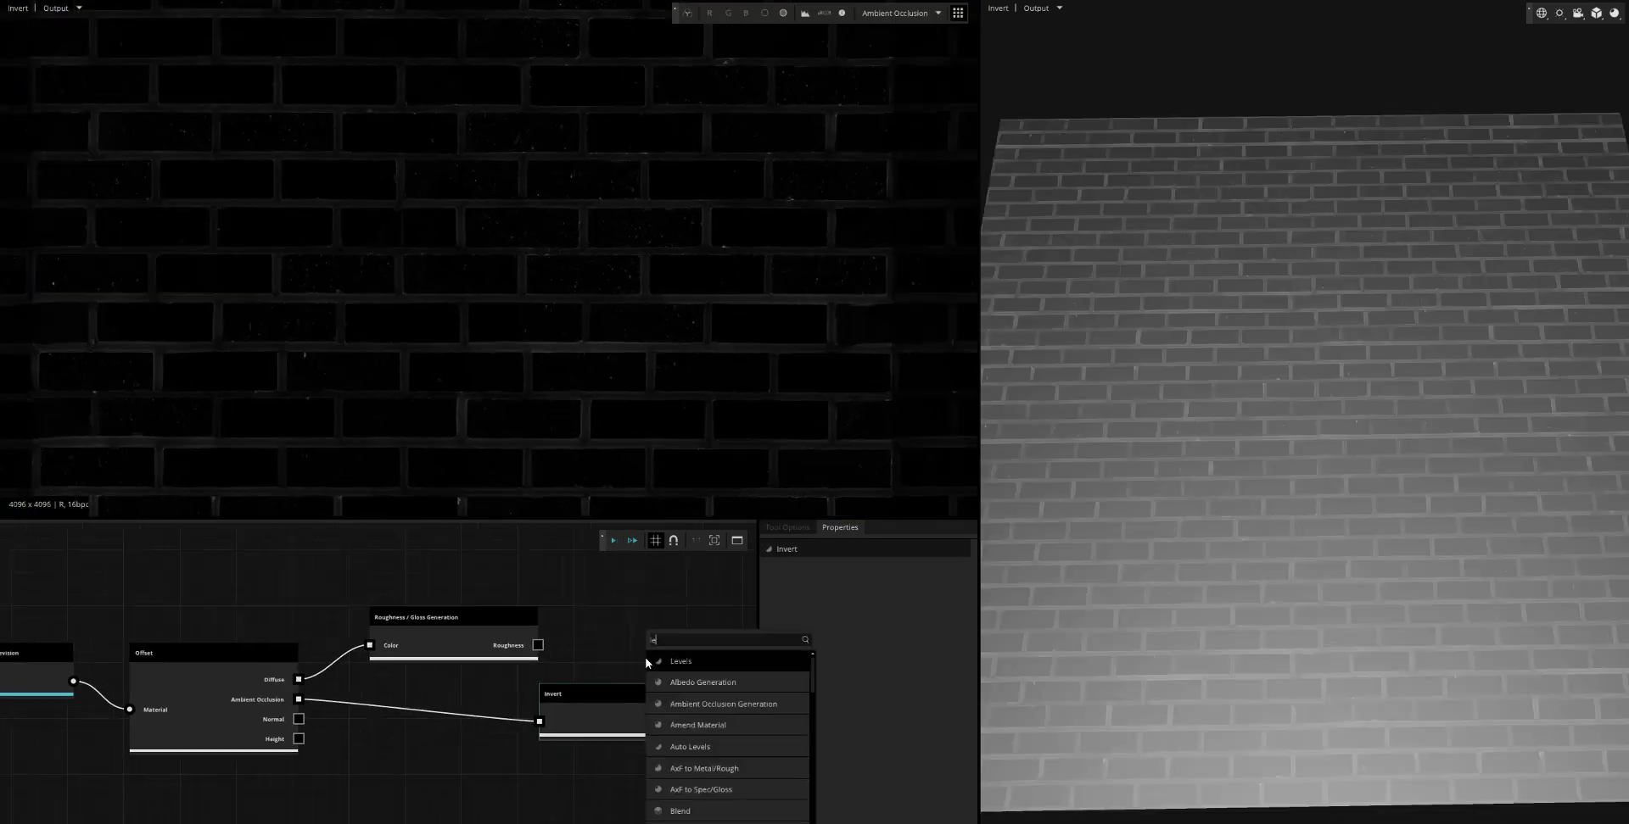
{"action": "left_click", "coordinate": [680, 662]}
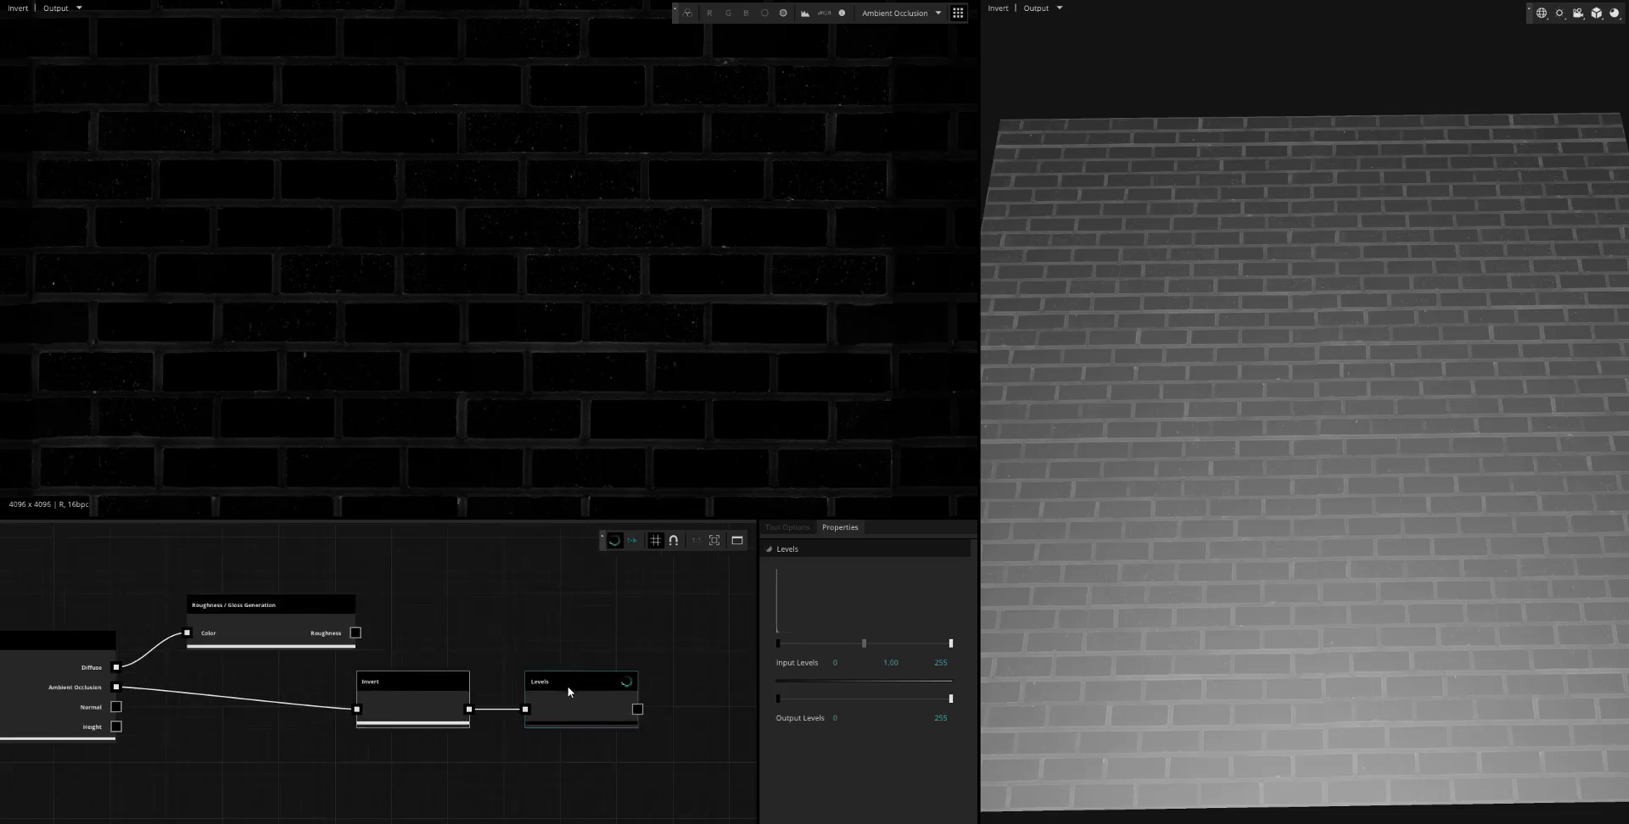
{"action": "left_click_drag", "start_coordinate": [950, 642], "coordinate": [880, 643]}
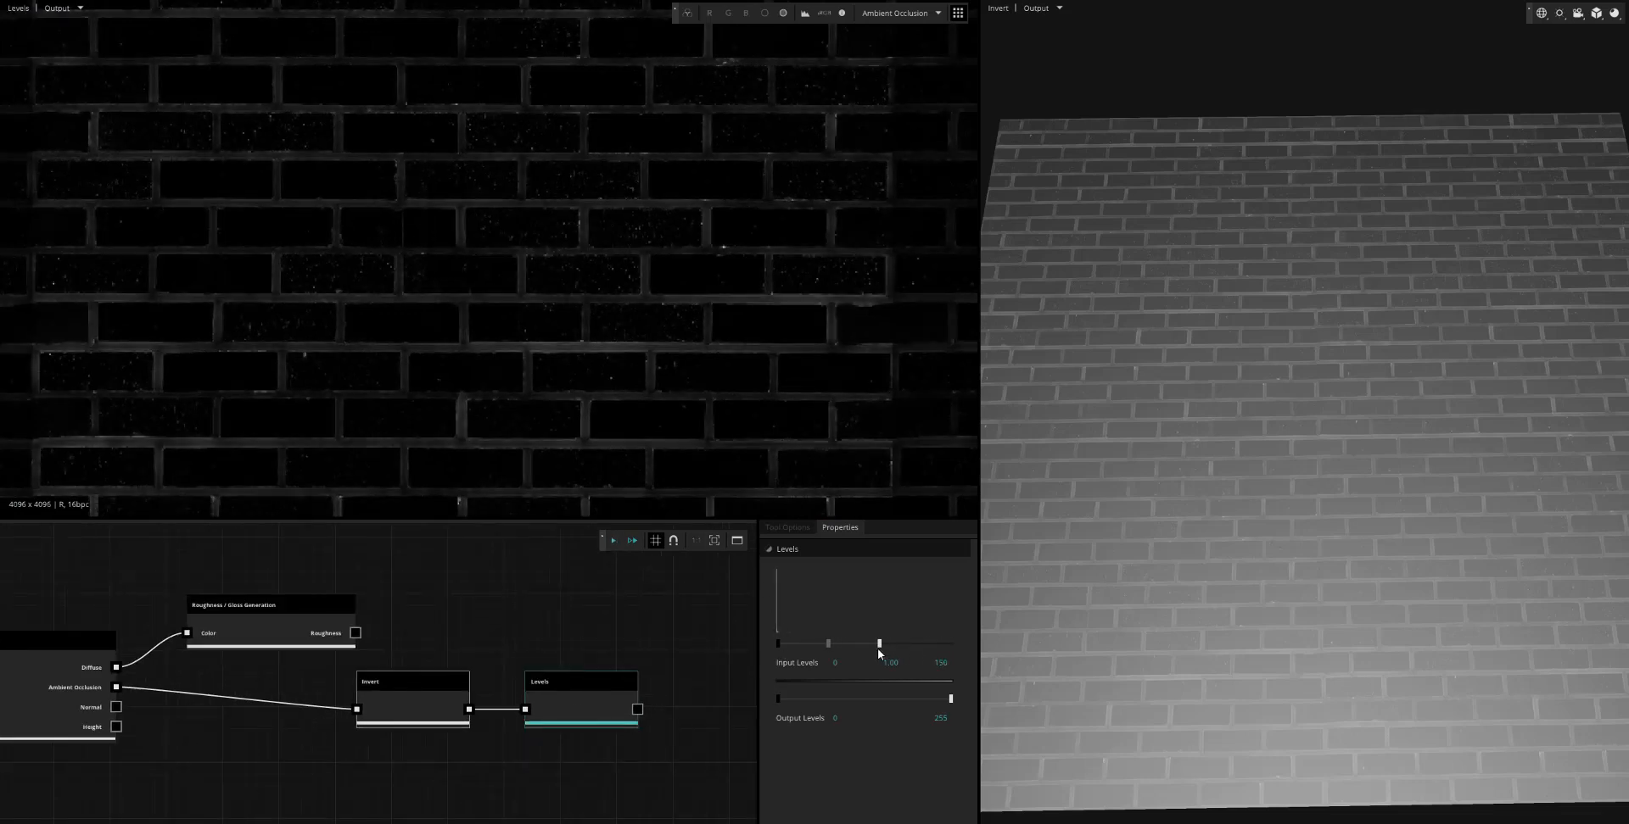
{"action": "left_click_drag", "start_coordinate": [877, 643], "coordinate": [792, 643]}
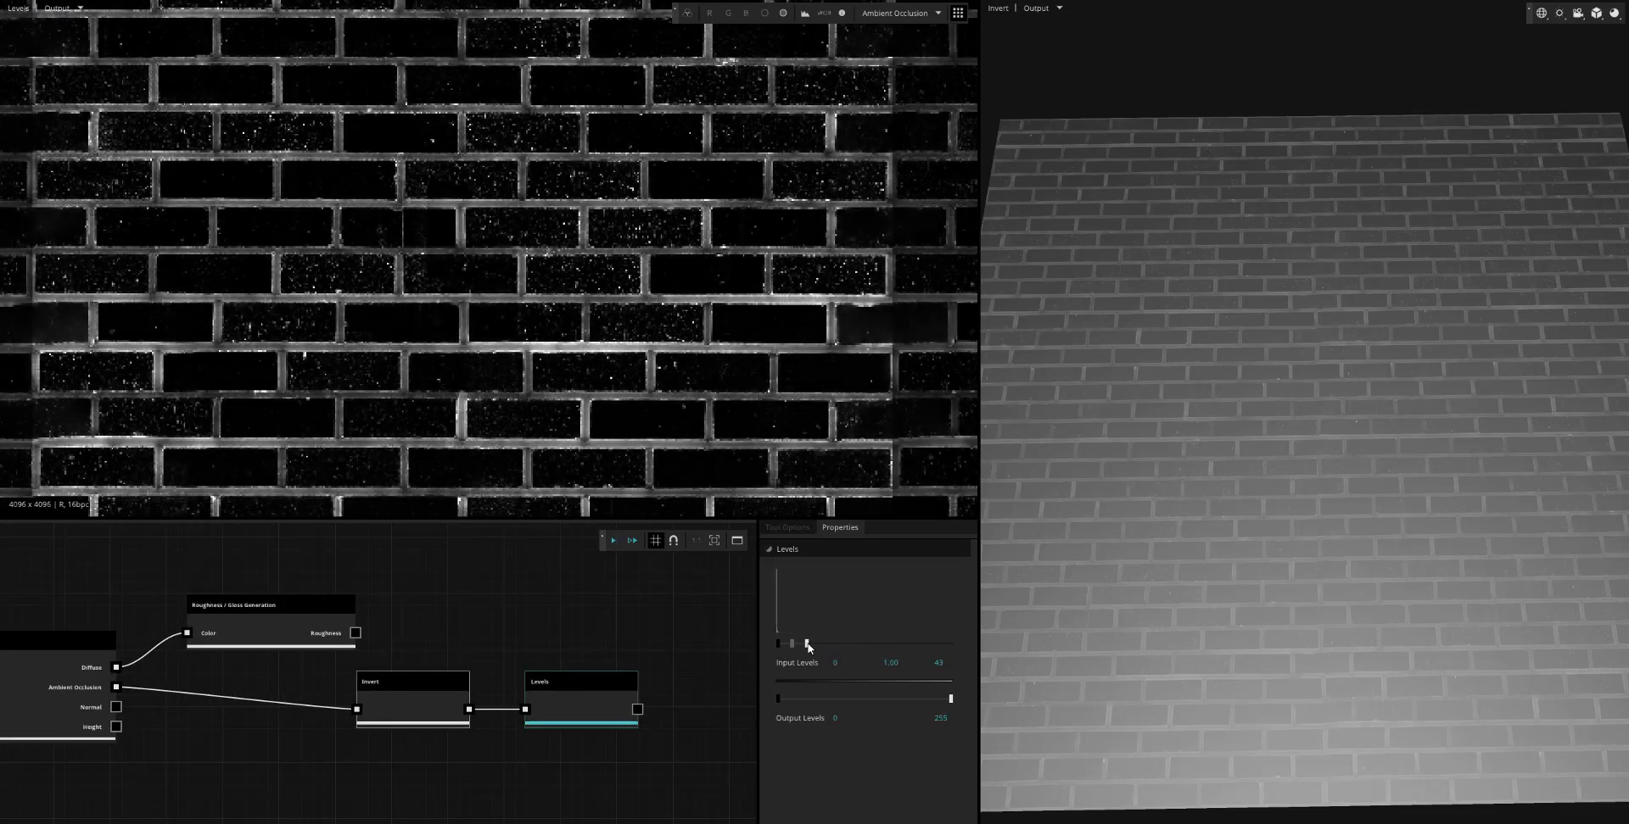
{"action": "left_click_drag", "start_coordinate": [808, 643], "coordinate": [792, 643]}
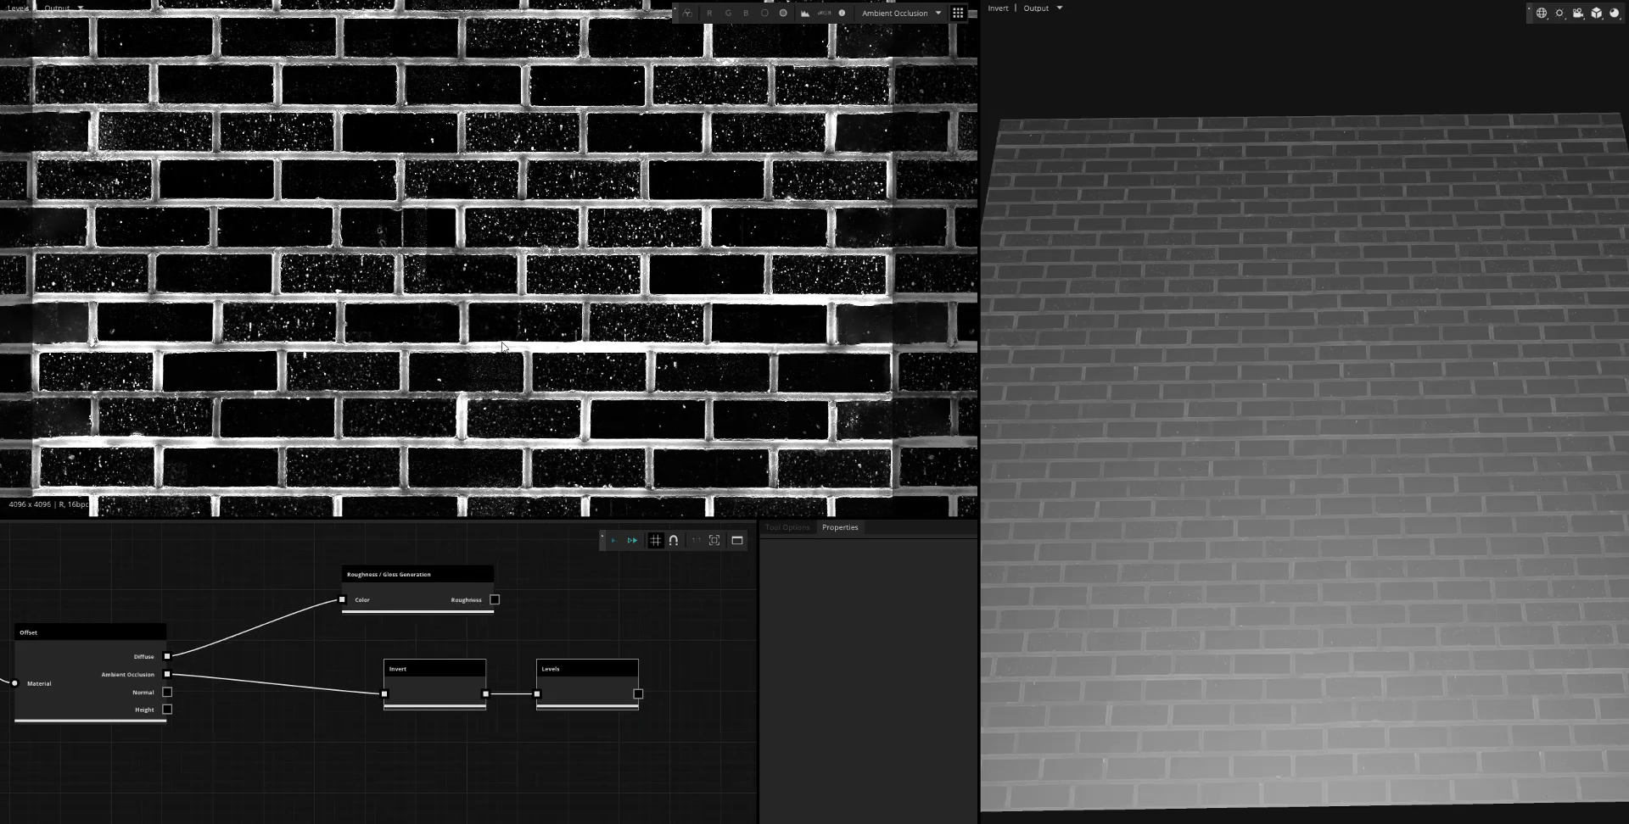
{"action": "left_click", "coordinate": [418, 574]}
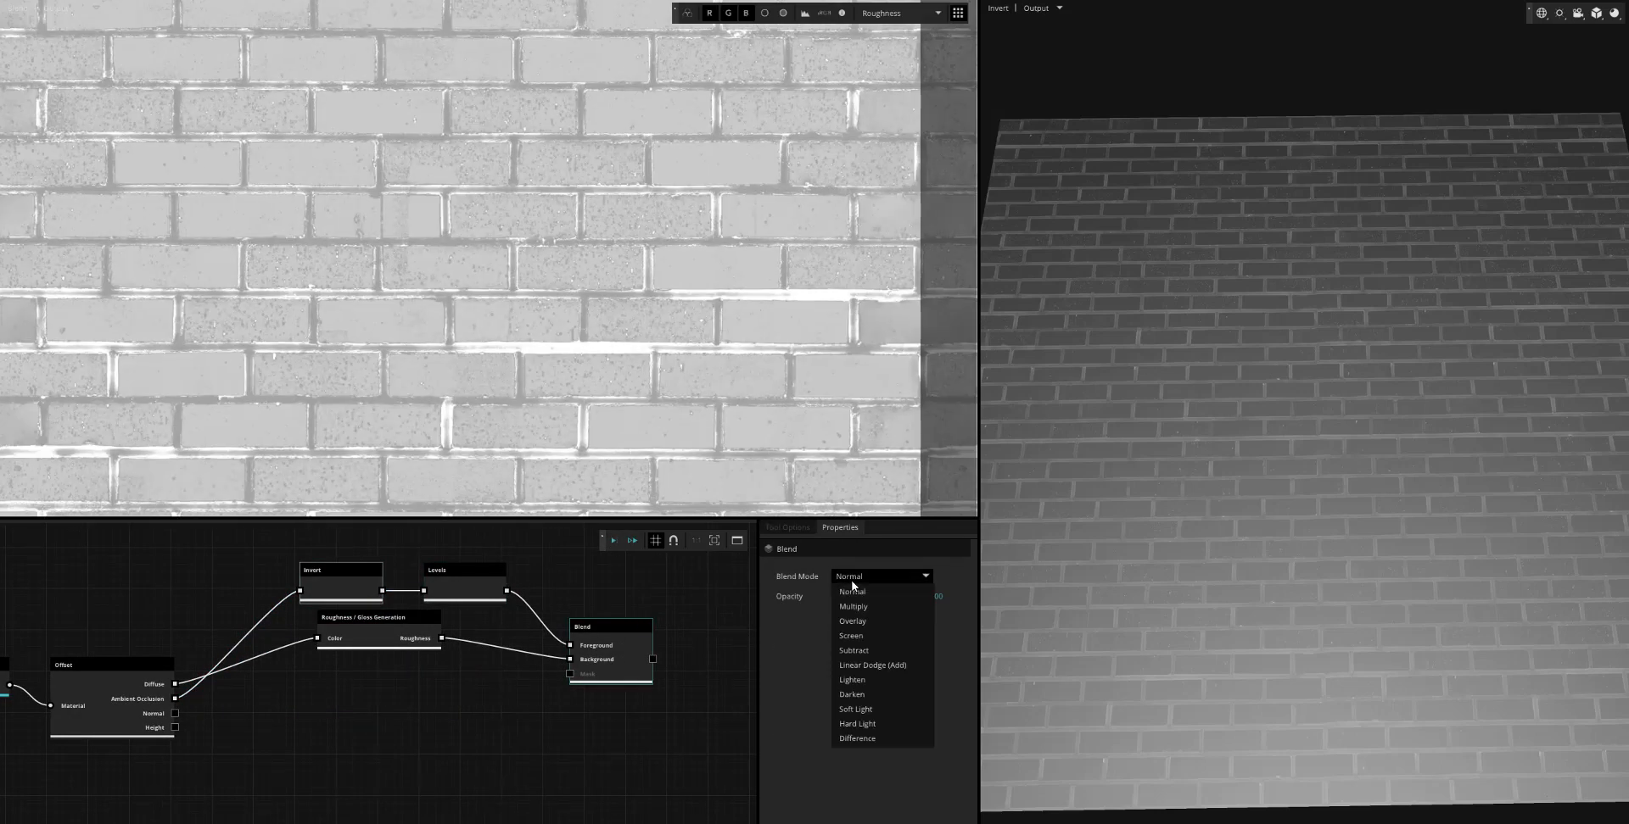
Blend the mortar mask onto roughness with Linear Dodge (Add) at roughly 30 opacity
{"action": "left_click", "coordinate": [872, 665]}
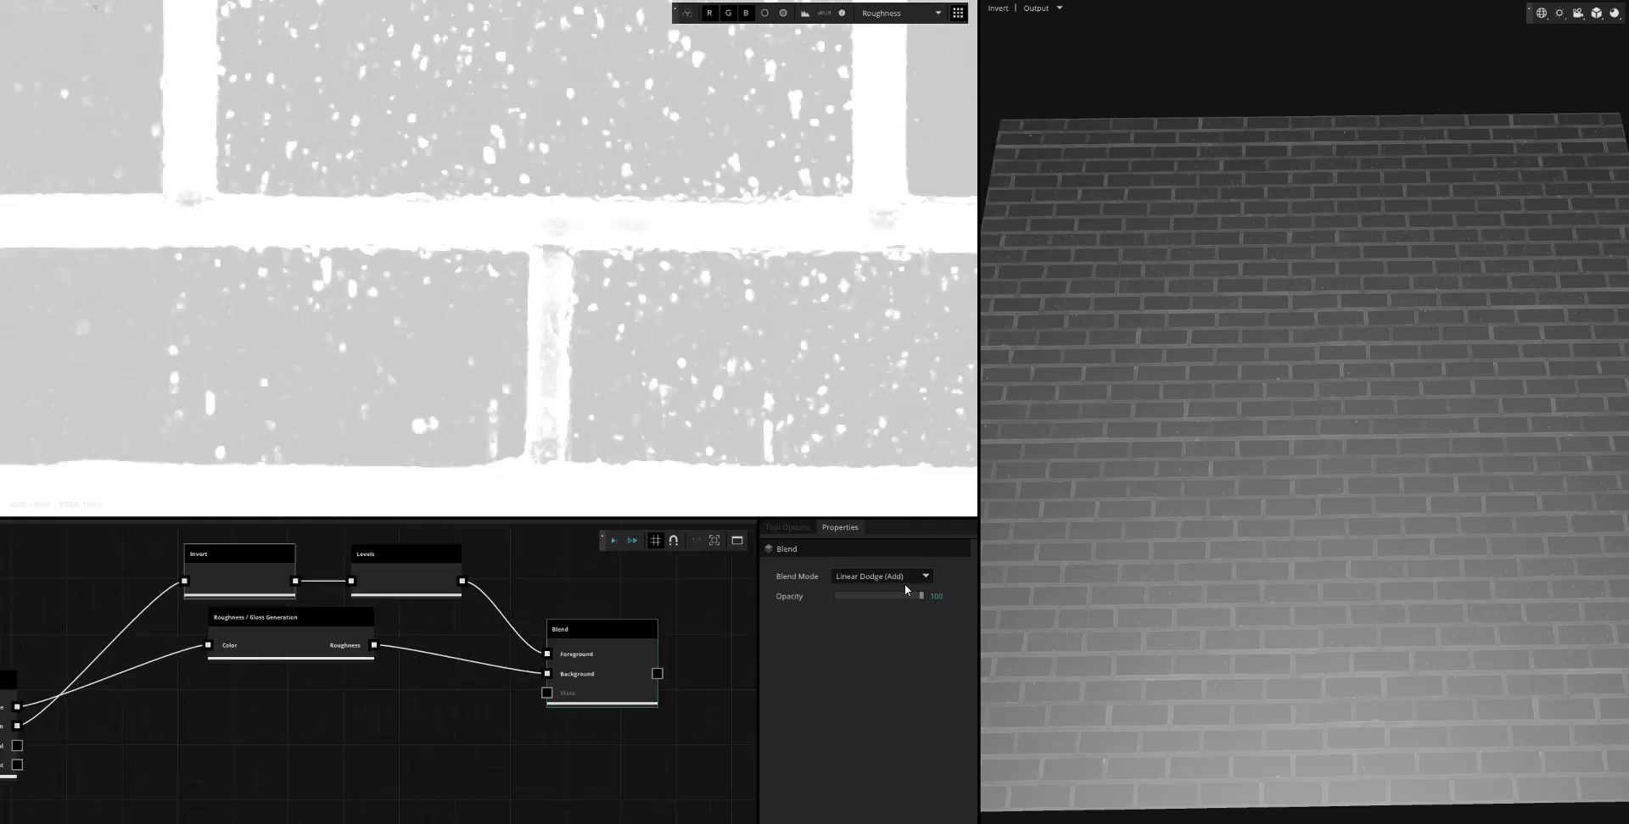
{"action": "left_click_drag", "start_coordinate": [919, 595], "coordinate": [836, 595]}
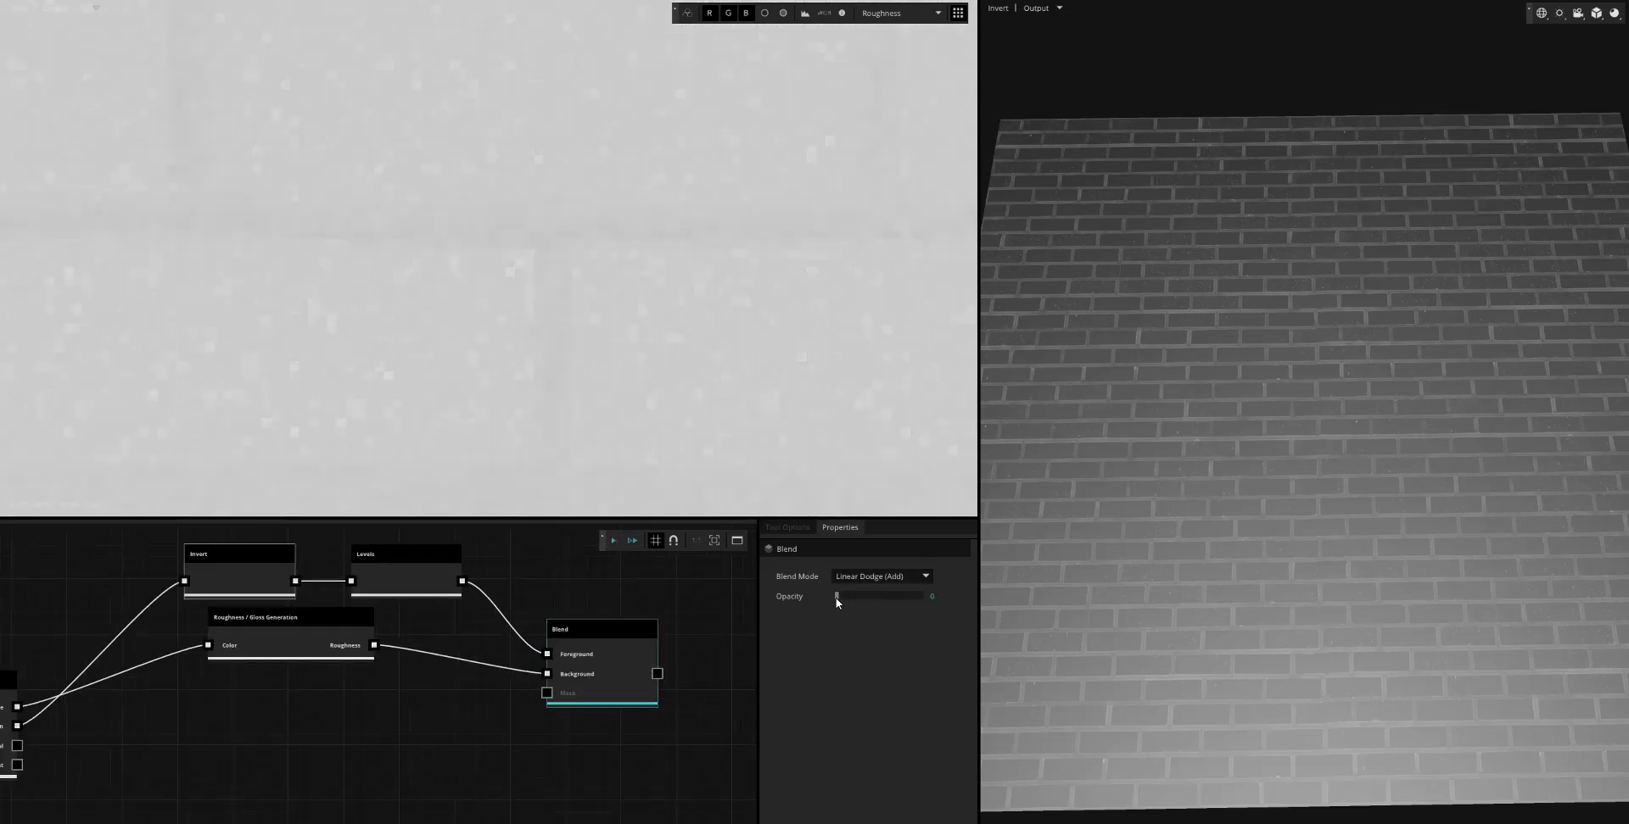
{"action": "left_click_drag", "start_coordinate": [836, 595], "coordinate": [854, 596]}
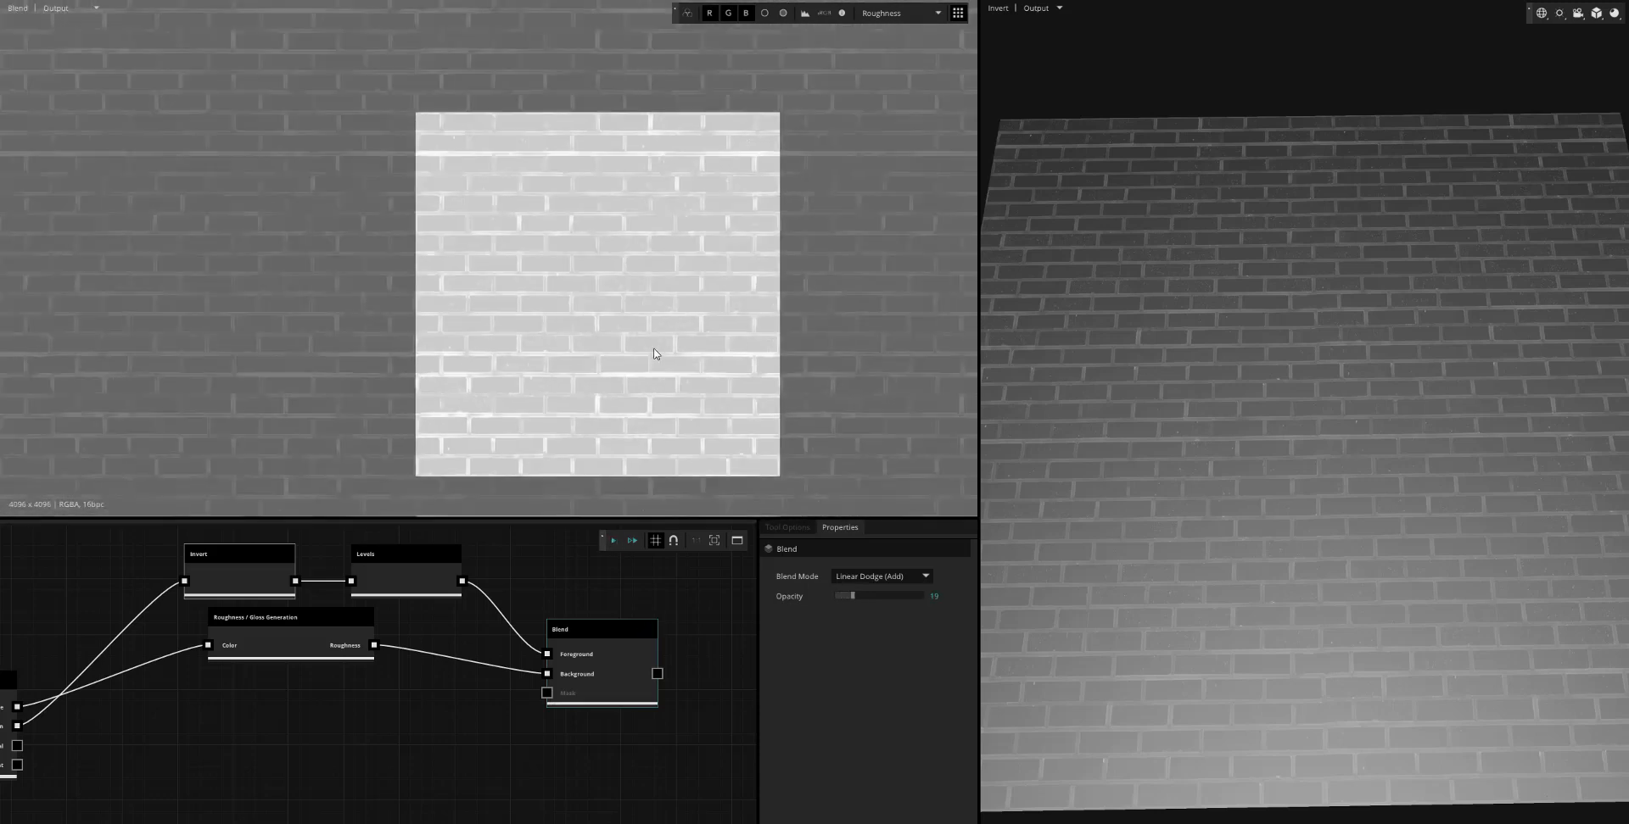
{"action": "left_click_drag", "start_coordinate": [844, 595], "coordinate": [862, 595]}
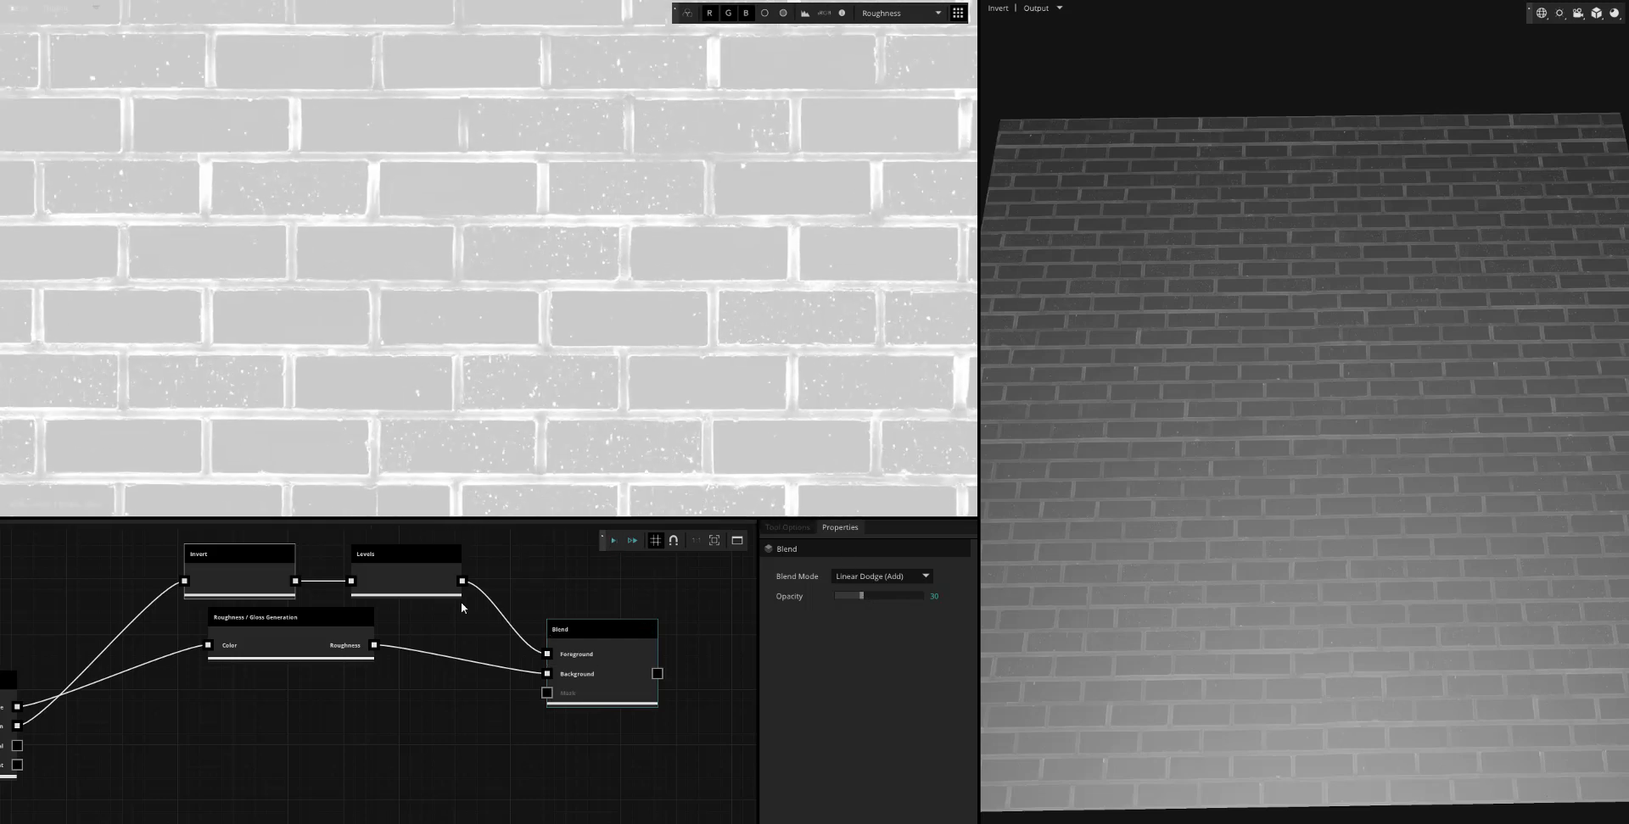
Fine-tune the mortar mask's Levels input white point for tighter contrast
{"action": "left_click", "coordinate": [404, 553]}
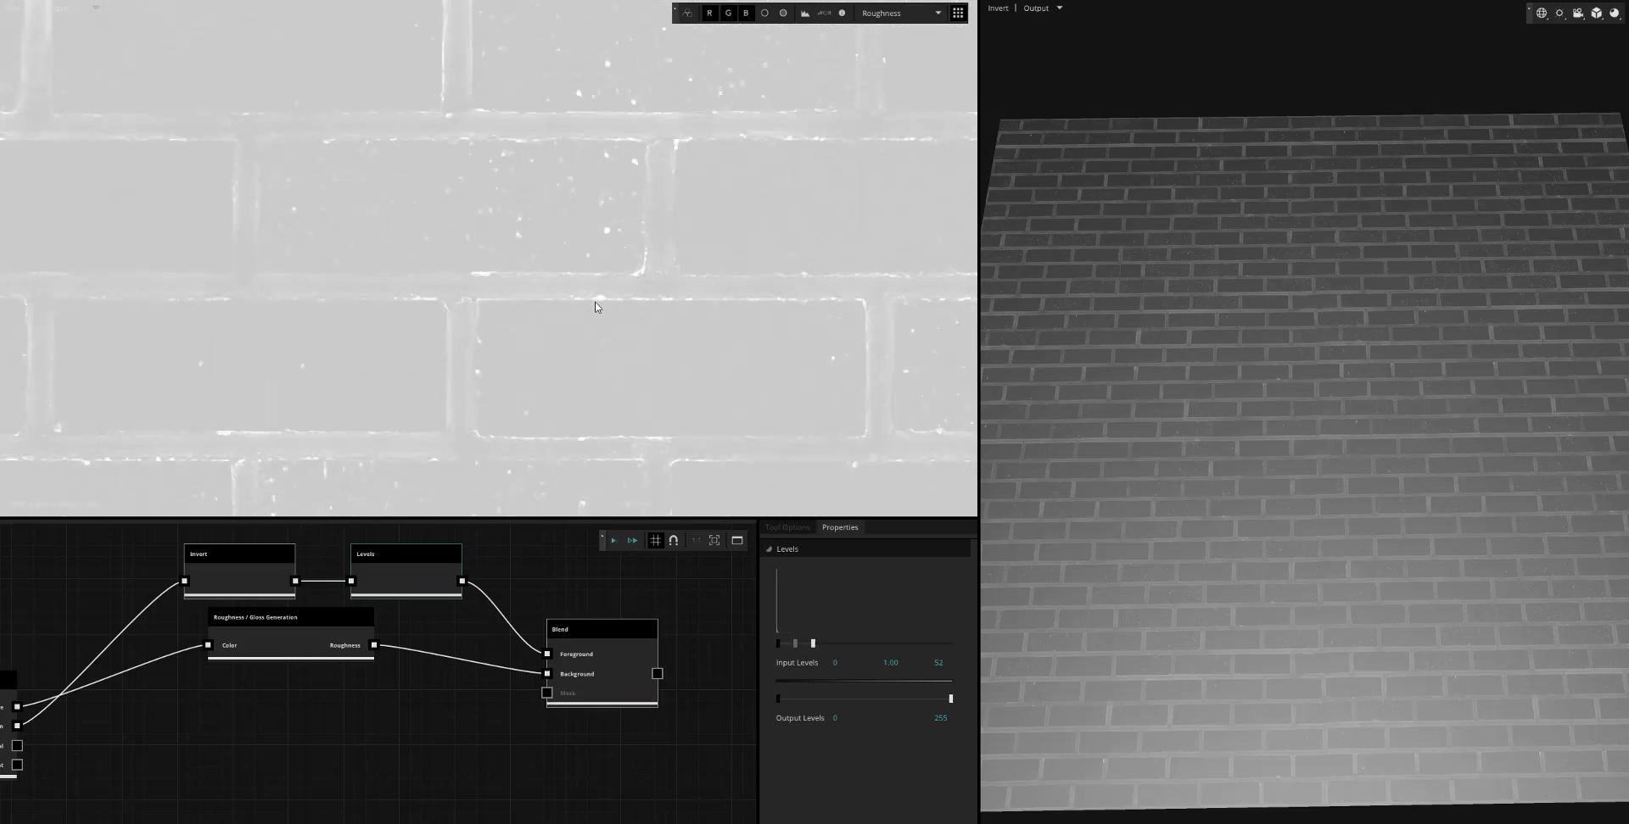
{"action": "left_click_drag", "start_coordinate": [812, 643], "coordinate": [806, 643]}
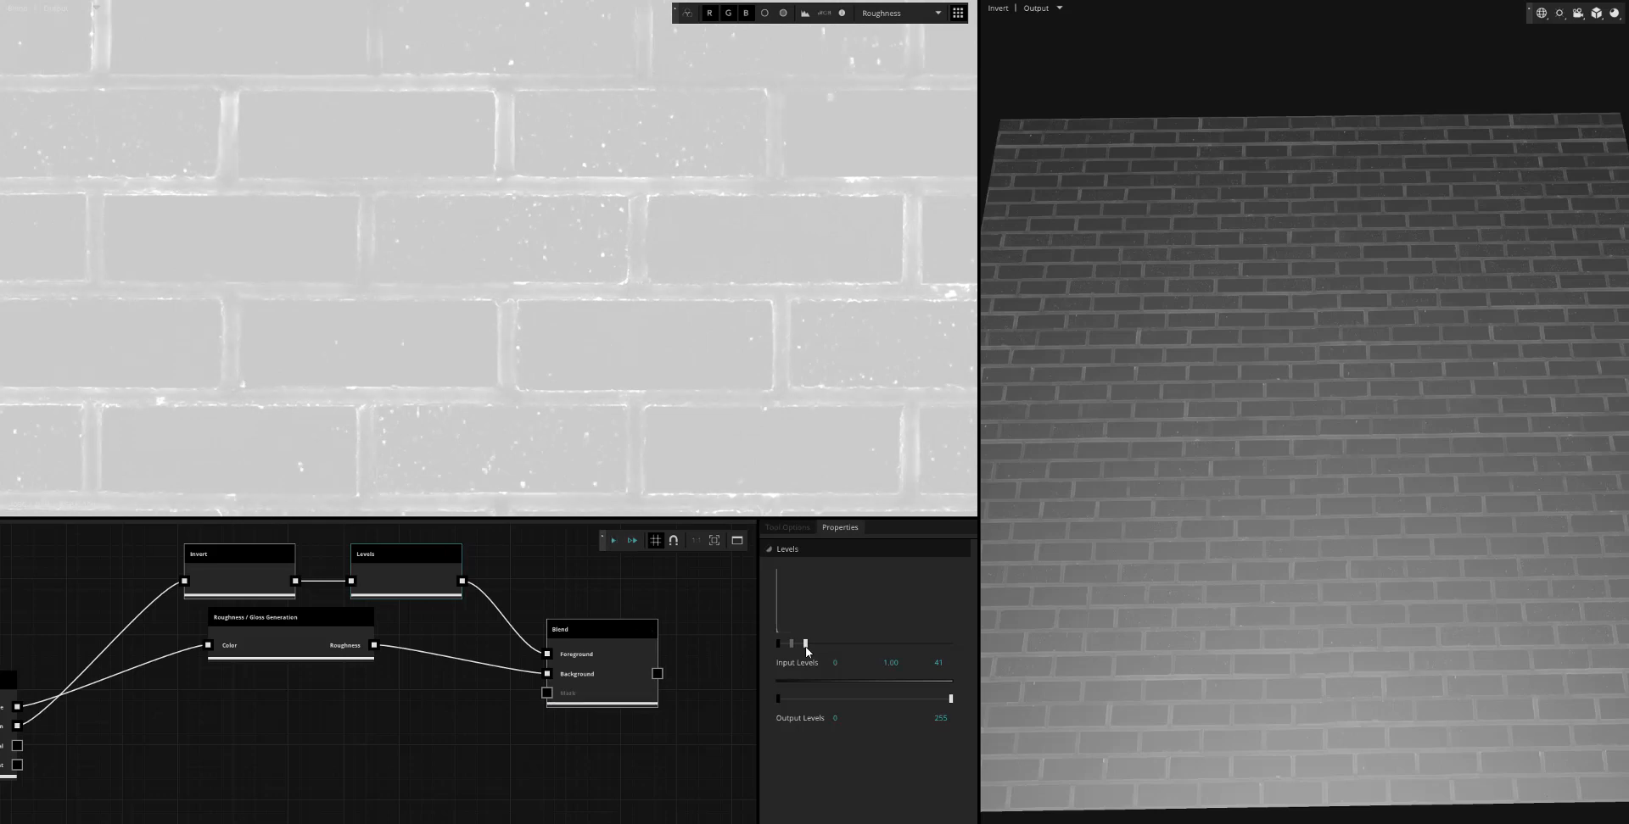
{"action": "left_click_drag", "start_coordinate": [806, 643], "coordinate": [799, 643]}
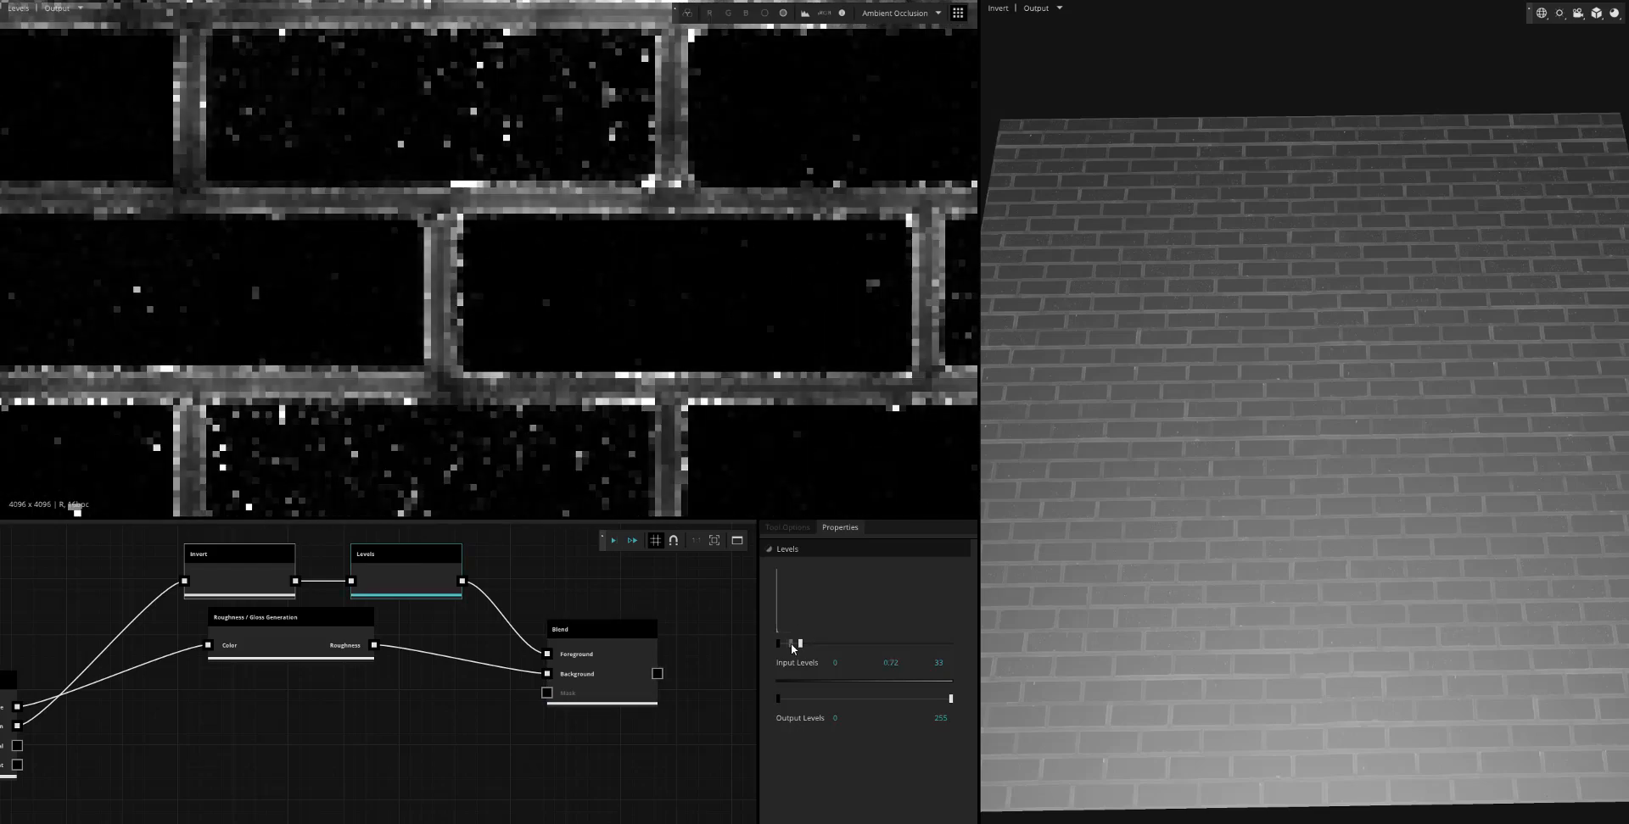
{"action": "left_click_drag", "start_coordinate": [788, 643], "coordinate": [799, 643]}
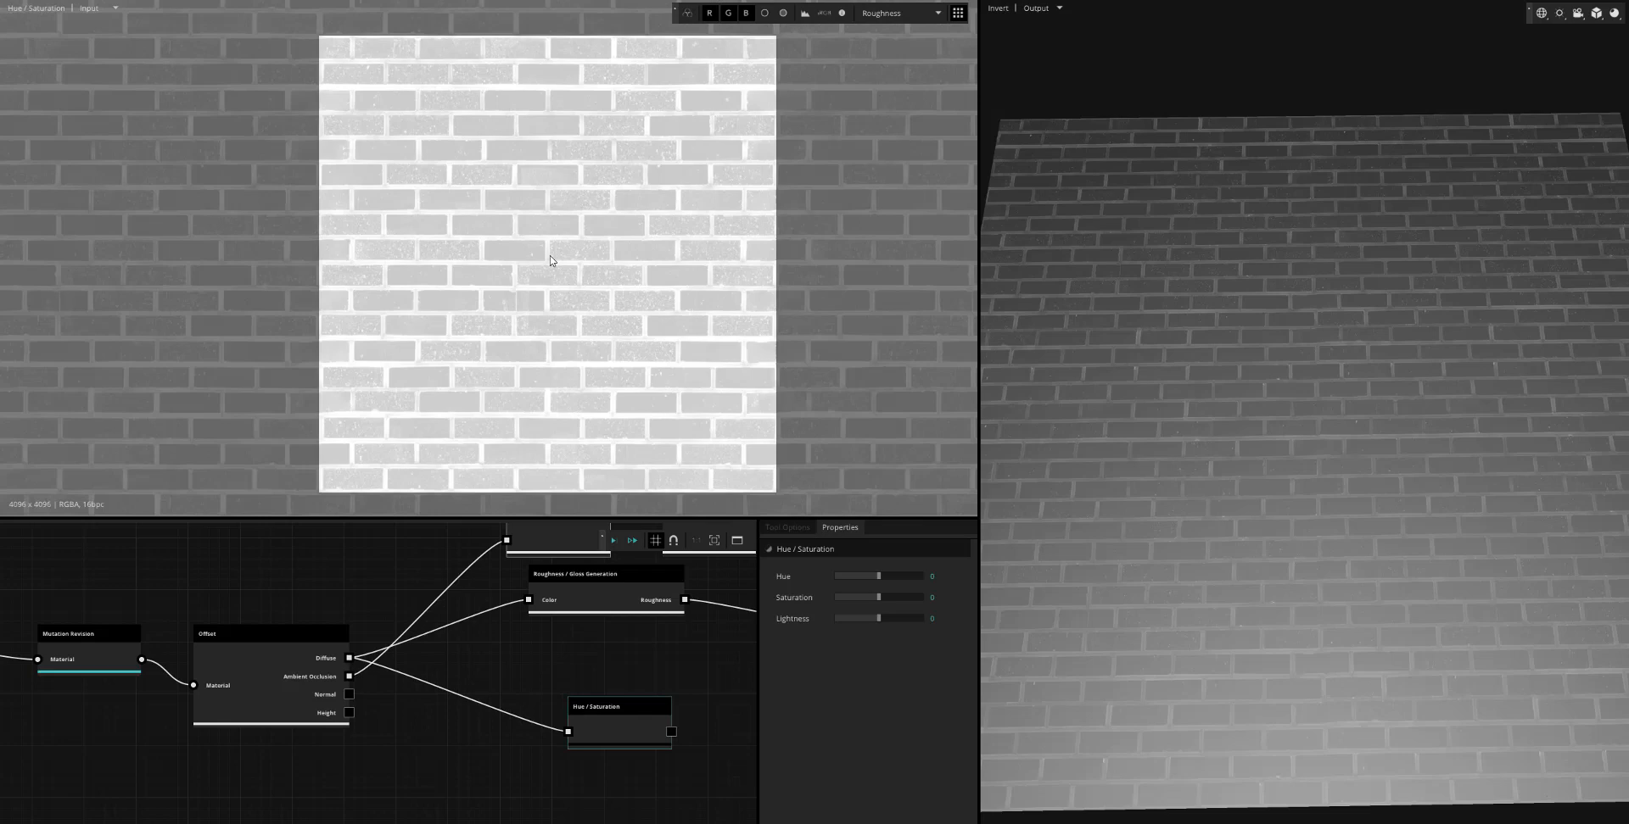
Desaturate the diffuse in the Hue / Saturation node and preview it
{"action": "left_click", "coordinate": [896, 12]}
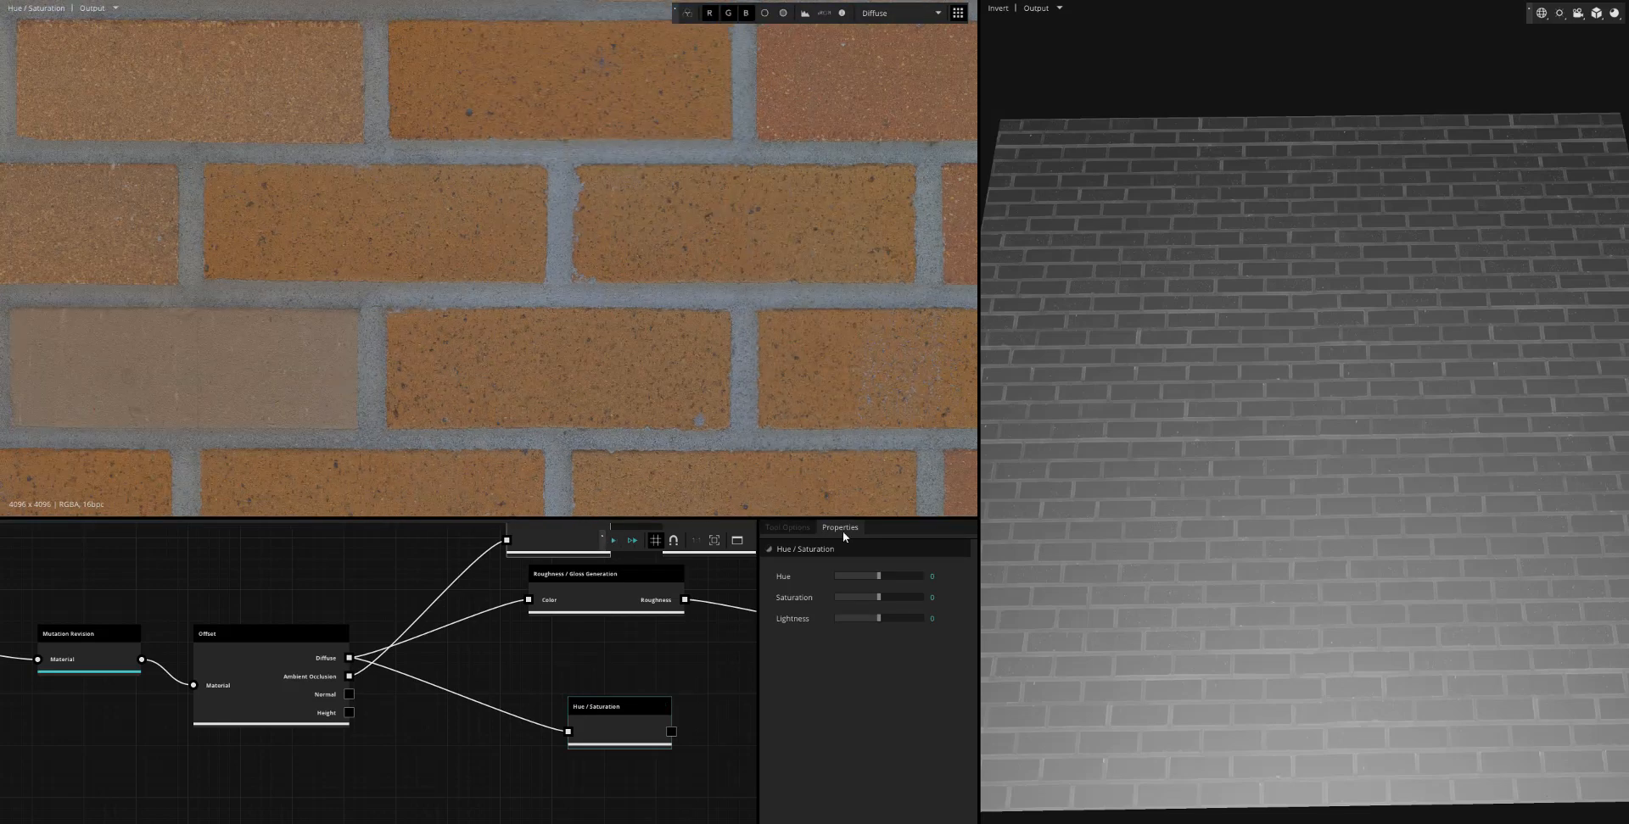
{"action": "left_click_drag", "start_coordinate": [882, 597], "coordinate": [837, 597]}
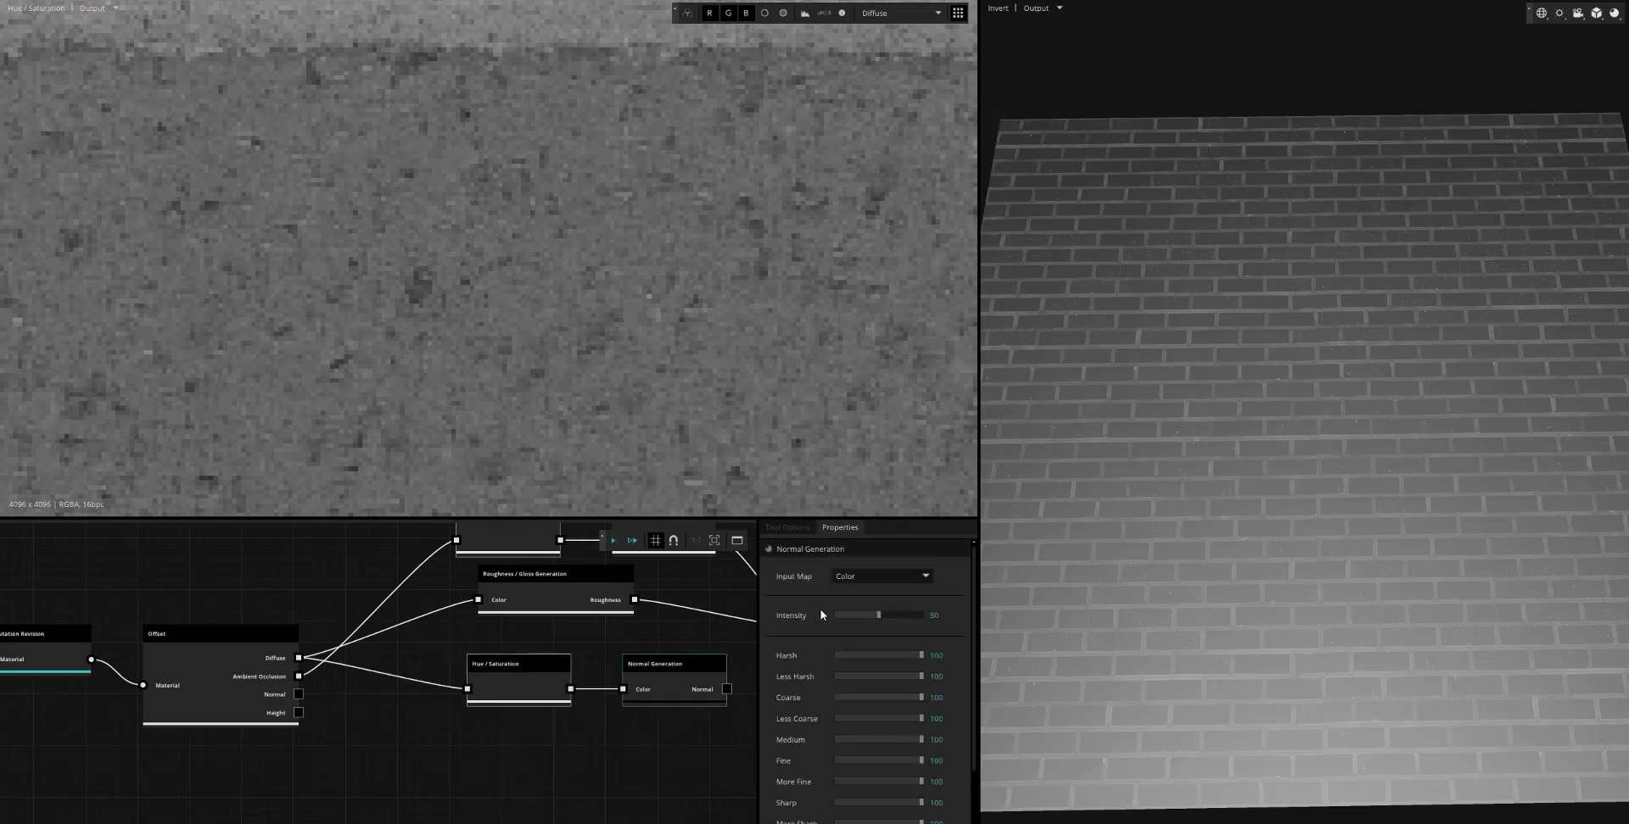
Generate a normal map from it with Input Map set to Height and Scale 2
{"action": "left_click", "coordinate": [881, 577]}
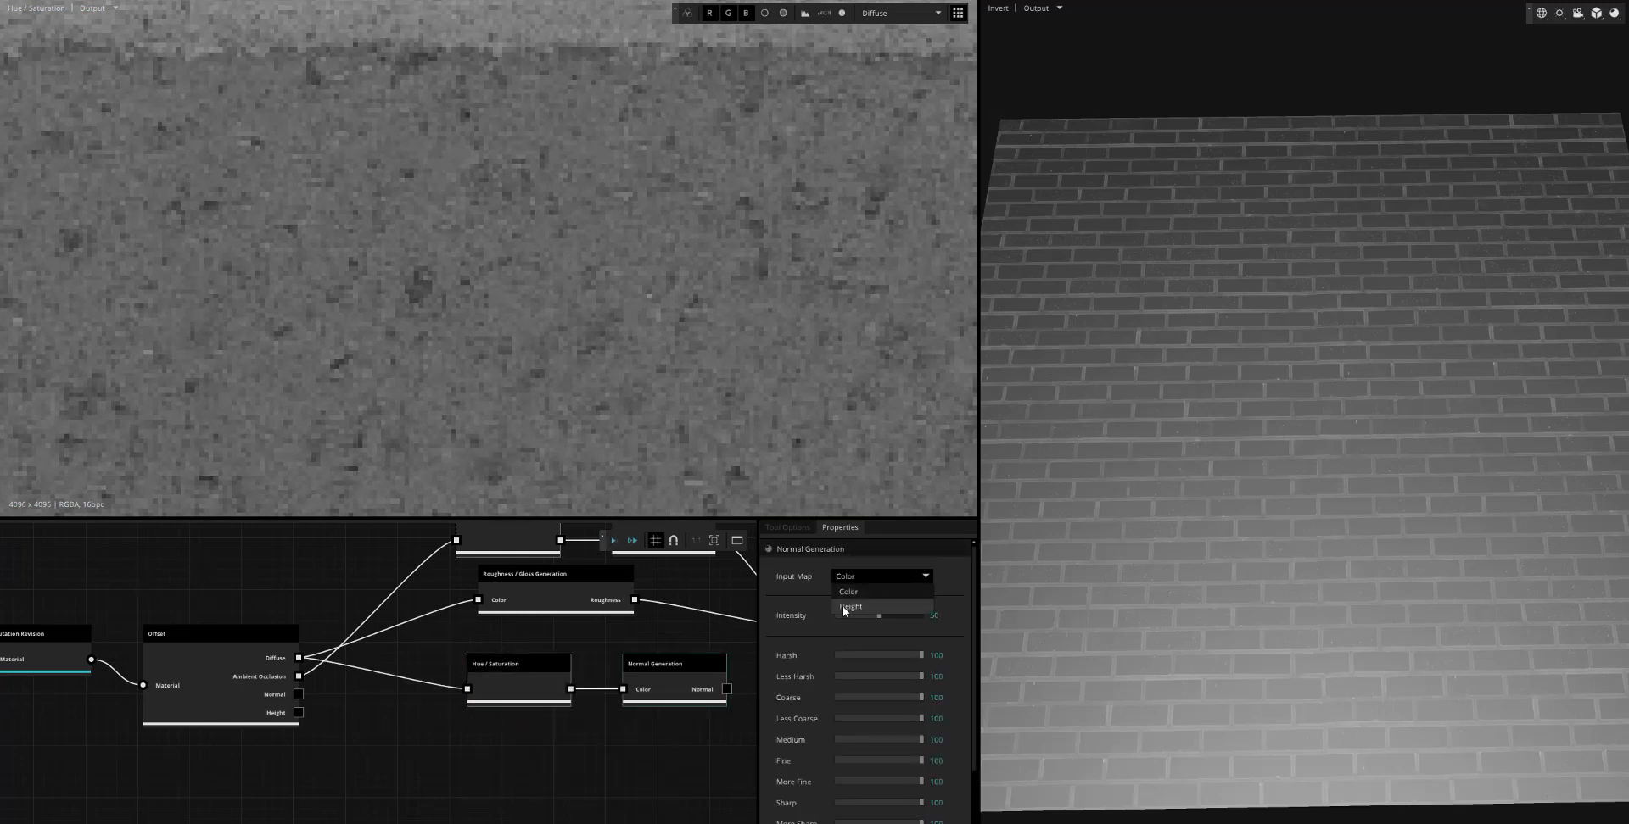
{"action": "left_click", "coordinate": [850, 607]}
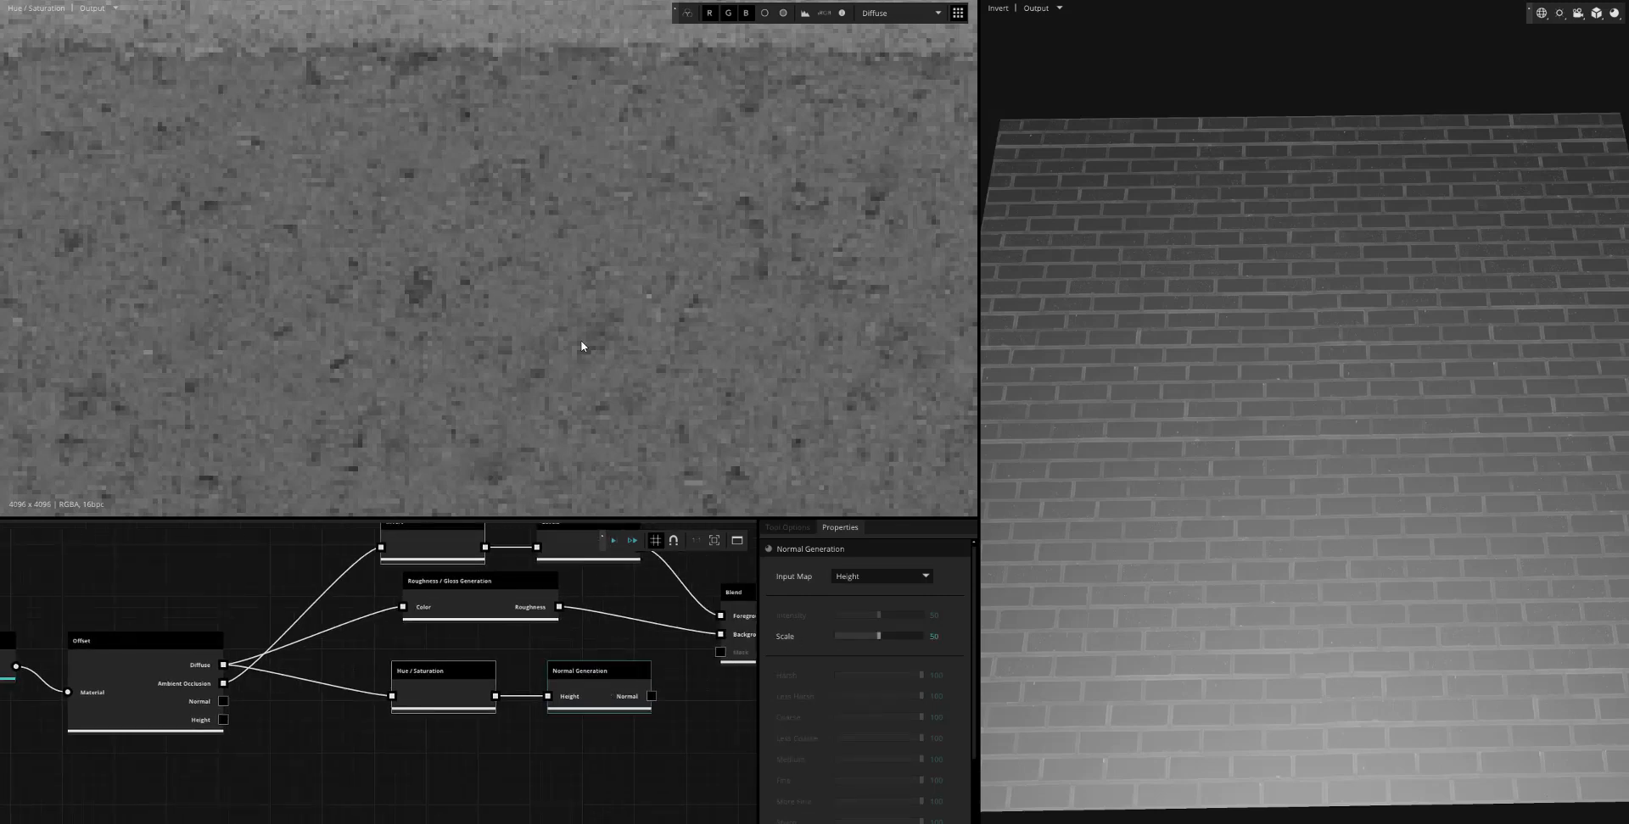
{"action": "left_click", "coordinate": [895, 12]}
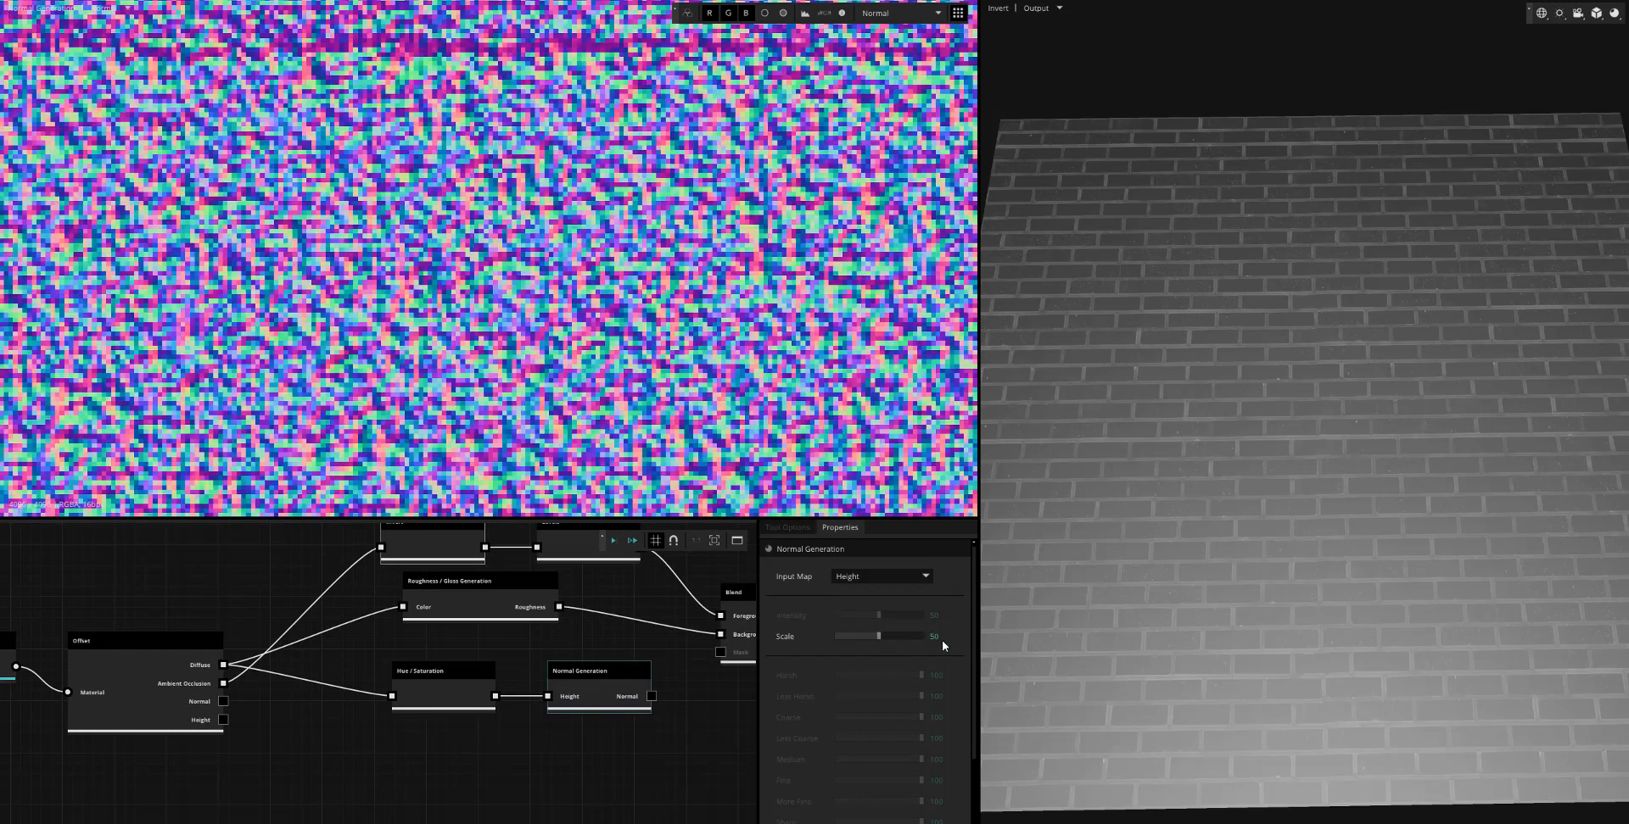
{"action": "left_click_drag", "start_coordinate": [872, 636], "coordinate": [838, 636]}
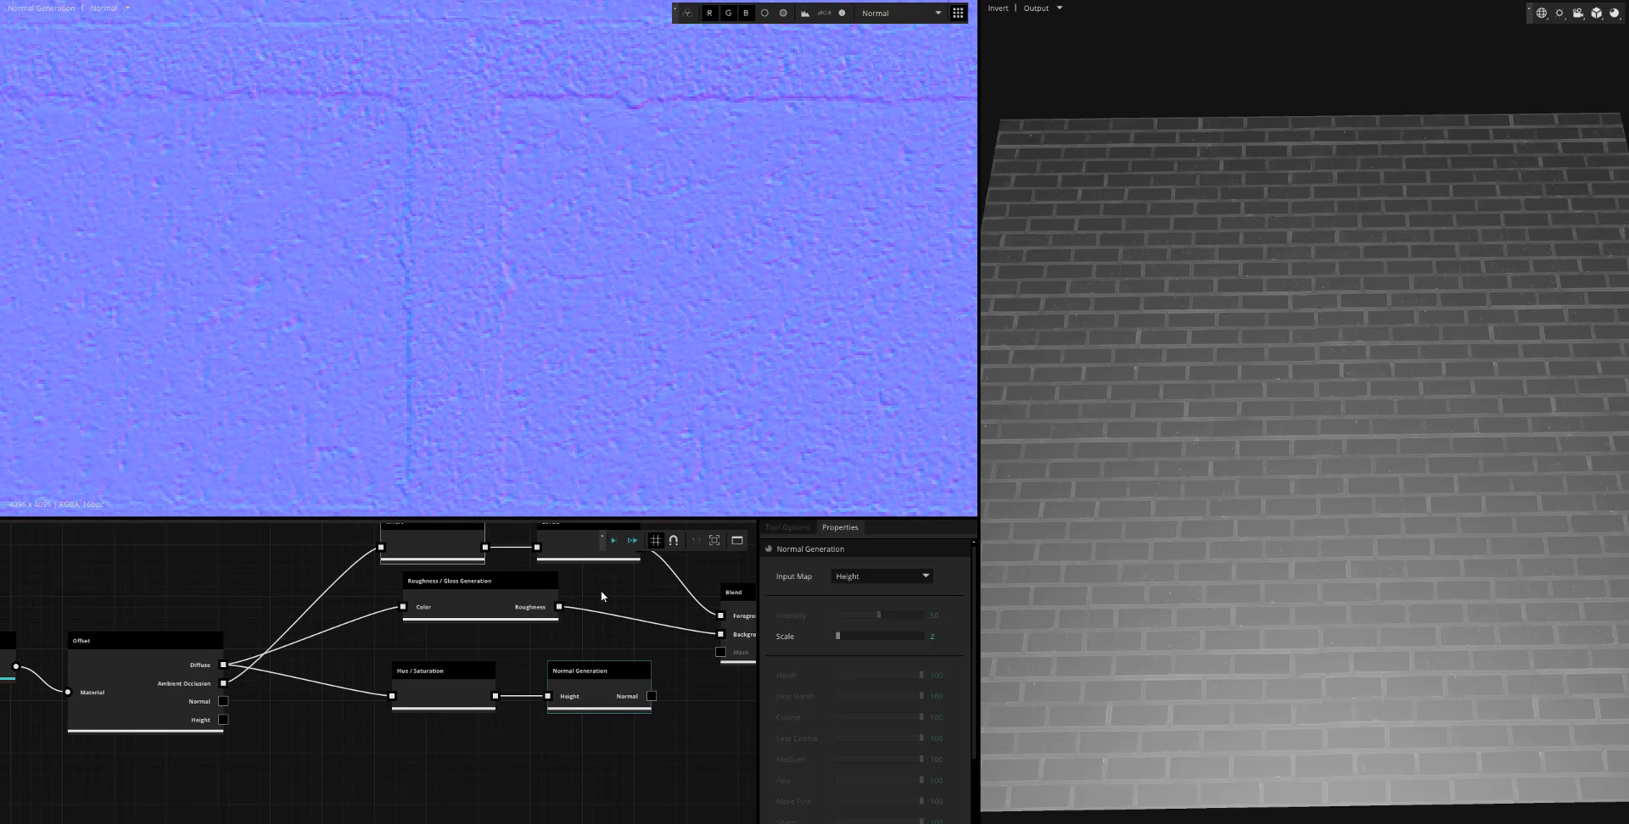
{"action": "type", "text": "normal"}
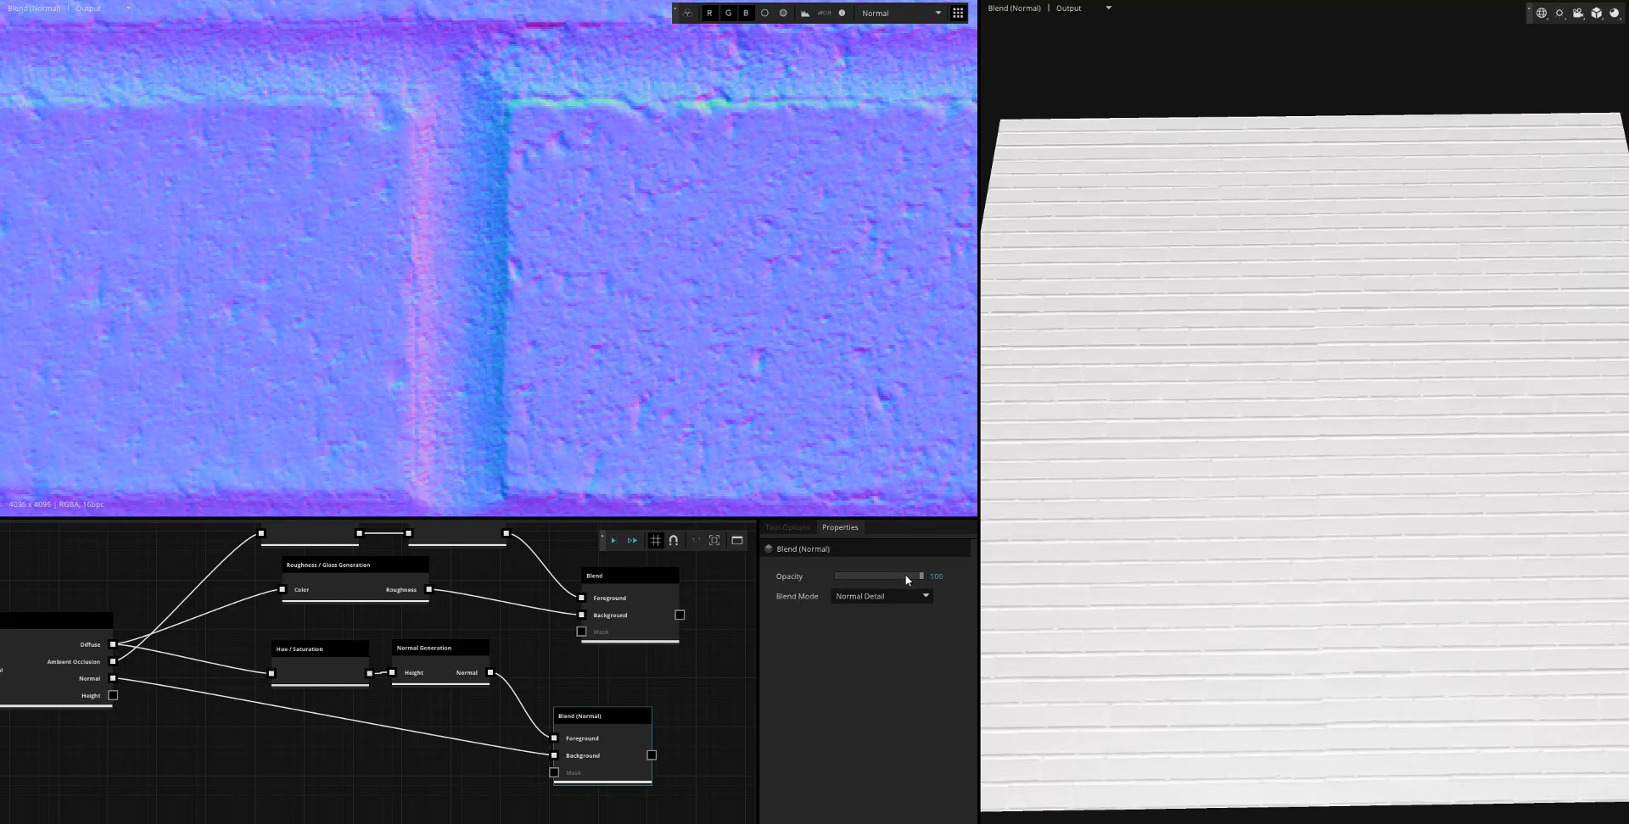
Keep the normal blend at Normal Detail mode with the micro-detail at 100 opacity after comparing
{"action": "left_click_drag", "start_coordinate": [919, 577], "coordinate": [836, 577]}
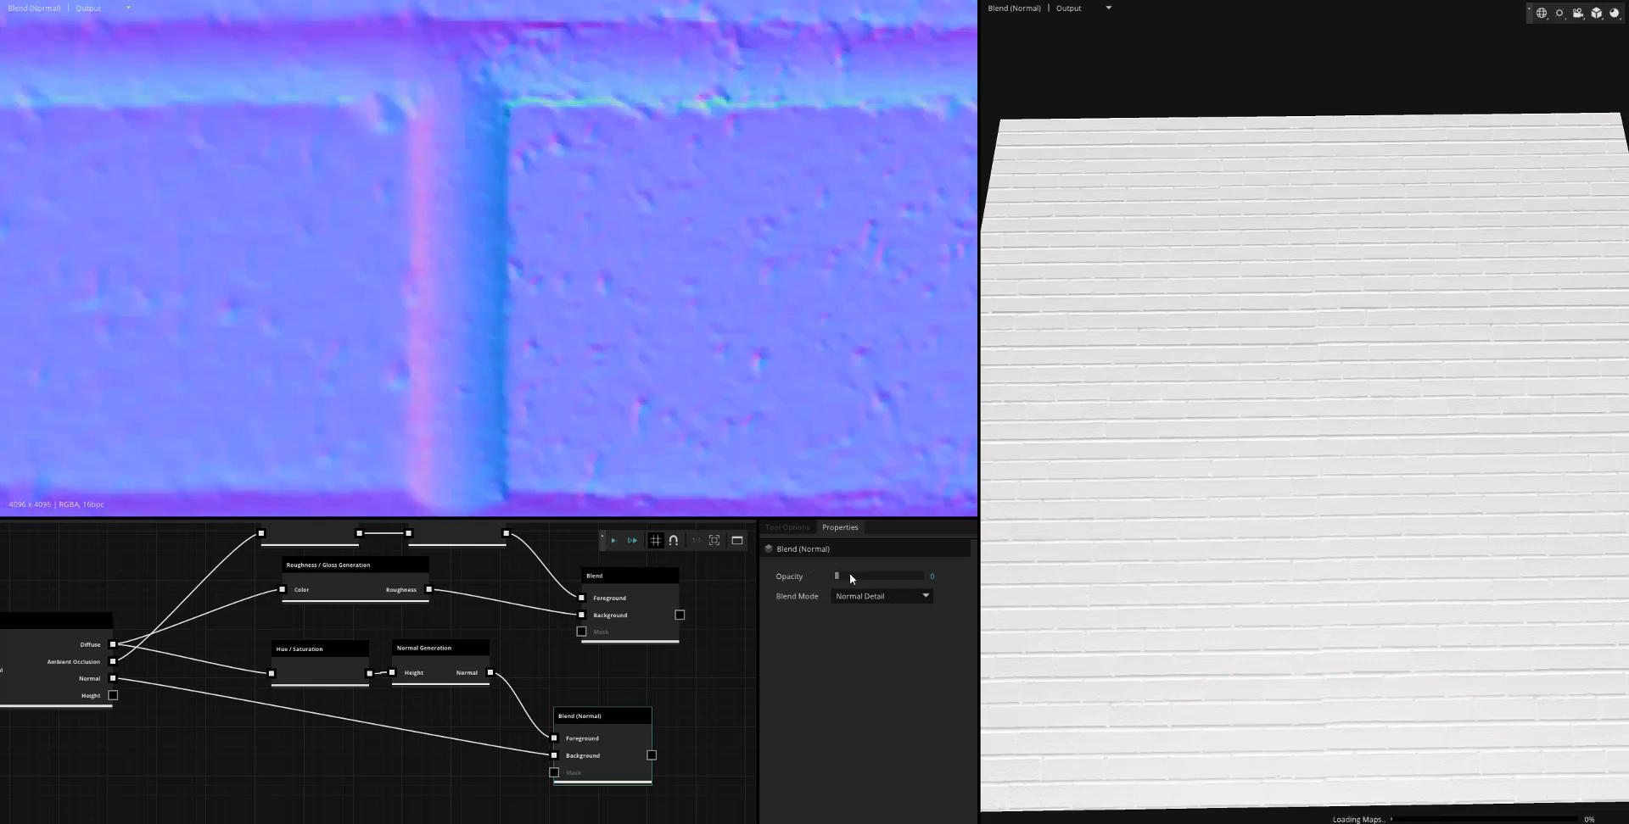
{"action": "left_click_drag", "start_coordinate": [838, 576], "coordinate": [918, 577]}
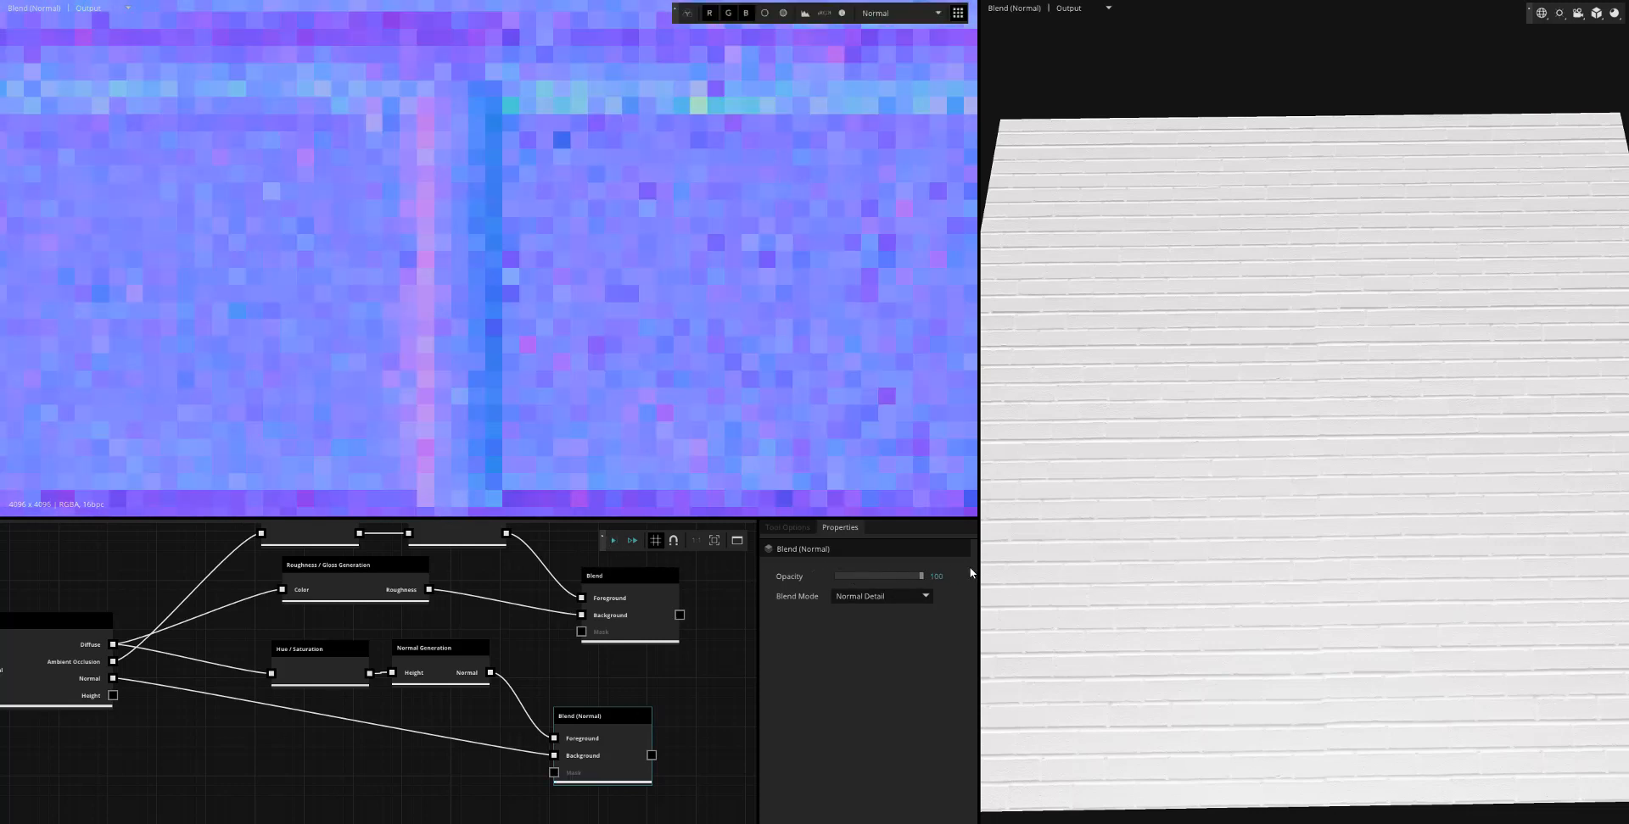
{"action": "left_click", "coordinate": [881, 596]}
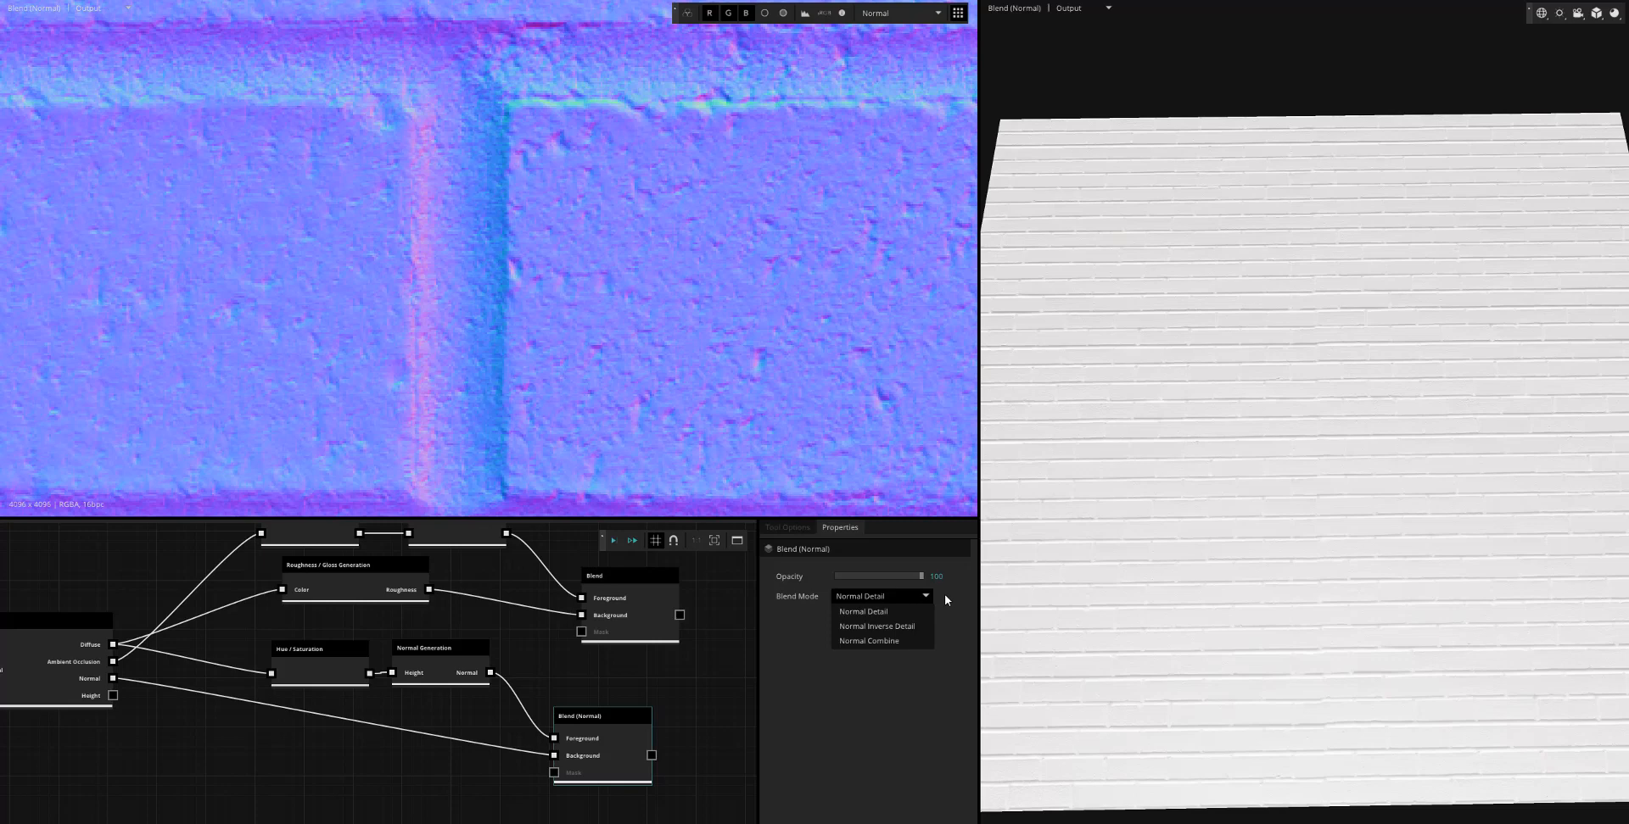
{"action": "left_click", "coordinate": [881, 595]}
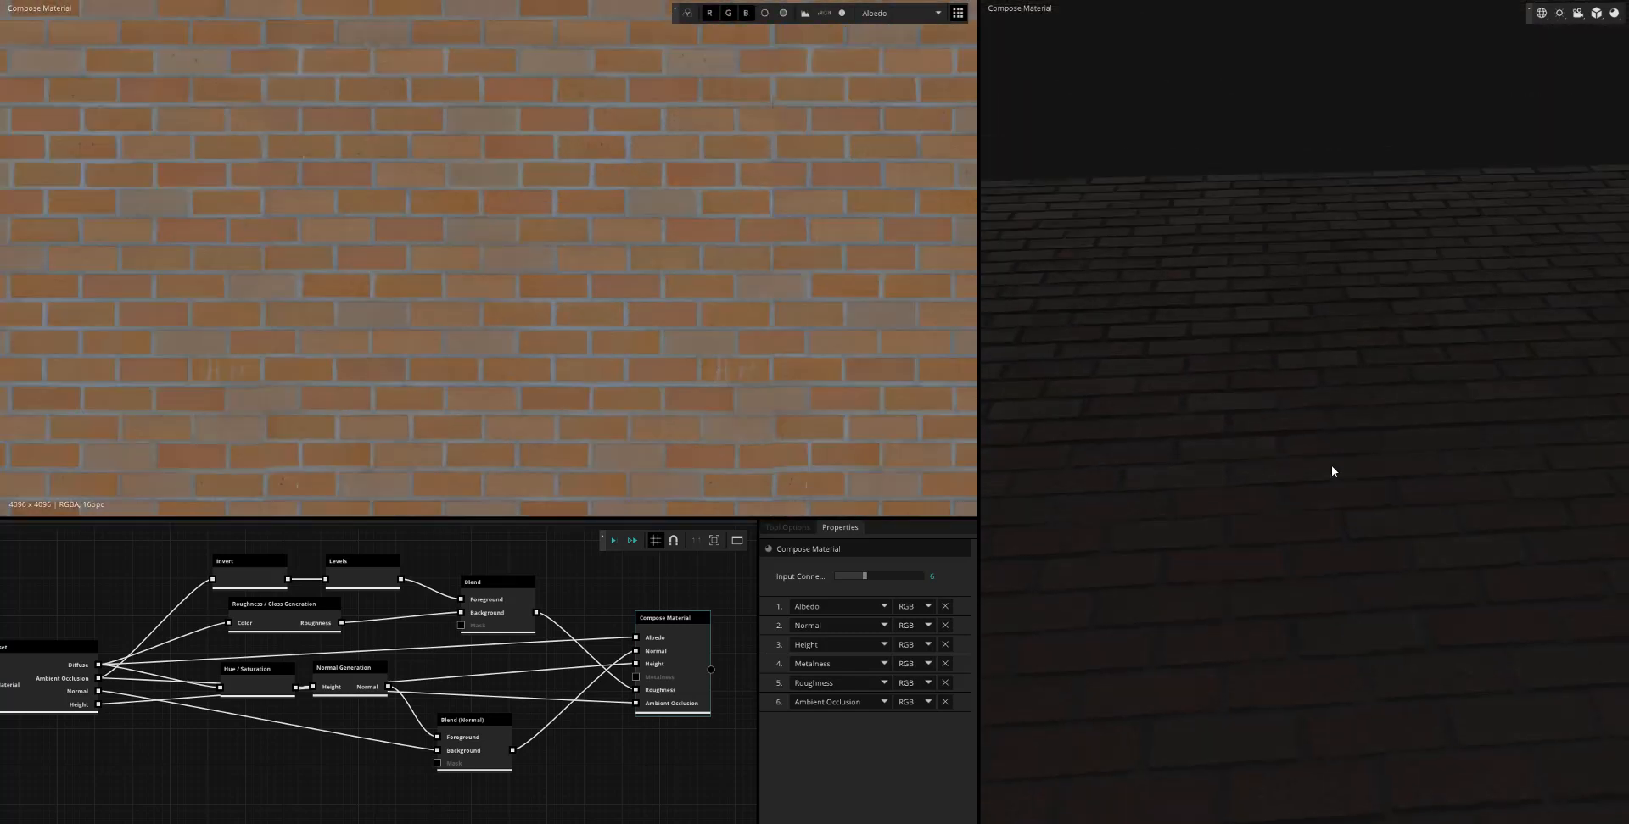
Show the Compose Material result on the plane in the 3D view
{"action": "left_click", "coordinate": [1596, 12]}
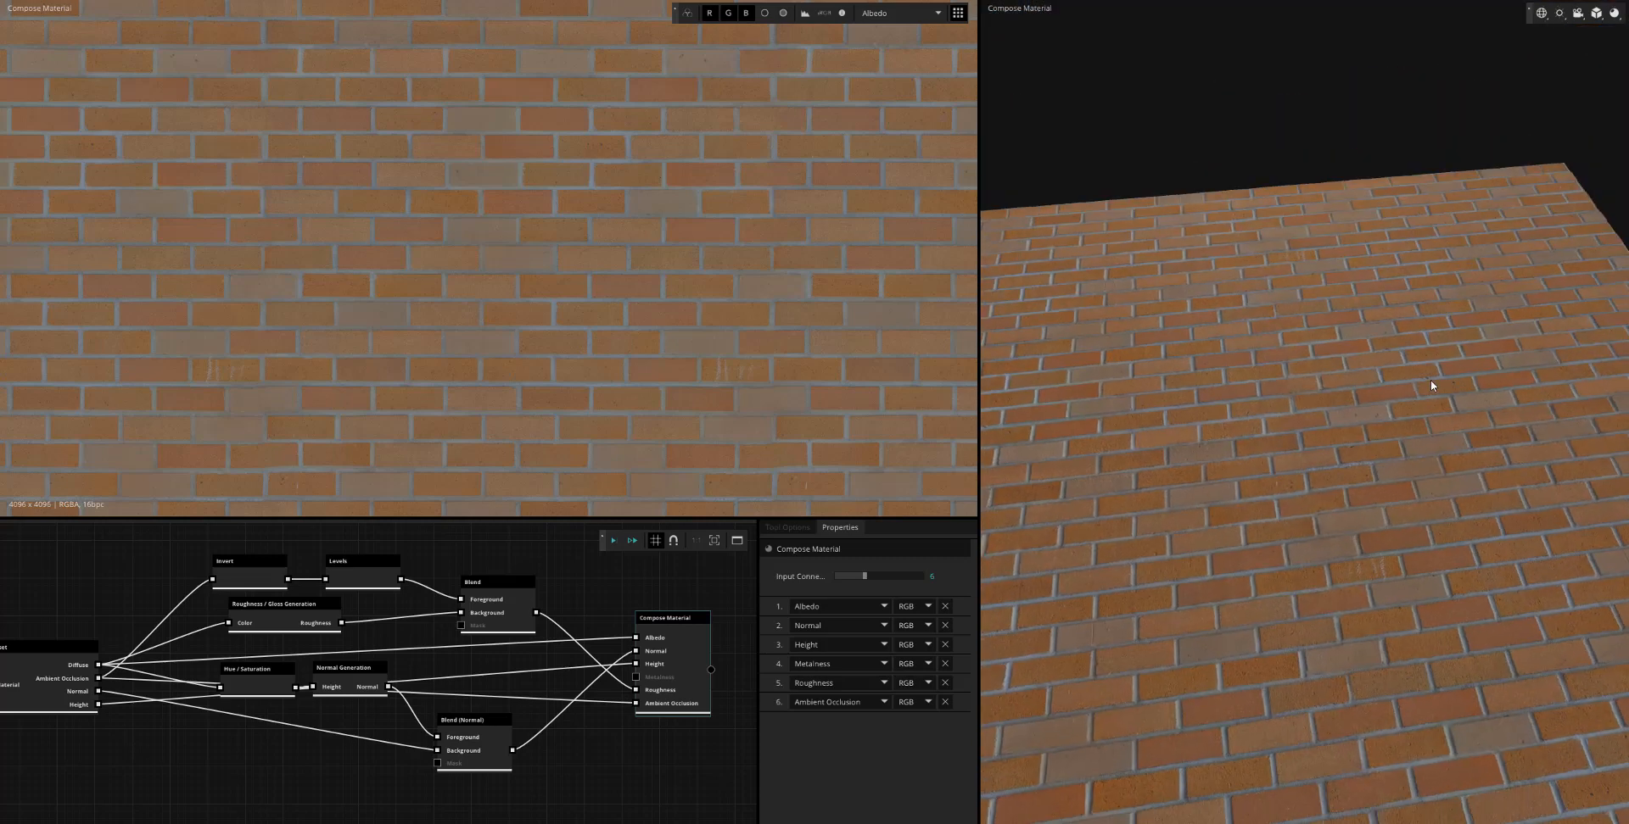
Load artengine_sphere.fbx from the photogrammetry folder as the 3D preview geometry
{"action": "left_click", "coordinate": [1557, 12]}
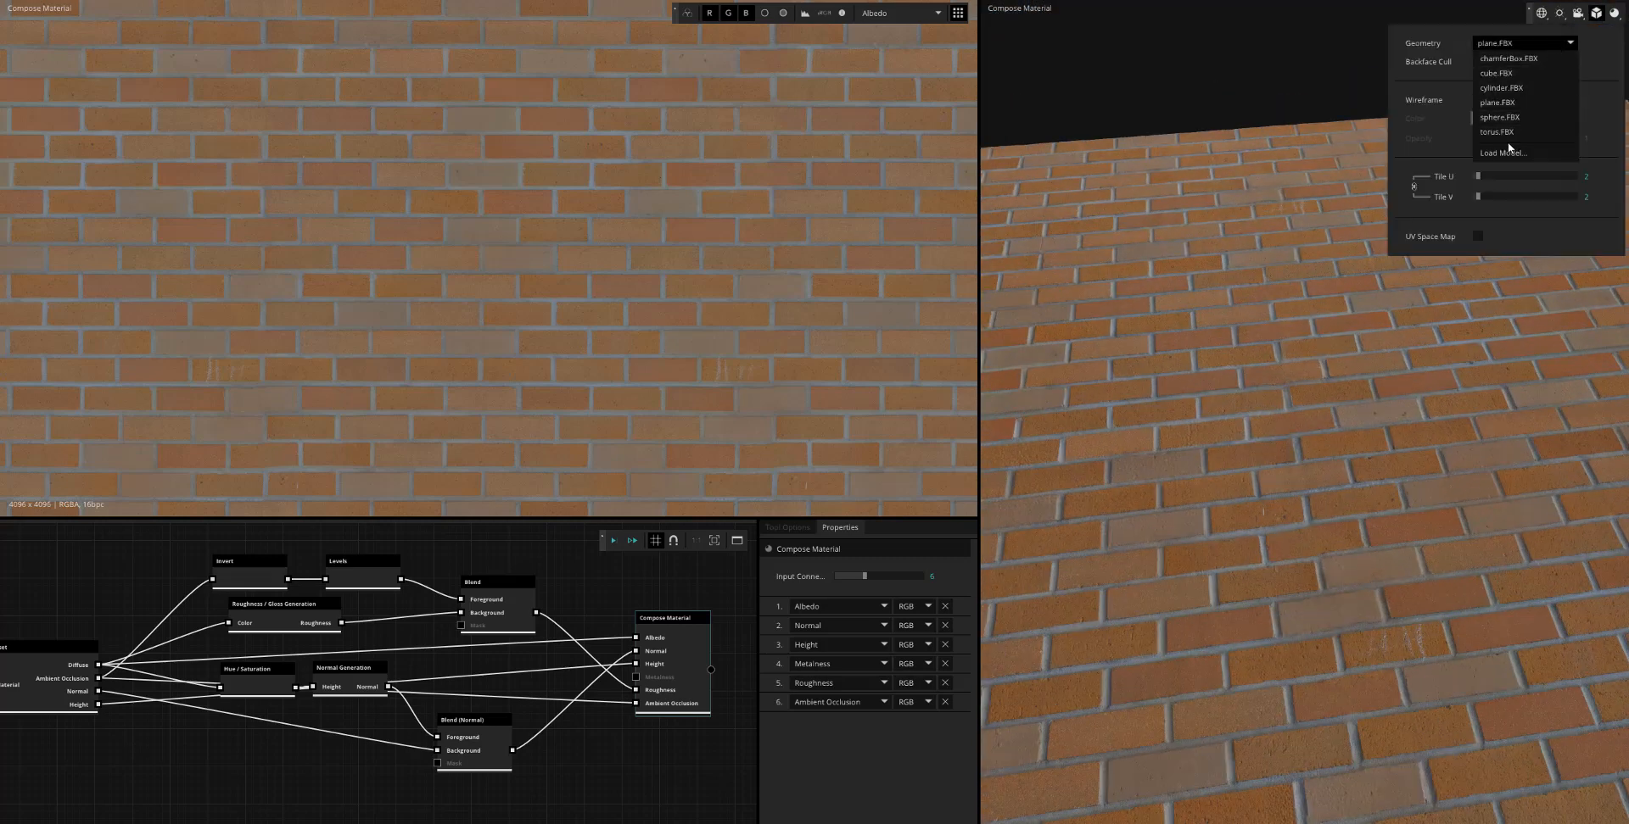
{"action": "left_click", "coordinate": [1503, 153]}
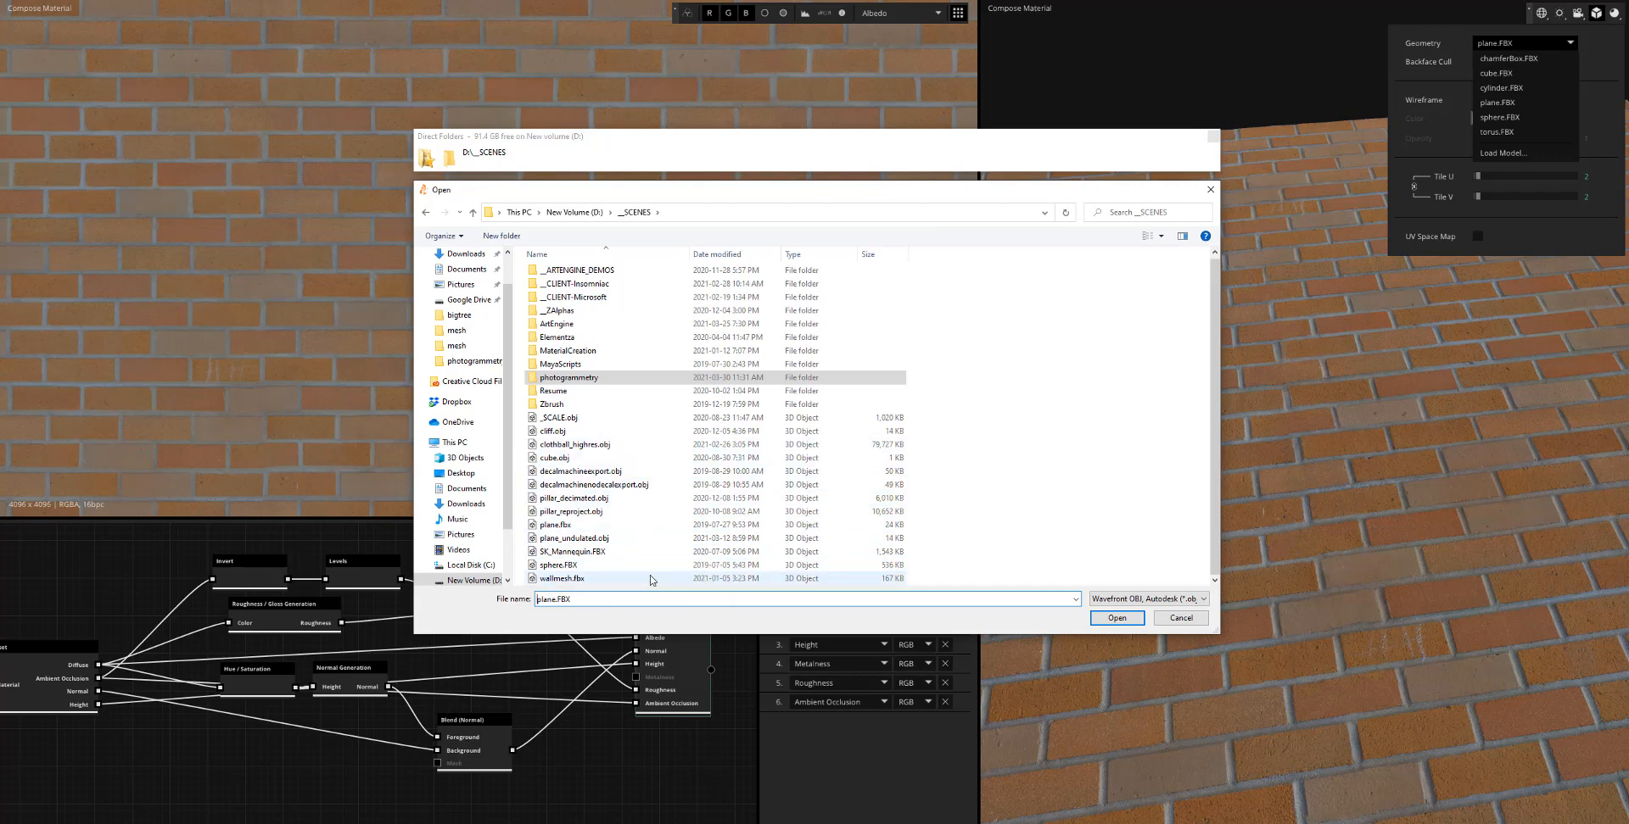
{"action": "double_click", "coordinate": [570, 377]}
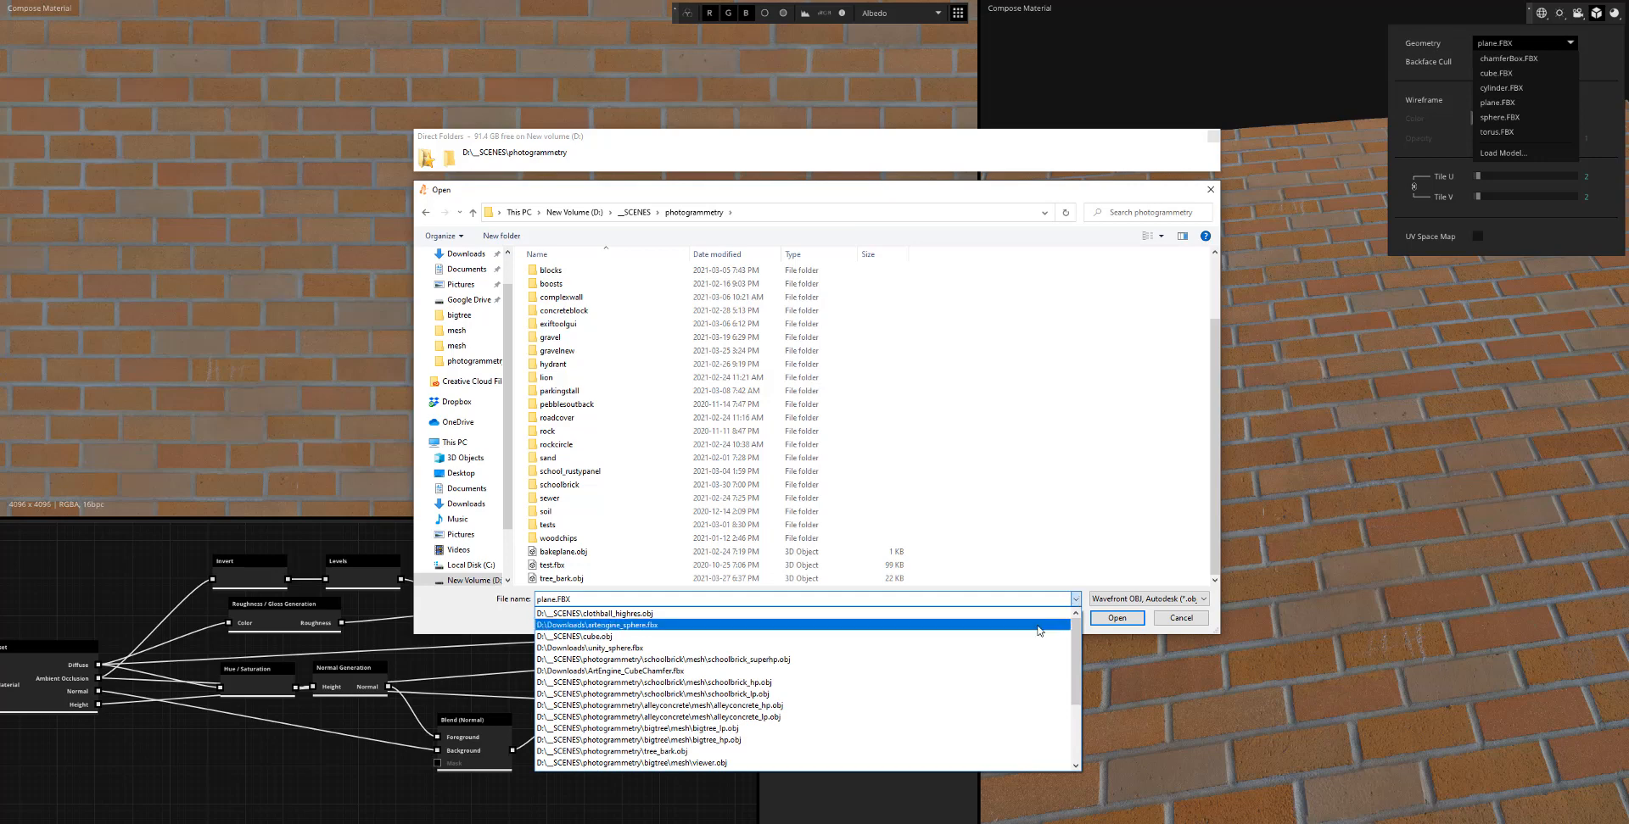
{"action": "left_click", "coordinate": [1116, 618]}
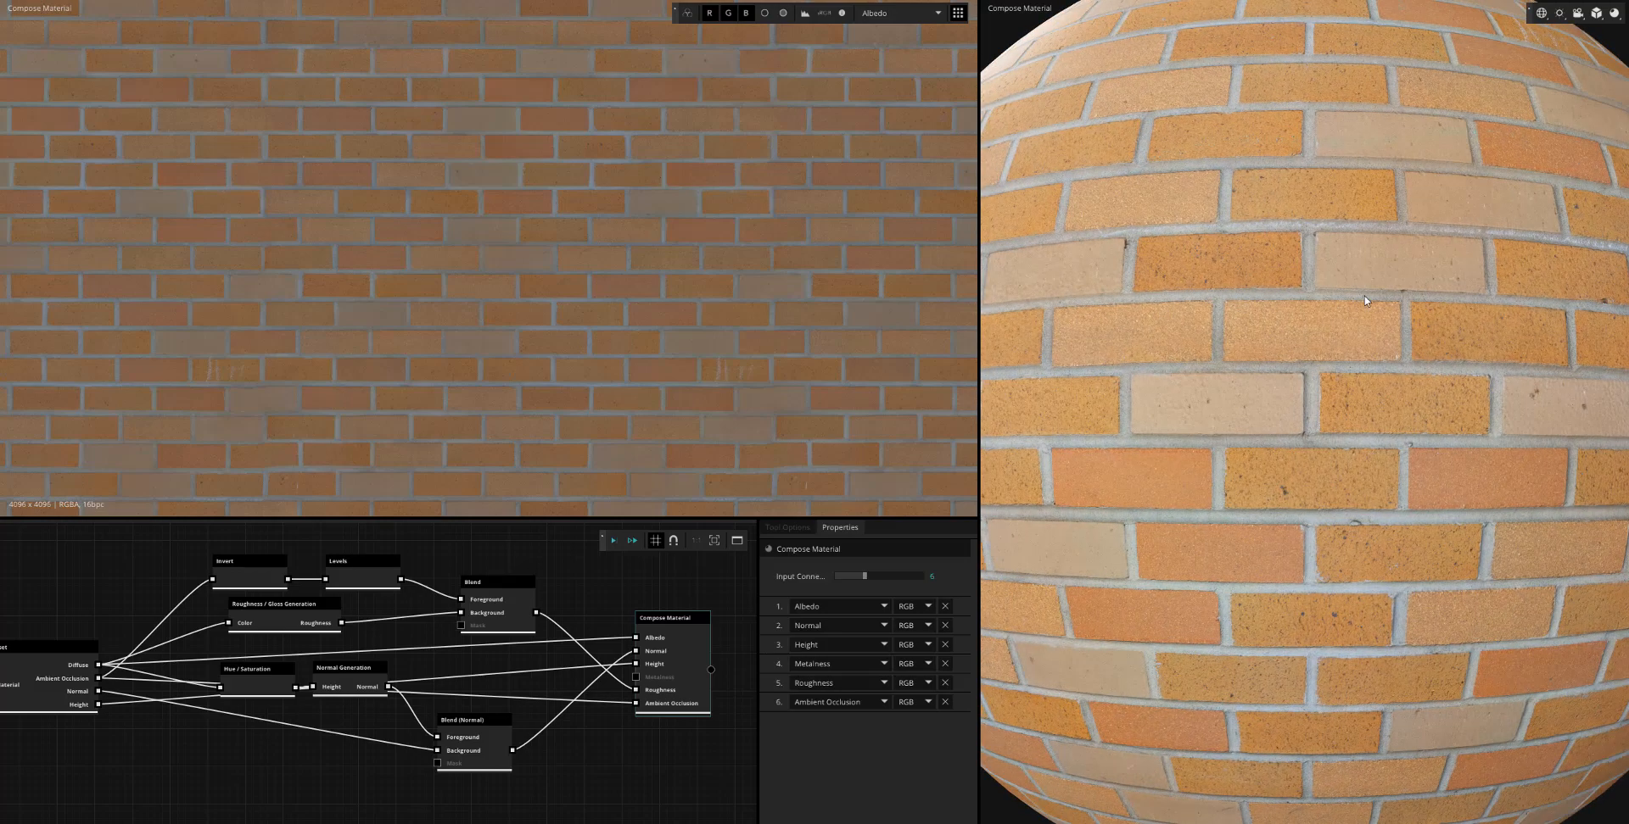
{"action": "left_click", "coordinate": [1588, 12]}
{"action": "type", "text": "export"}
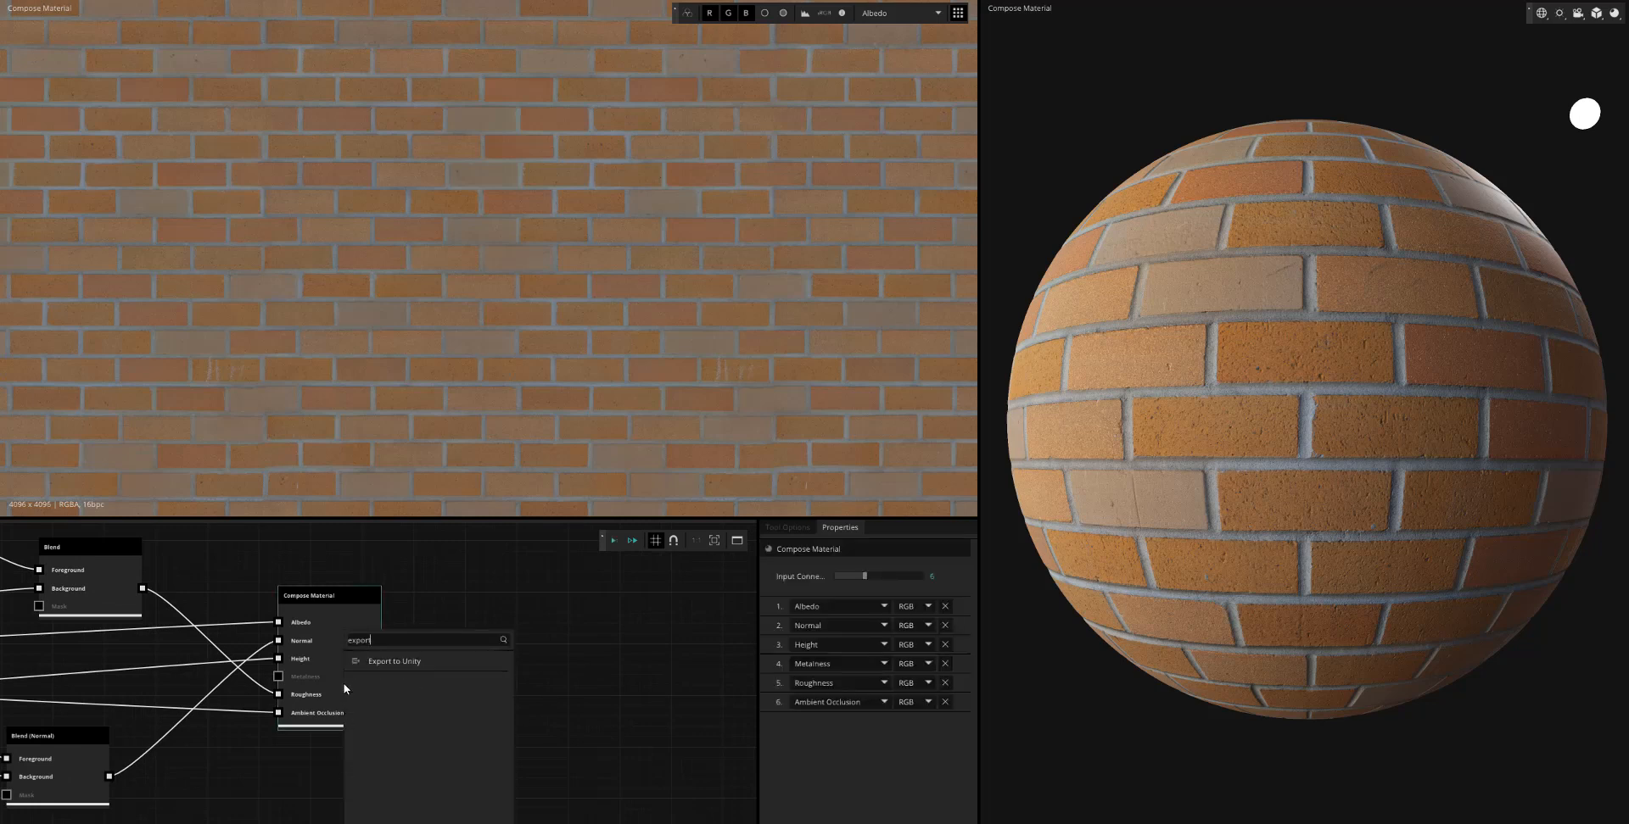
Export the material via an Export to Unity node named scan_bricks into Assets\Materials
{"action": "left_click", "coordinate": [391, 662]}
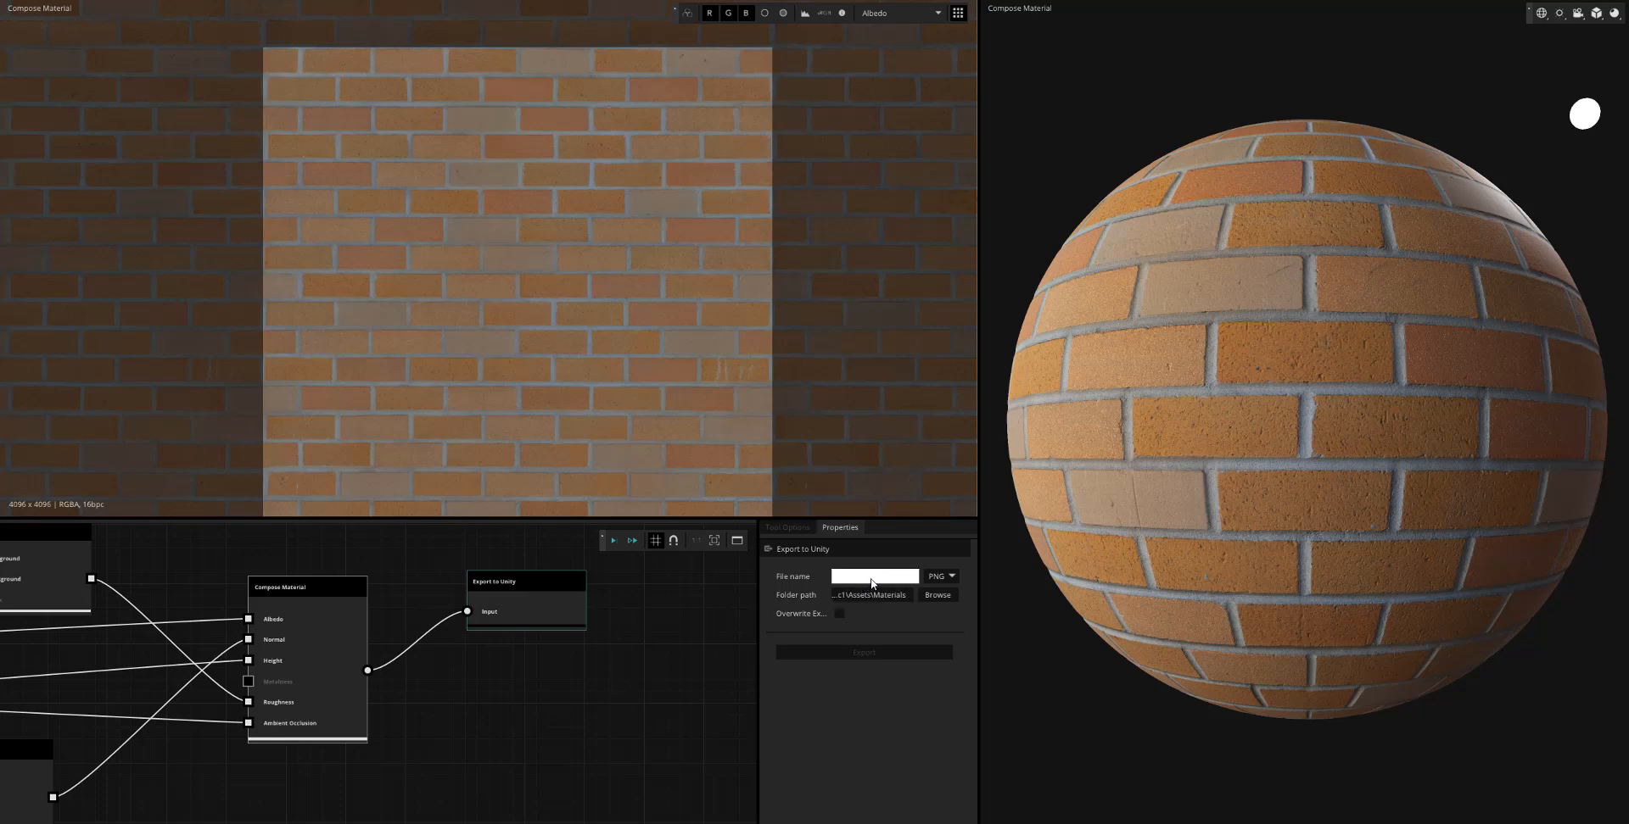
{"action": "type", "text": "scan_bricks"}
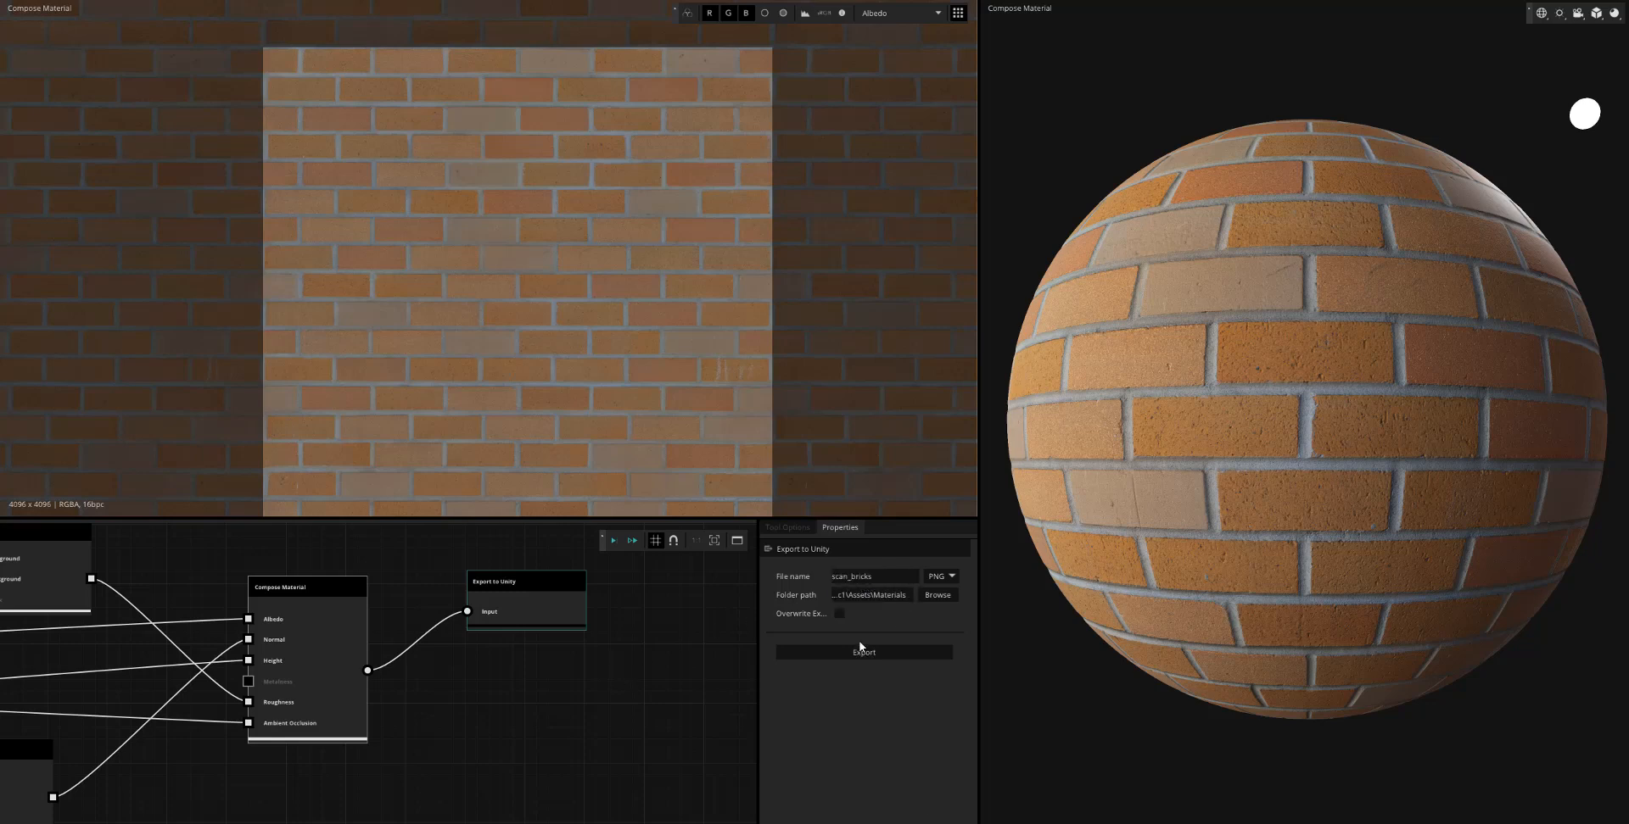
{"action": "left_click", "coordinate": [862, 652]}
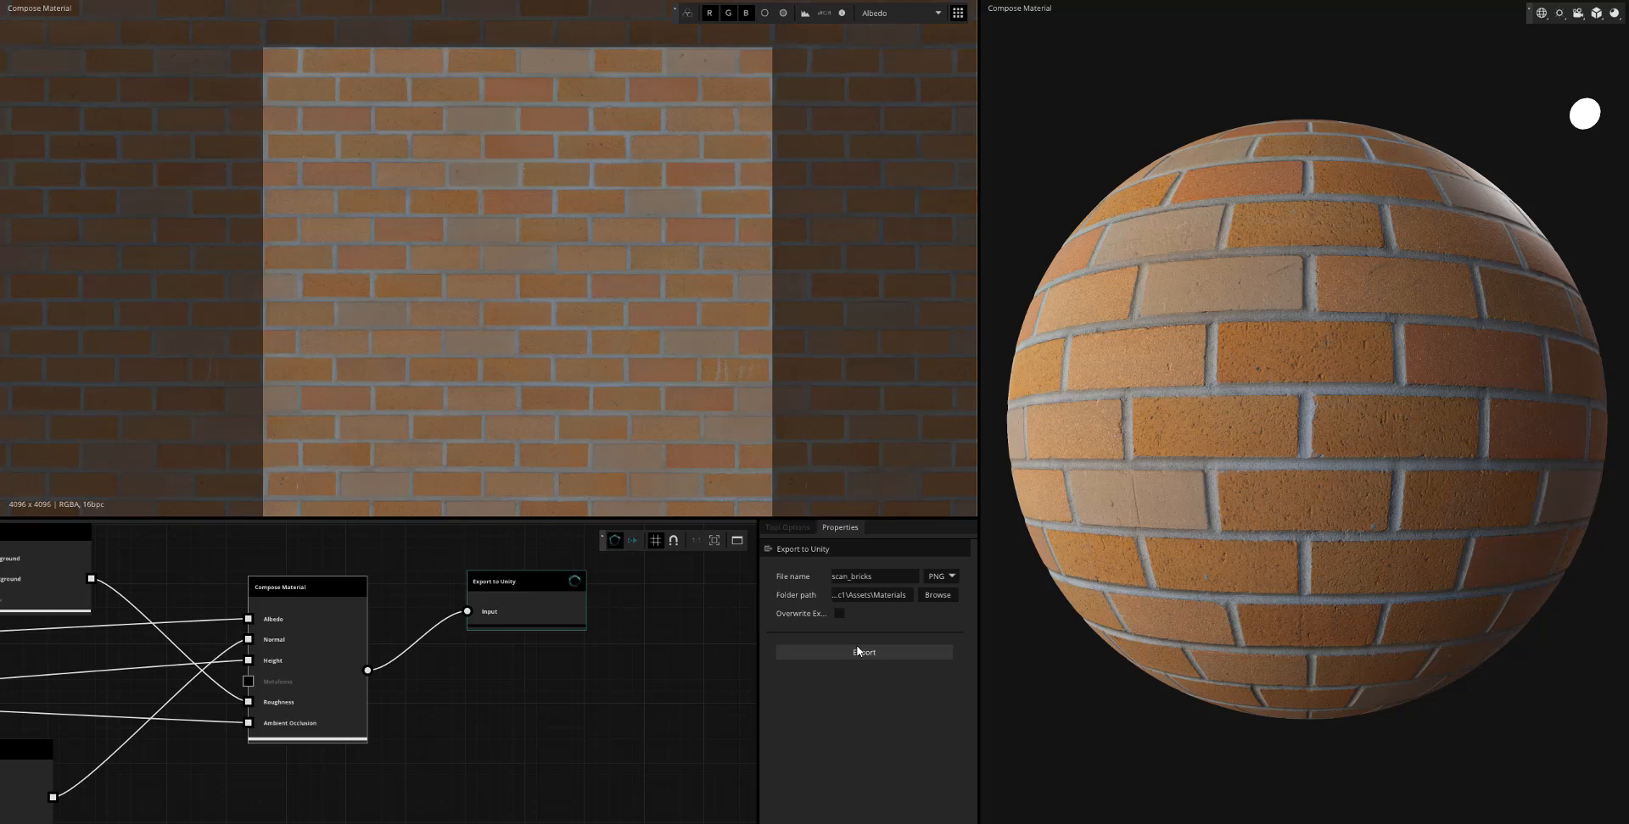
{"action": "left_click", "coordinate": [862, 651]}
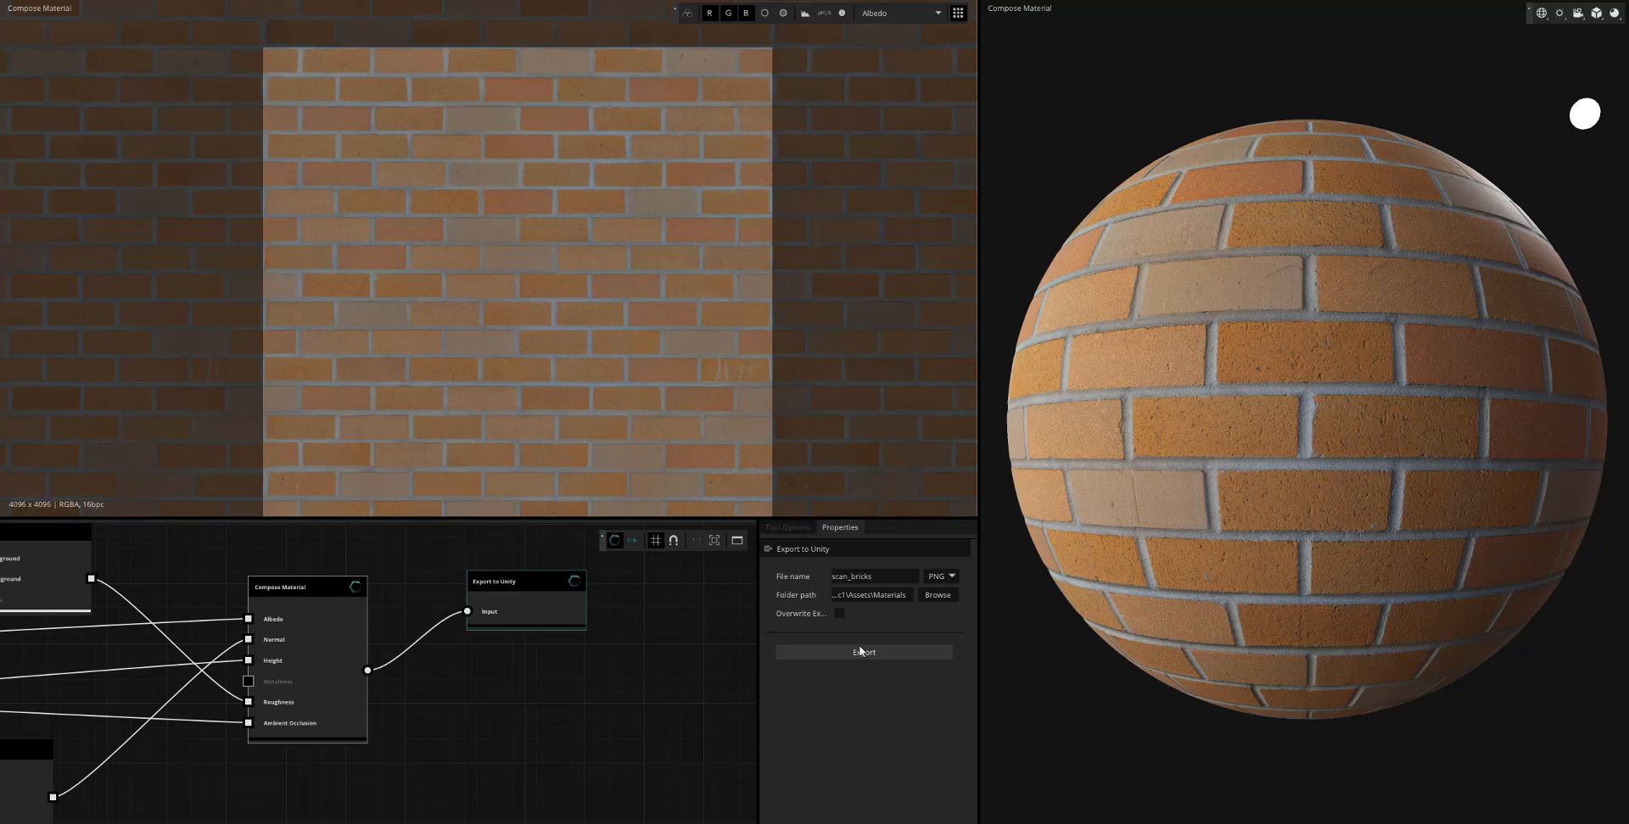
{"action": "left_click", "coordinate": [862, 652]}
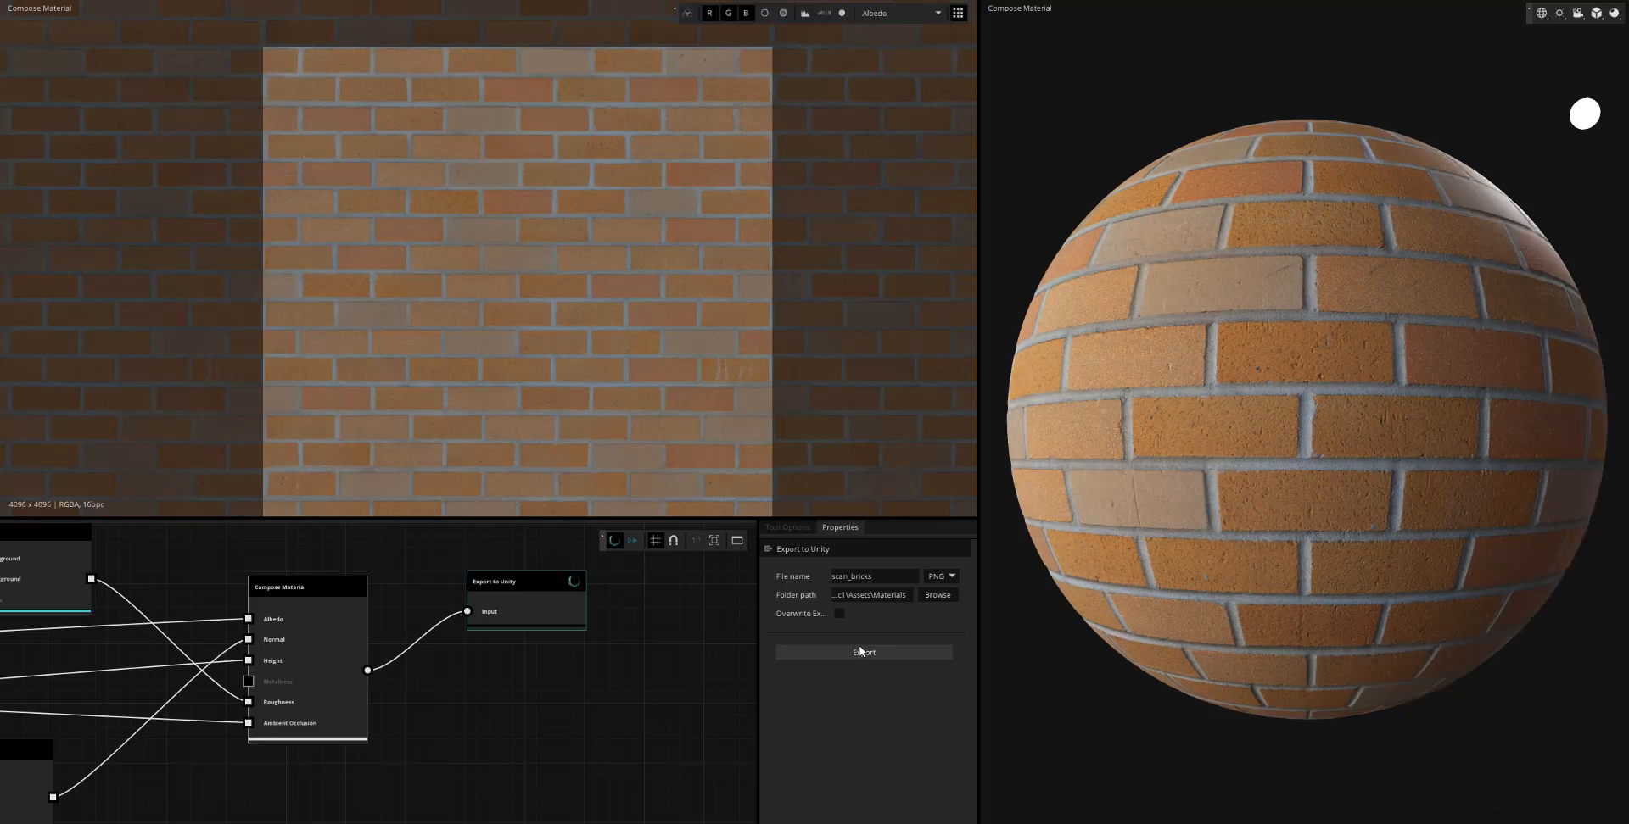
{"action": "left_click", "coordinate": [862, 651]}
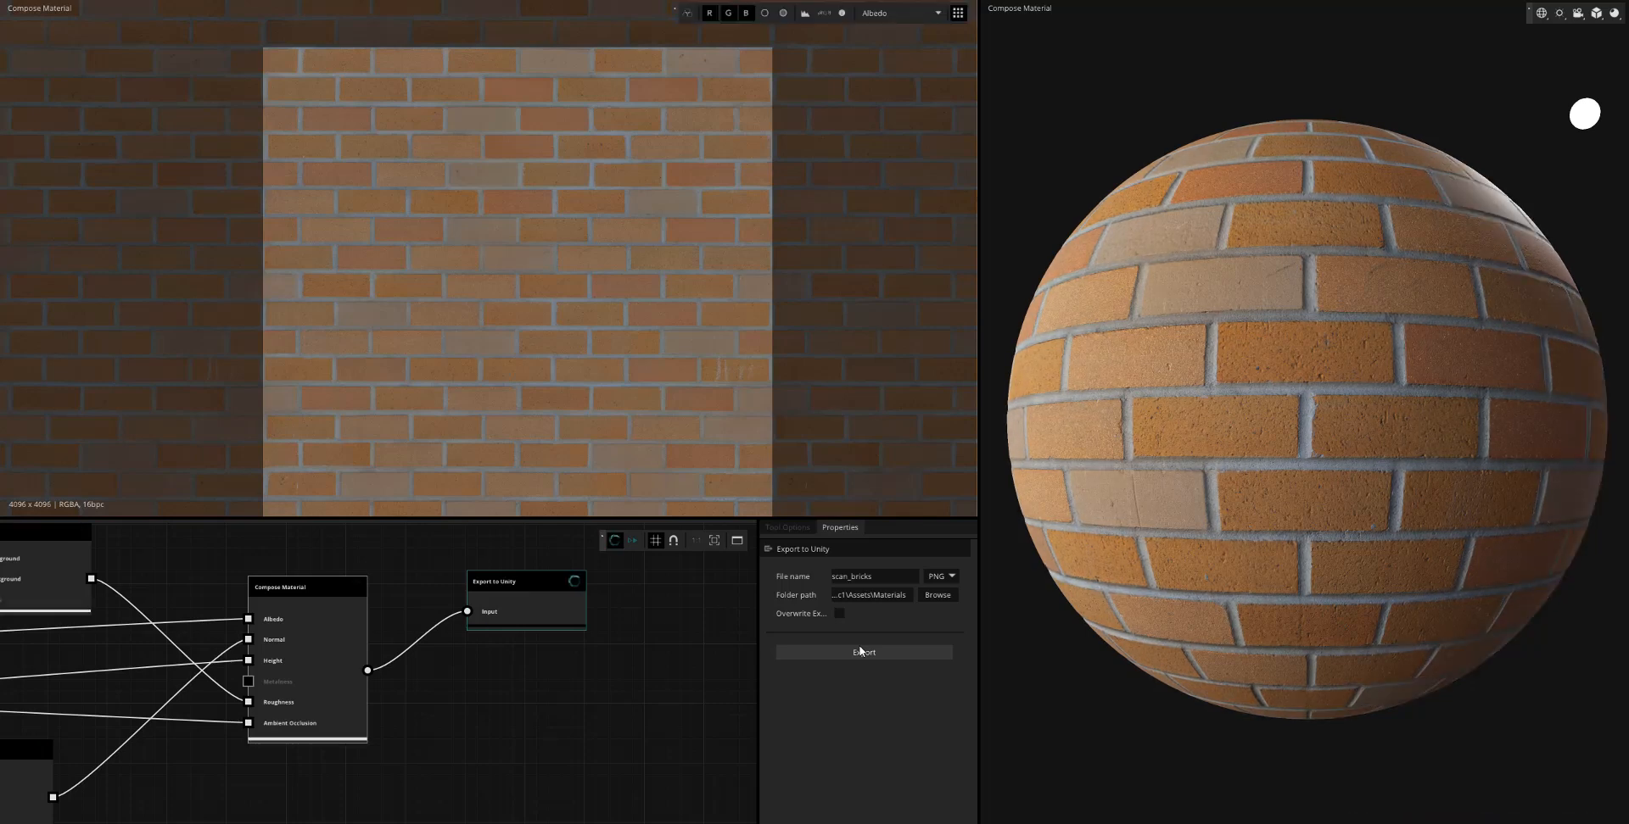
{"action": "left_click", "coordinate": [864, 651]}
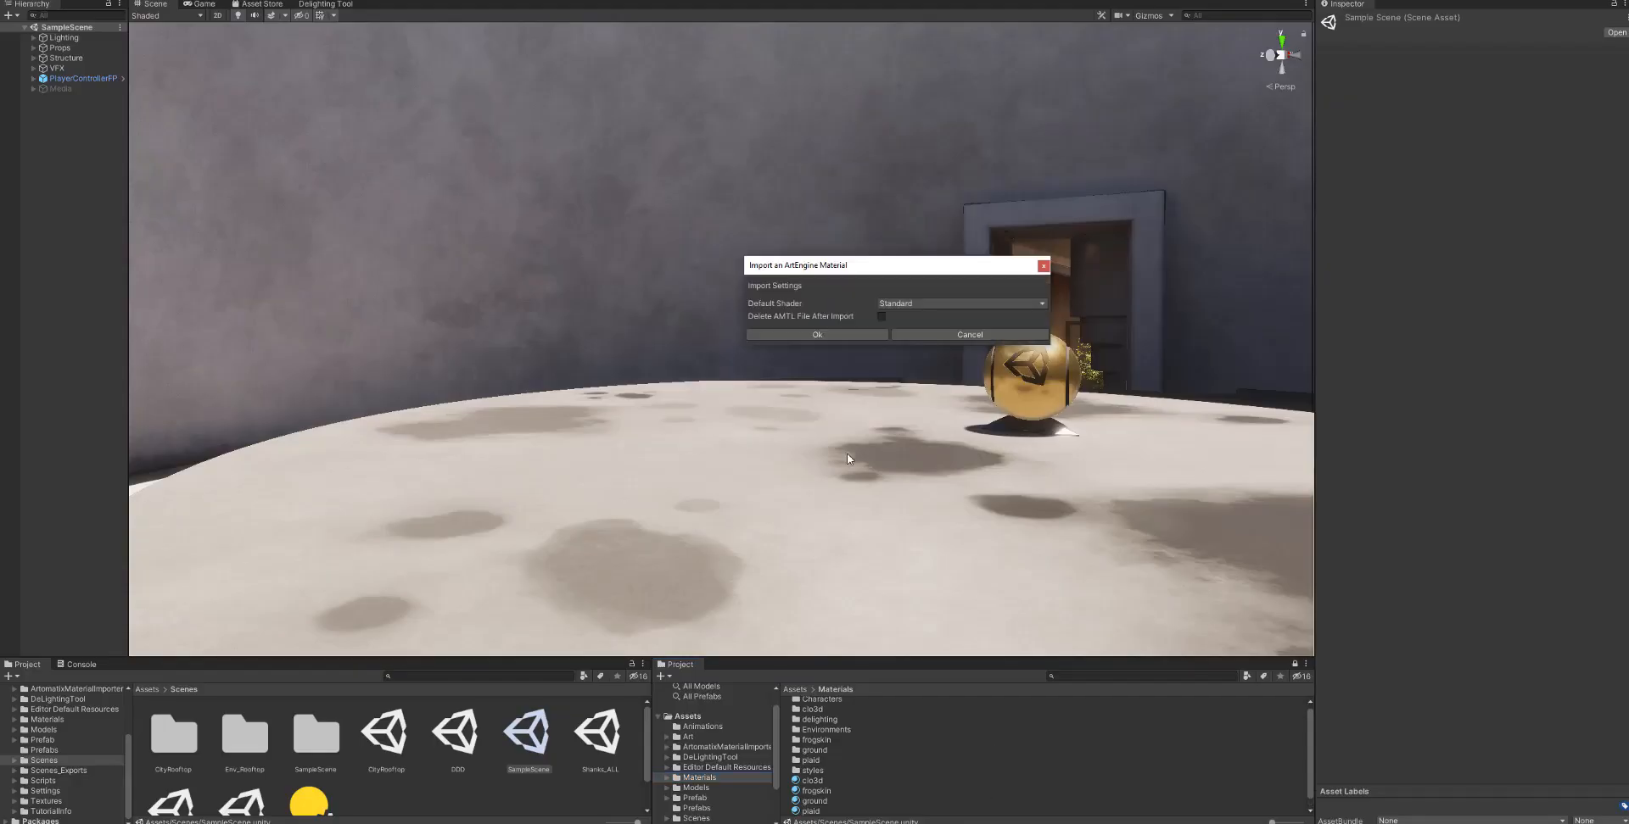
Confirm the ArtEngine material import, then select scan_bricks in Assets/Materials for the sphere
{"action": "left_click", "coordinate": [957, 304]}
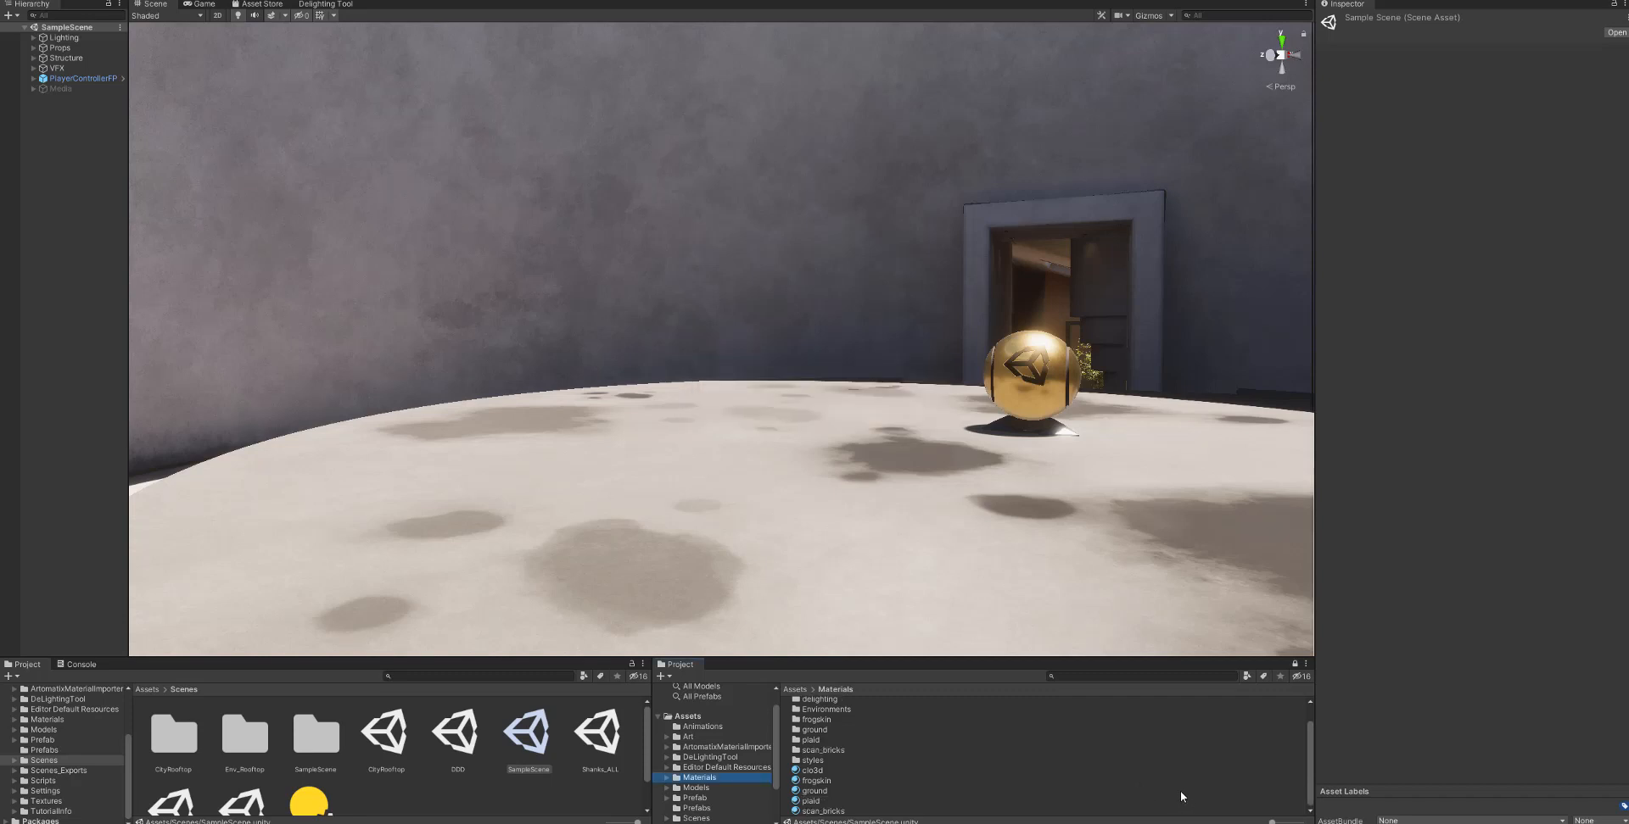
{"action": "left_click", "coordinate": [1262, 774]}
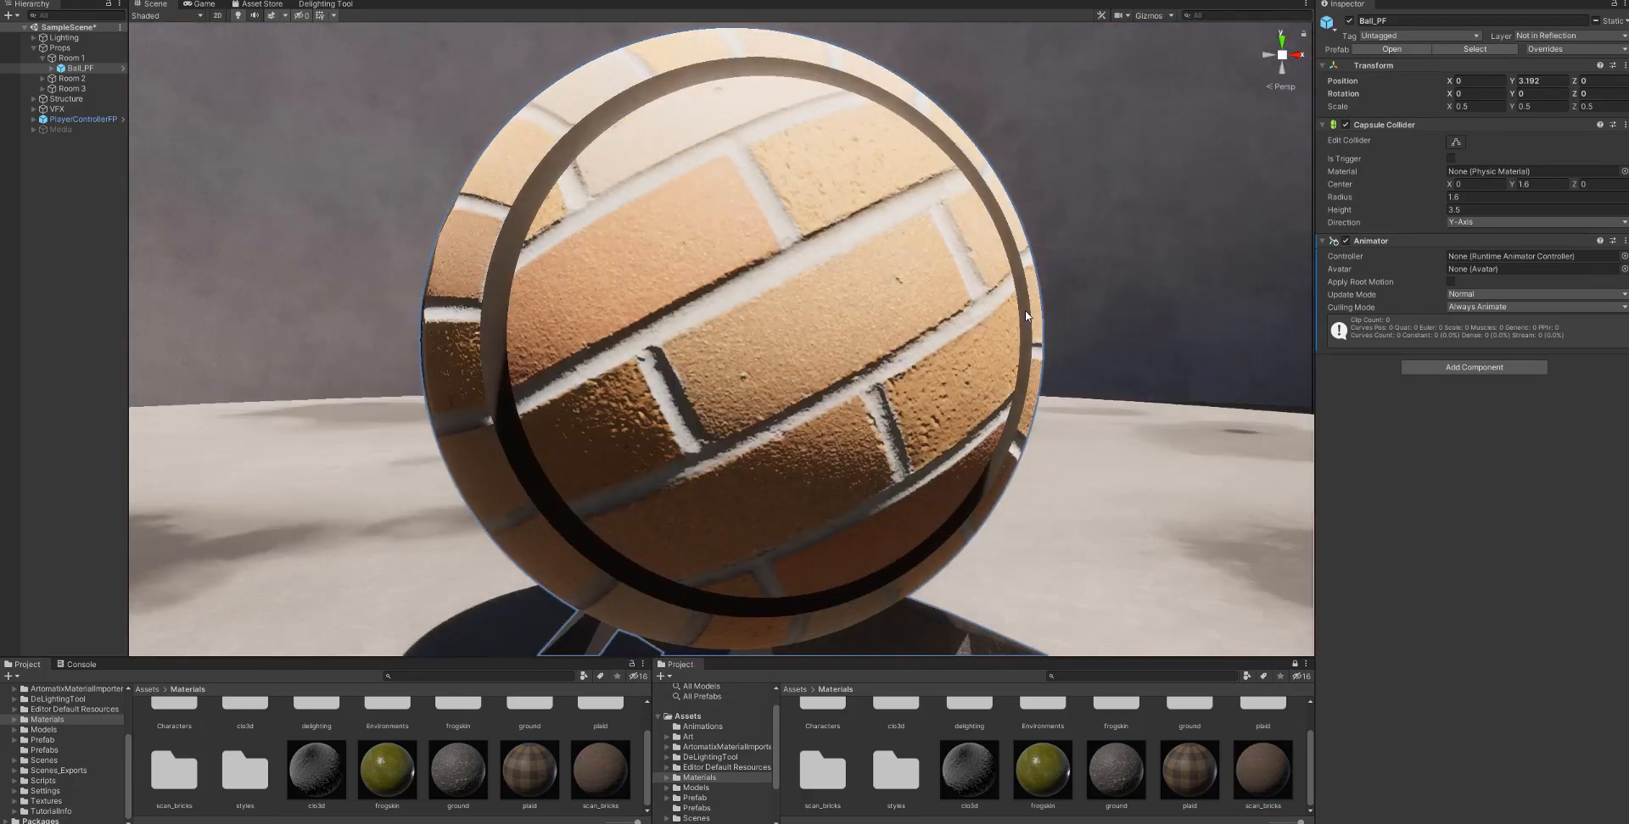
{"action": "left_click", "coordinate": [1261, 774]}
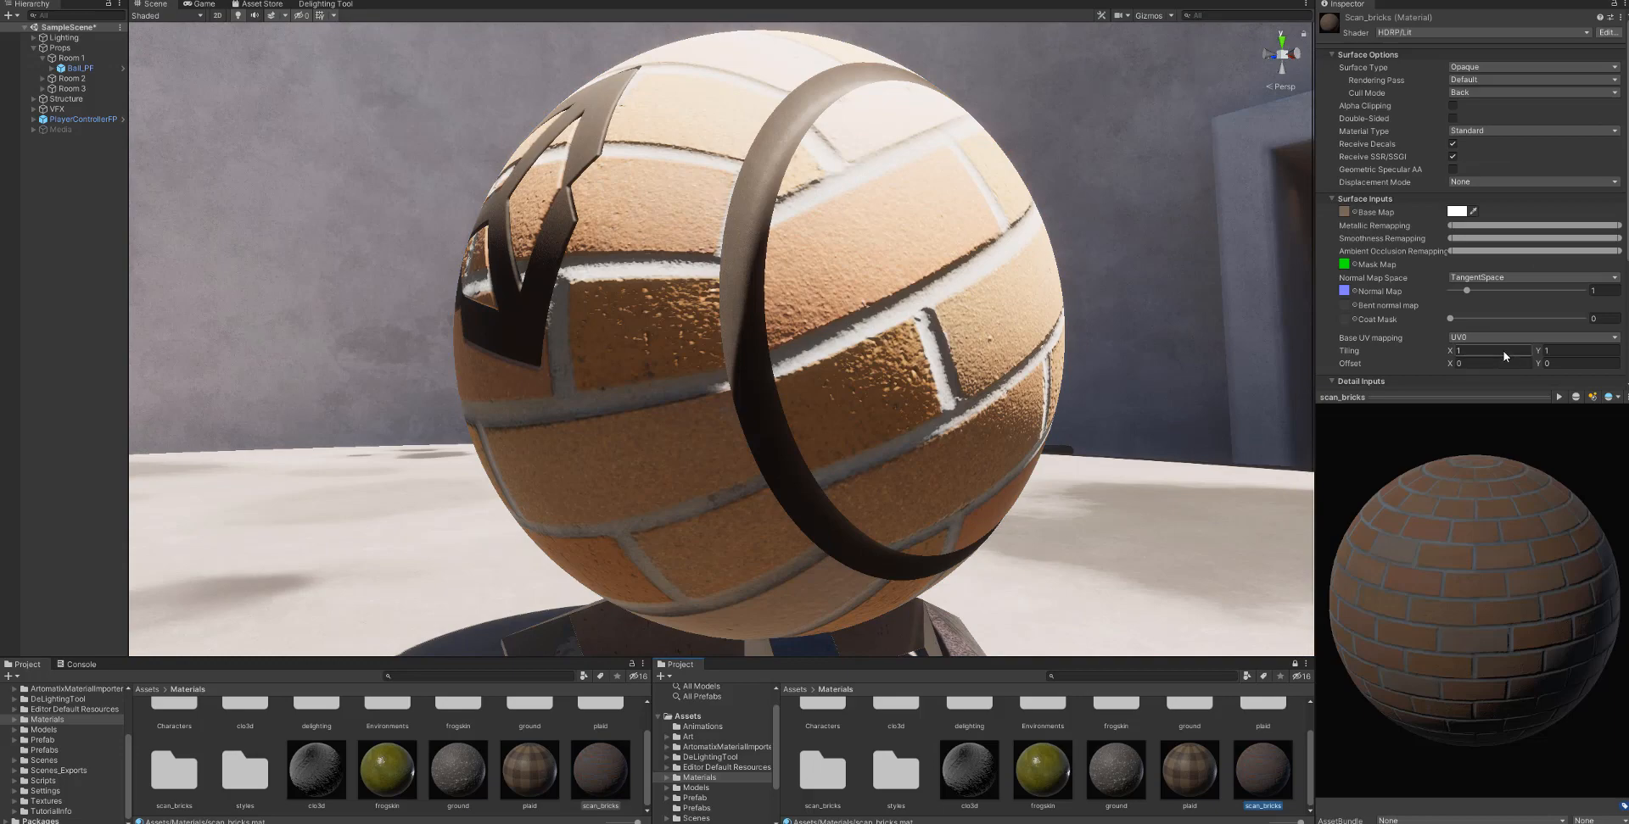
{"action": "type", "text": "20"}
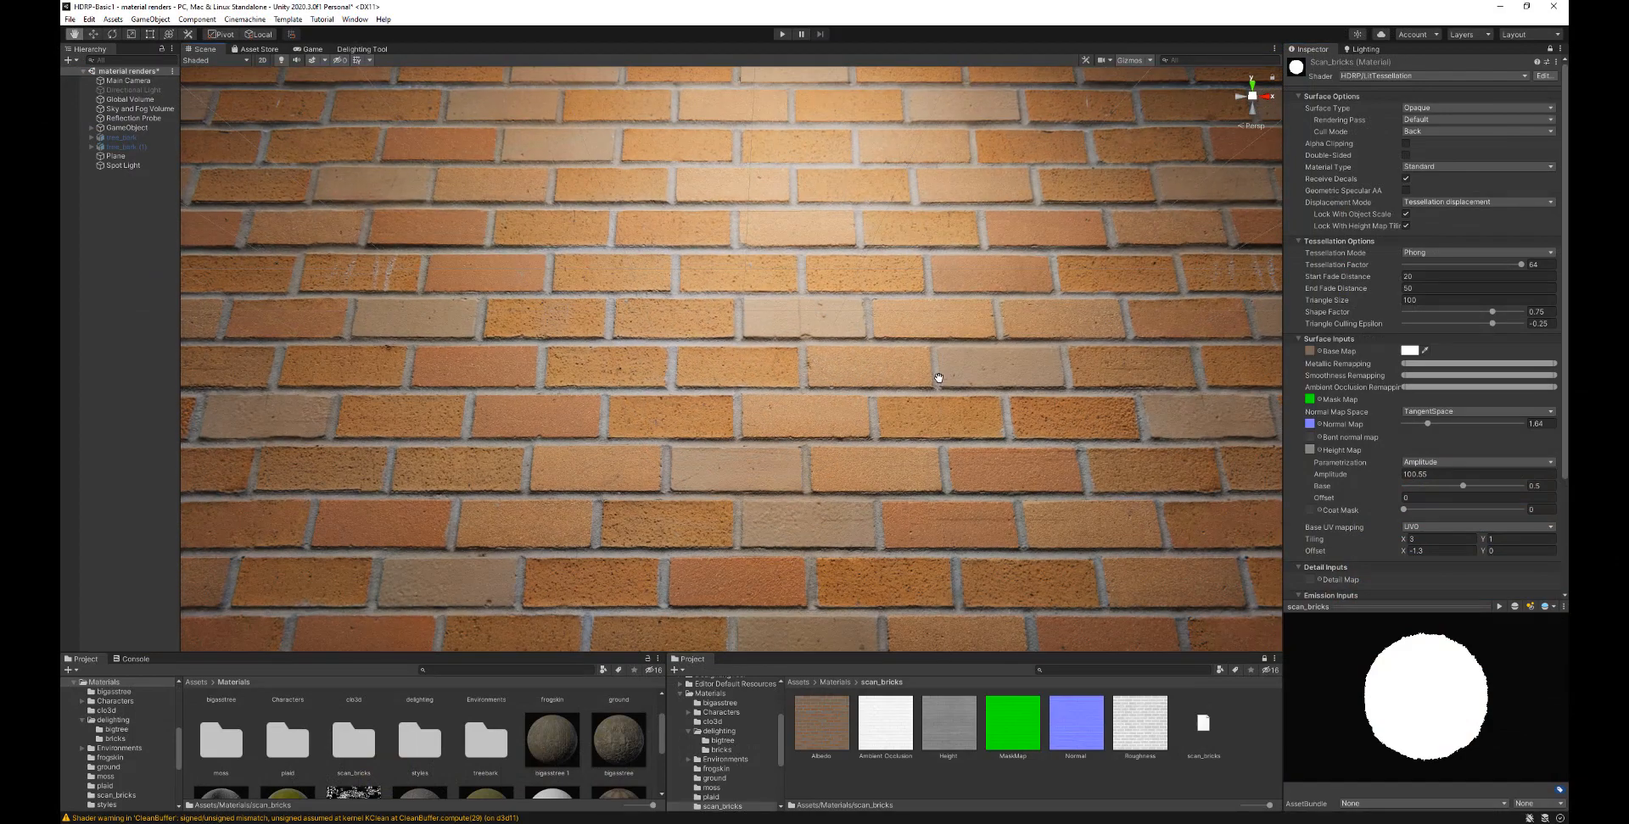
Orbit close to the wall and set its base colour to plain grey
{"action": "left_click_drag", "start_coordinate": [935, 378], "coordinate": [955, 378]}
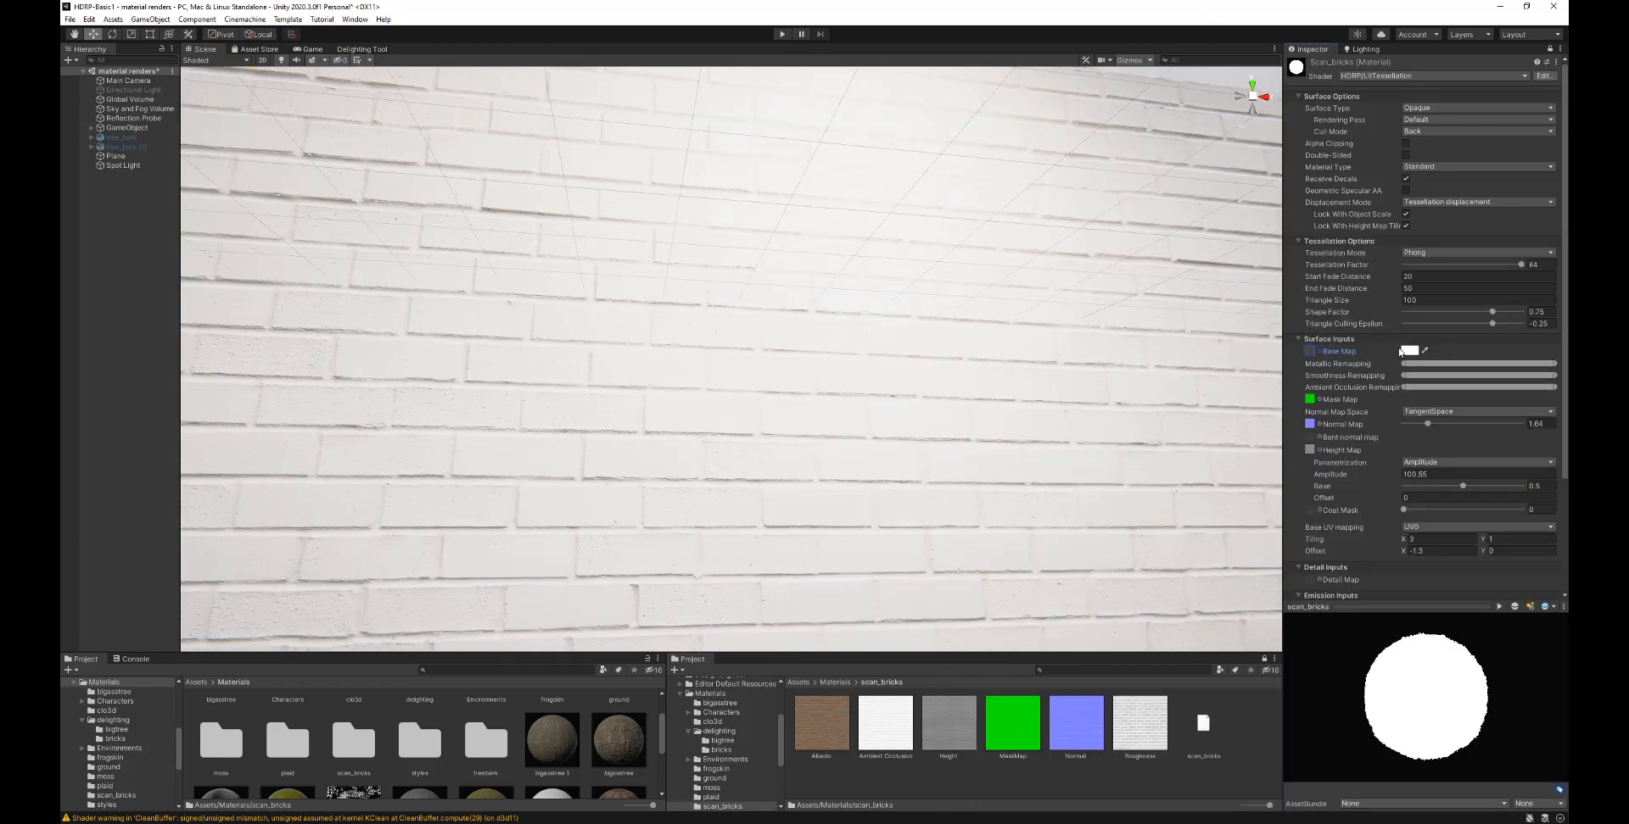
{"action": "left_click", "coordinate": [1405, 351]}
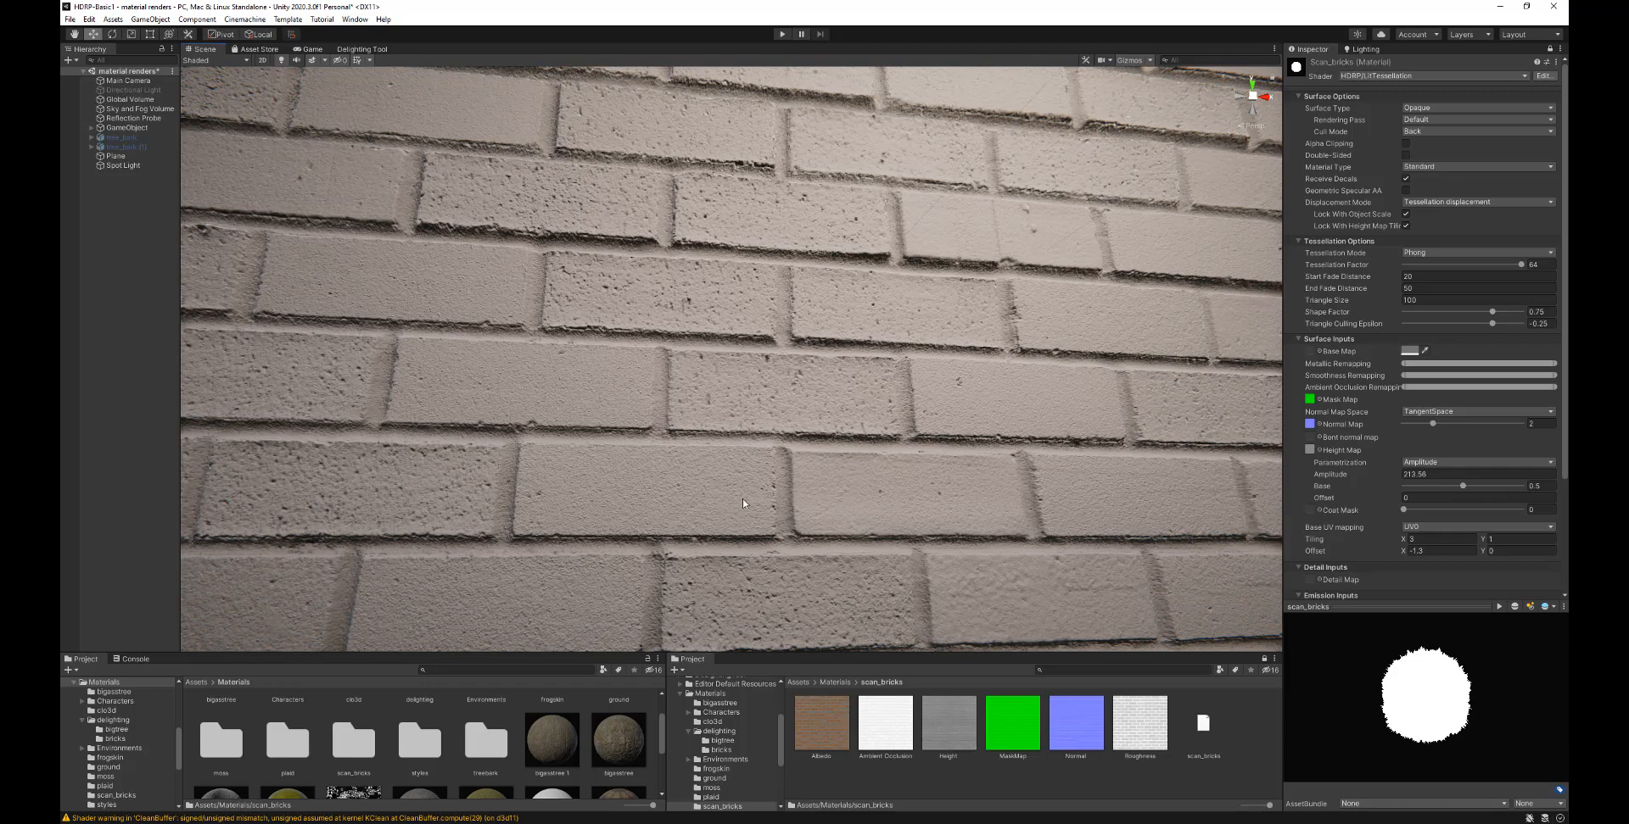
{"action": "mouse_move", "coordinate": [992, 339]}
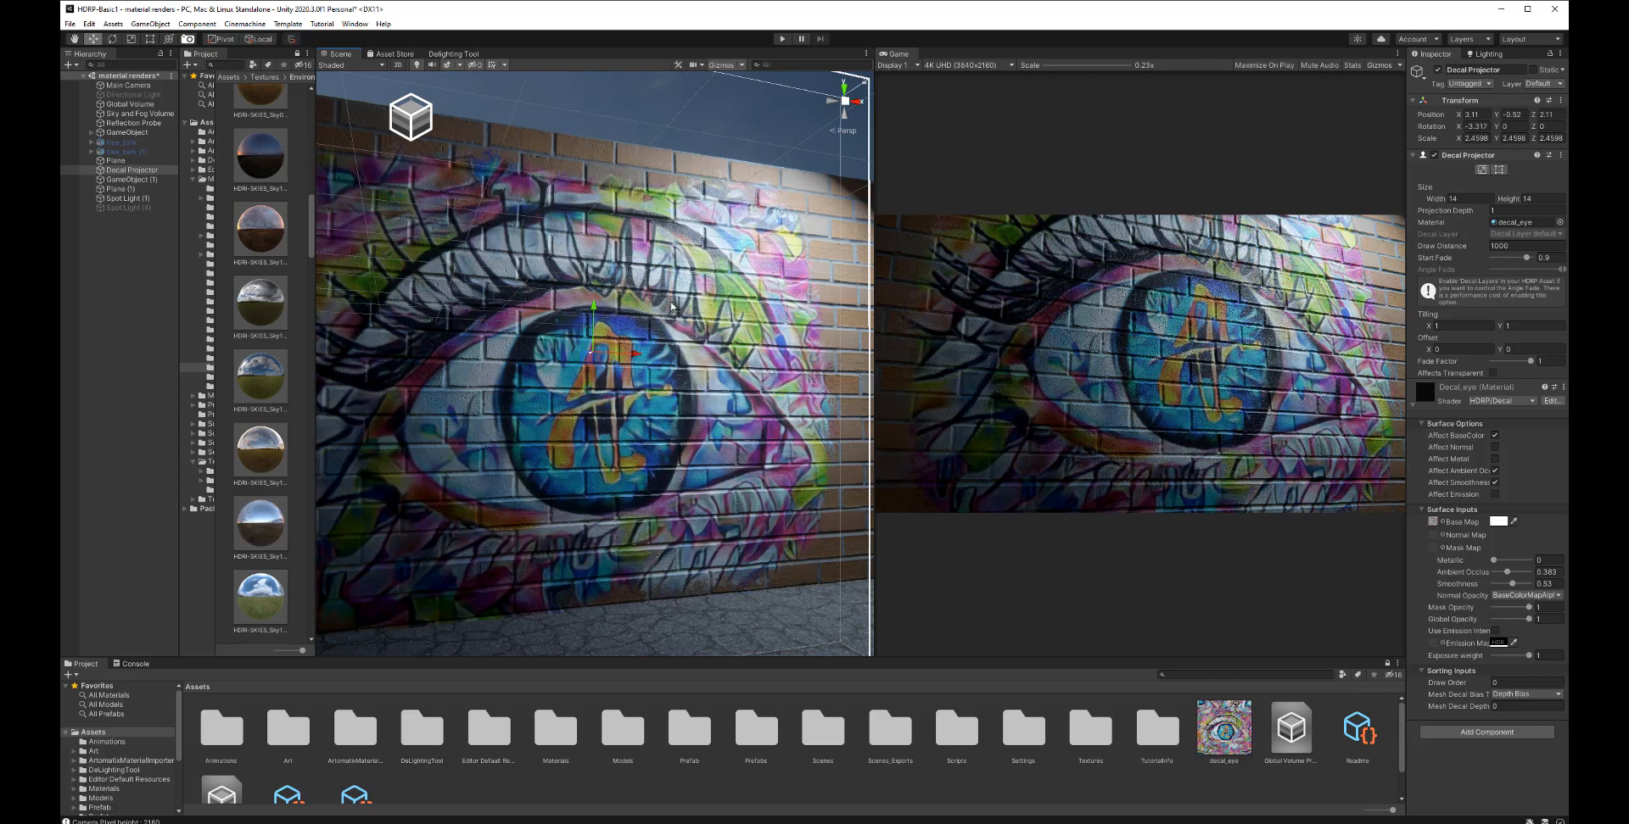
{"action": "mouse_move", "coordinate": [894, 774]}
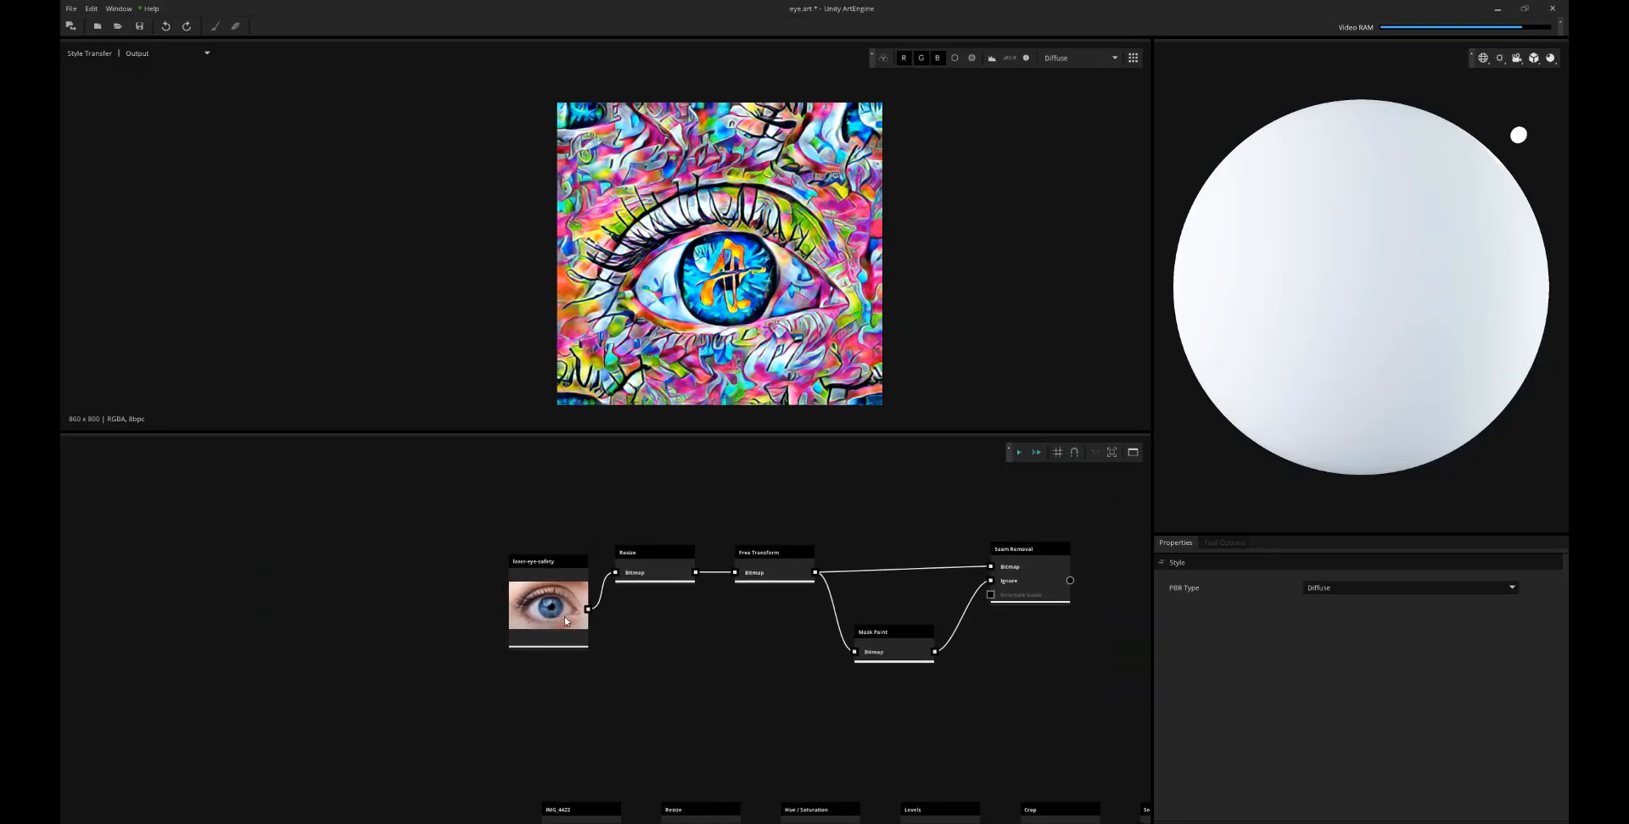
Preview the eye photo and the graffiti result, then select the Style Transfer node's settings
{"action": "left_click", "coordinate": [548, 604]}
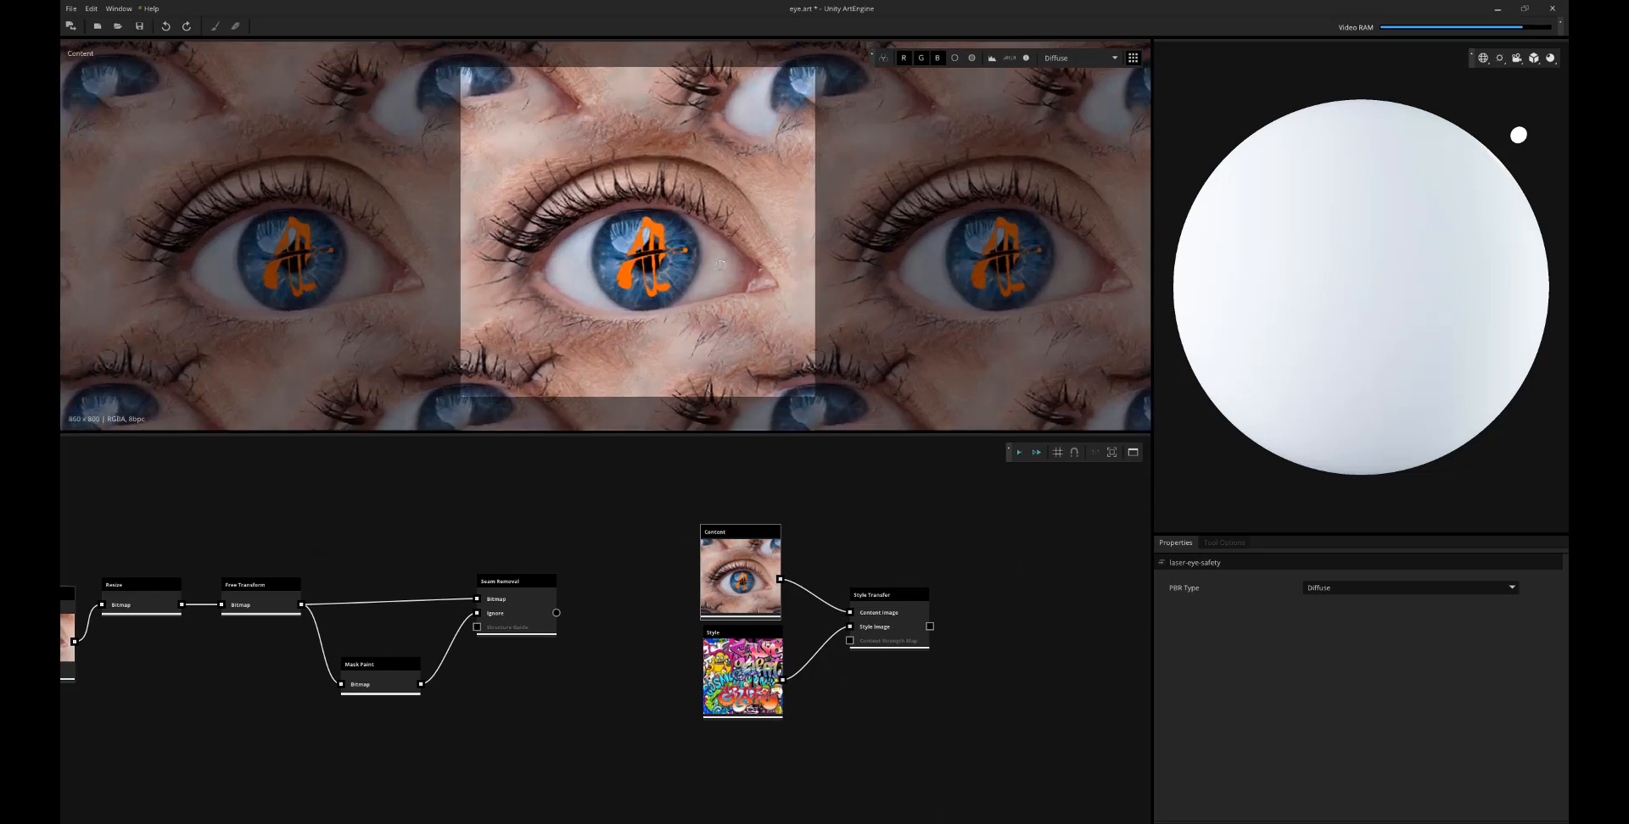
{"action": "mouse_move", "coordinate": [706, 259]}
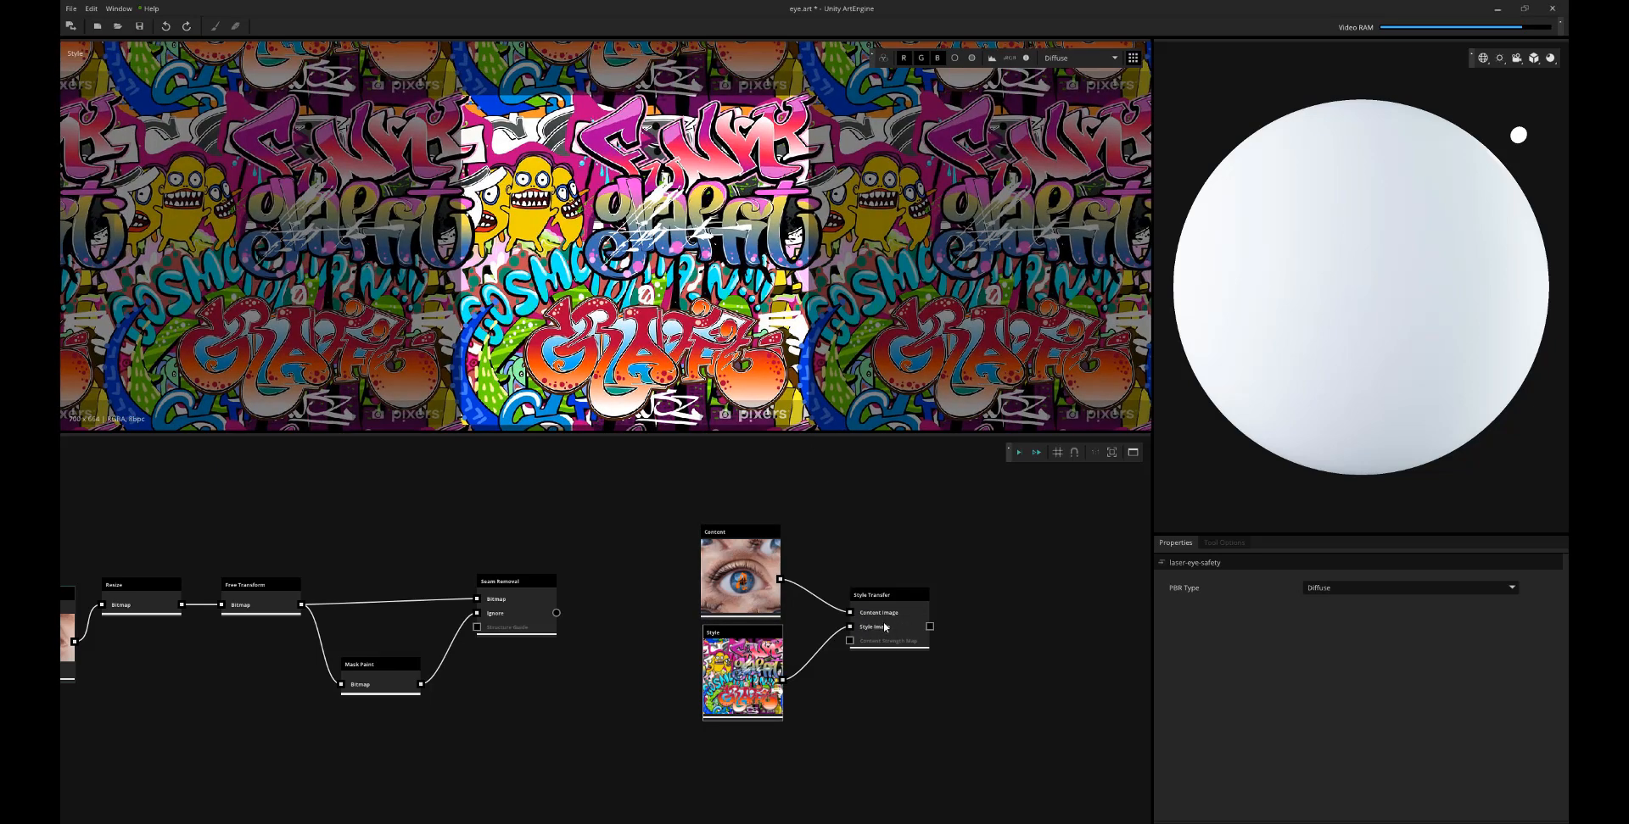
{"action": "left_click", "coordinate": [884, 626]}
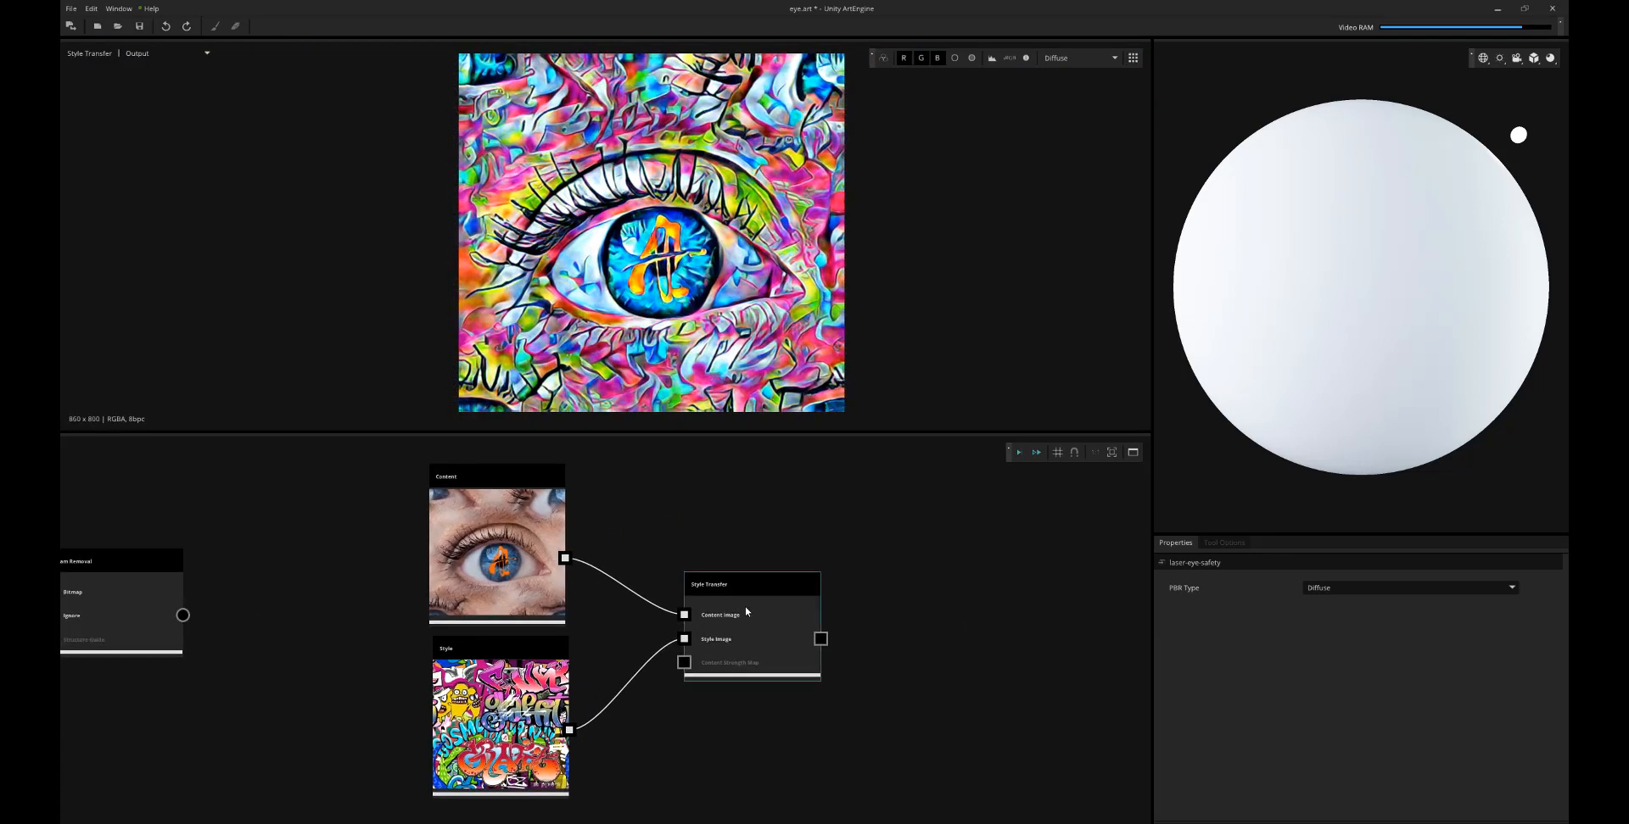
{"action": "left_click", "coordinate": [709, 585]}
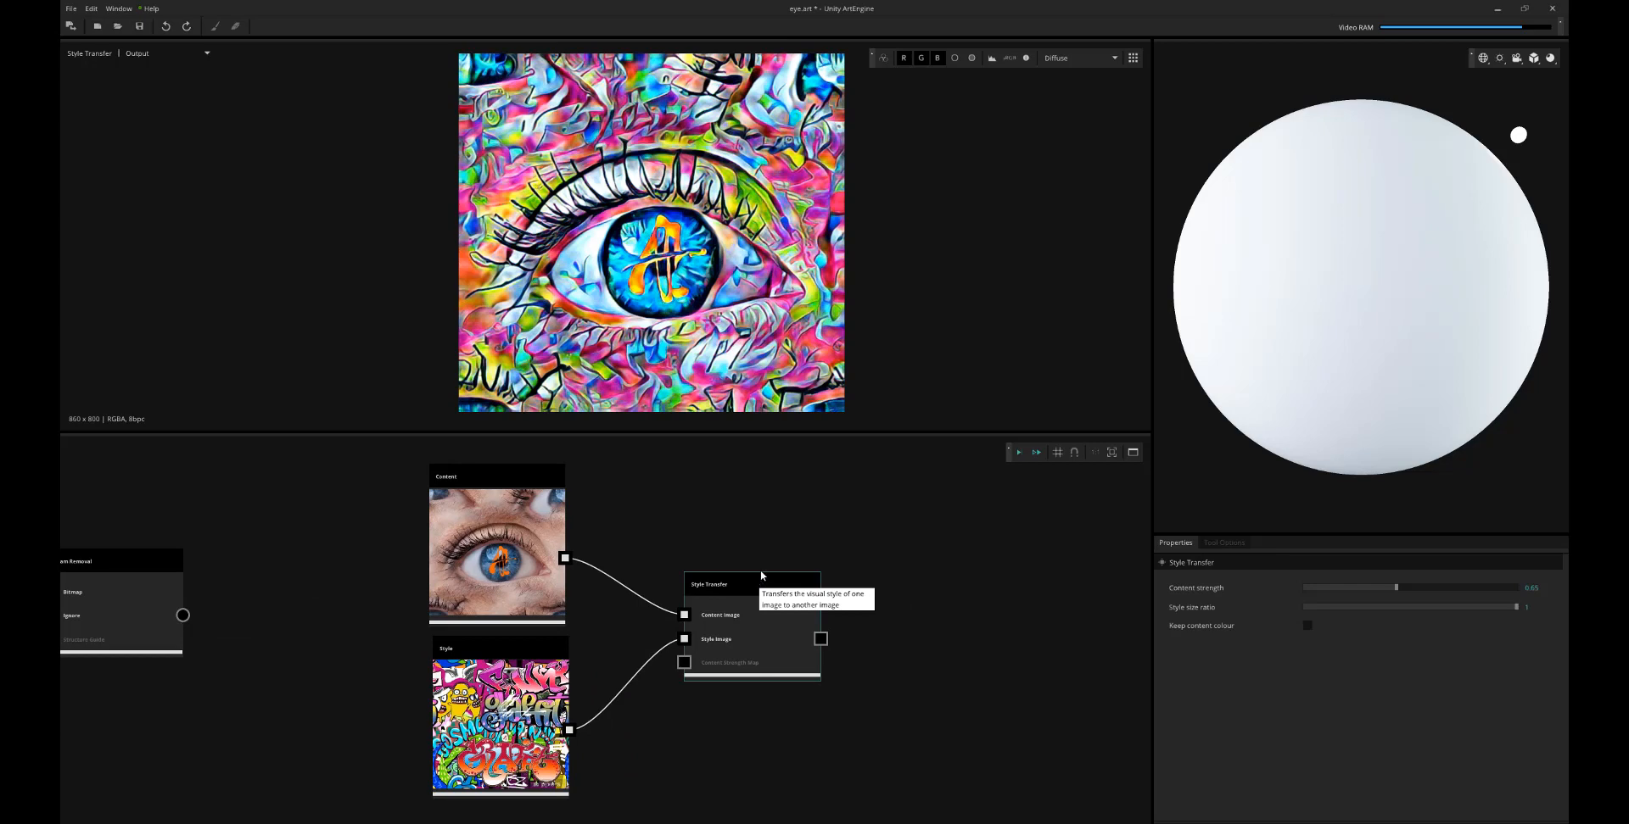
{"action": "mouse_move", "coordinate": [762, 561]}
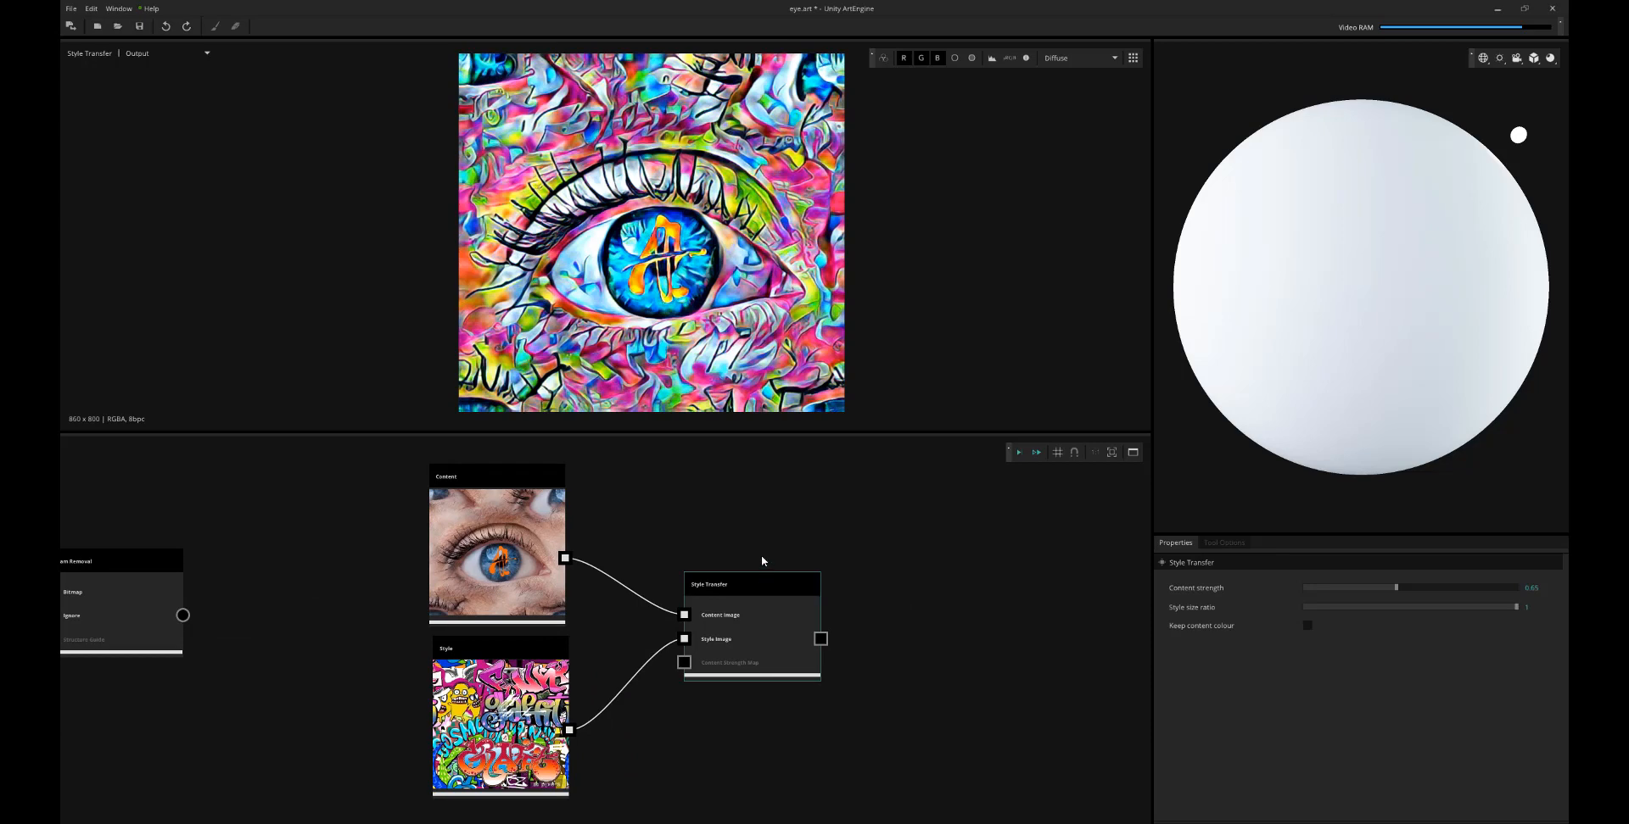
{"action": "mouse_move", "coordinate": [692, 362]}
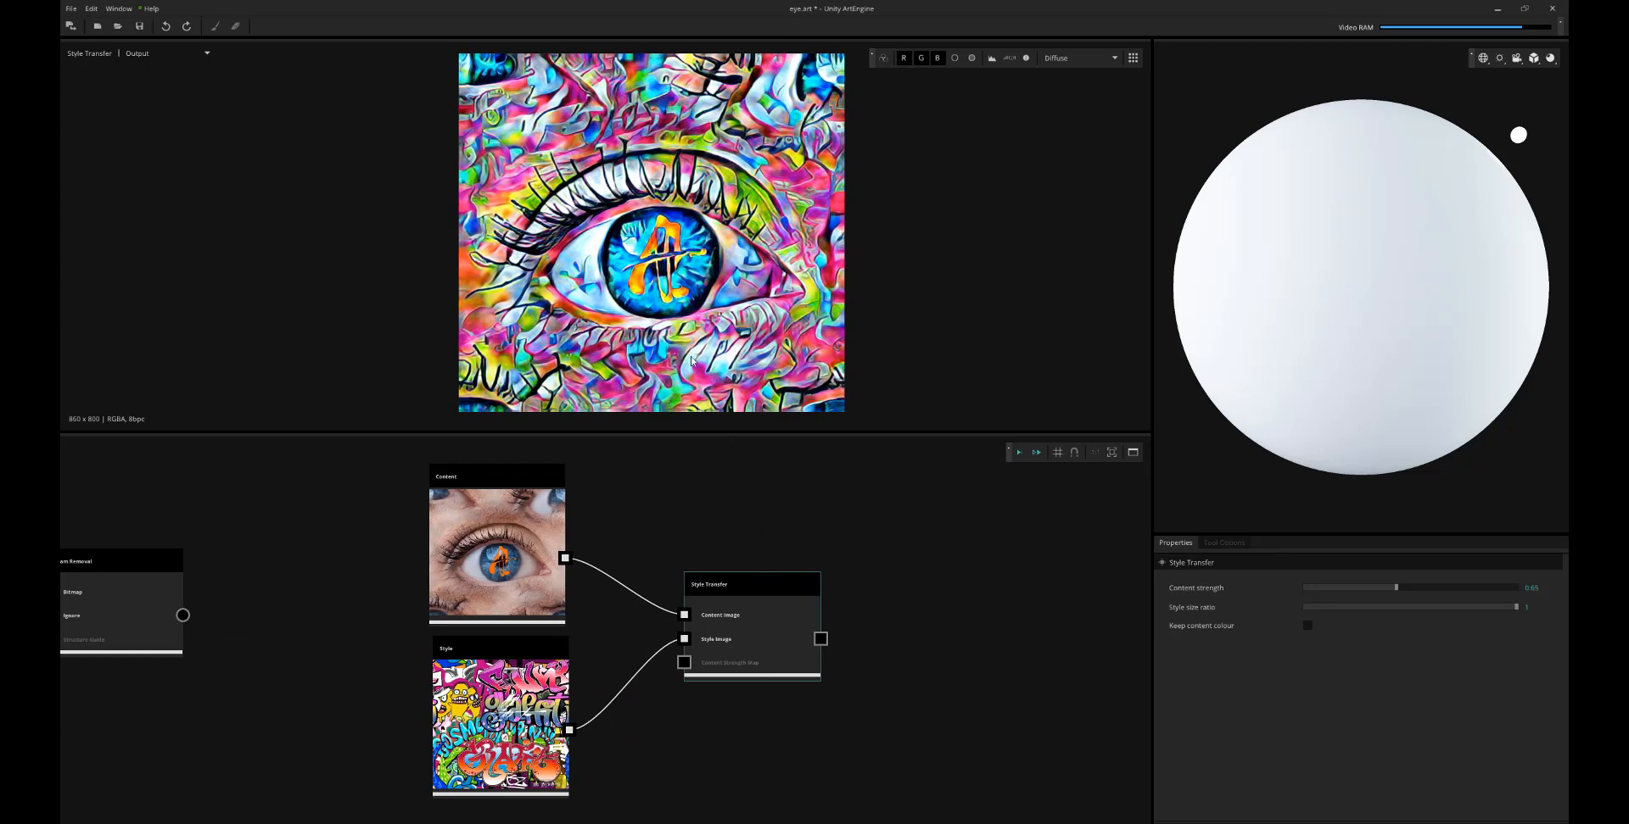
{"action": "mouse_move", "coordinate": [818, 485]}
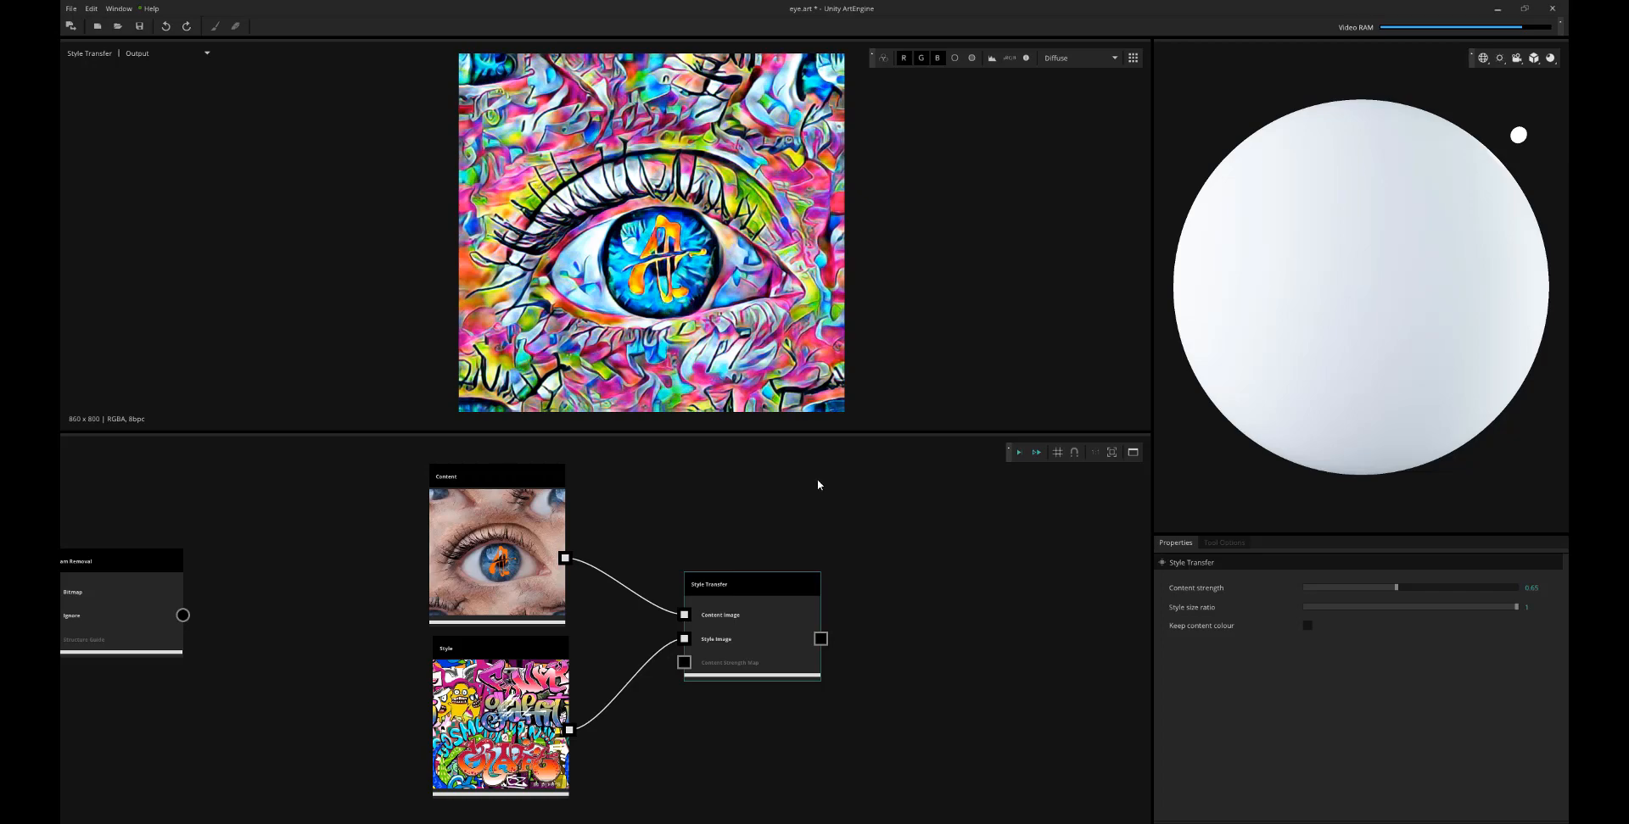
{"action": "mouse_move", "coordinate": [831, 509]}
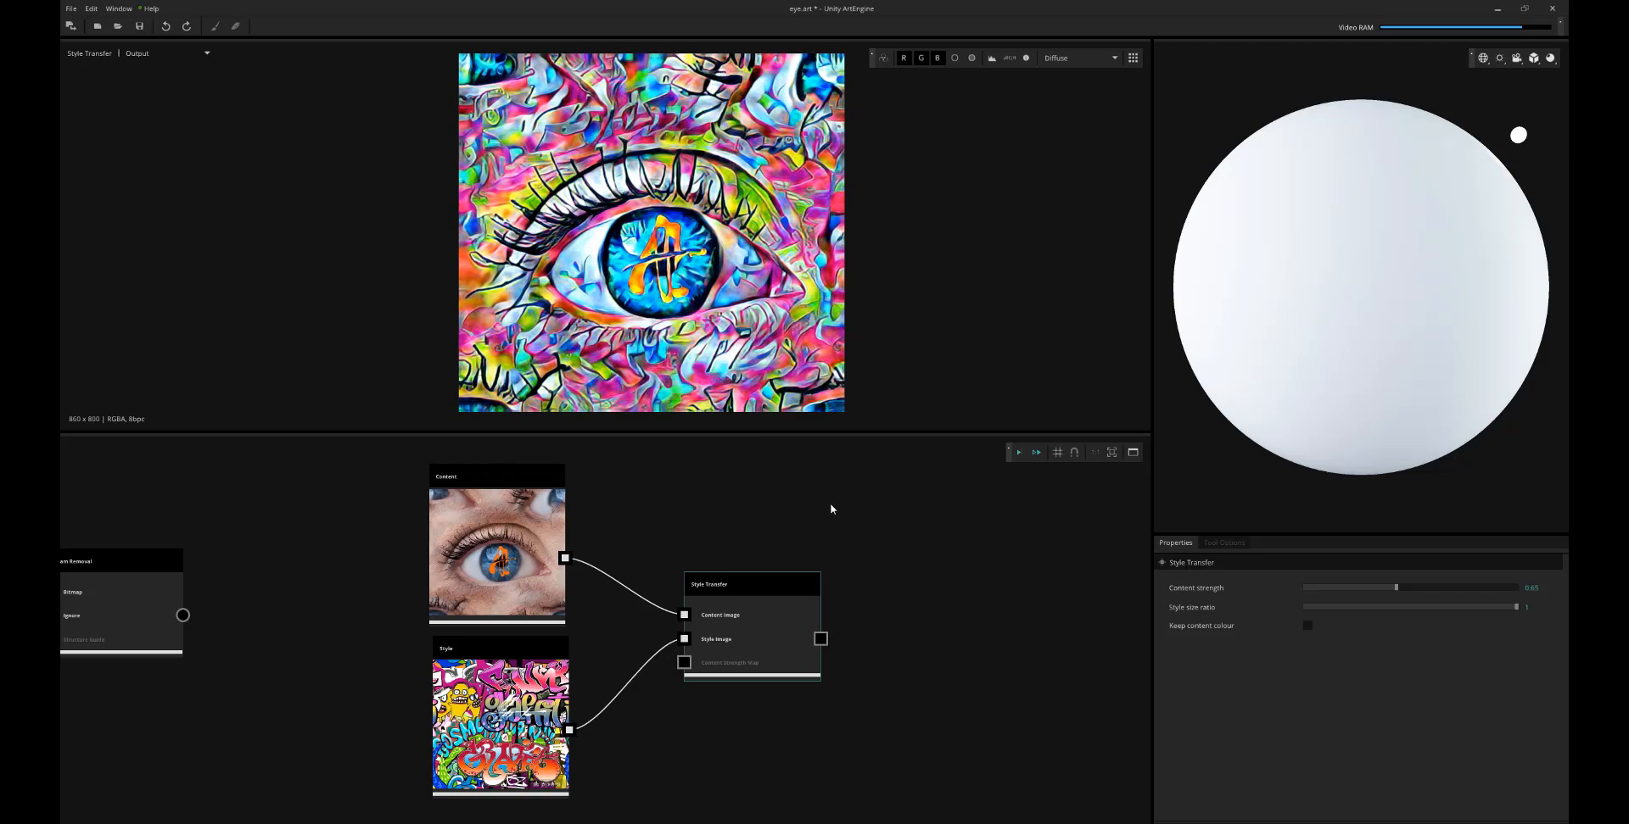